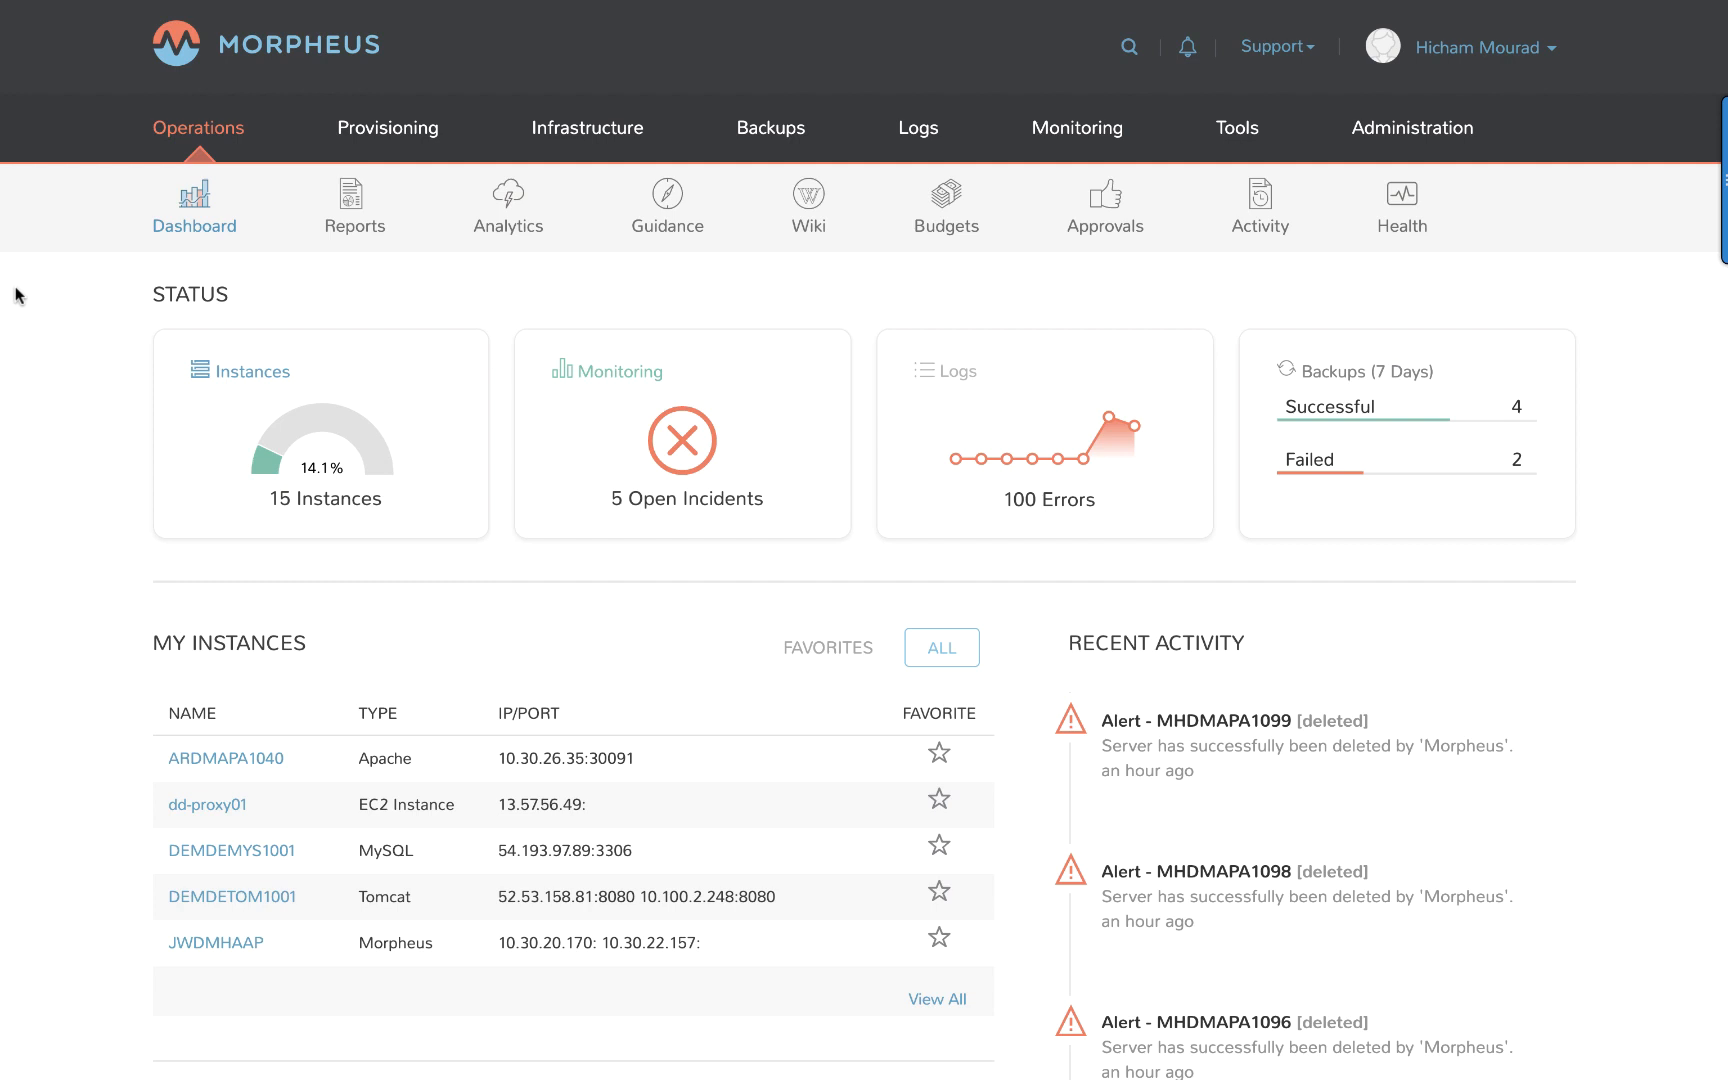
# Open Infrastructure > Clouds and scroll the clouds table down to VMware Demo Cluster.
pyautogui.click(586, 128)
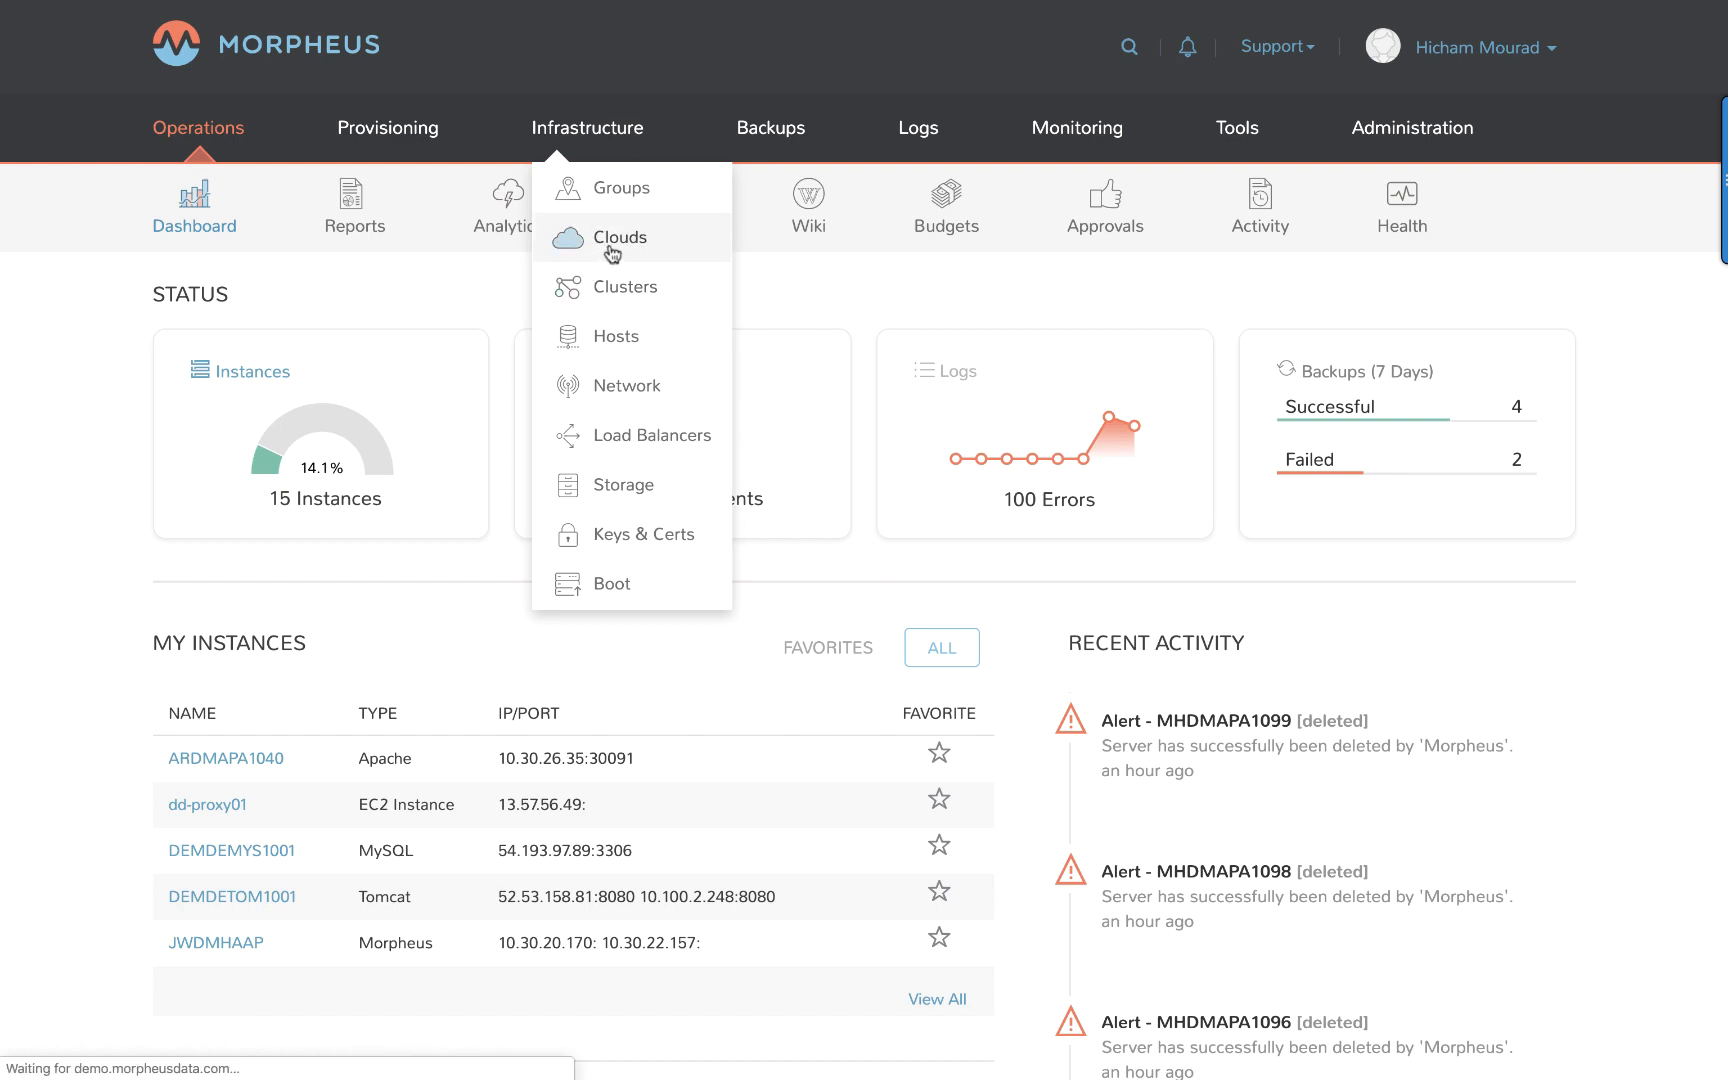
pyautogui.click(620, 238)
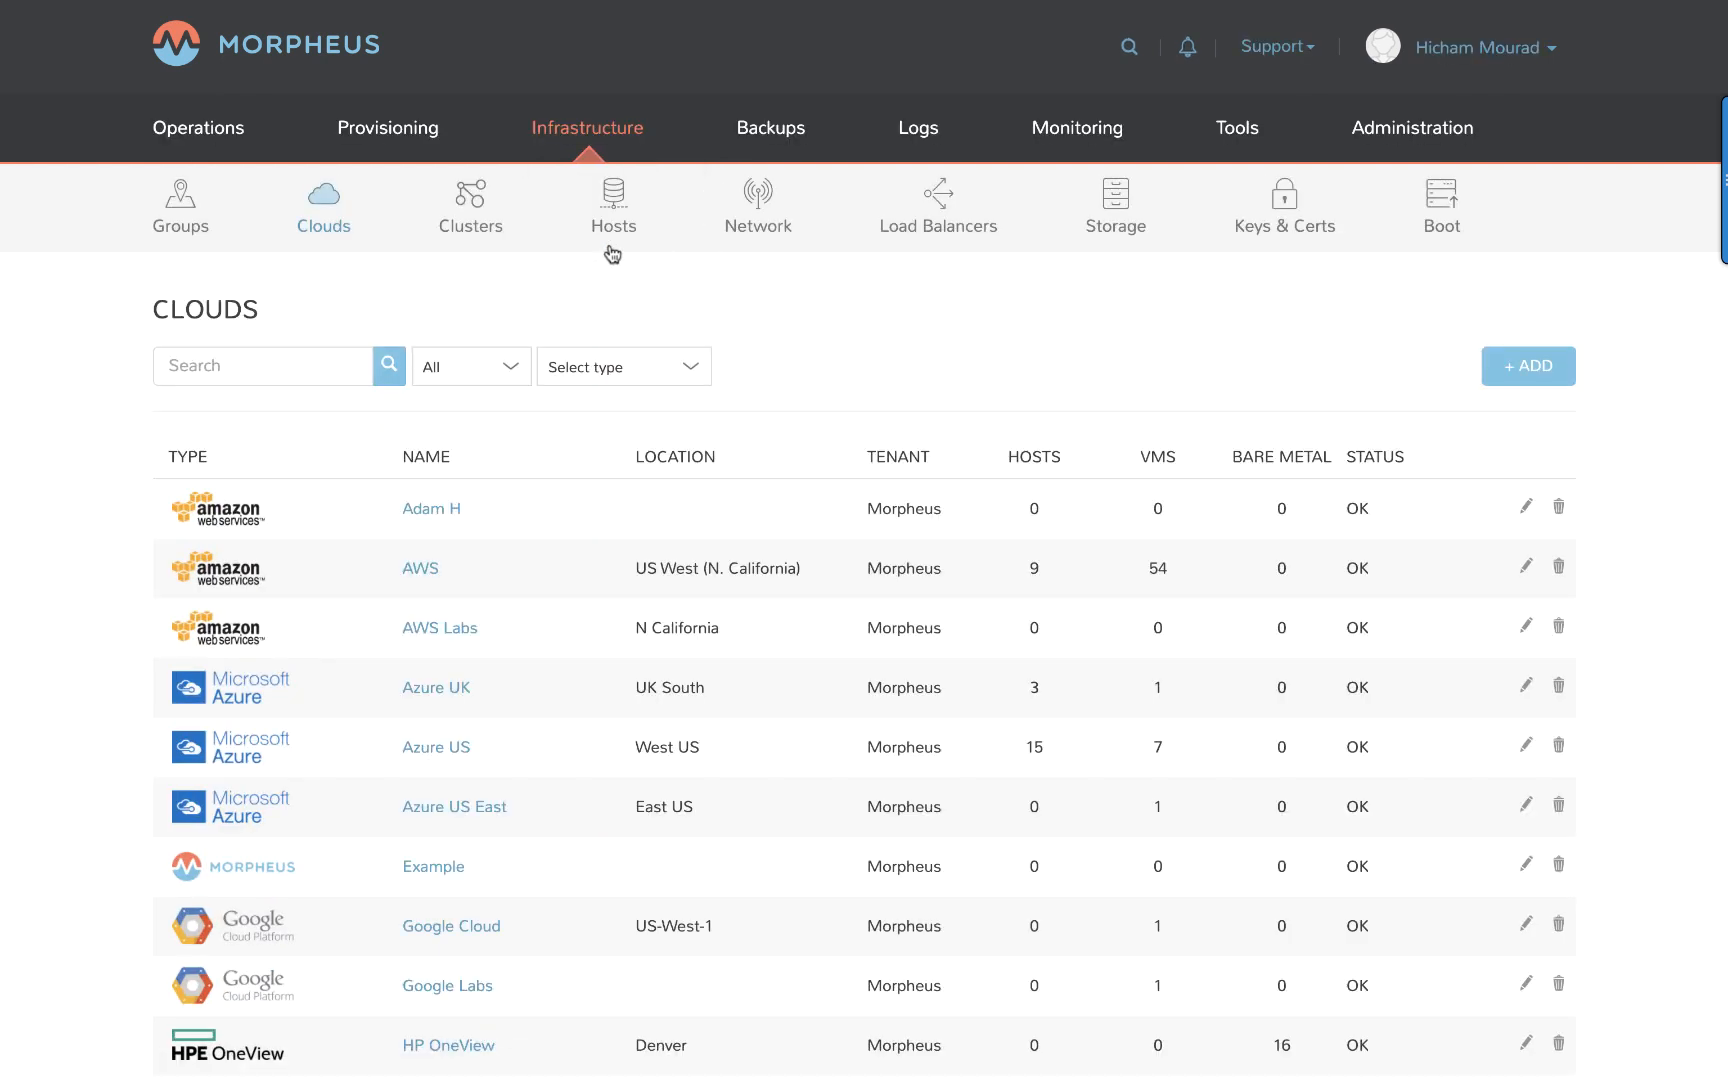
pyautogui.moveTo(539, 572)
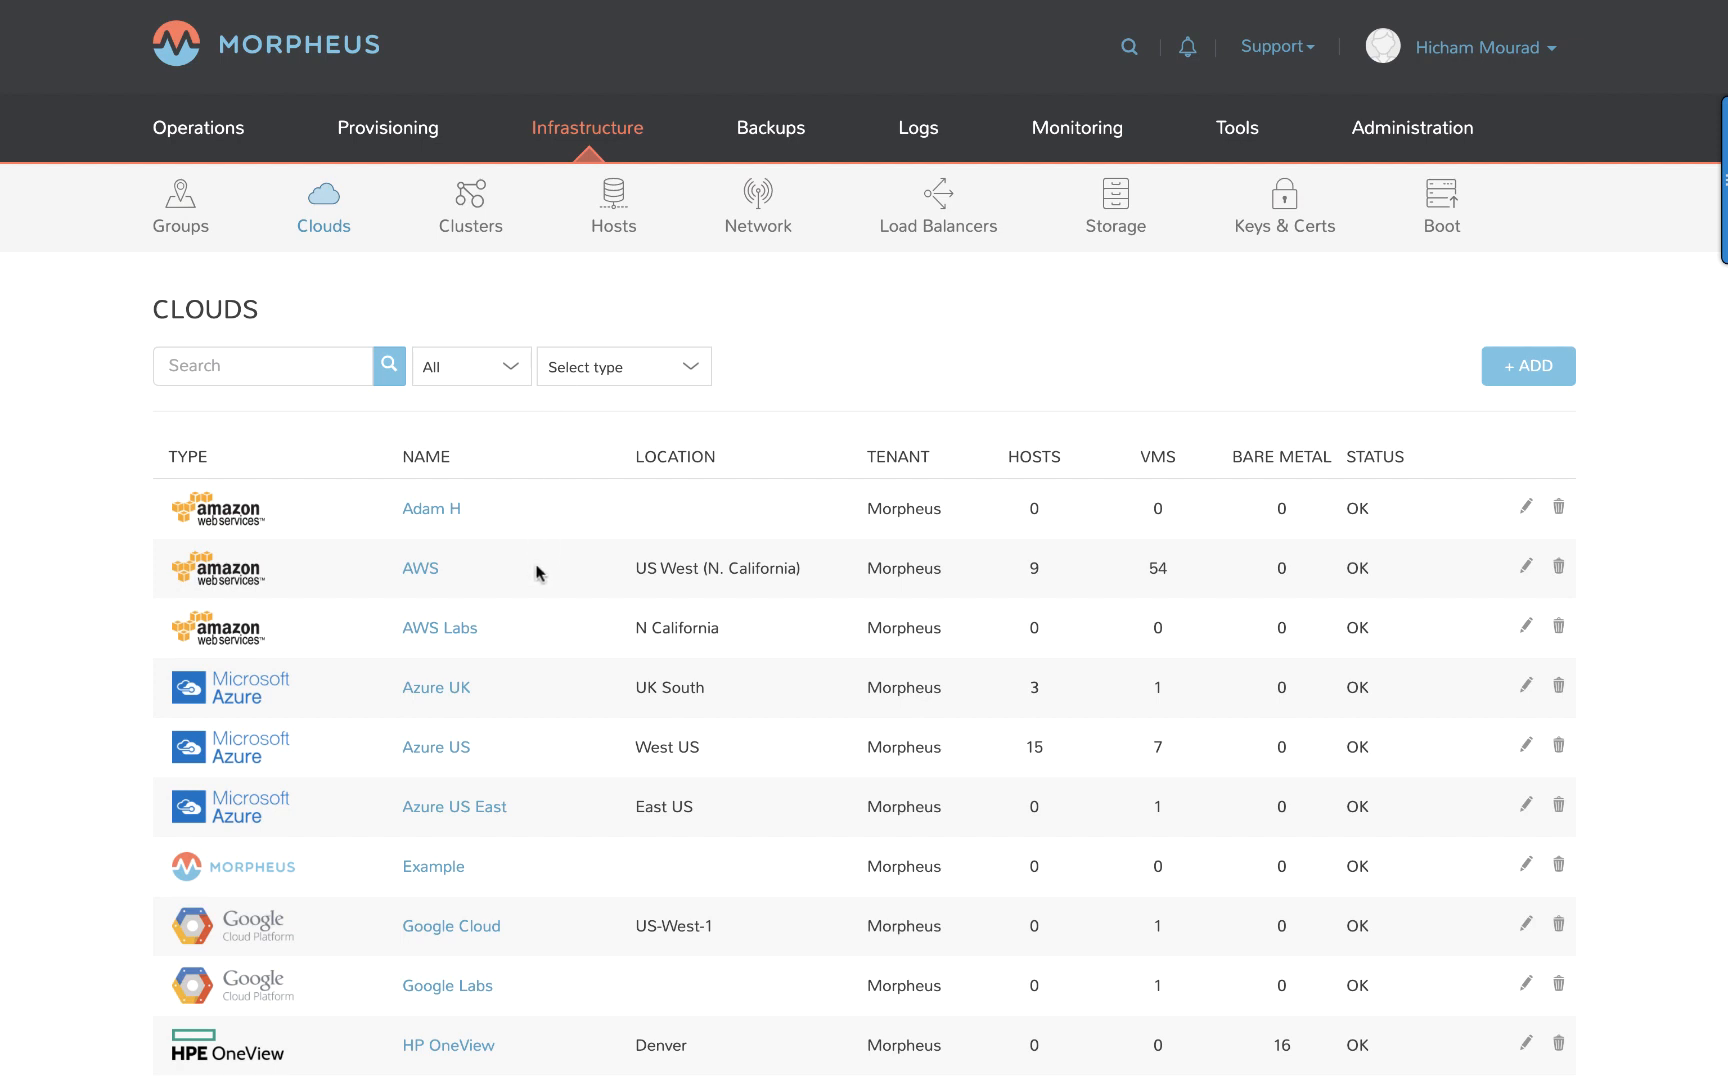
pyautogui.scroll(-3)
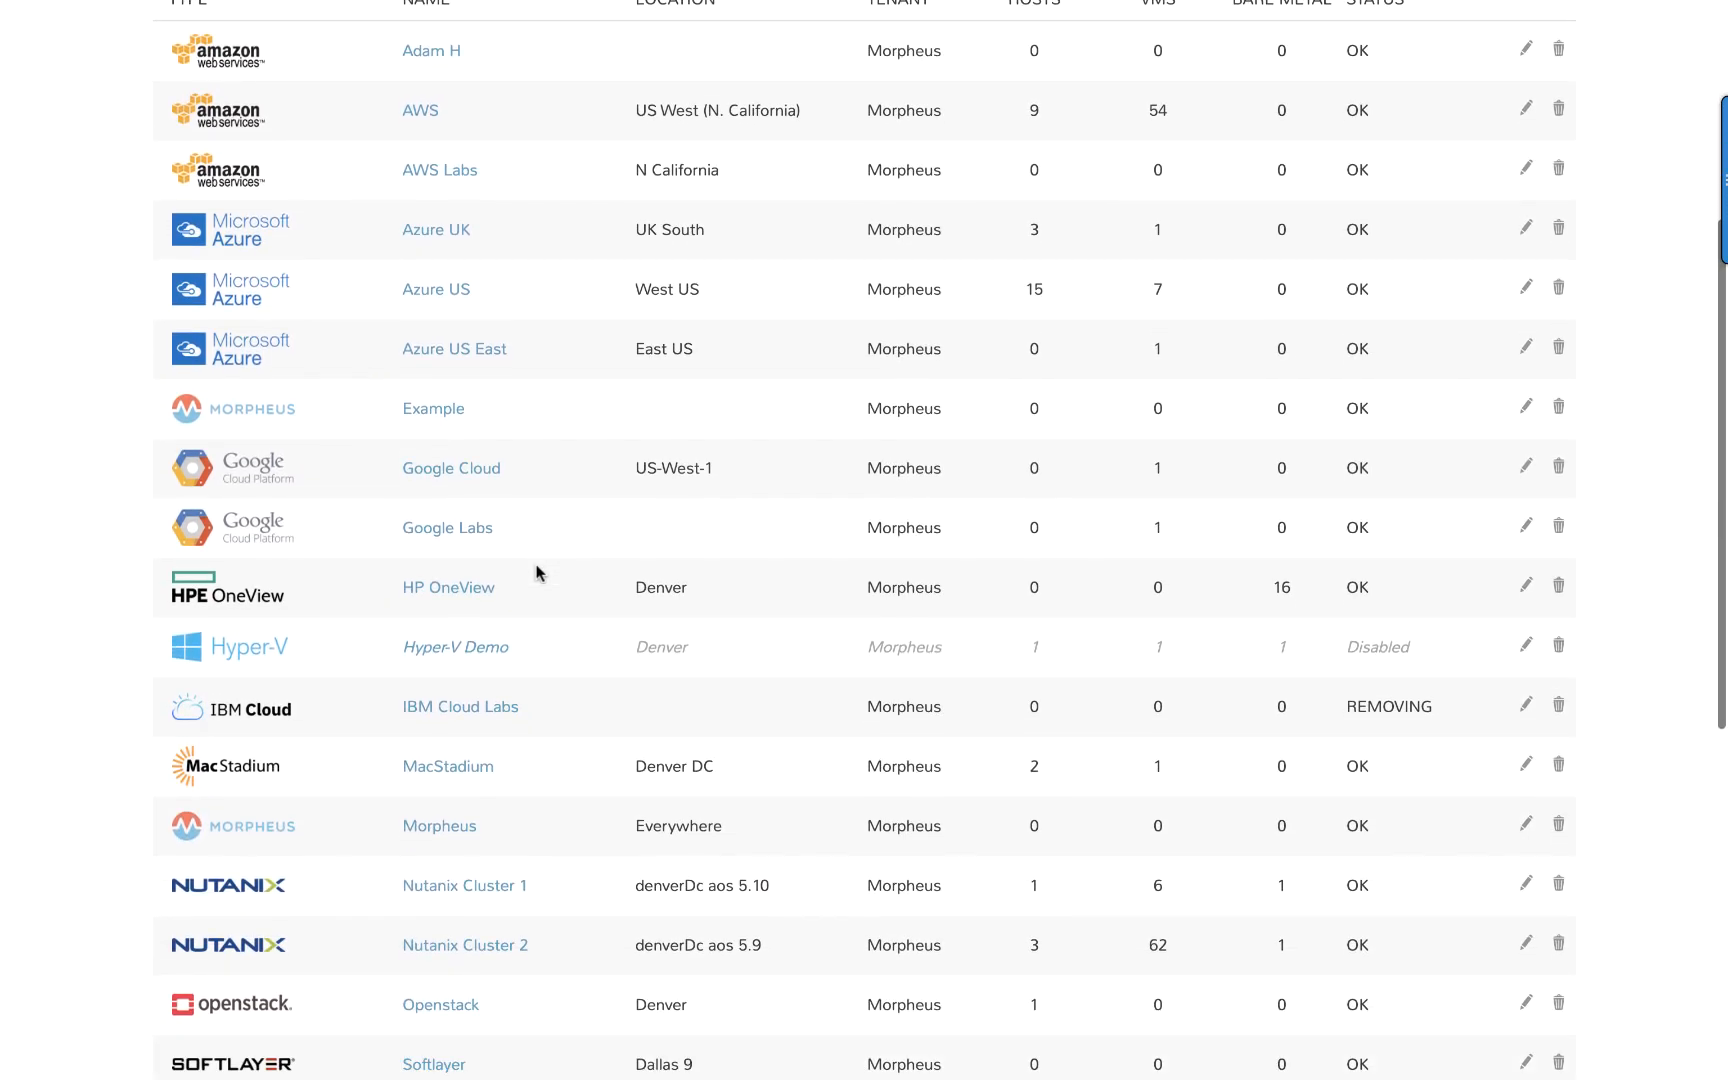
pyautogui.scroll(-3)
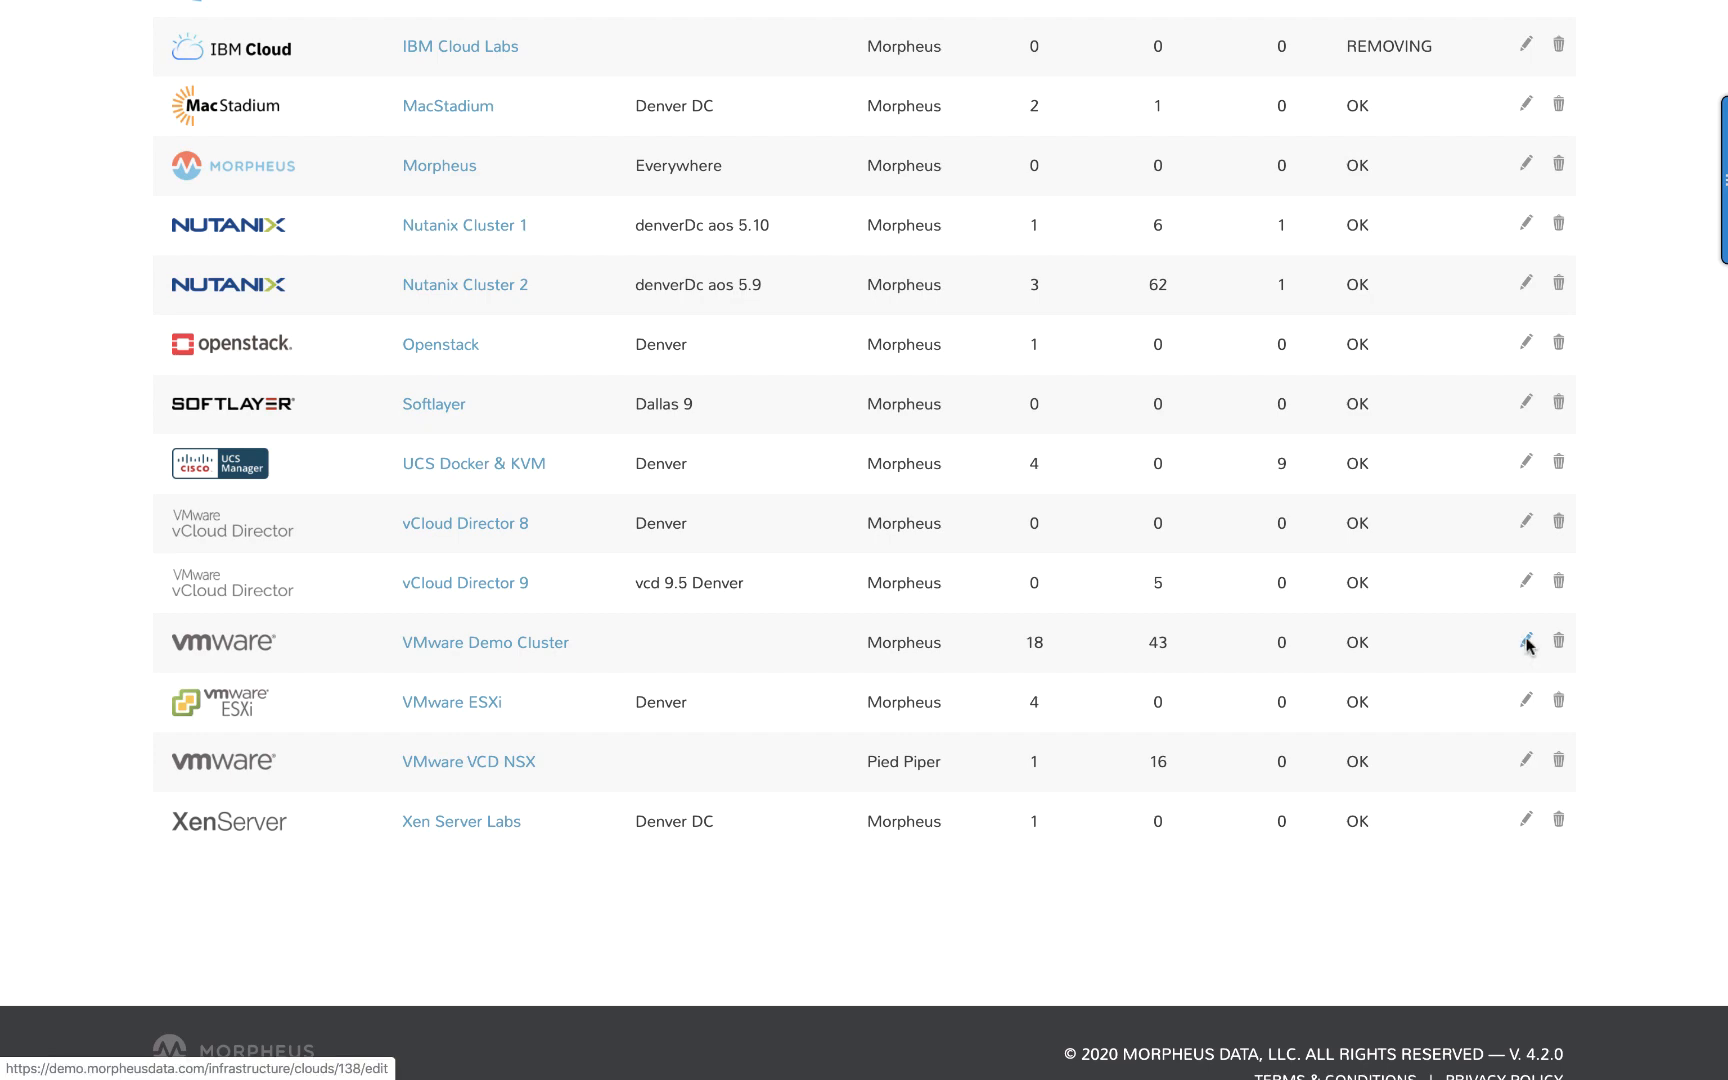
# Edit the VMware Demo Cluster cloud and expand its Advanced Options section.
pyautogui.click(1524, 642)
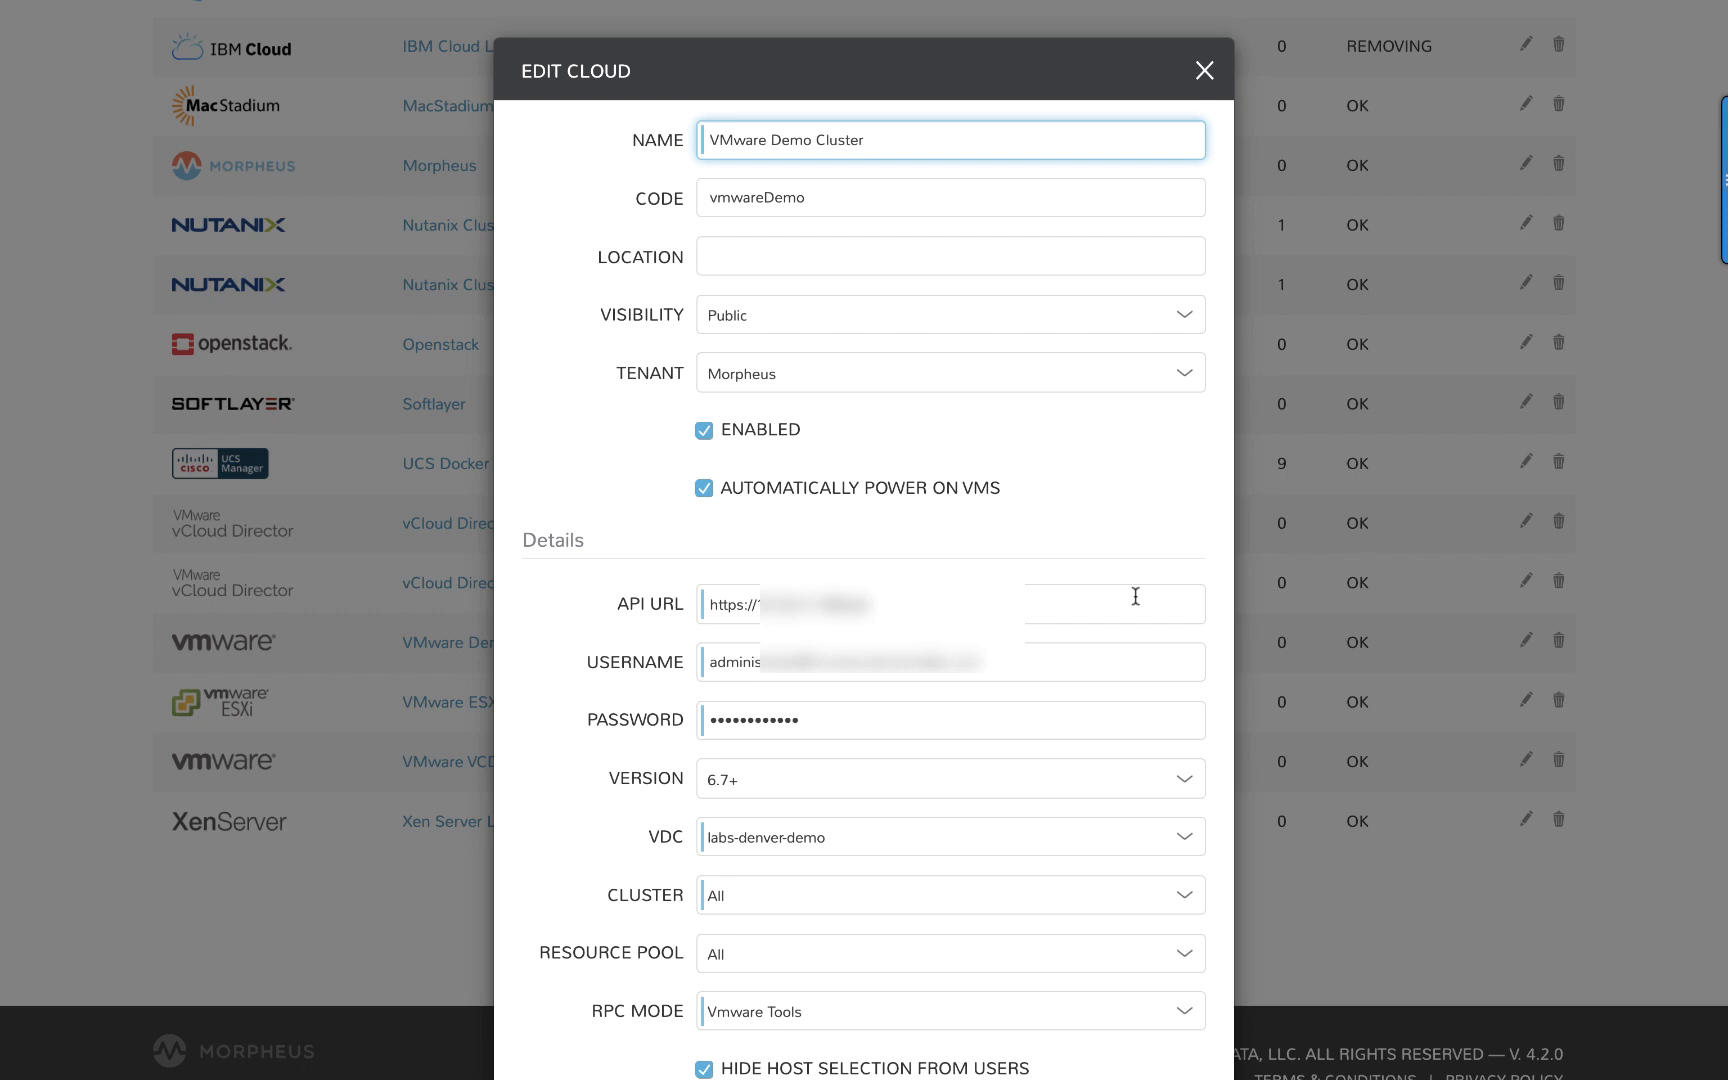
pyautogui.scroll(-3)
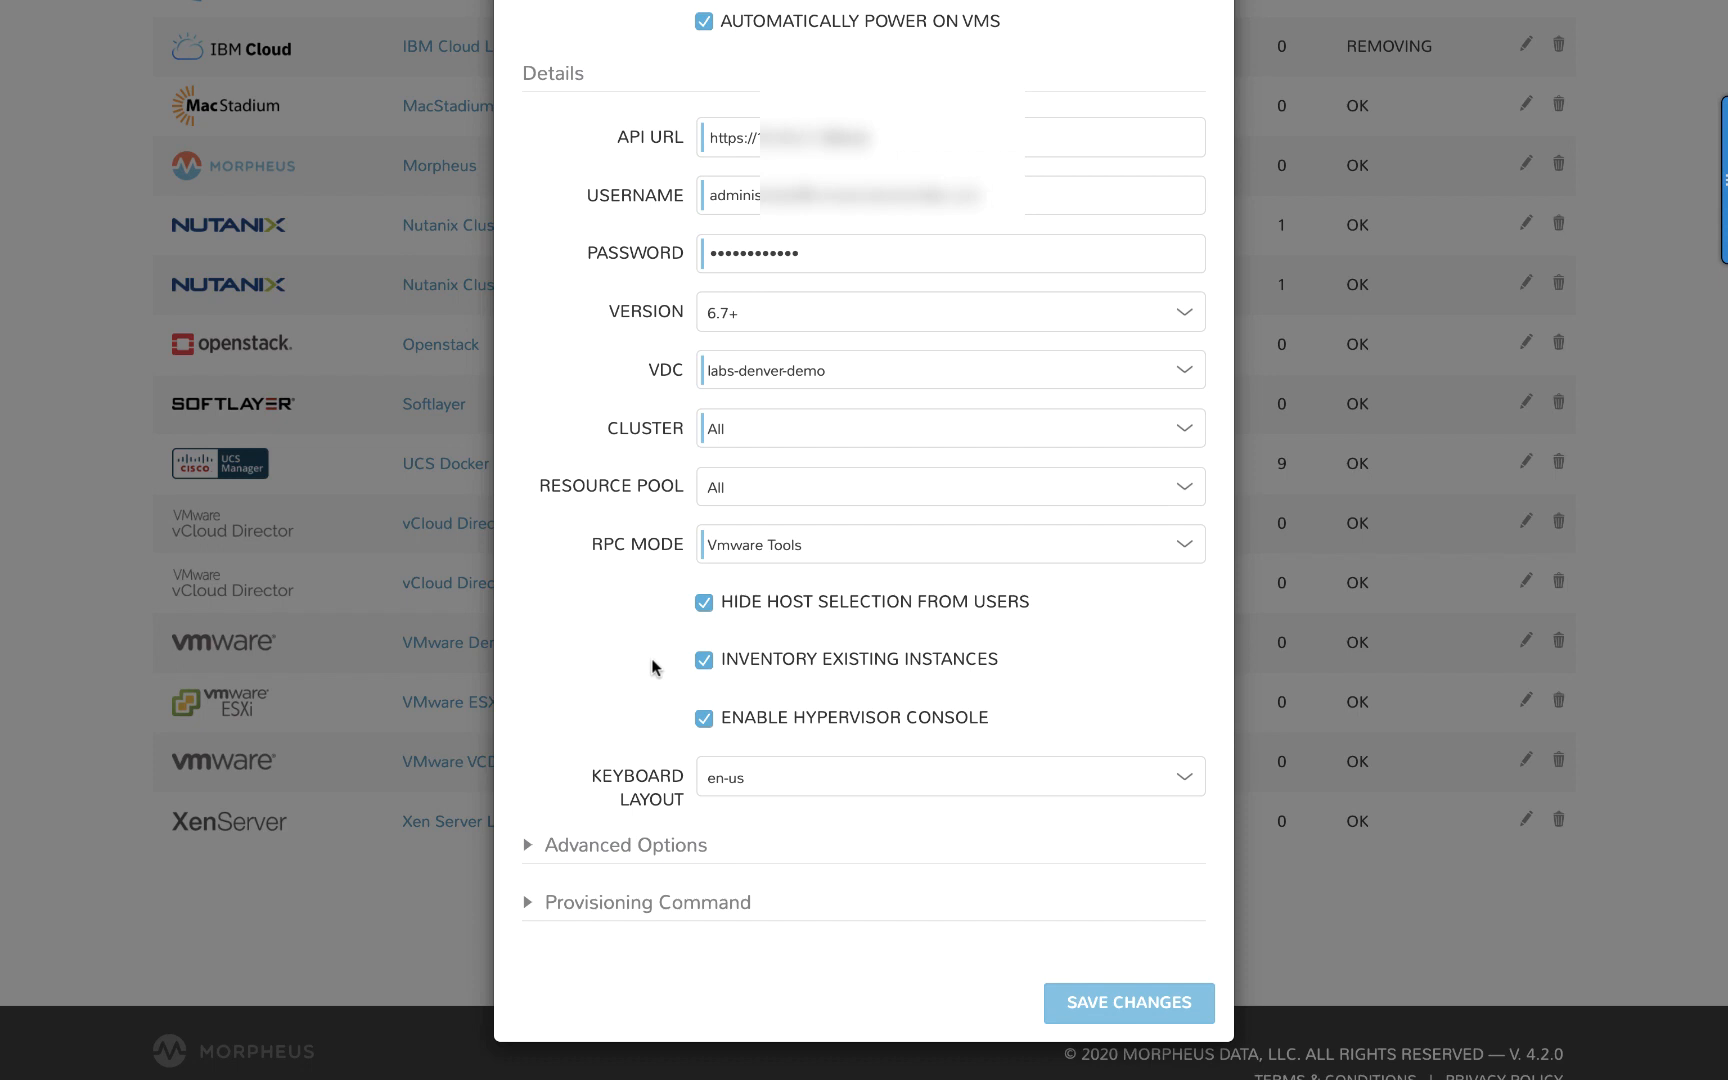
pyautogui.click(625, 845)
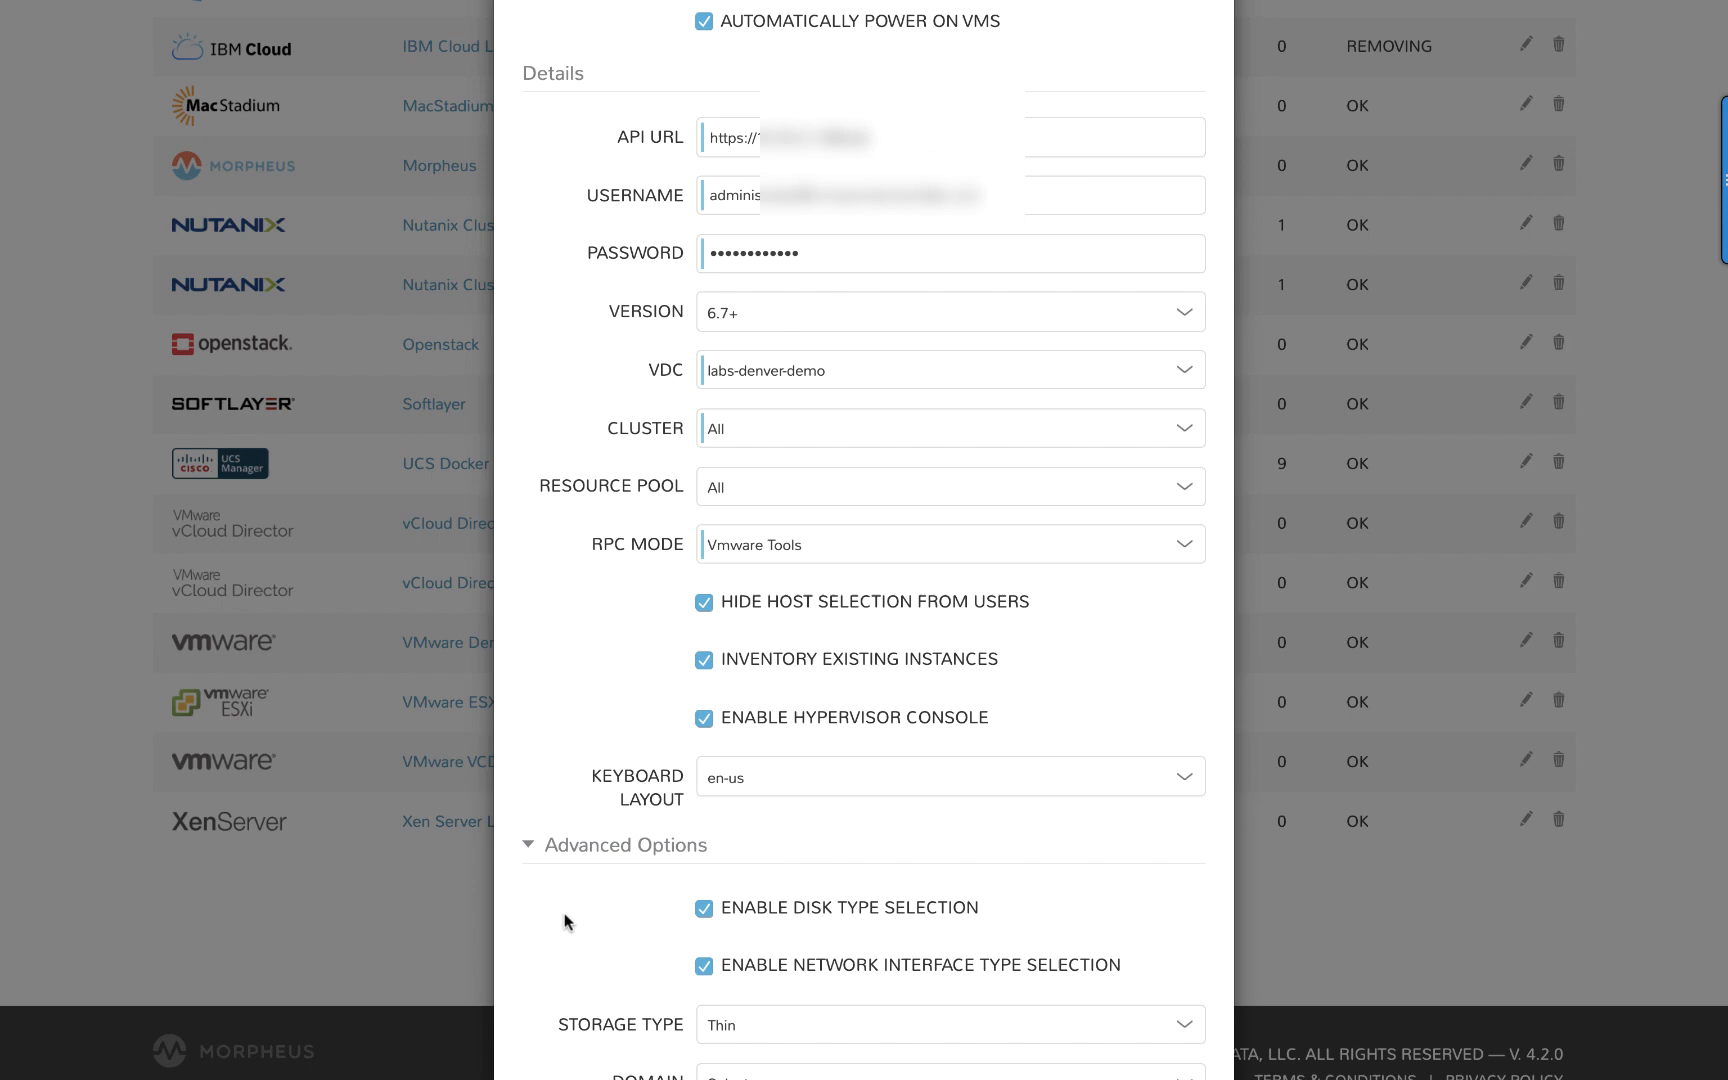
# Leave Guidance at Manual, set DNS Integration to Denver Microsoft DNS, and review Config Management choices.
pyautogui.scroll(-3)
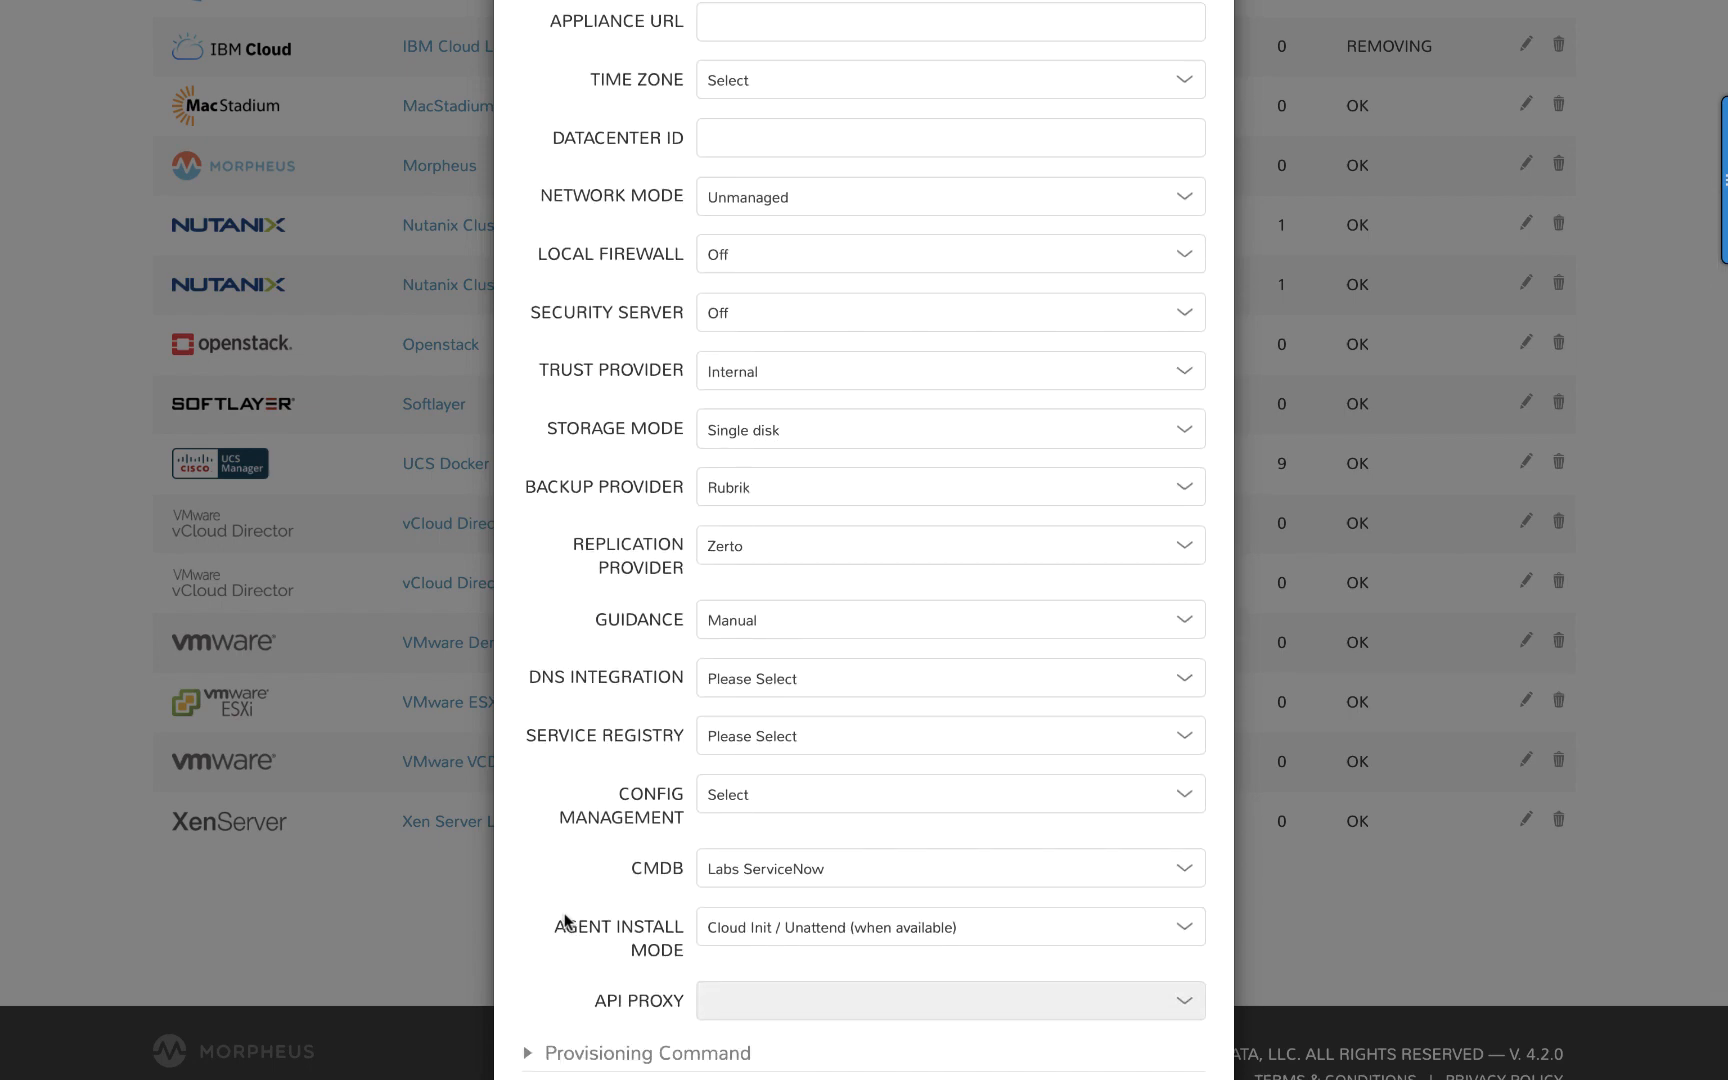
pyautogui.moveTo(1196, 634)
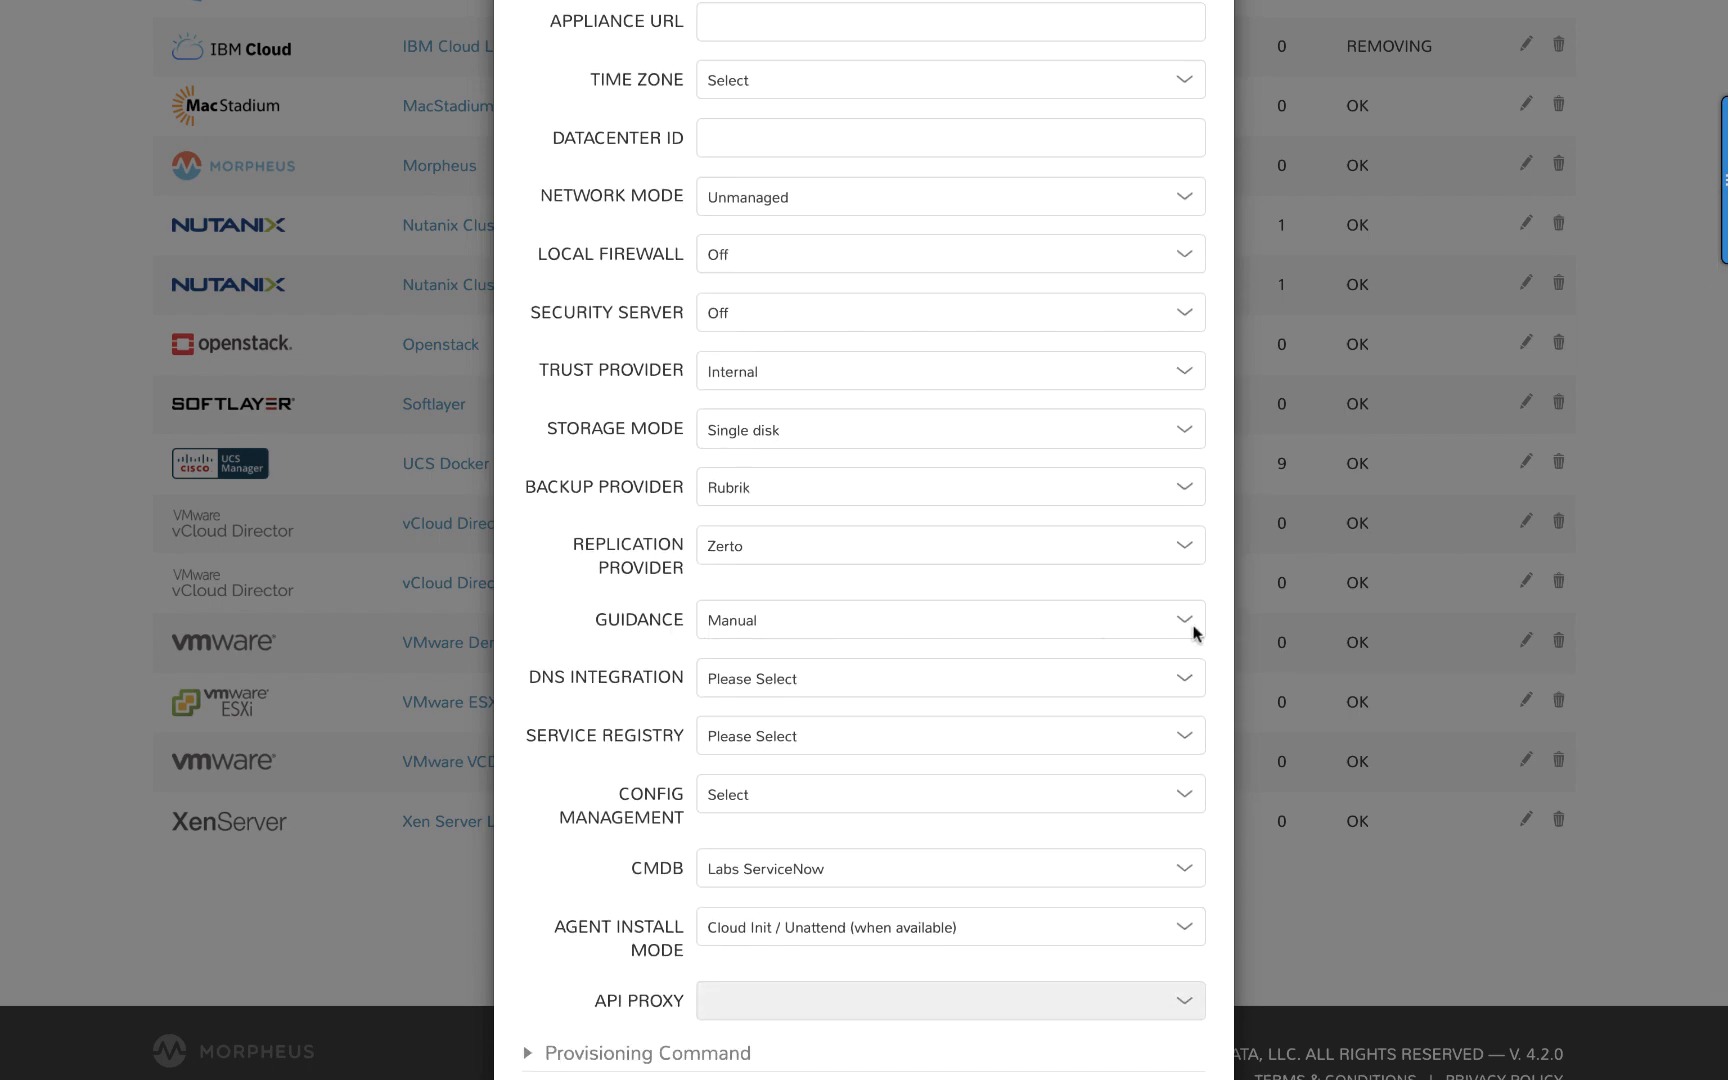
pyautogui.click(948, 618)
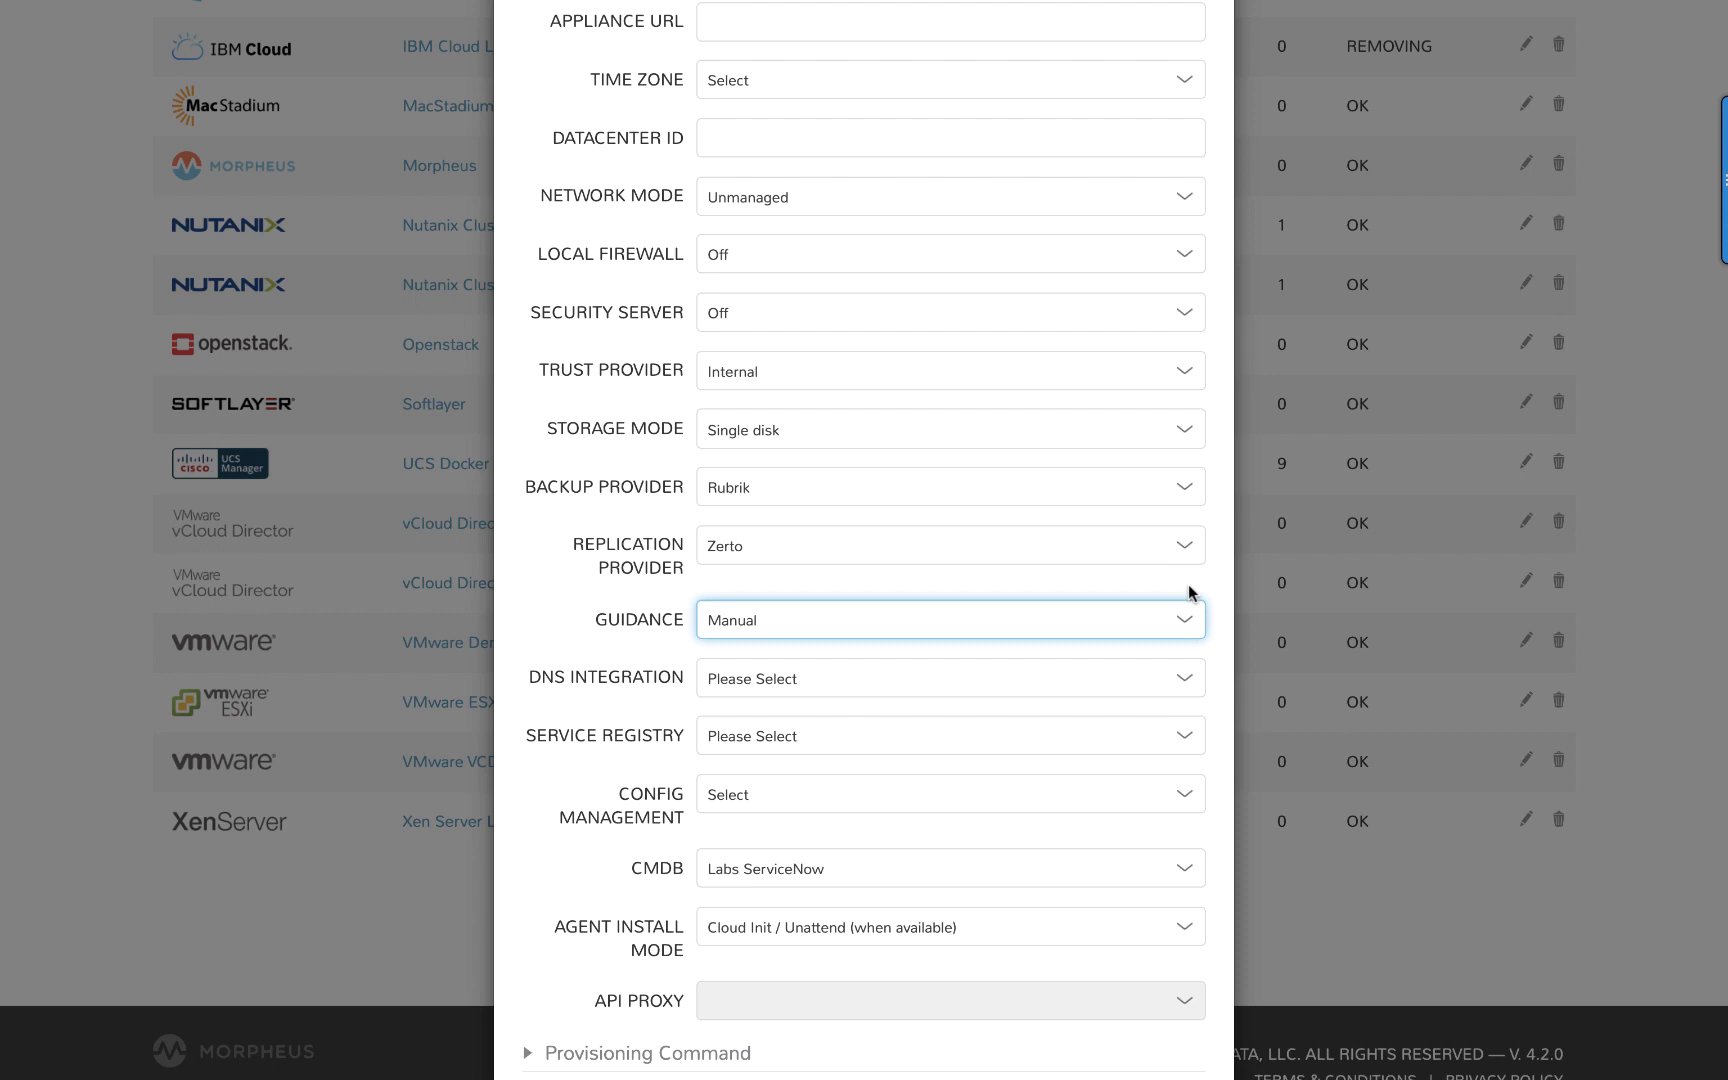
pyautogui.moveTo(1157, 493)
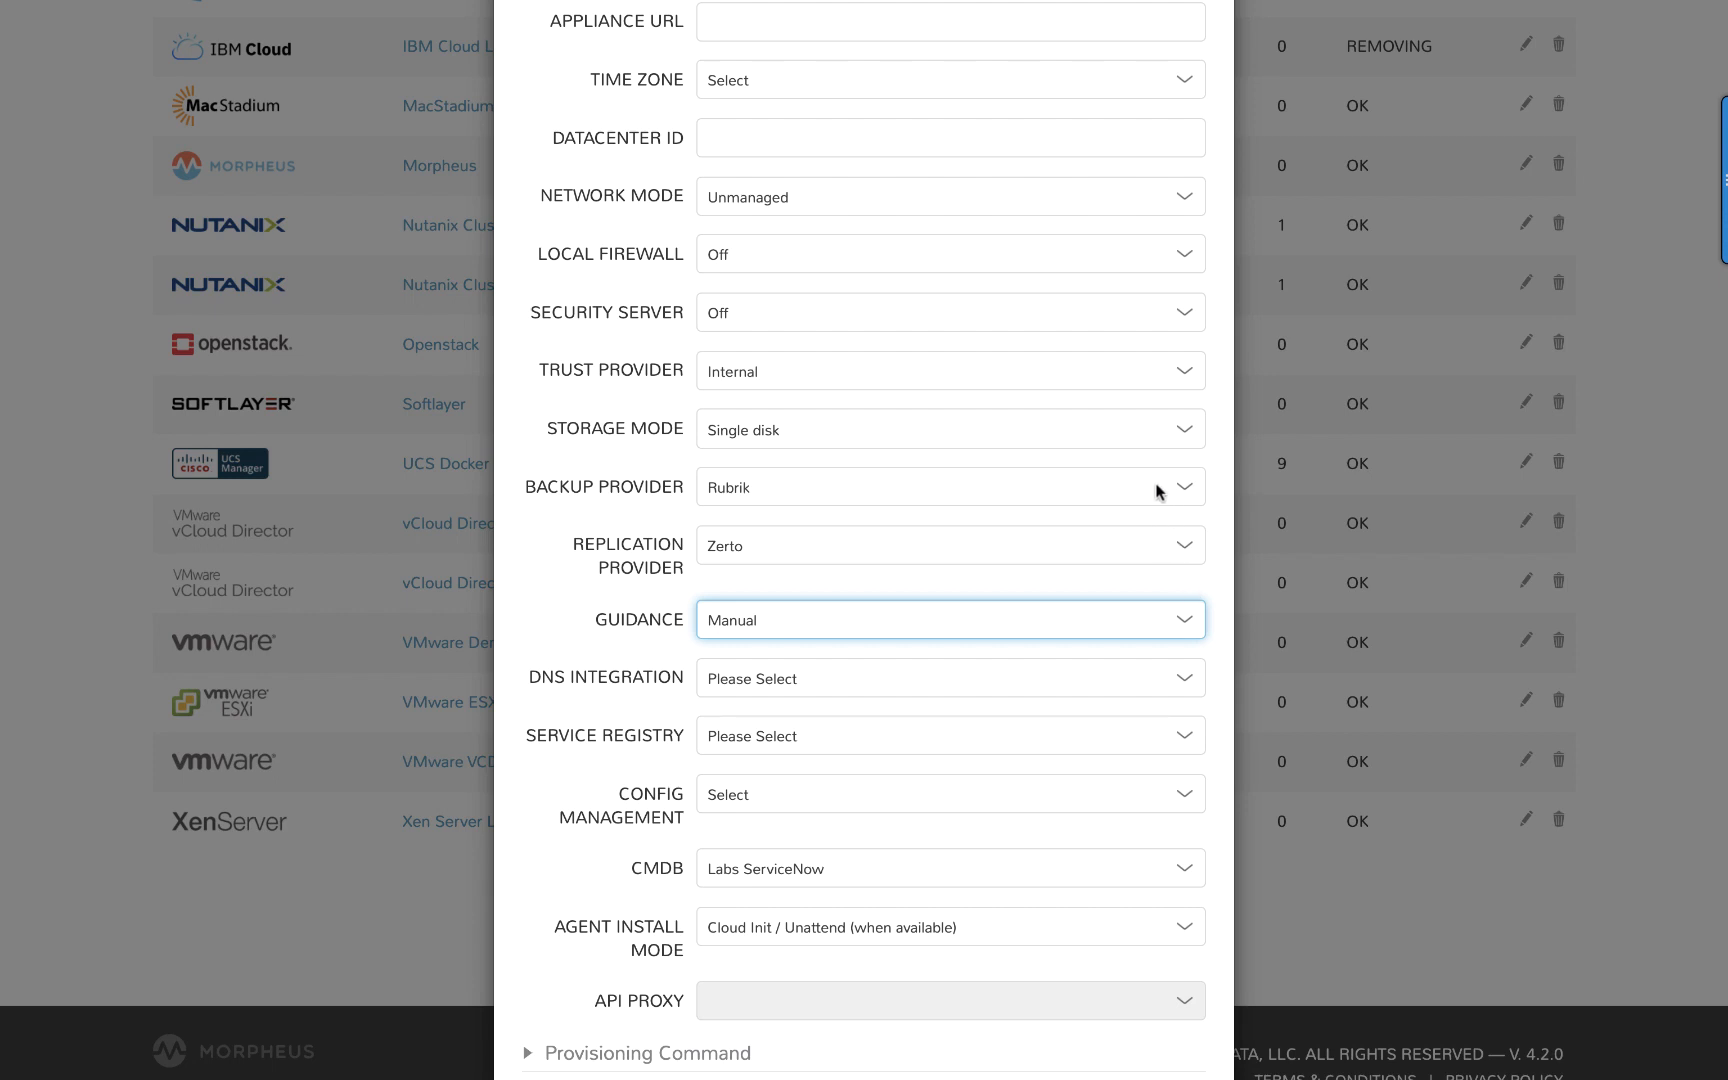
pyautogui.moveTo(1167, 551)
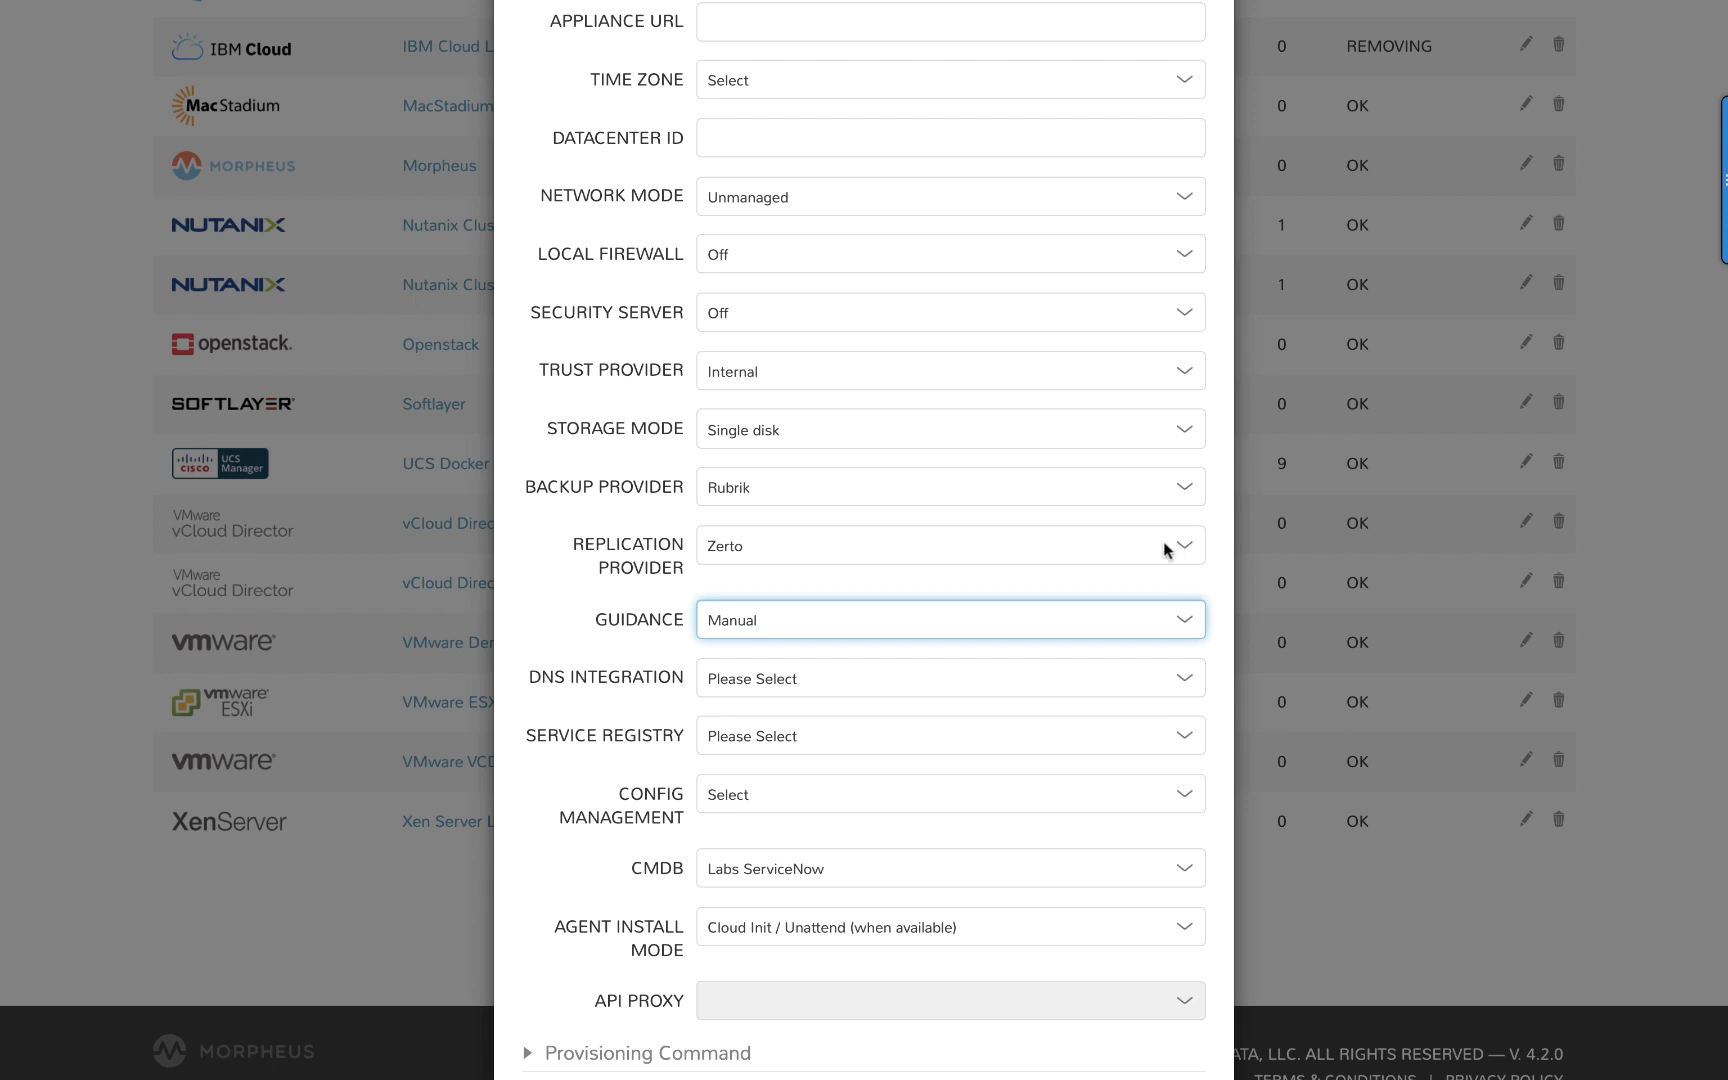
pyautogui.moveTo(1201, 642)
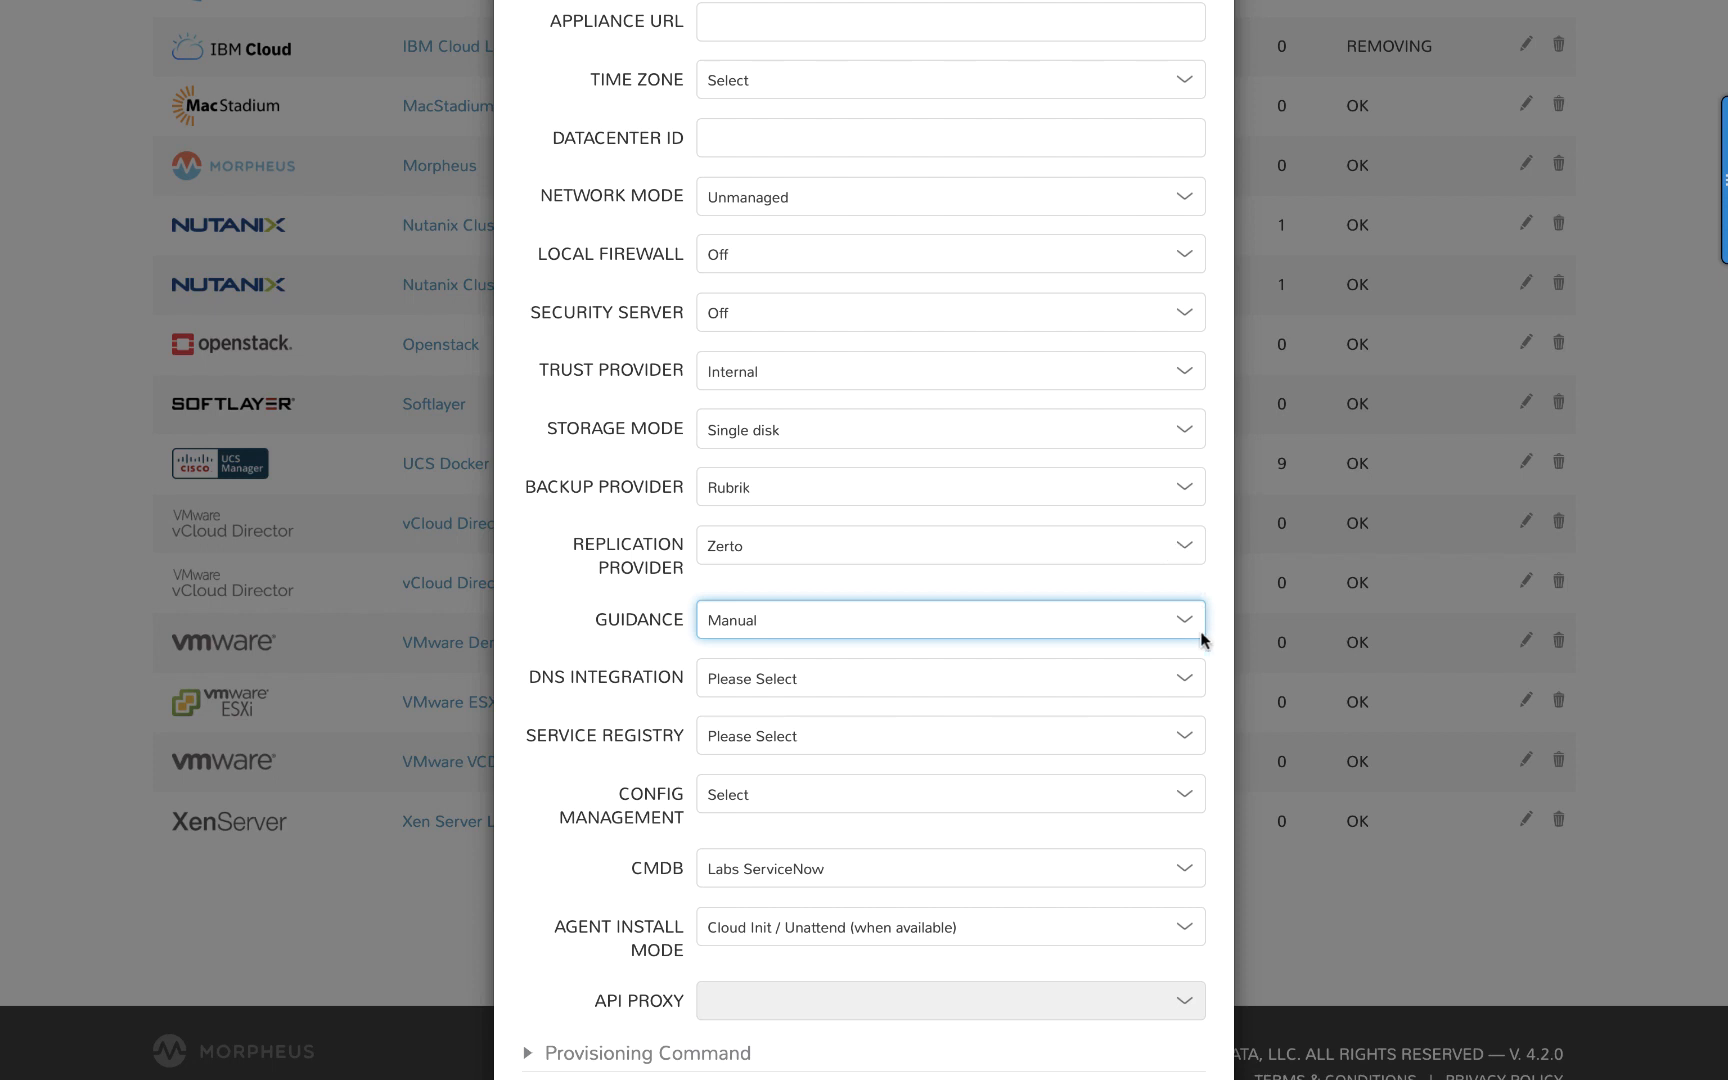
pyautogui.click(948, 678)
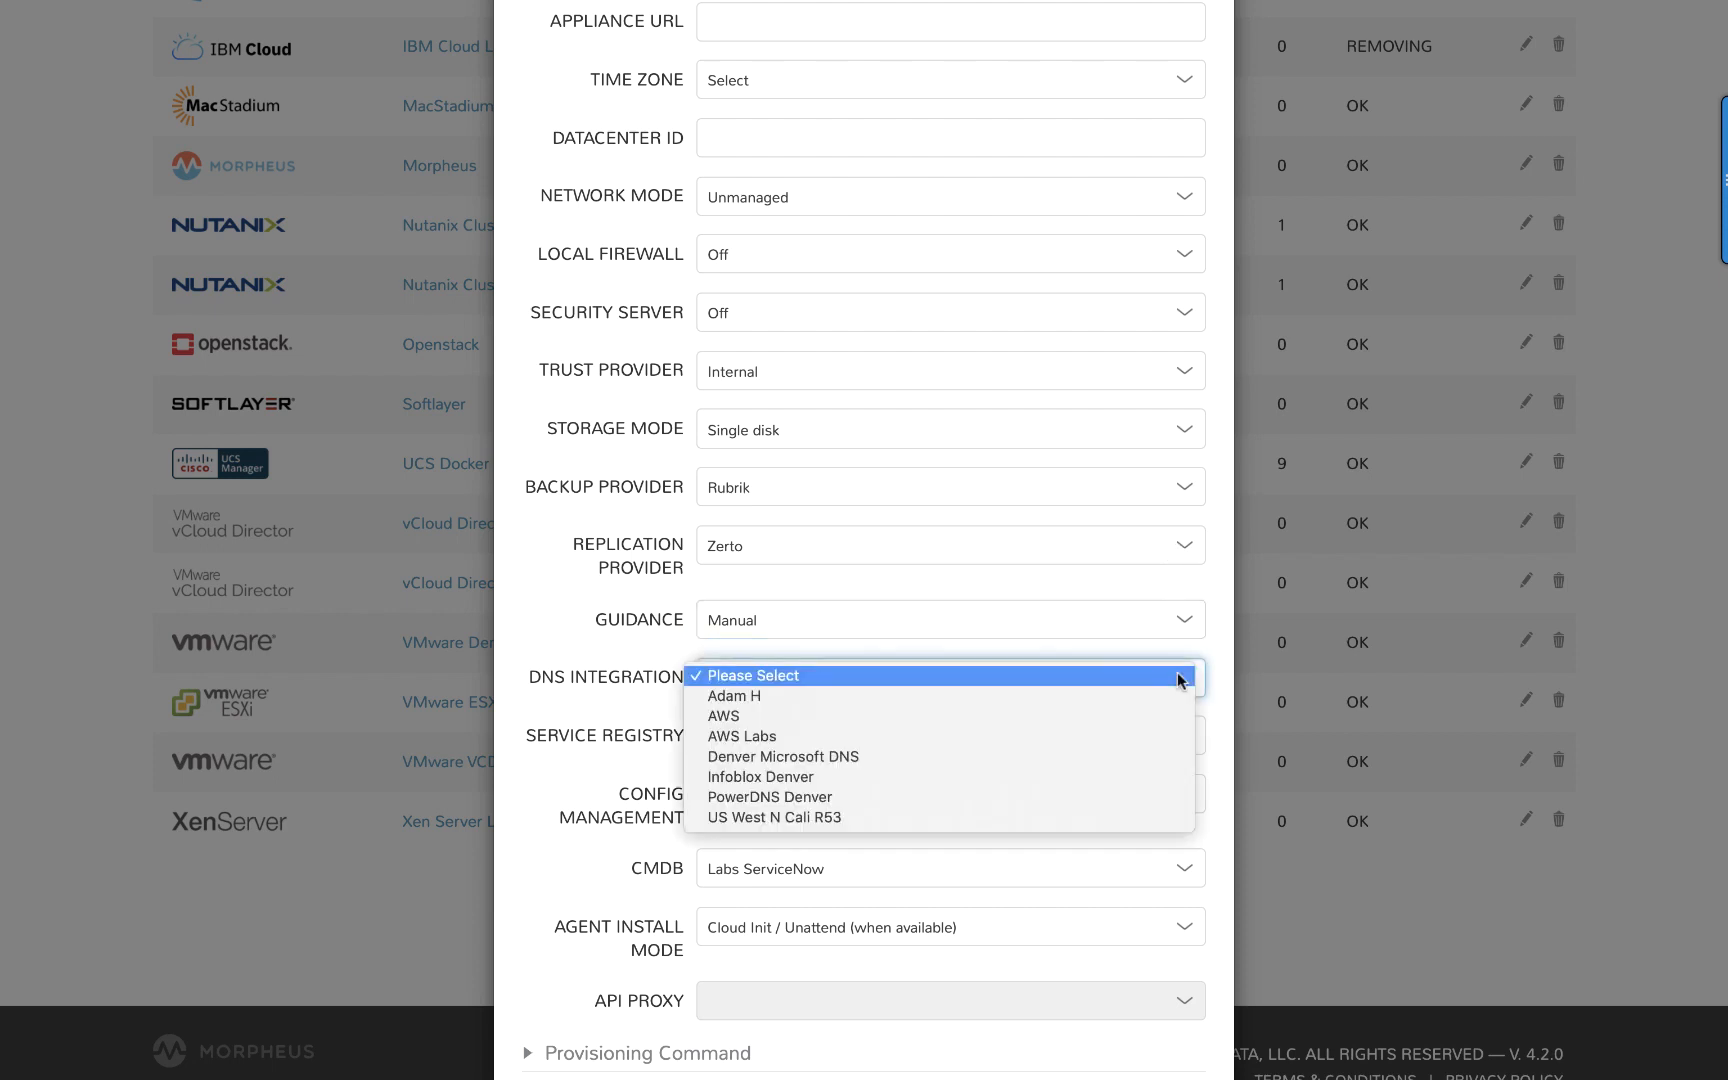
pyautogui.click(782, 756)
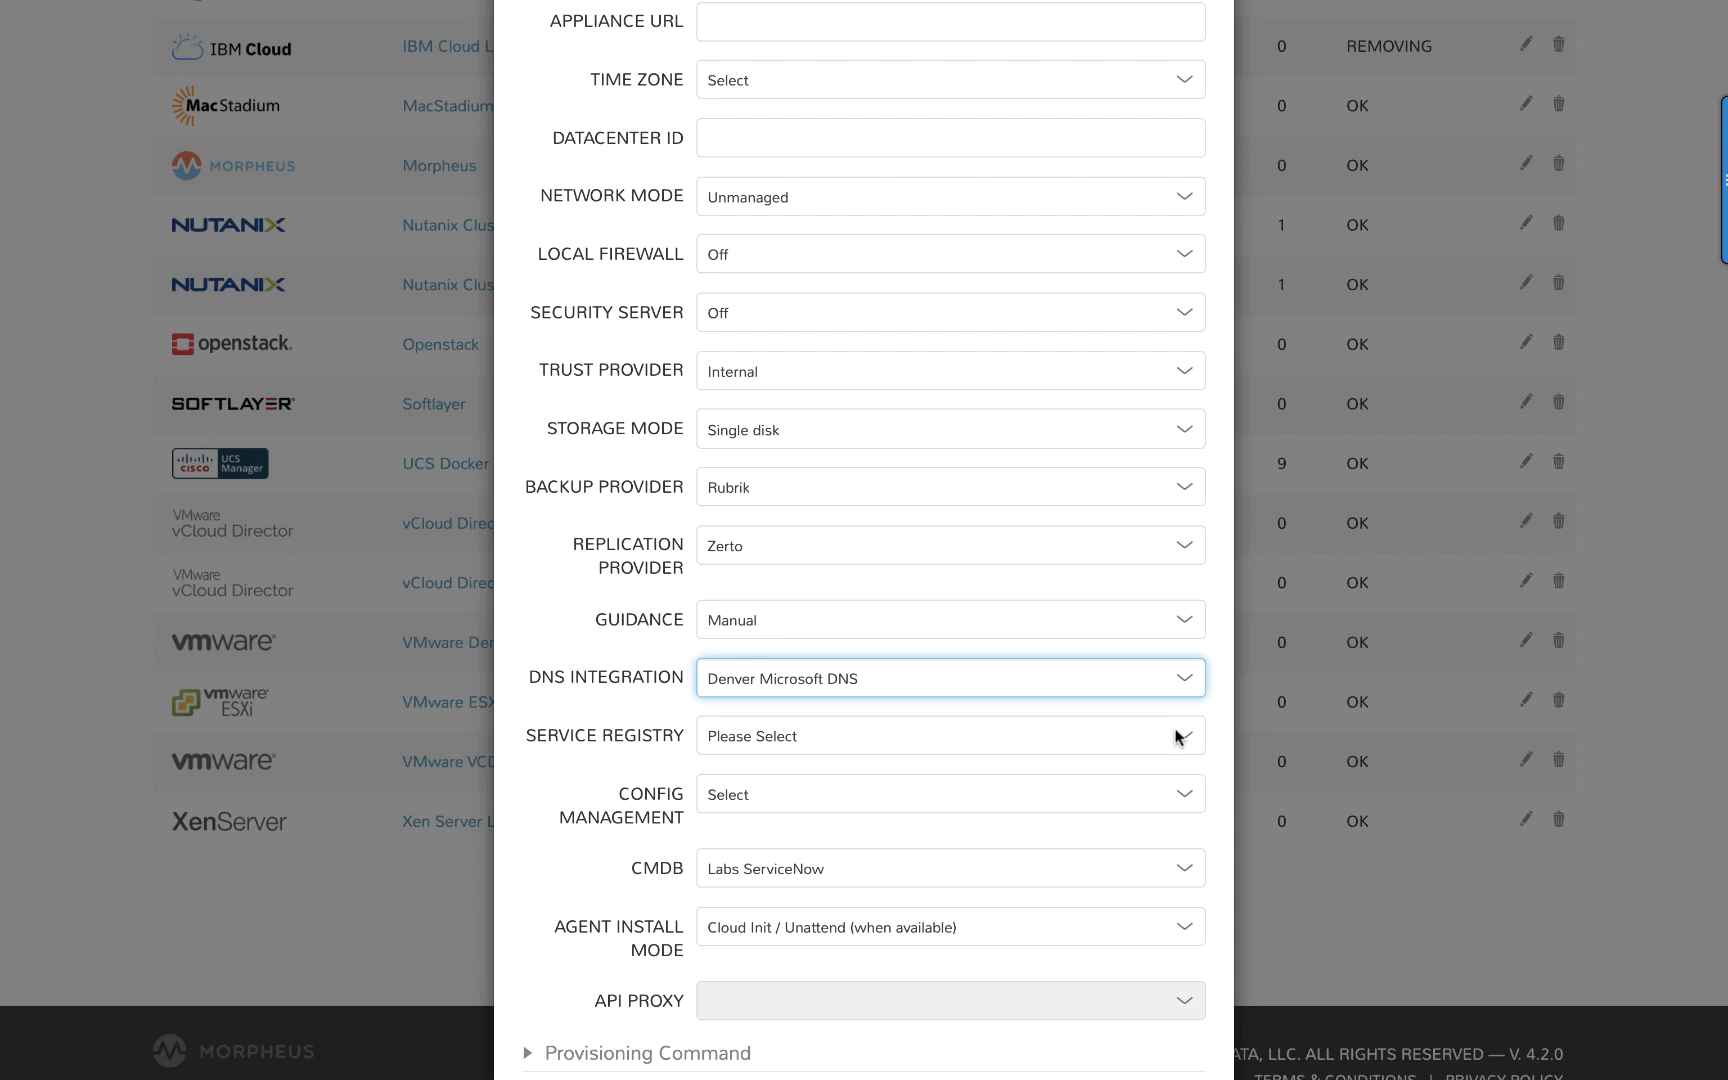
pyautogui.click(948, 793)
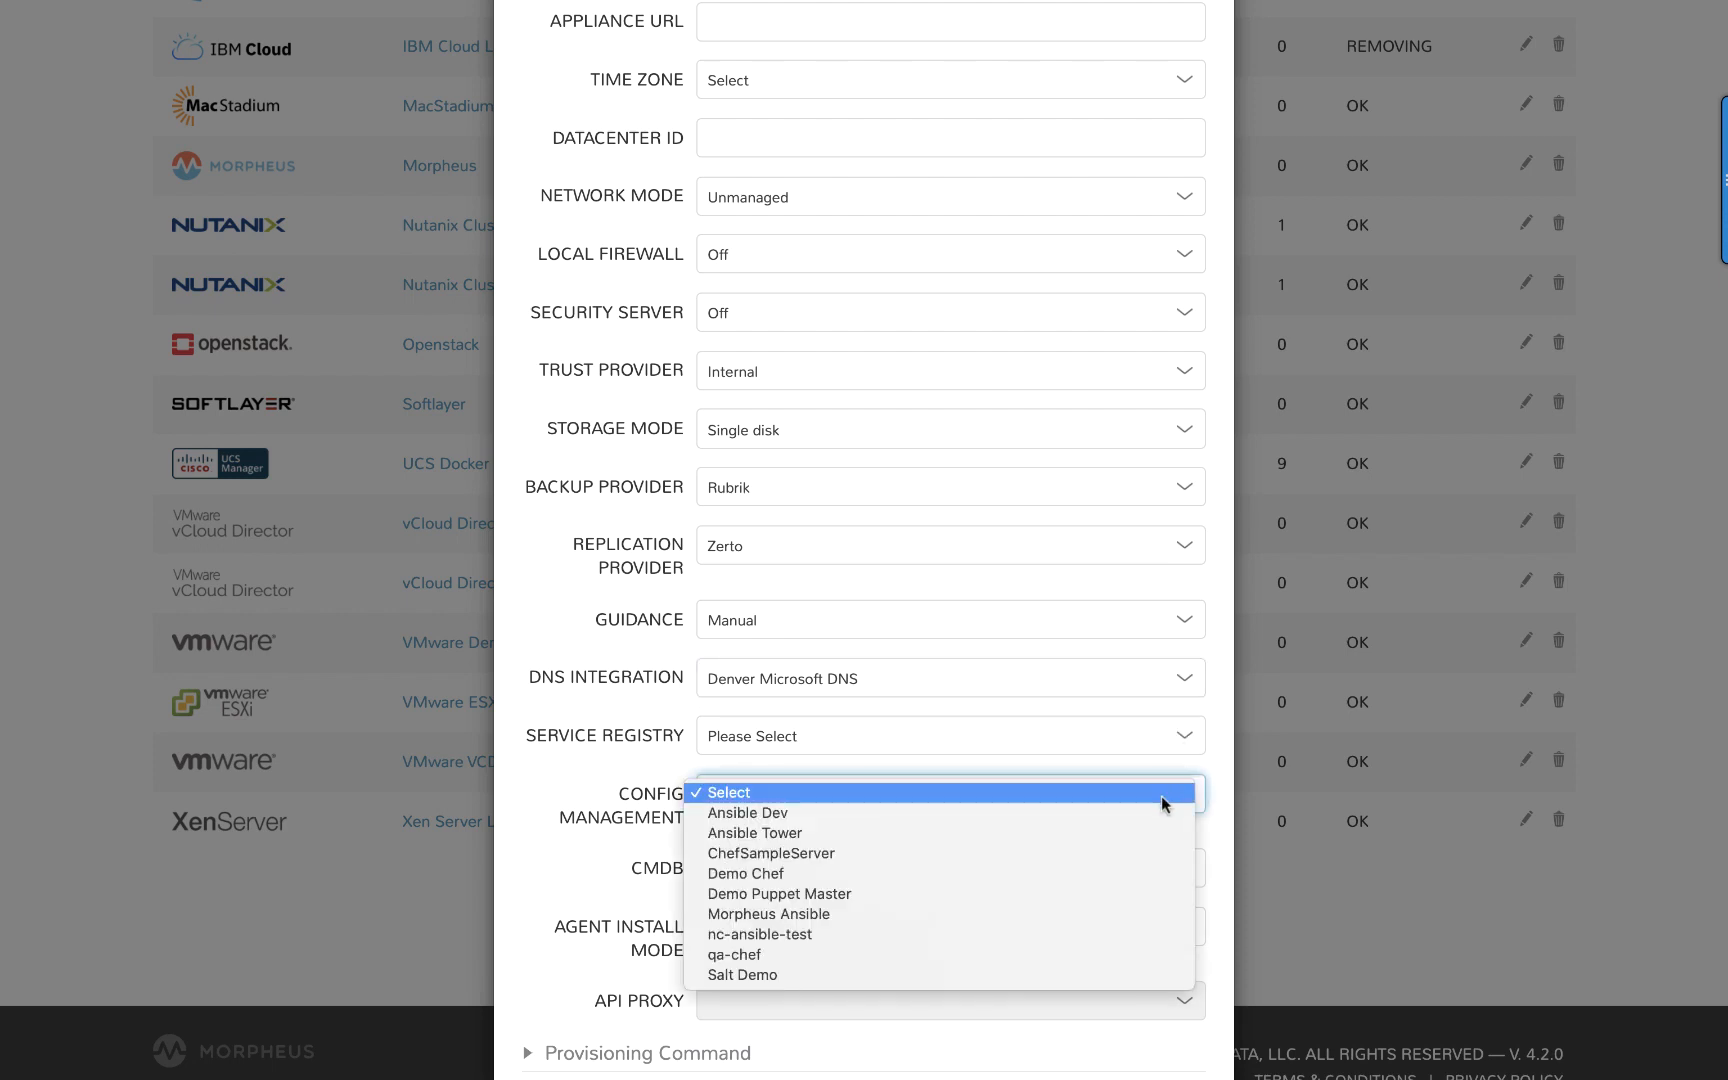
pyautogui.click(755, 833)
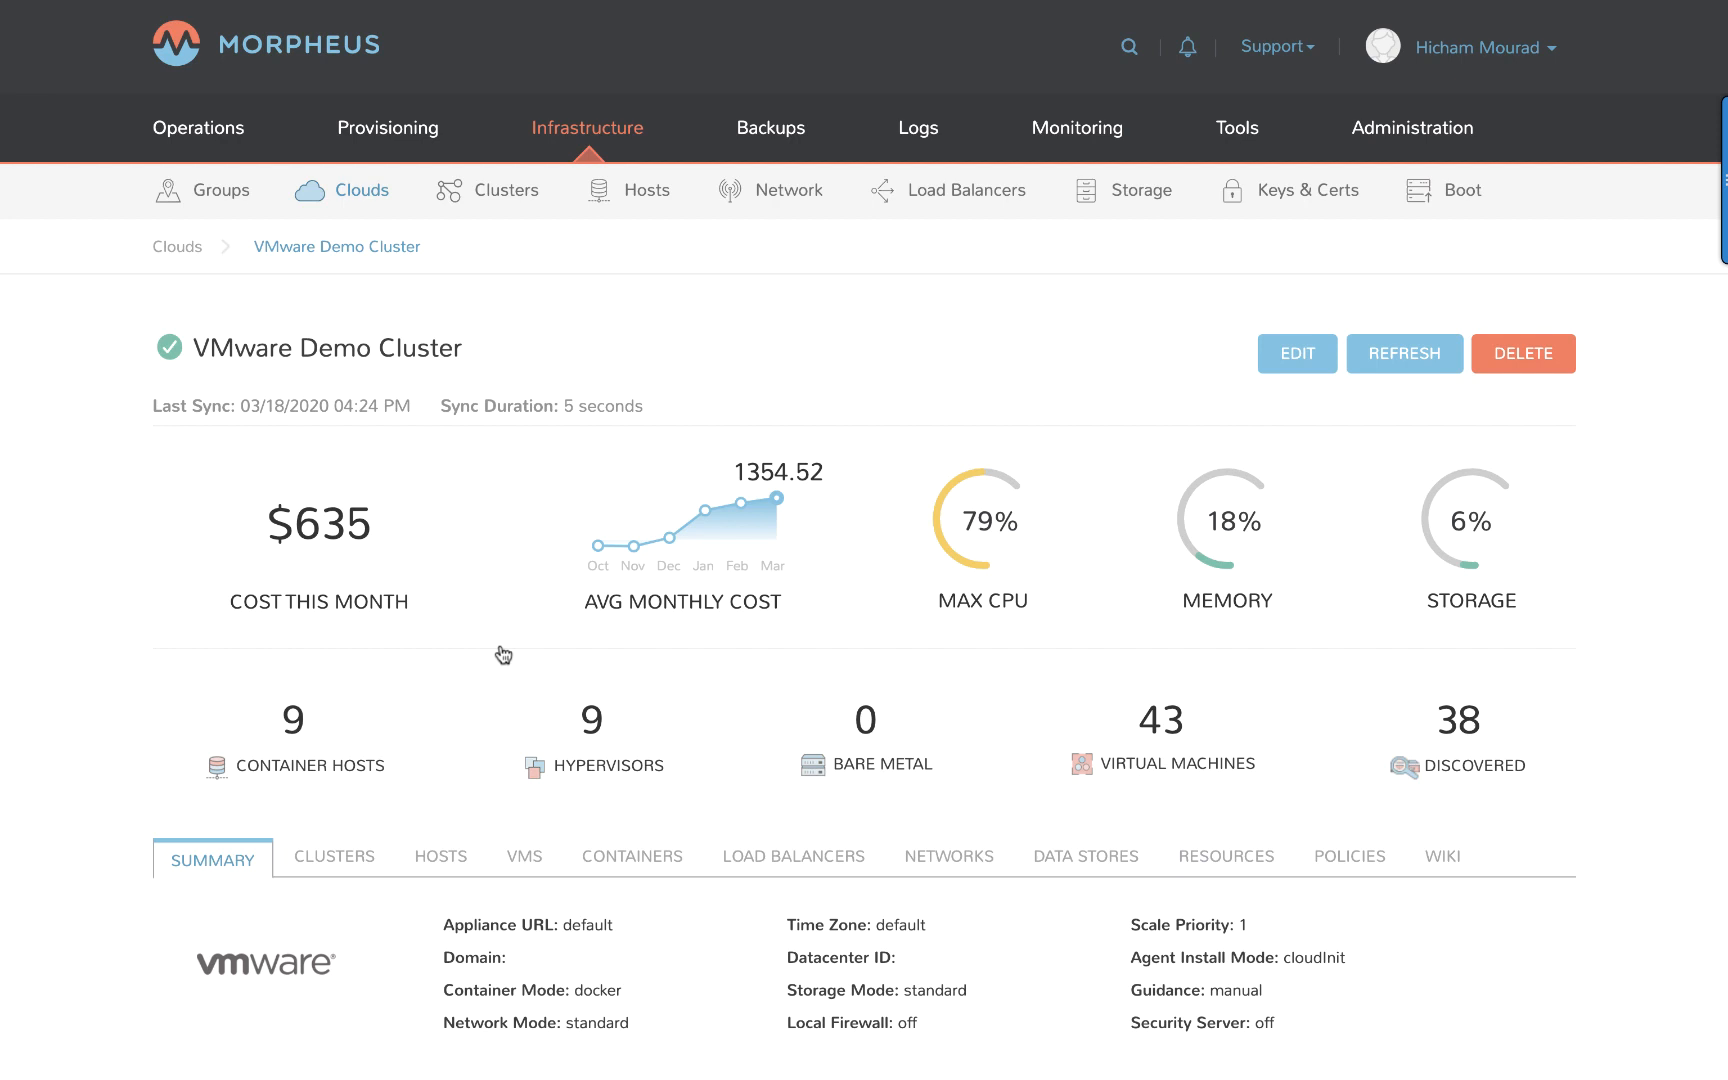
# Scroll the VMware Demo Cluster page to its summary and DEMO-VSAN and Kubernetes clusters.
pyautogui.scroll(-3)
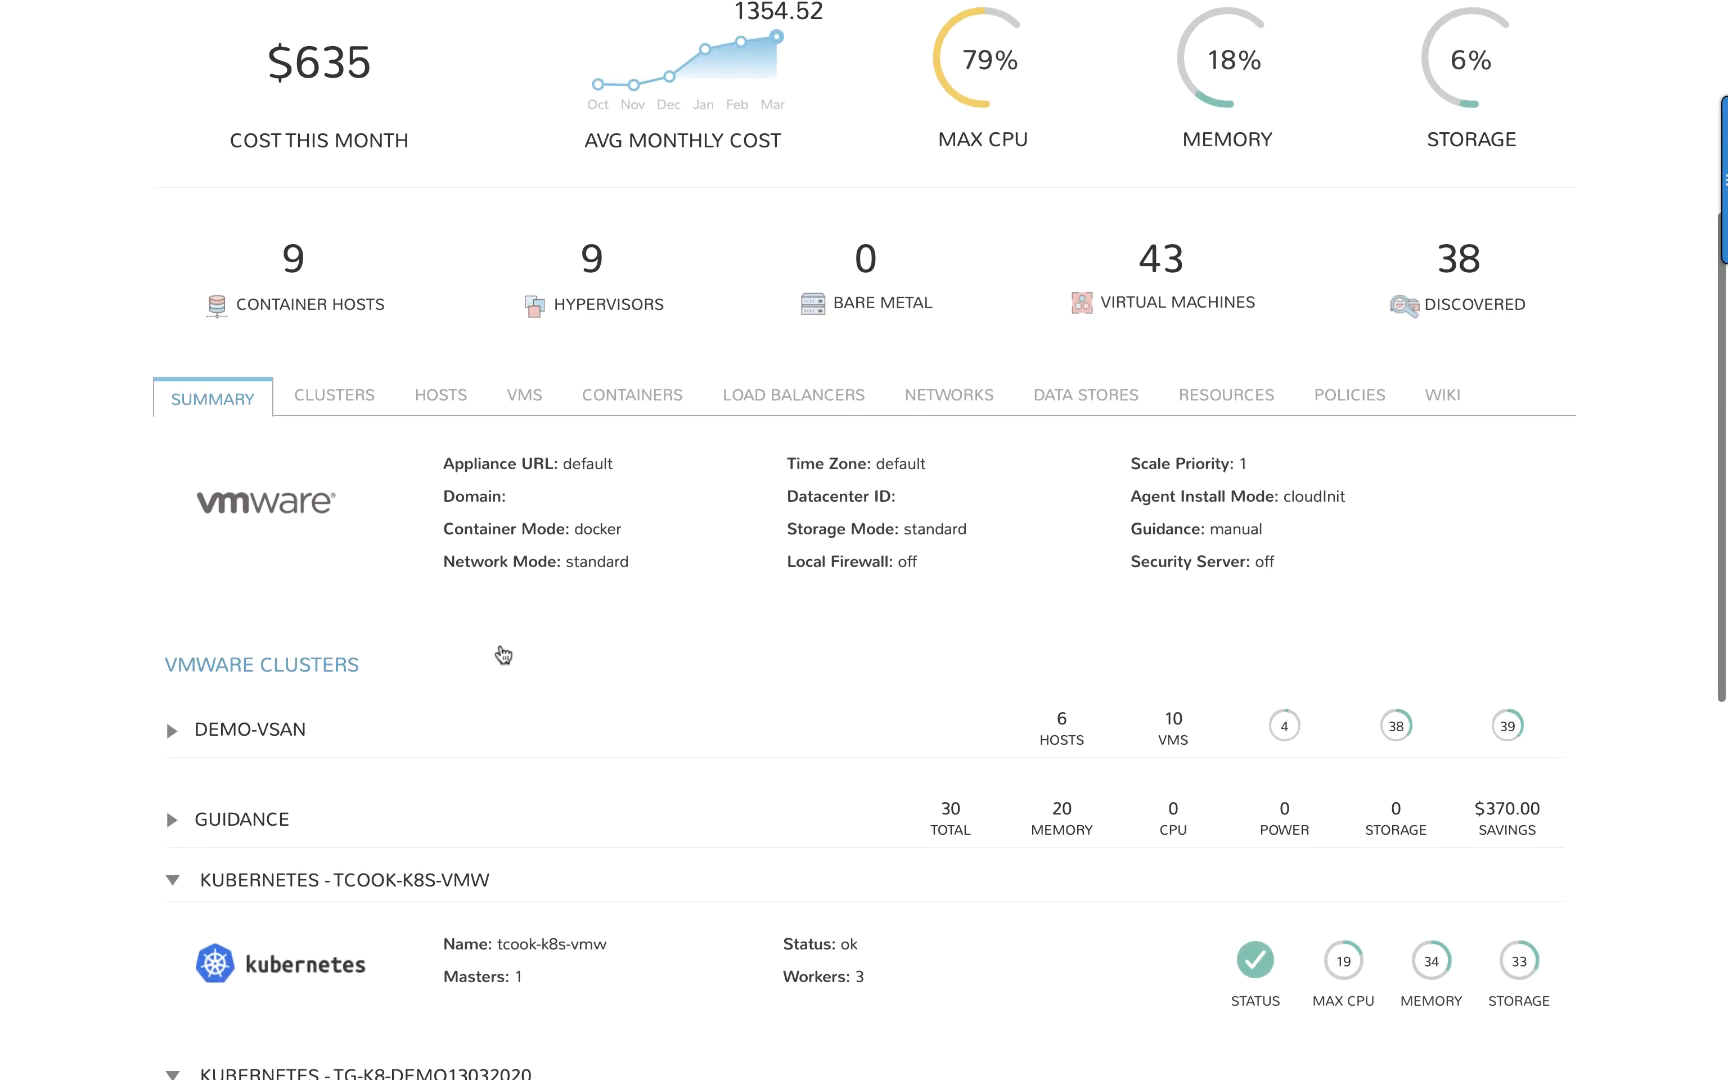
# List the cloud's VMs and preview the actions menu for 47738-test without choosing one.
pyautogui.click(523, 395)
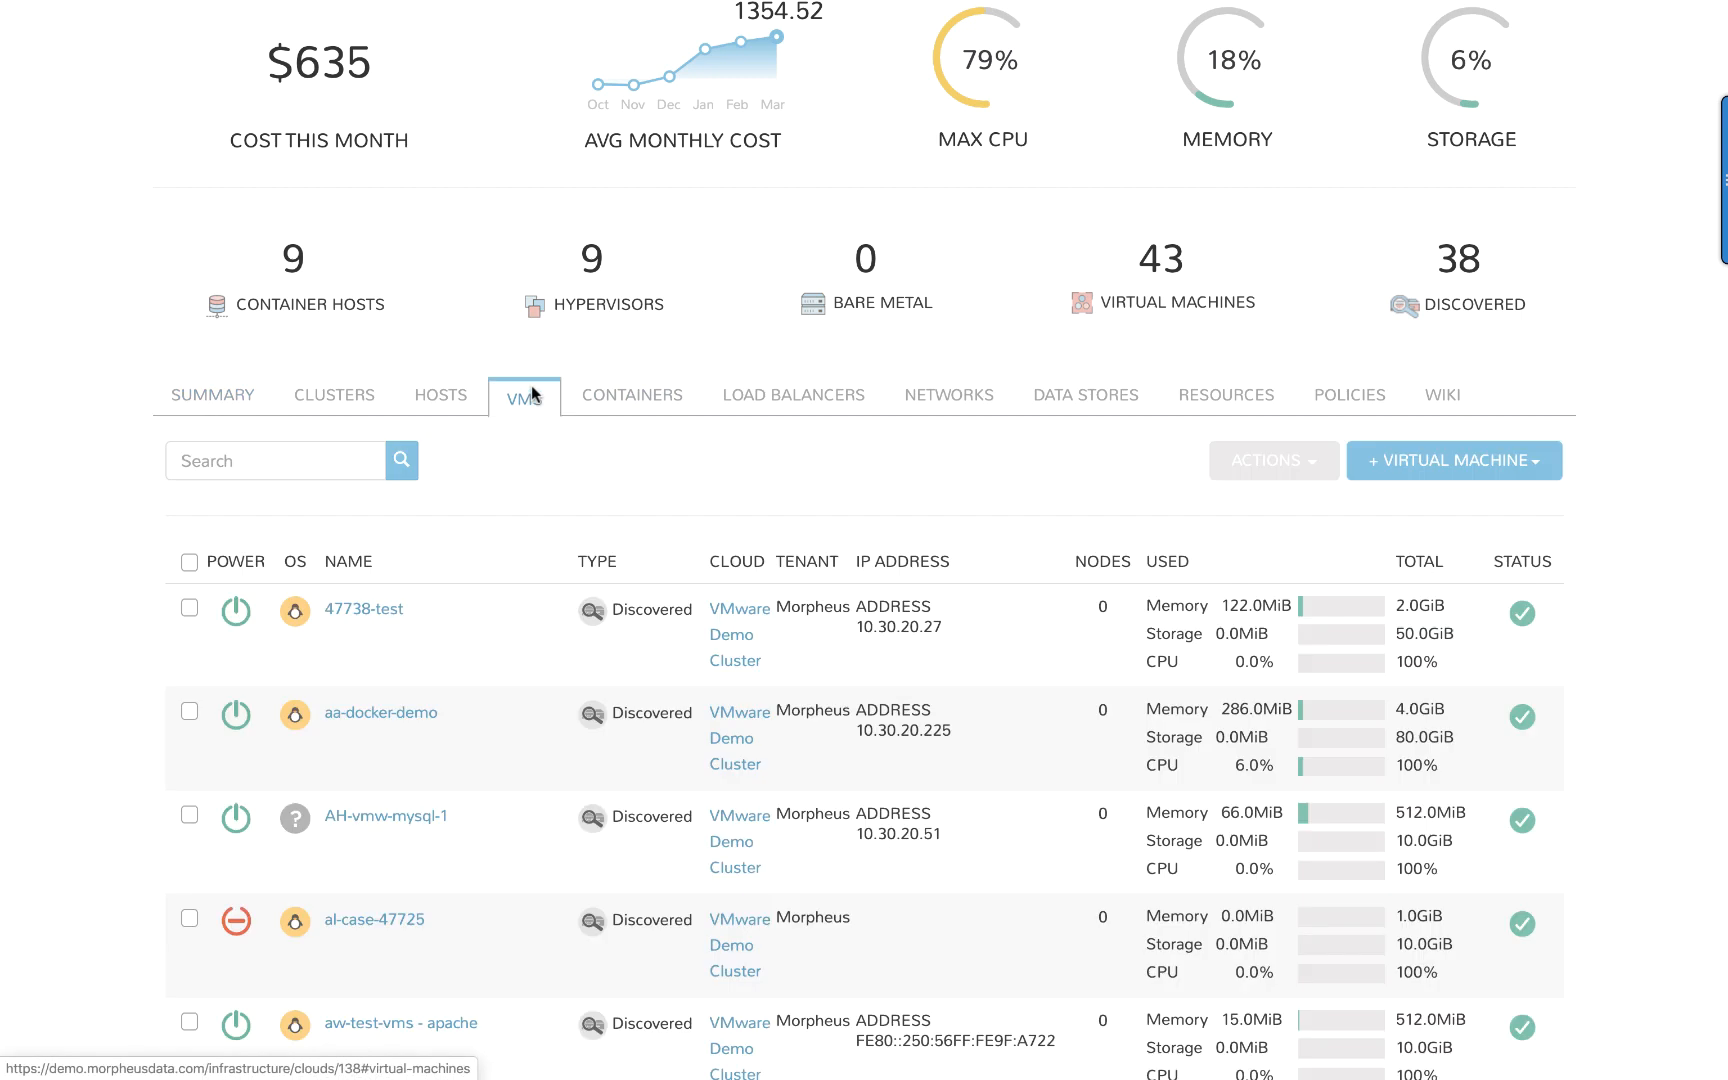
pyautogui.moveTo(618, 495)
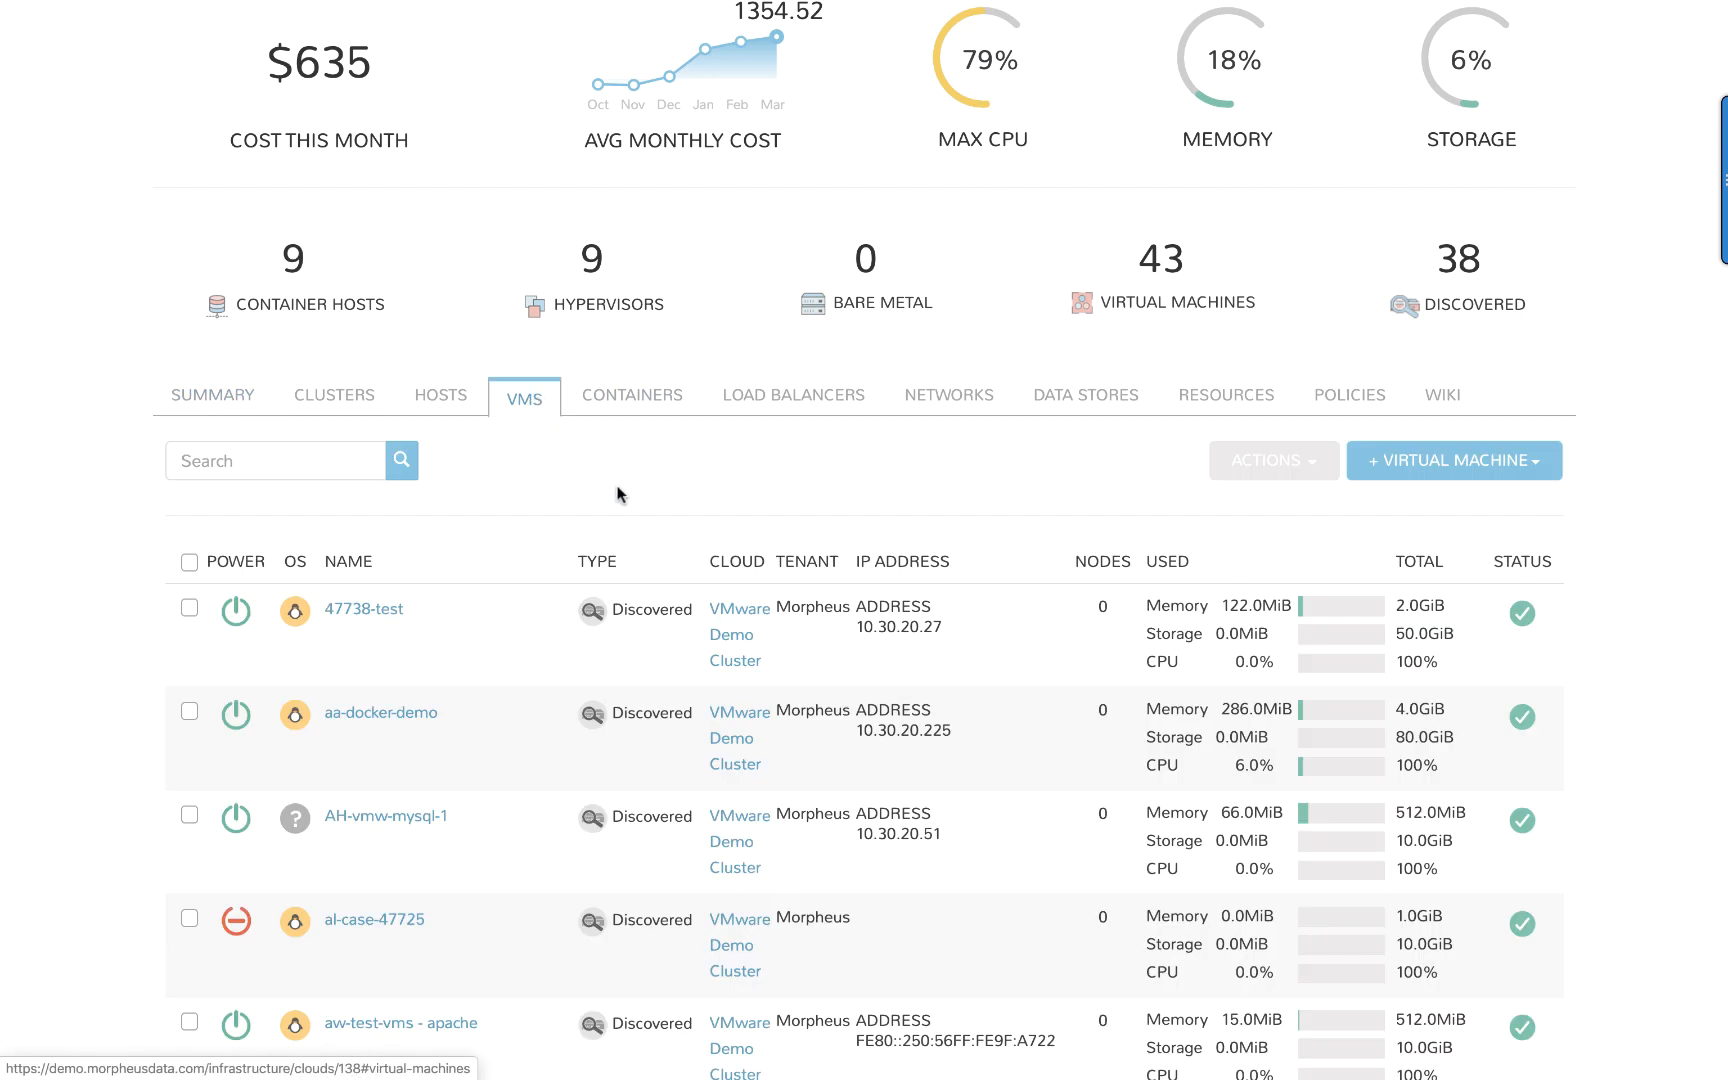
pyautogui.moveTo(642, 511)
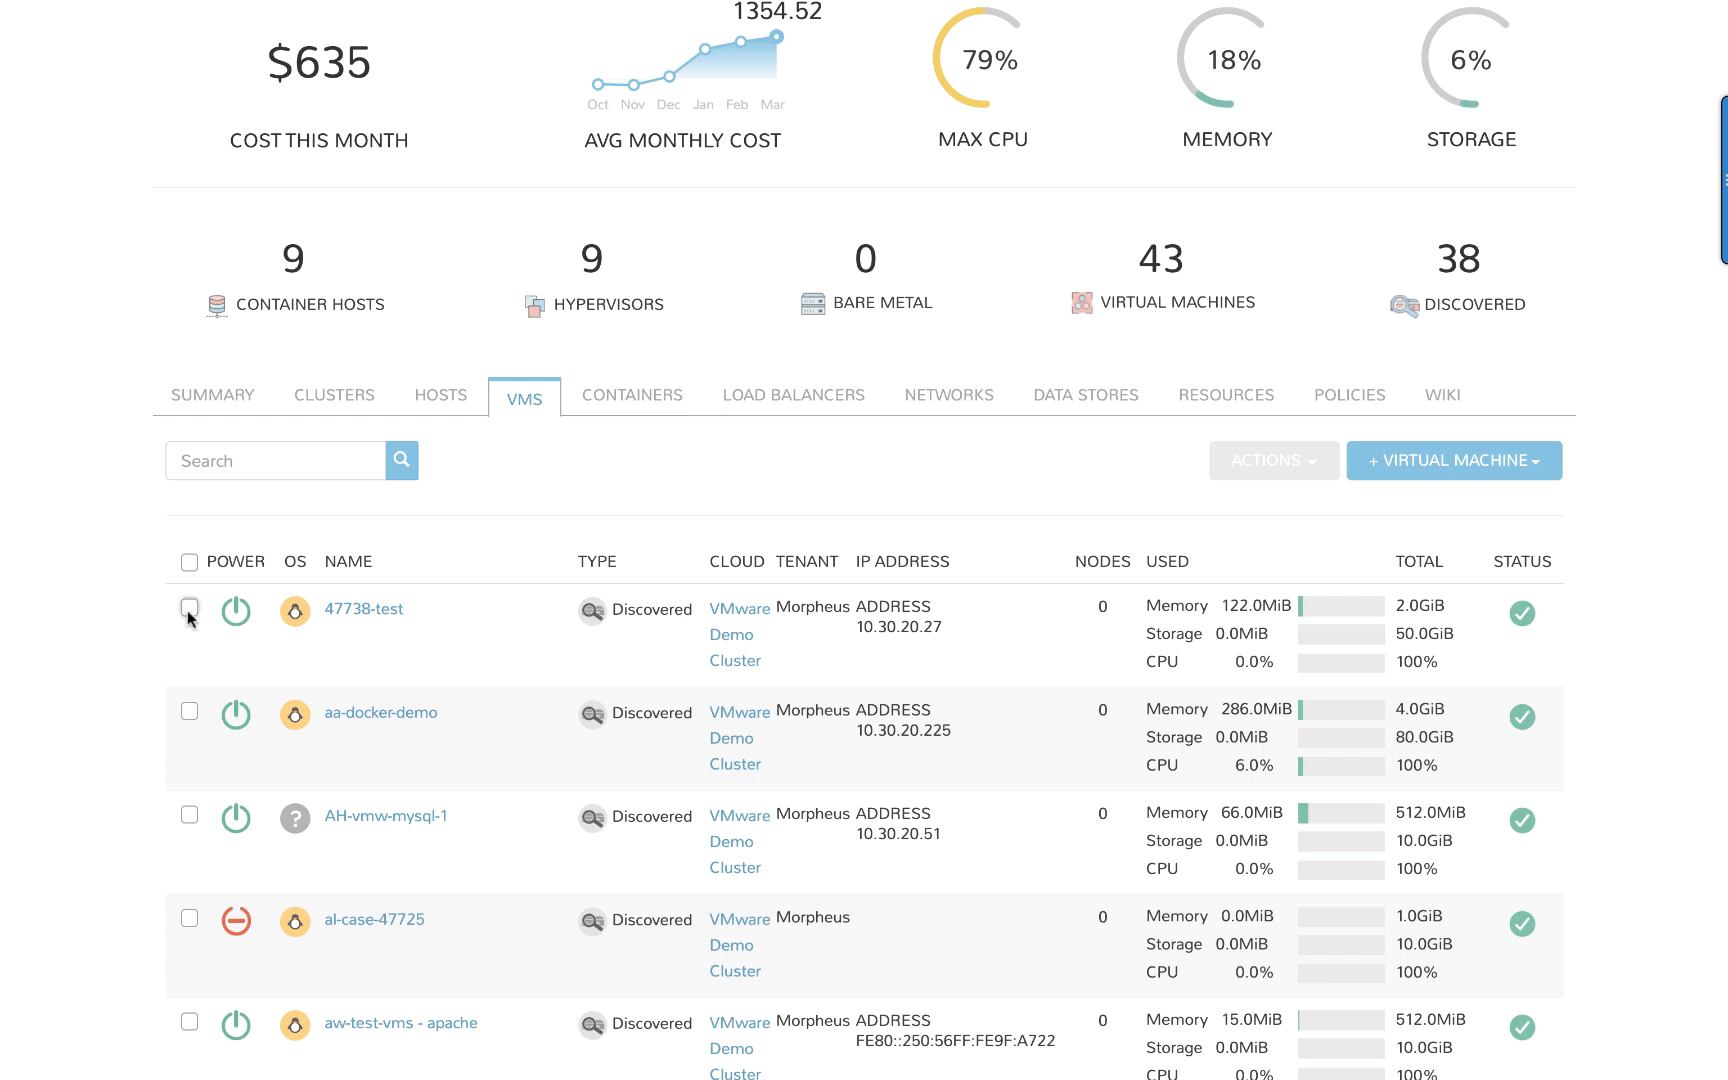
pyautogui.click(188, 611)
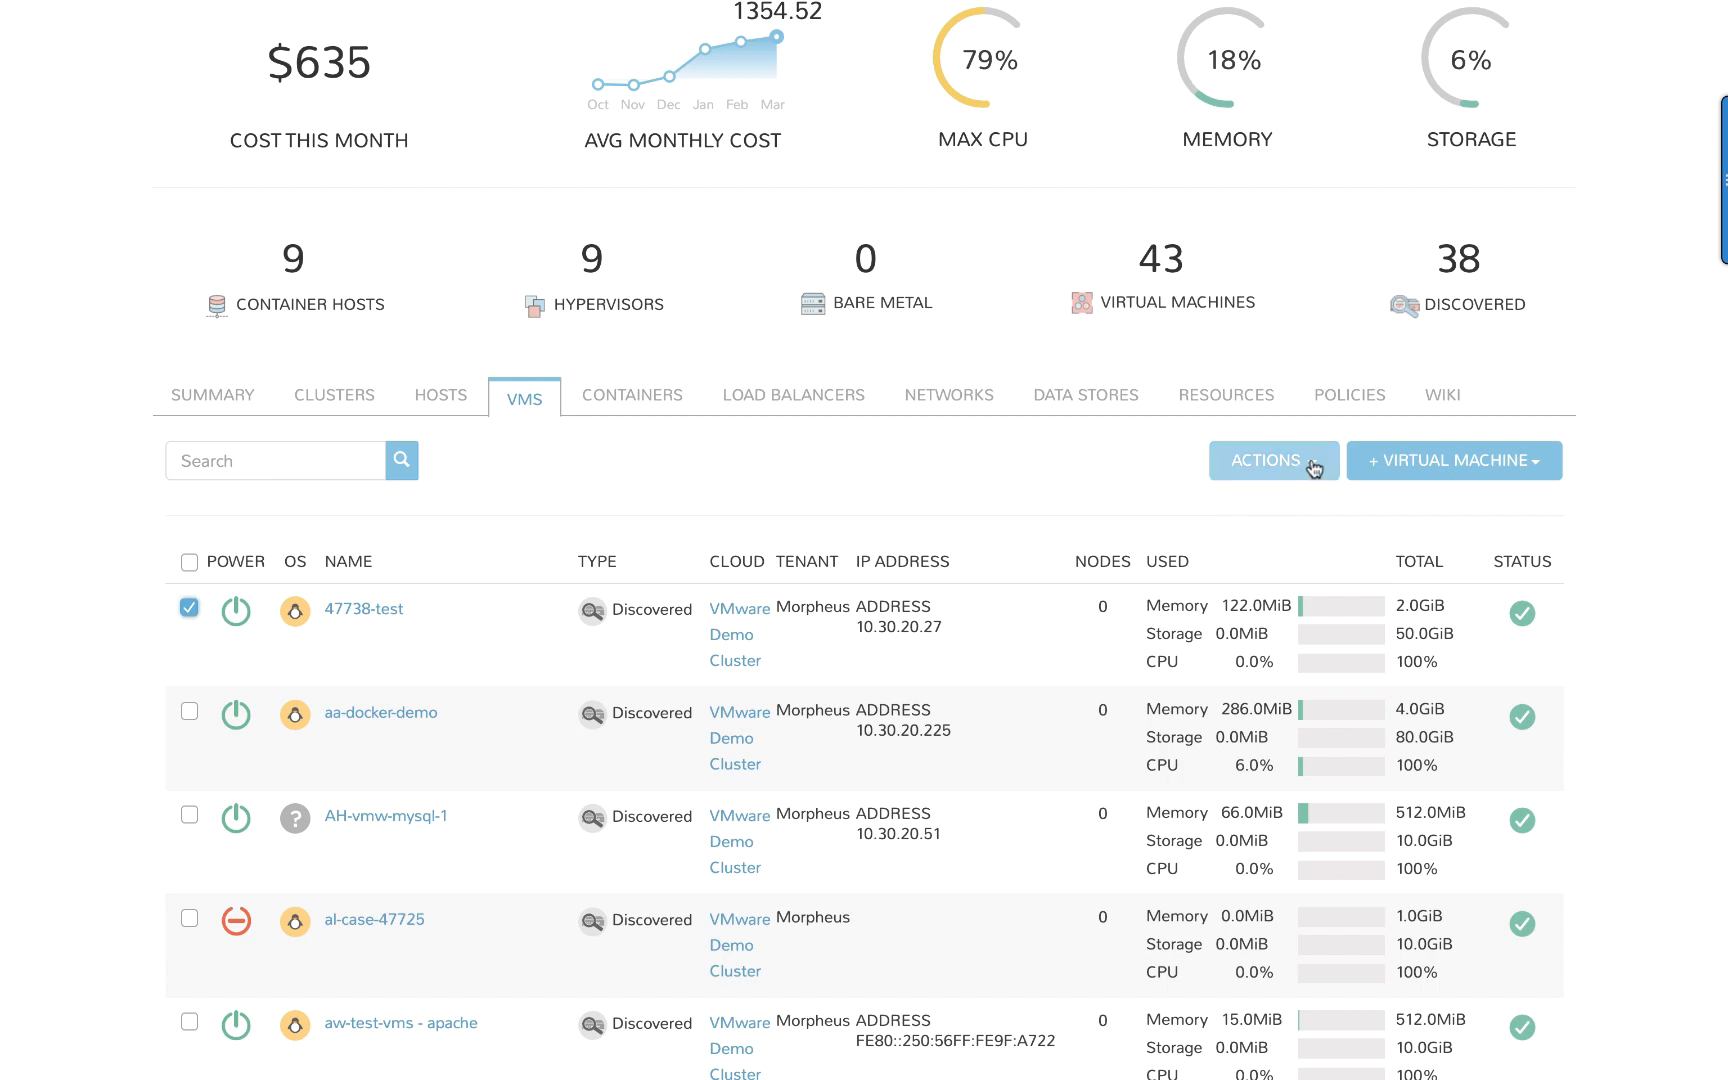
pyautogui.click(1271, 460)
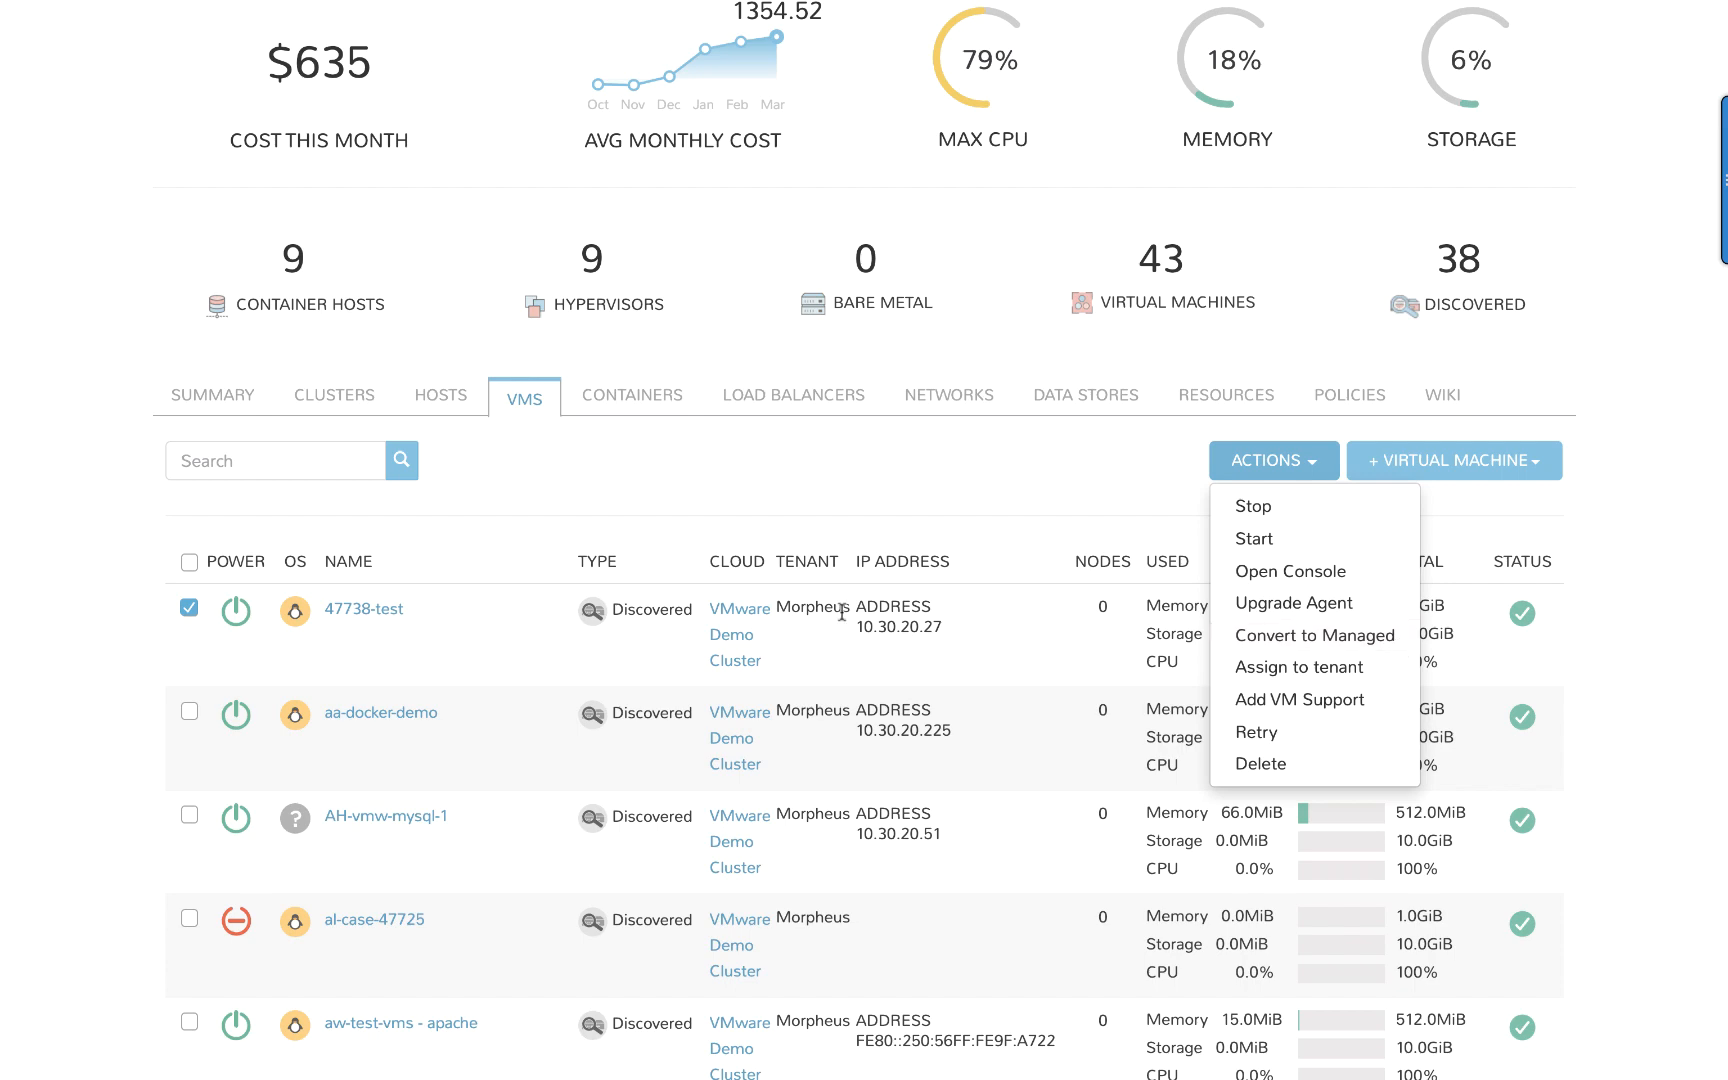
pyautogui.click(1273, 460)
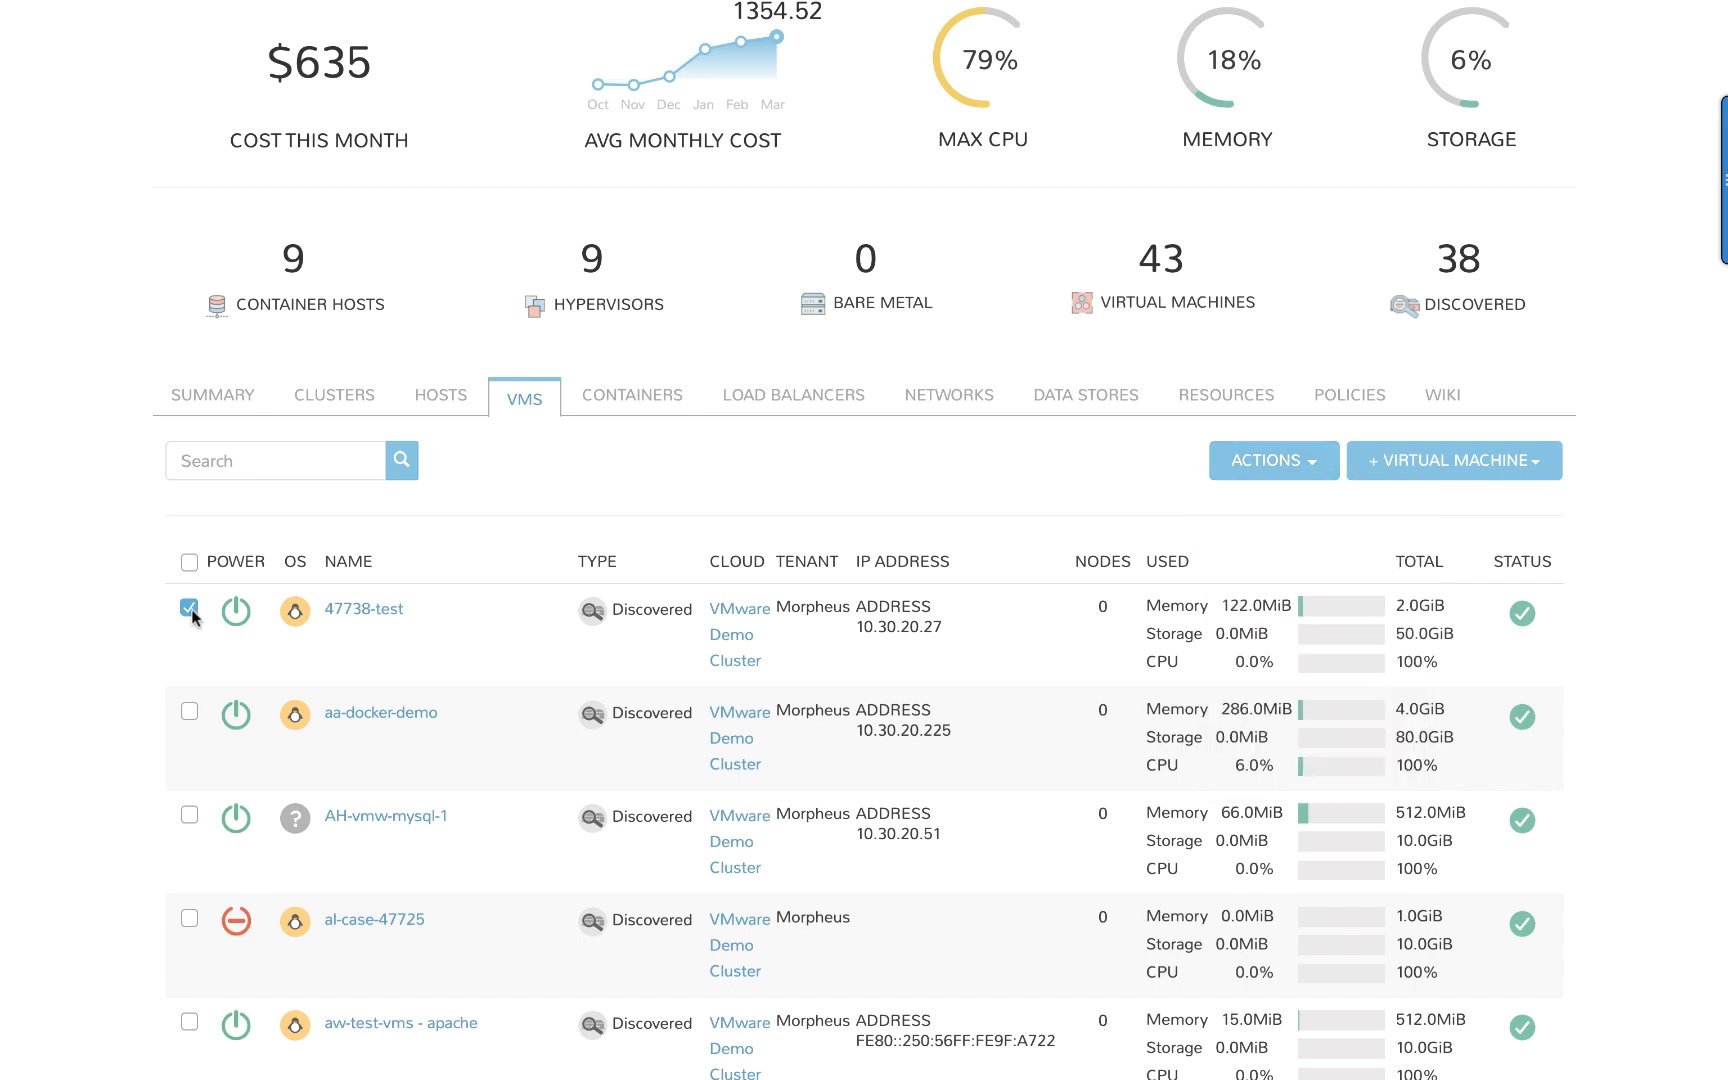
# Scroll through the VM list's memory, storage and CPU usage, then back up.
pyautogui.scroll(-3)
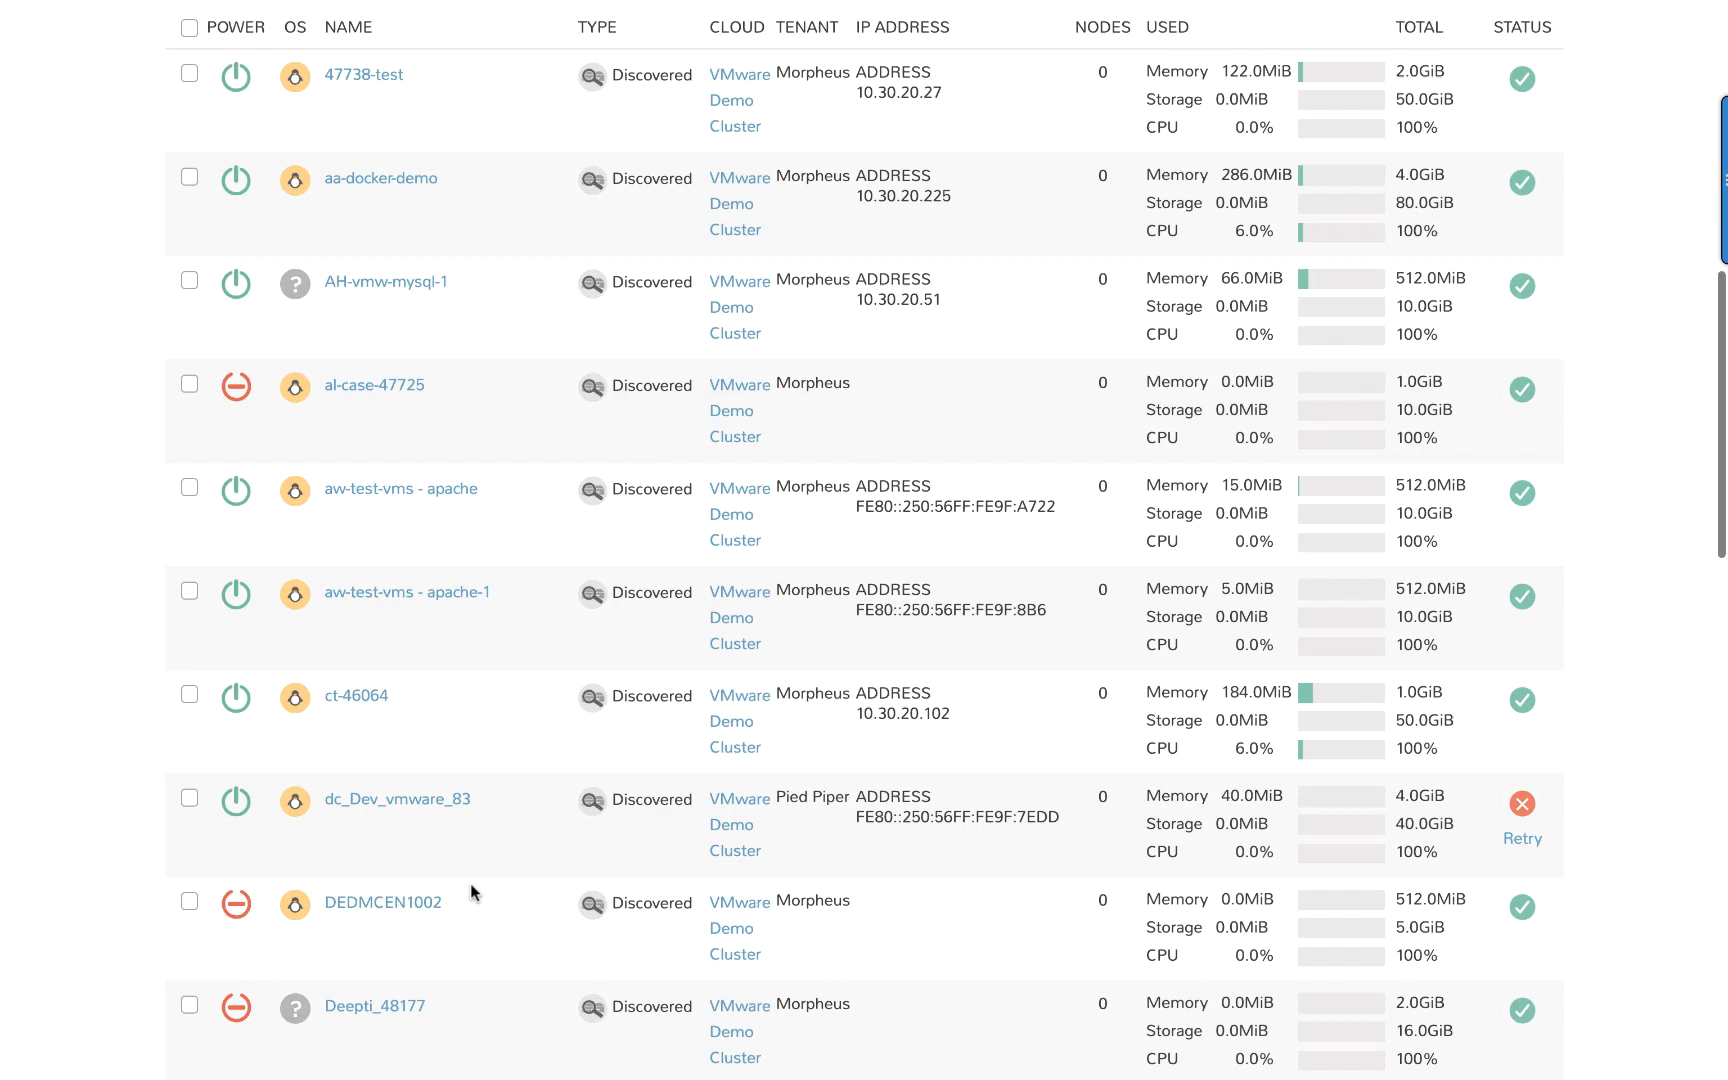
pyautogui.scroll(-3)
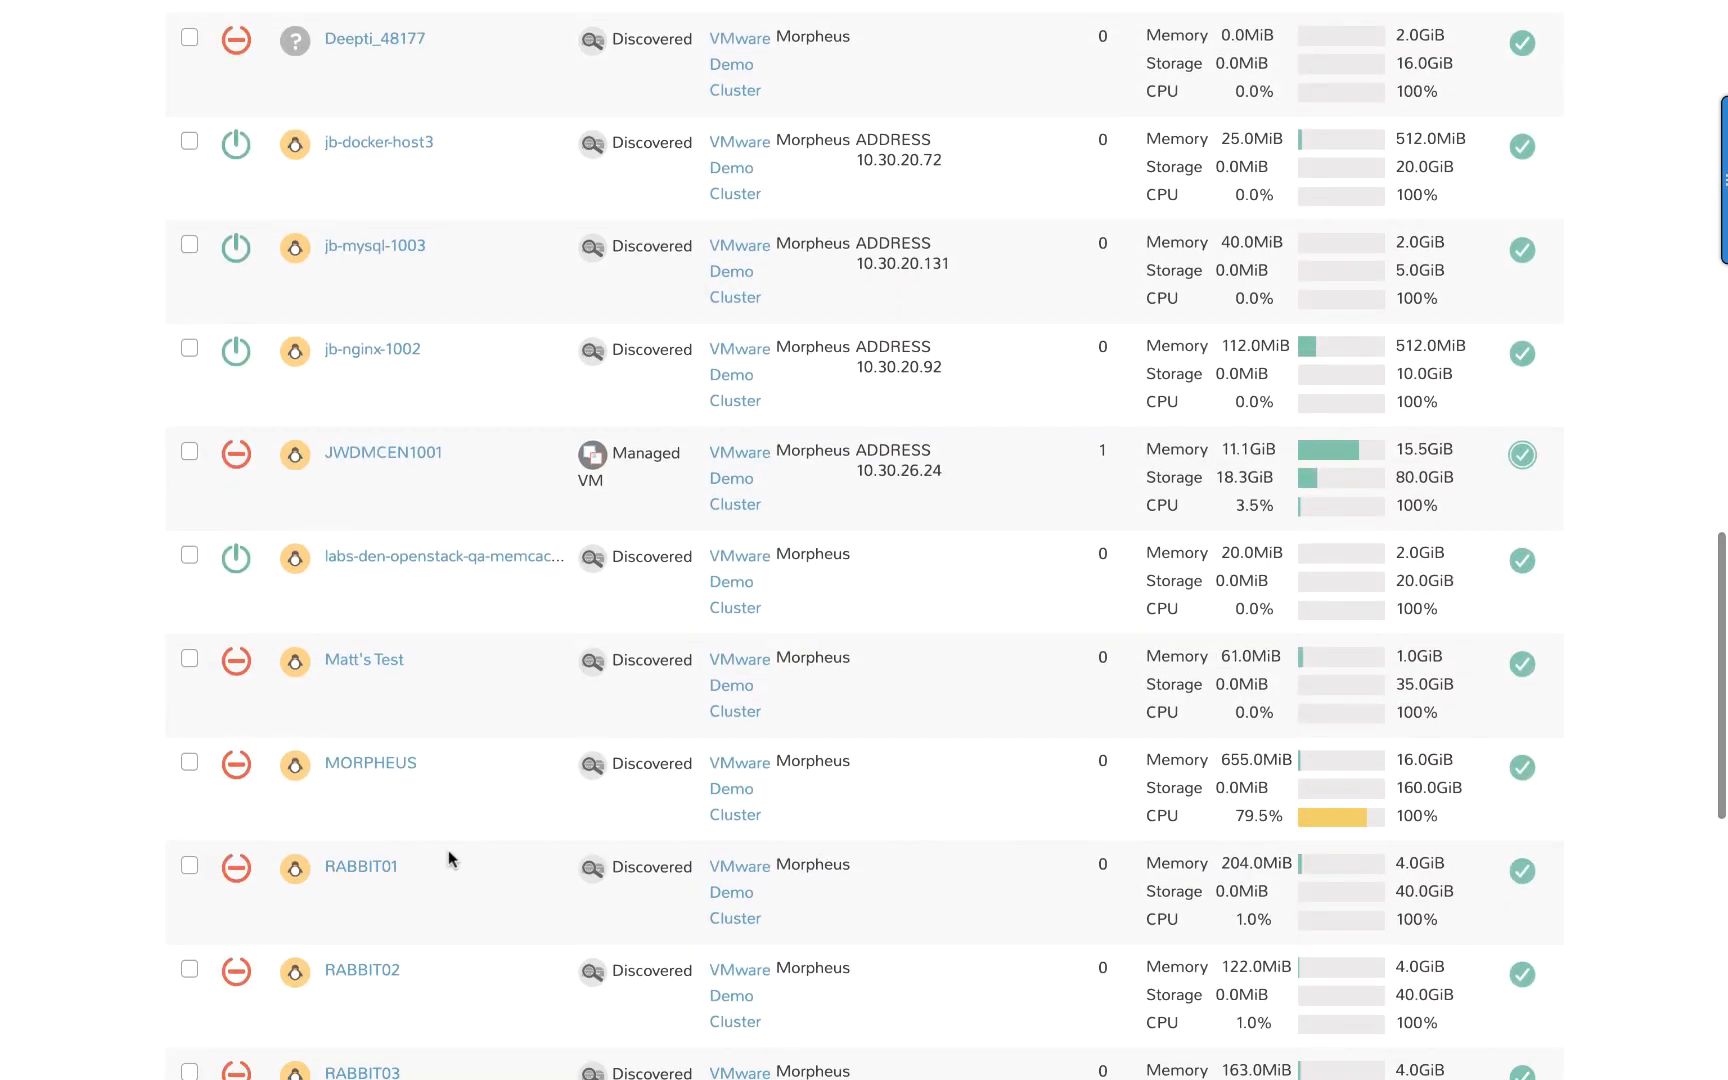
pyautogui.click(190, 453)
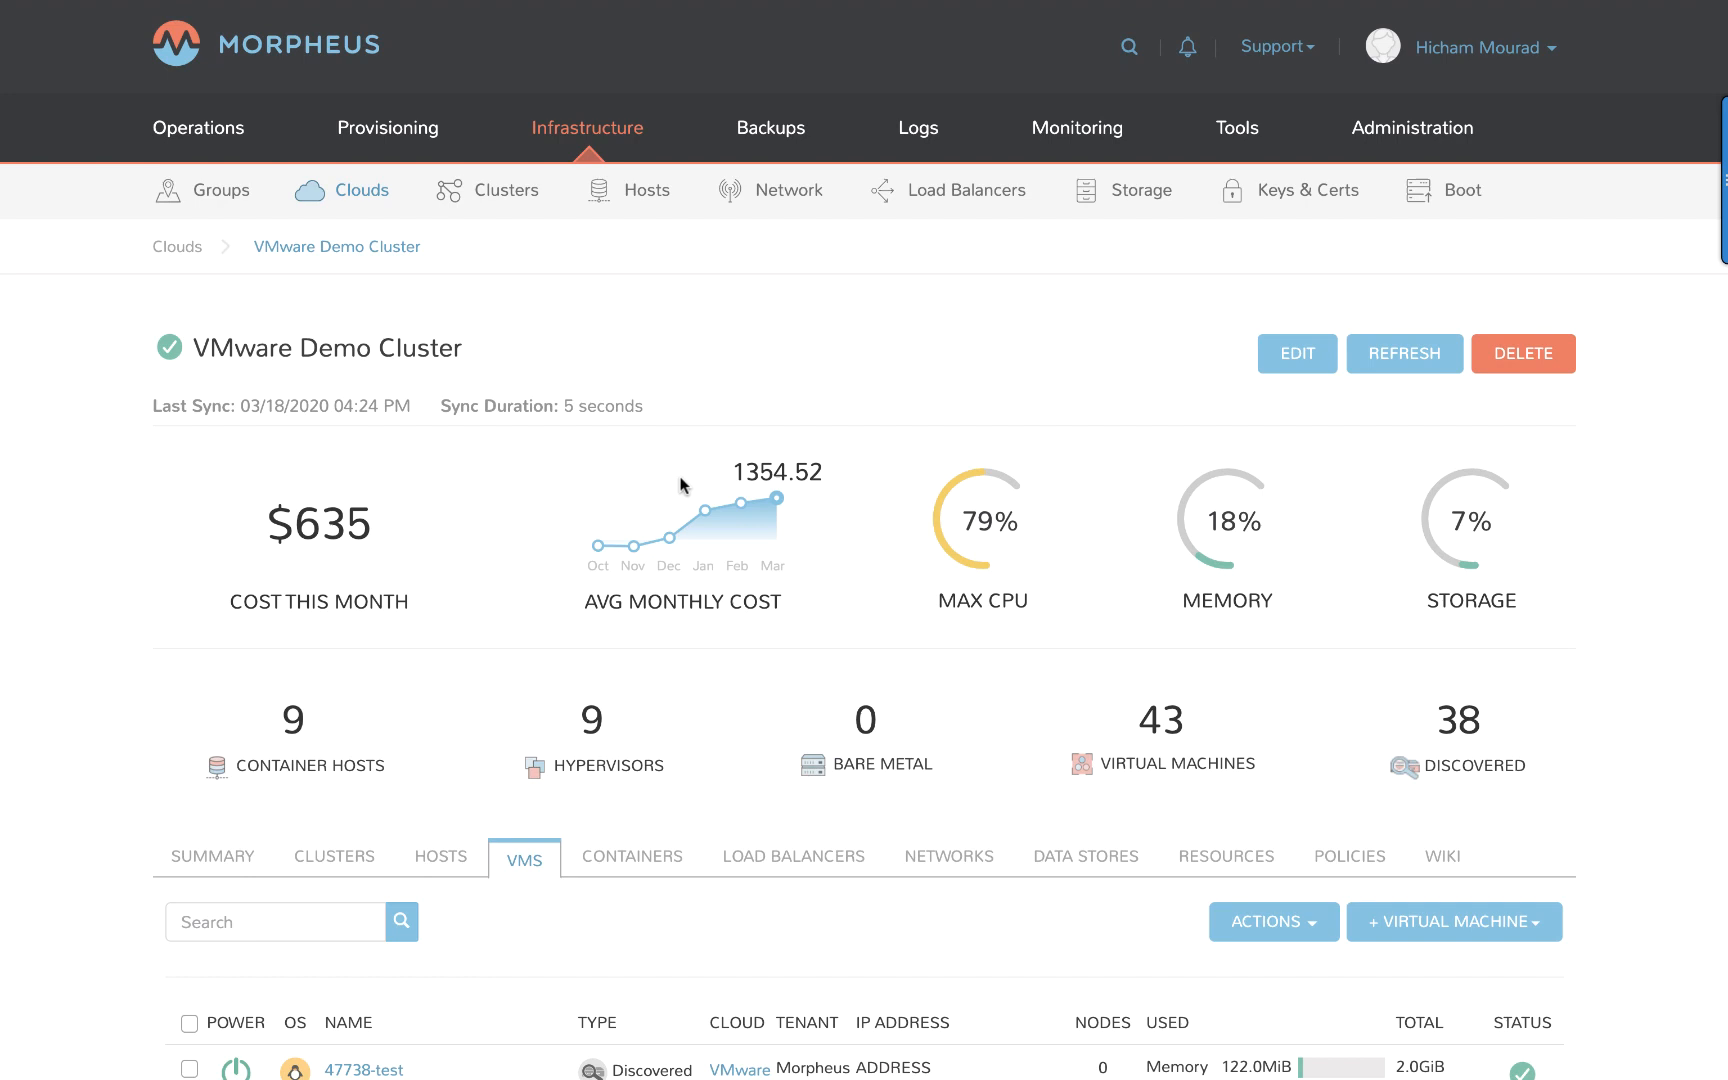
pyautogui.moveTo(669, 488)
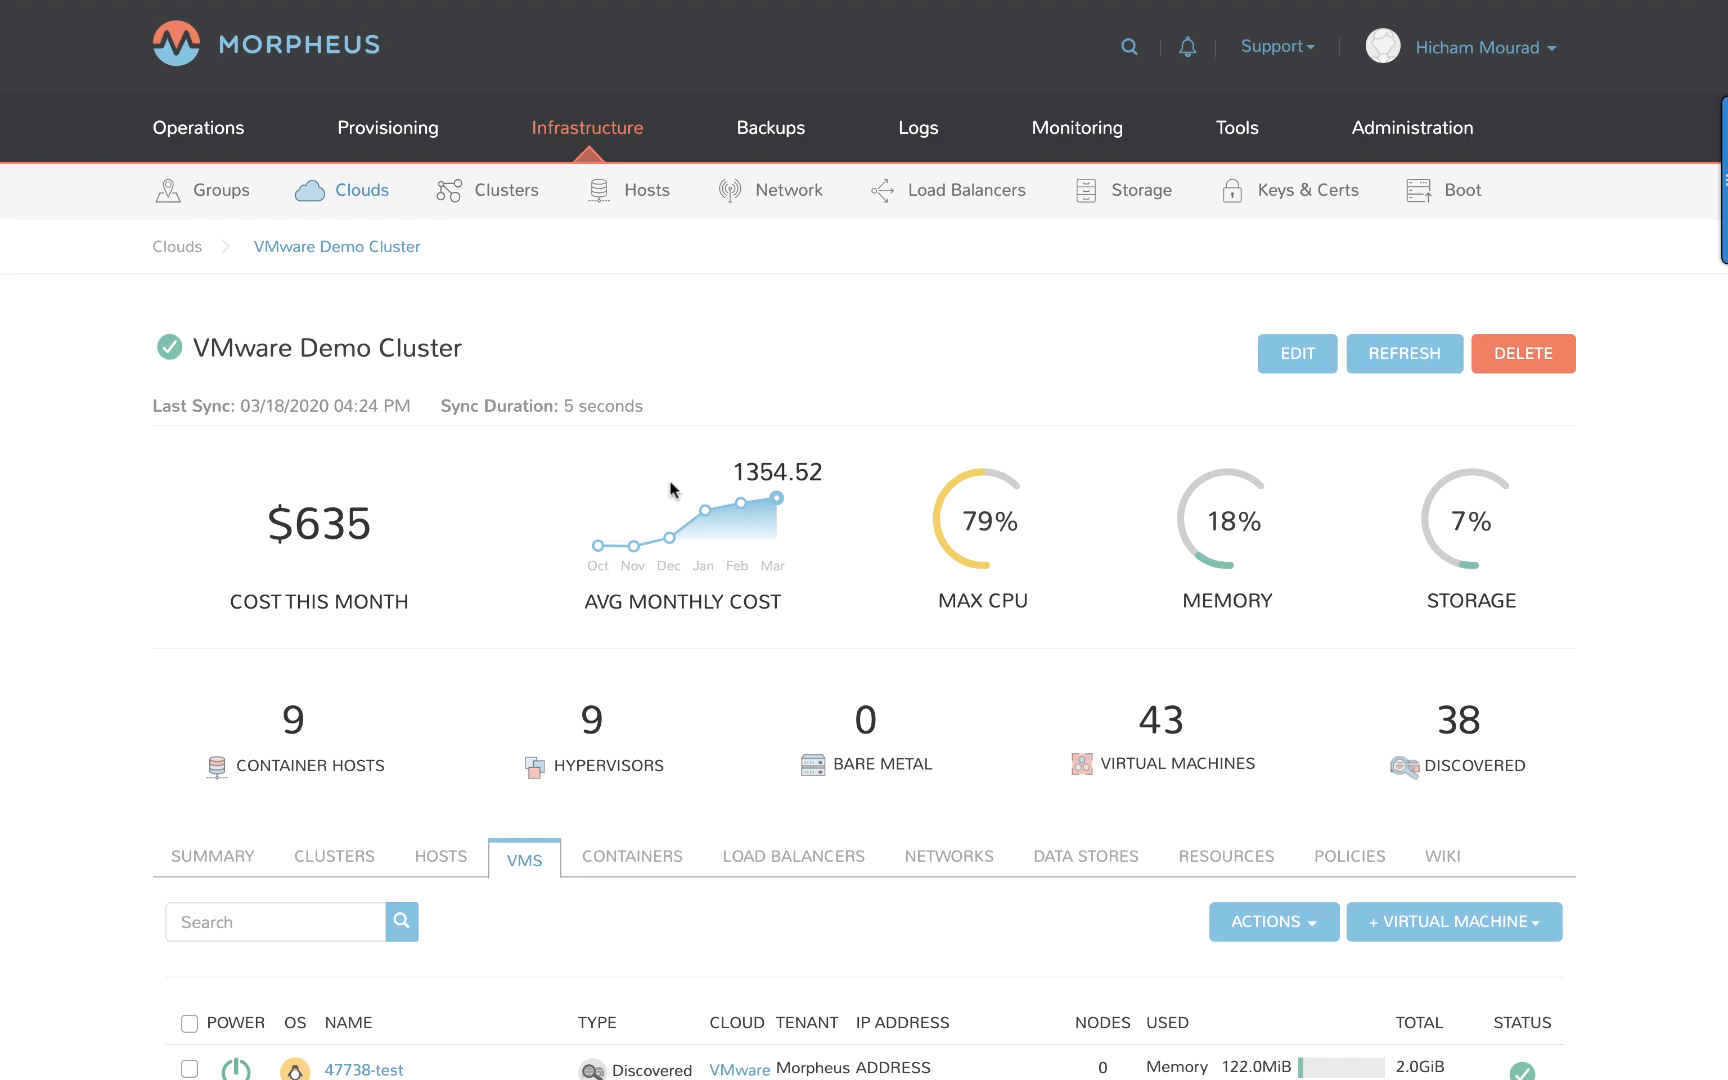
# View the Feb 21, 2020 All Groups Cloud Inventory Summary from Operations > Reports.
pyautogui.click(198, 127)
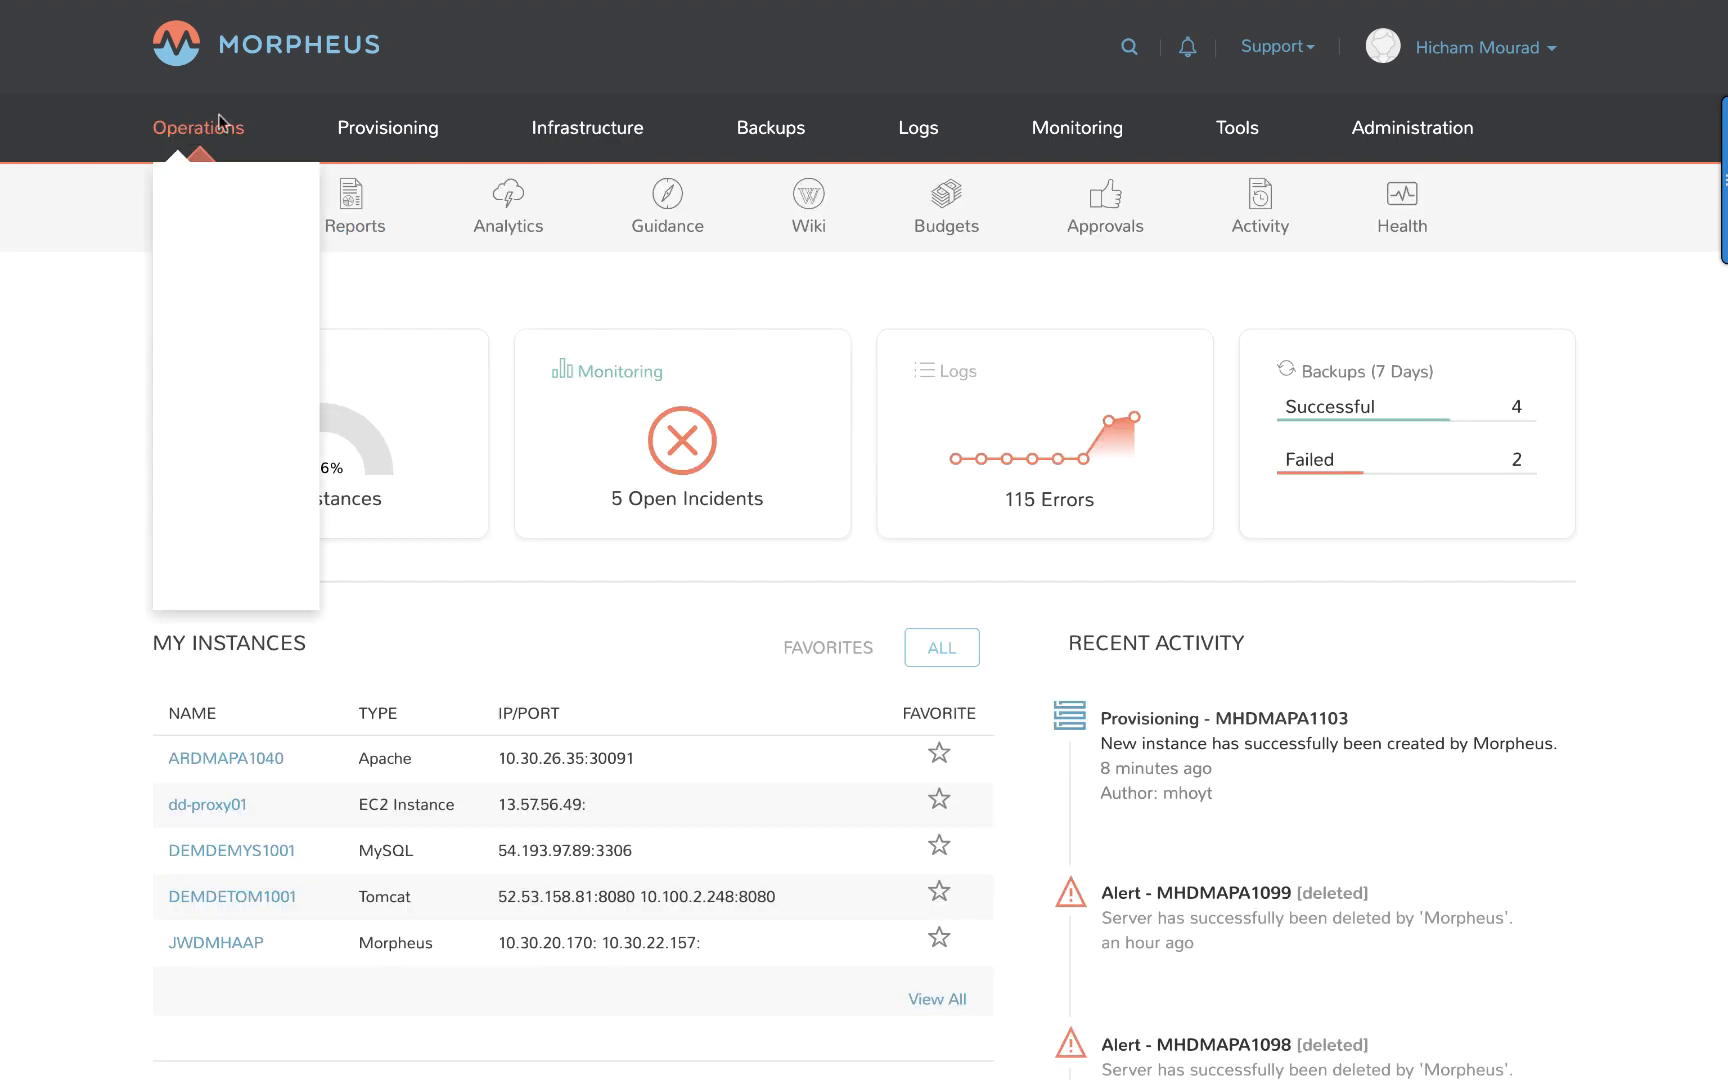
pyautogui.click(354, 205)
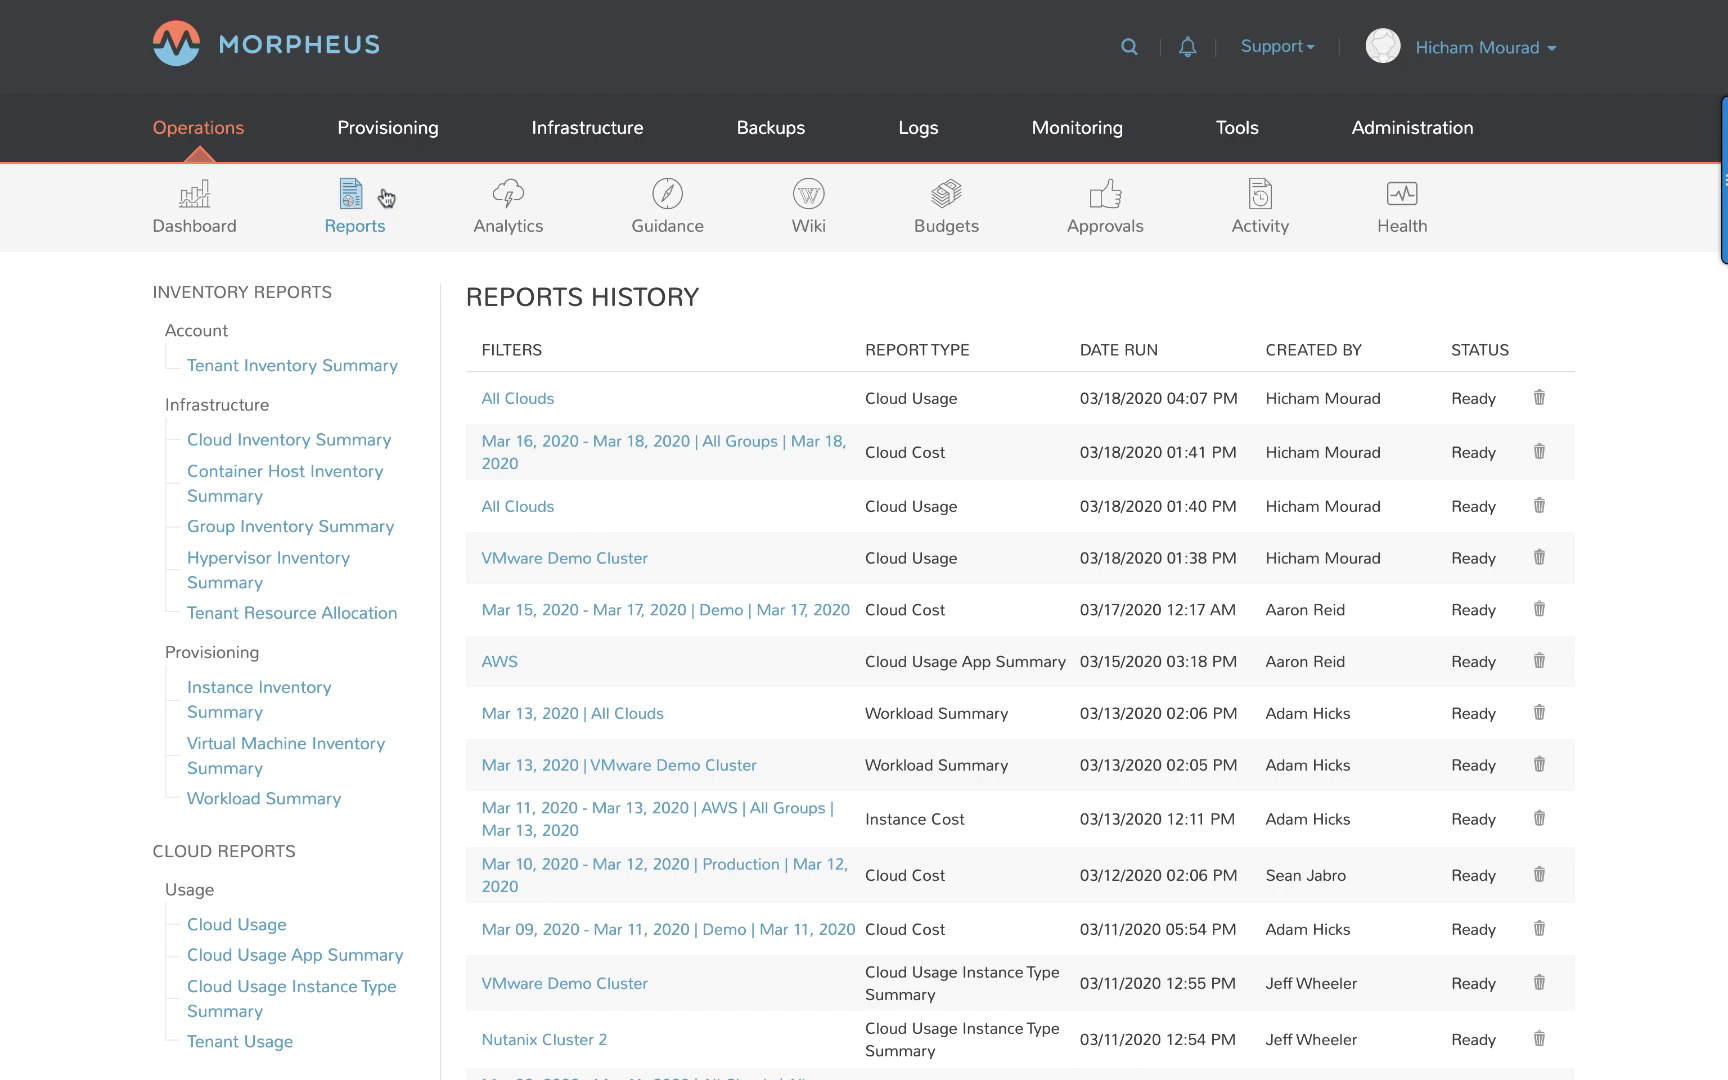
pyautogui.click(287, 440)
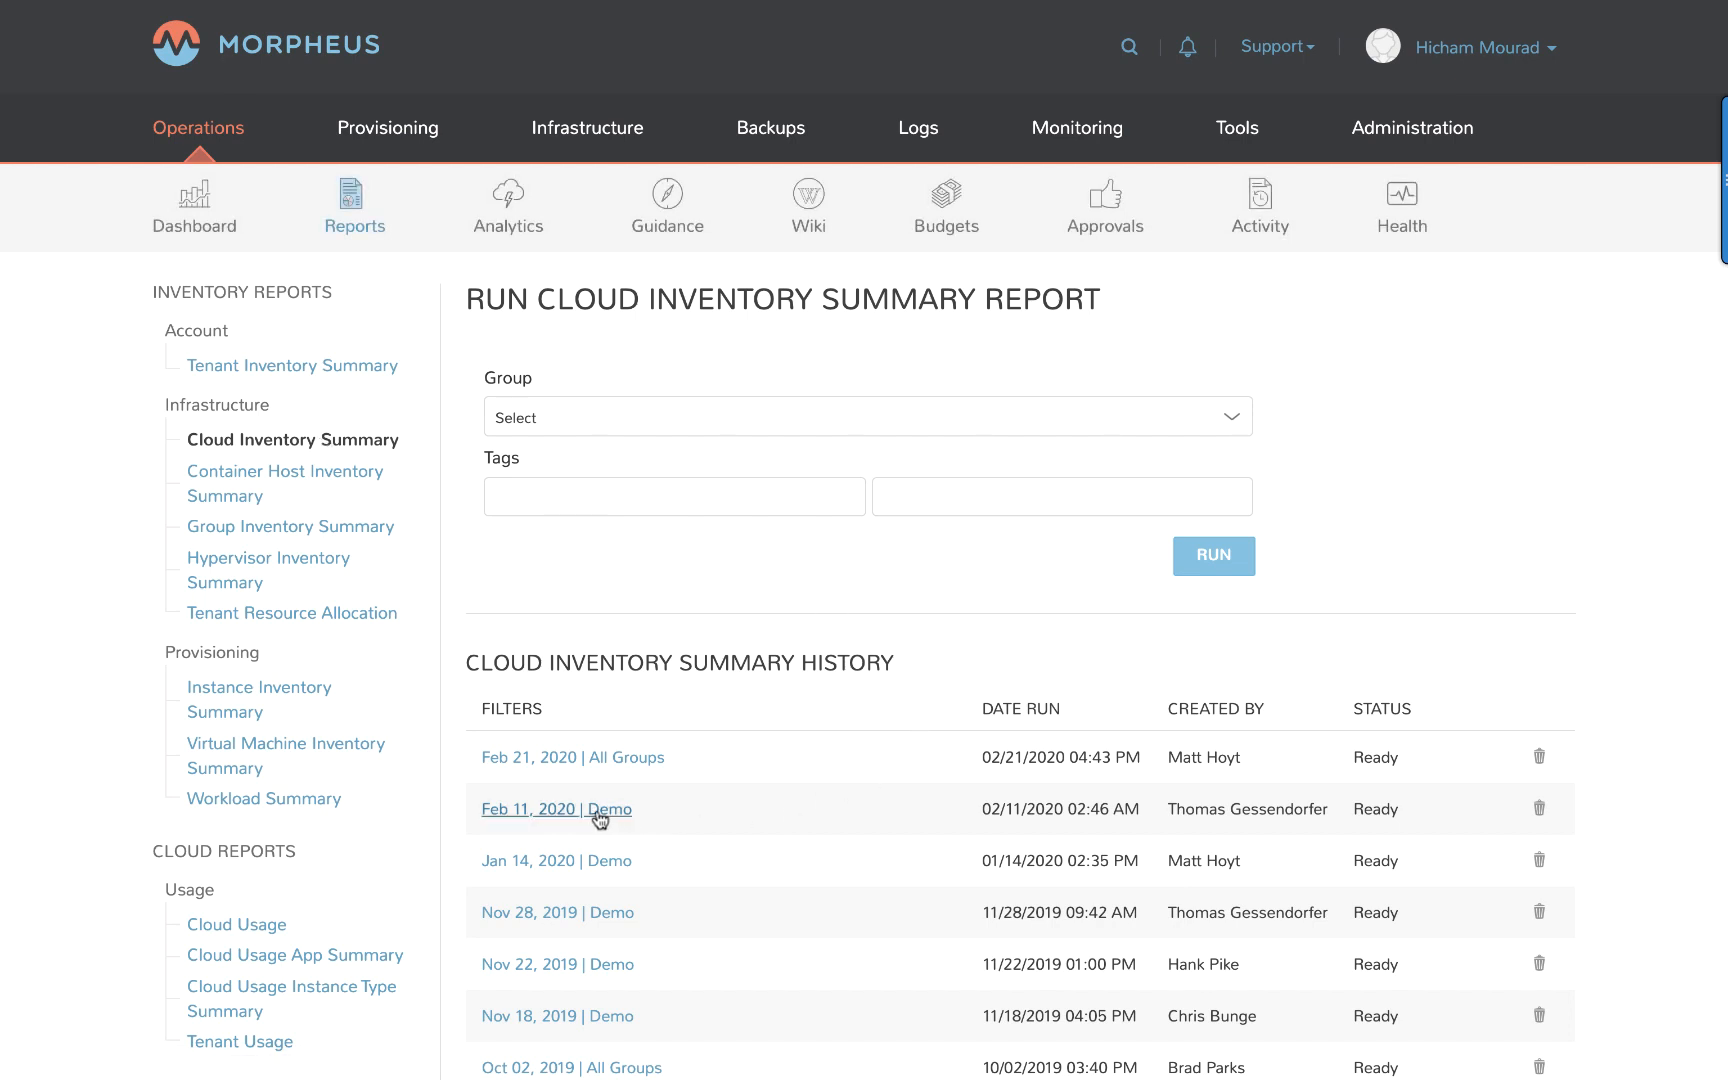
pyautogui.click(572, 757)
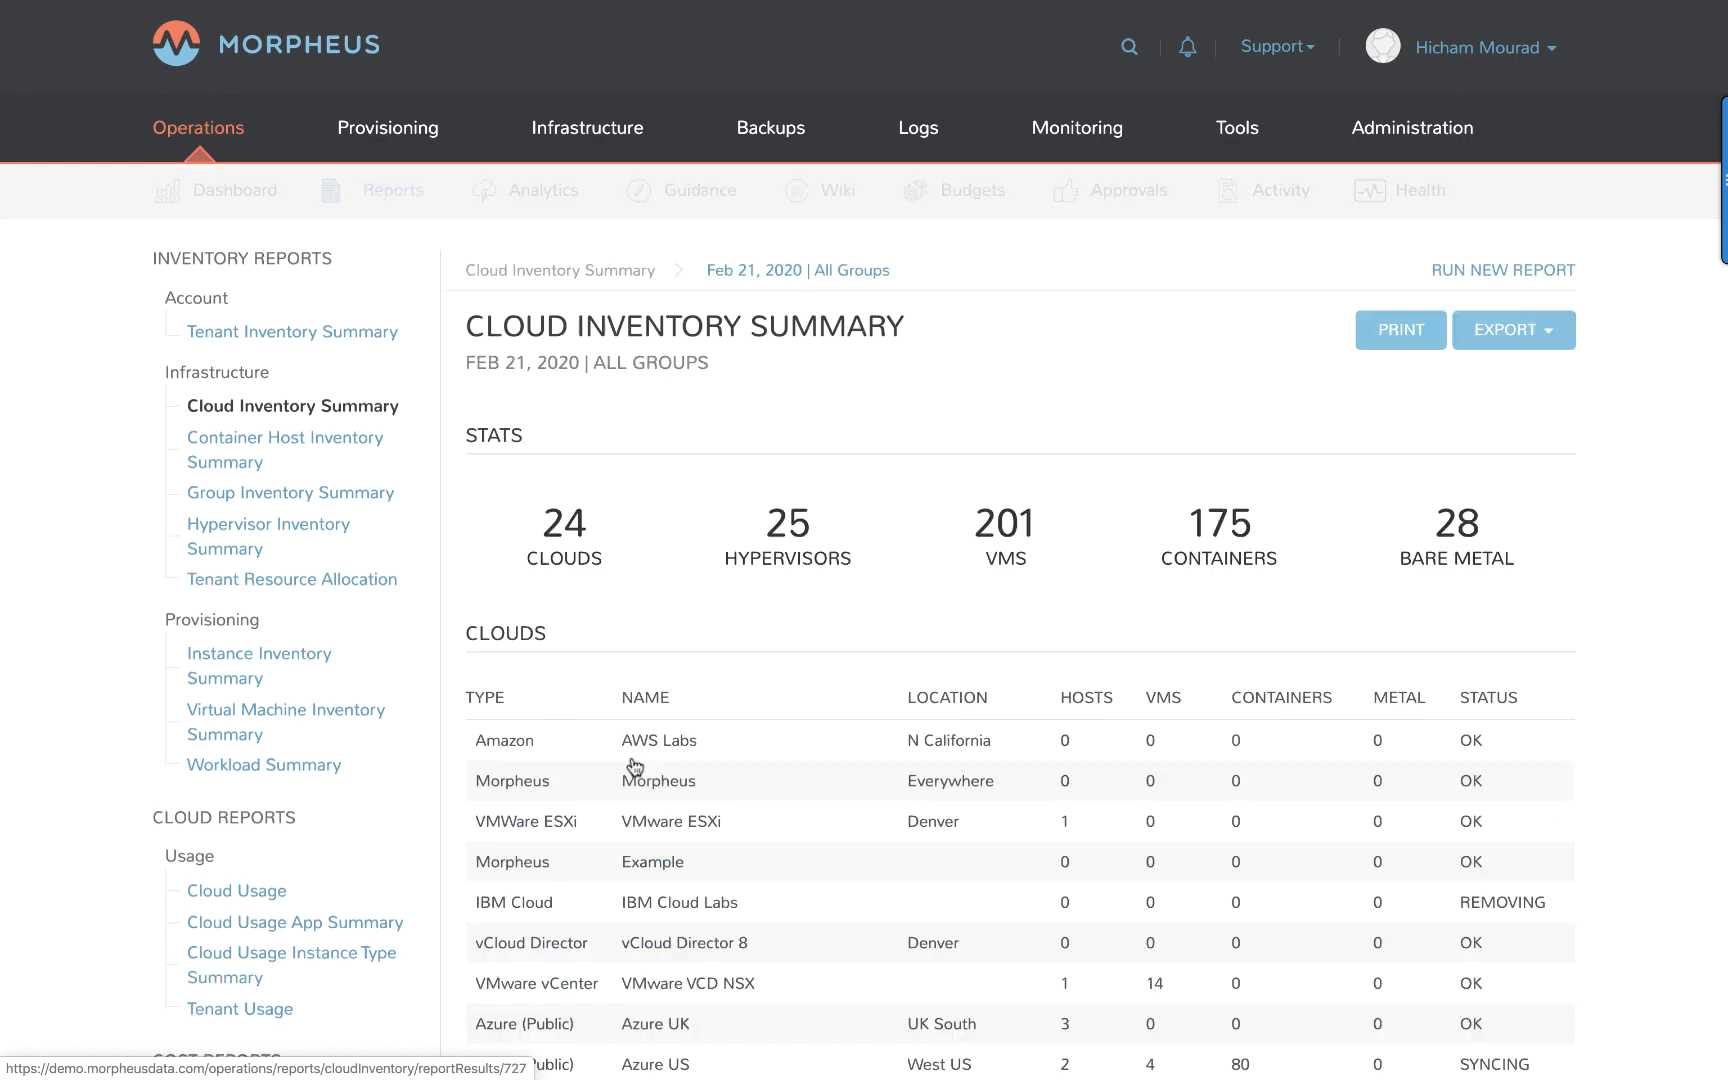
pyautogui.scroll(-3)
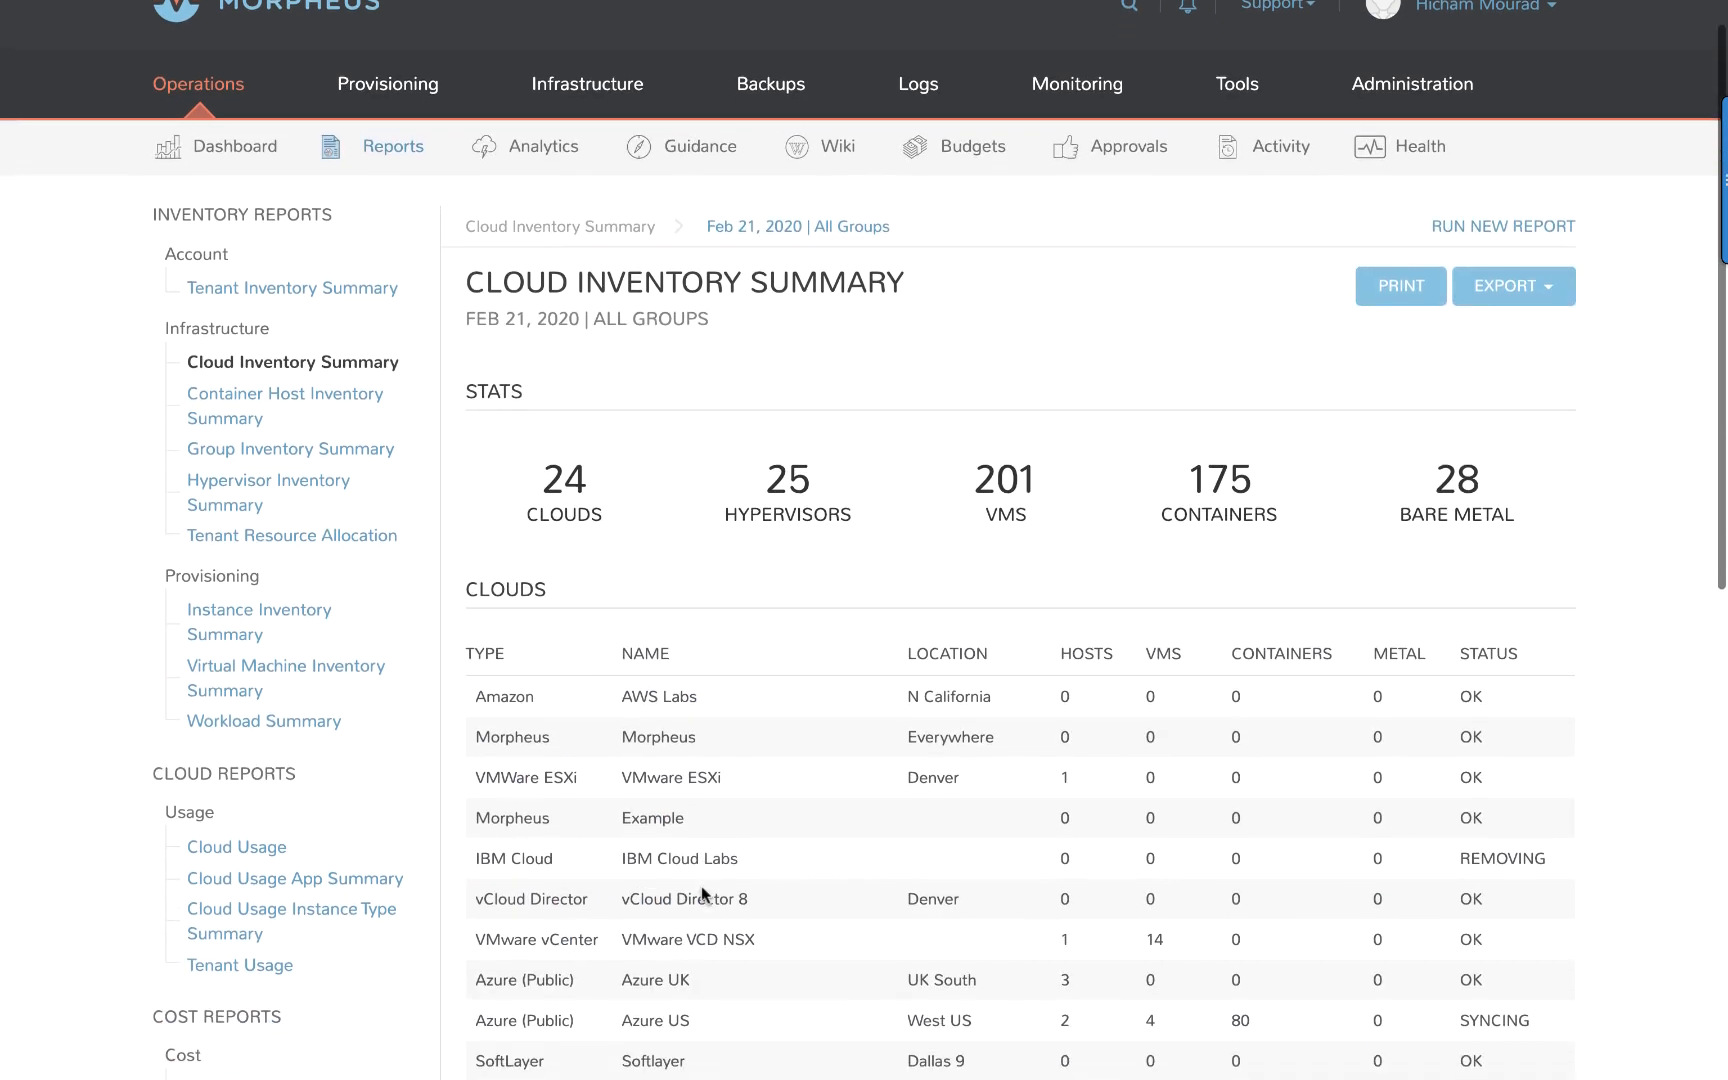
pyautogui.scroll(-3)
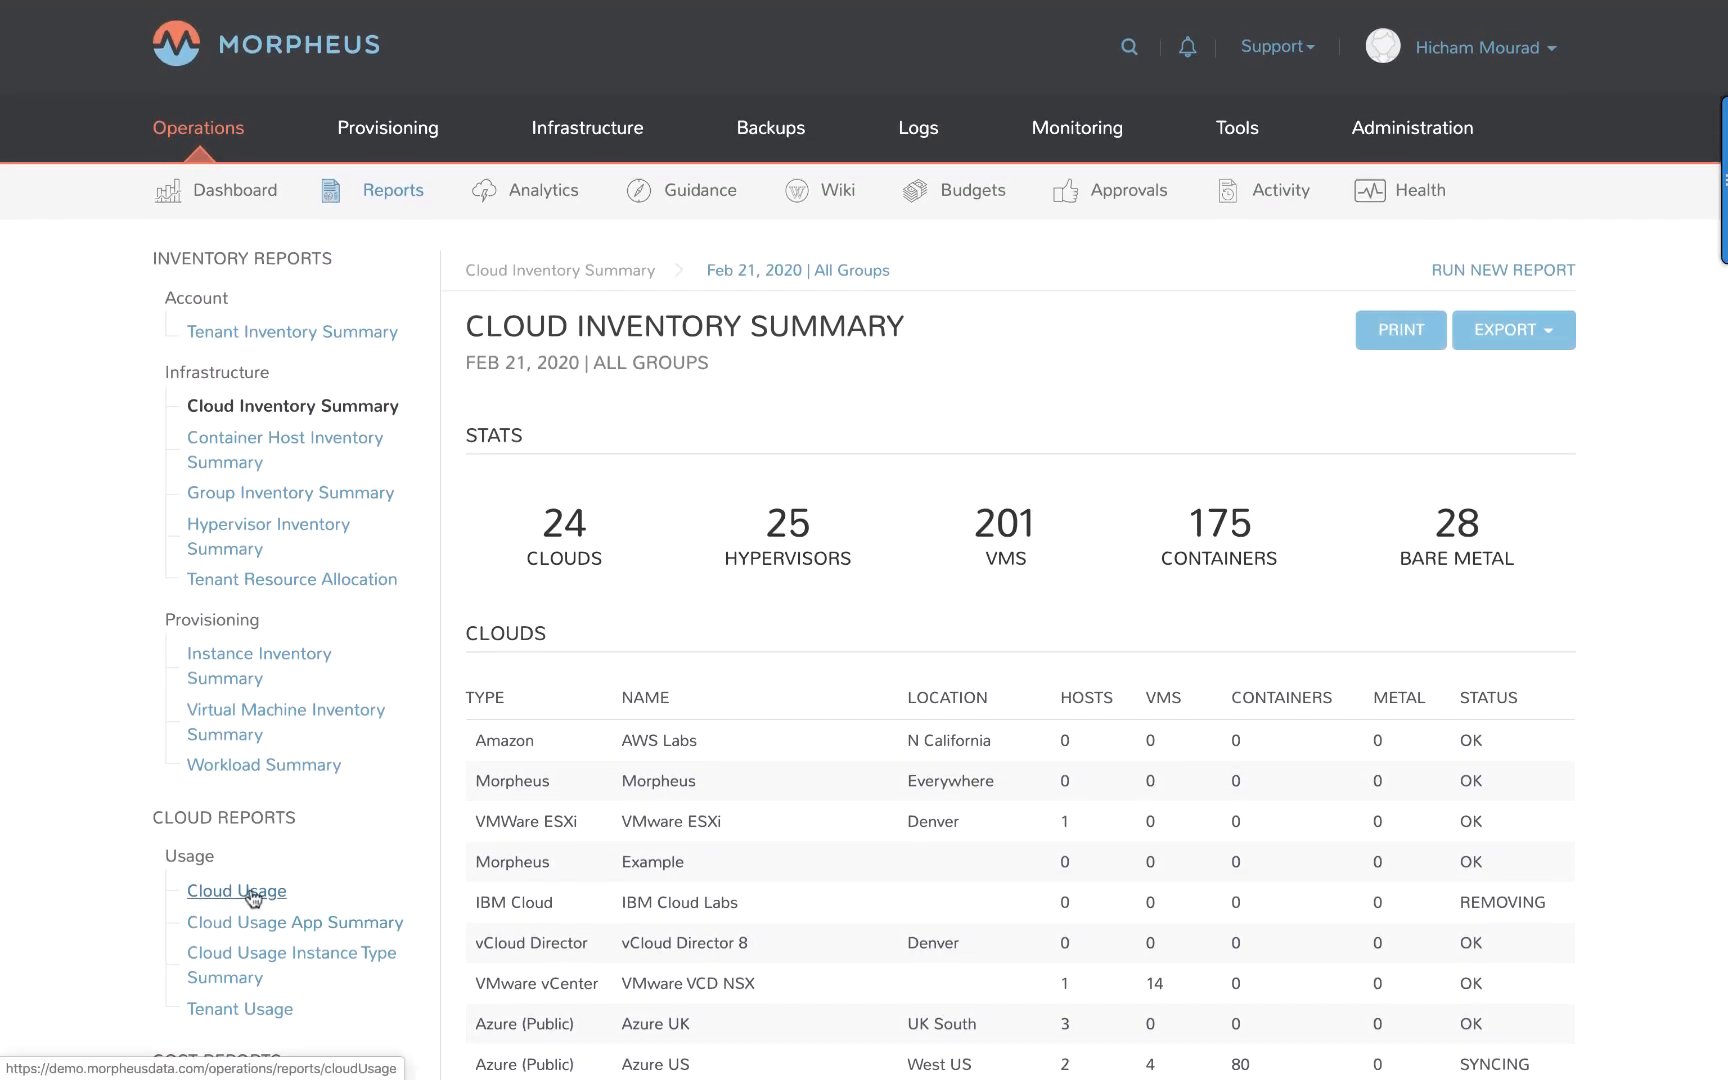
# Open the saved All Clouds Cloud Usage report and scroll through its per-cloud utilization table.
pyautogui.click(236, 890)
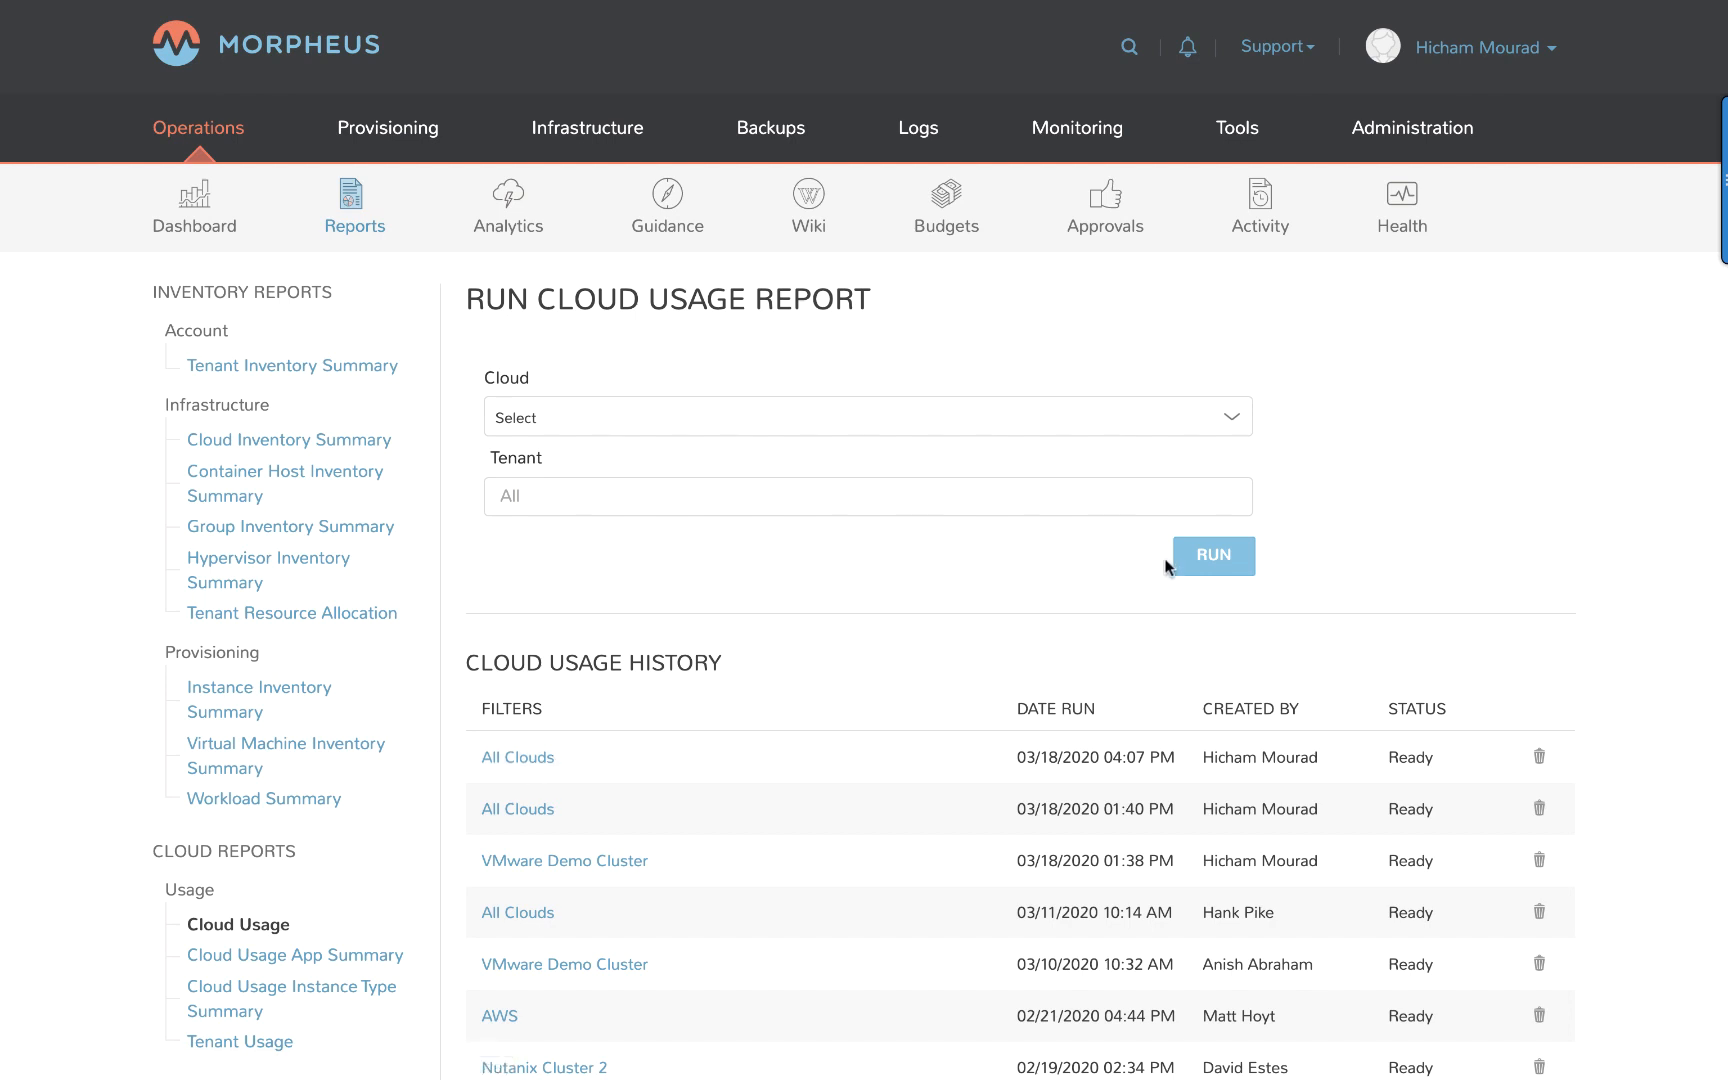
pyautogui.click(1211, 554)
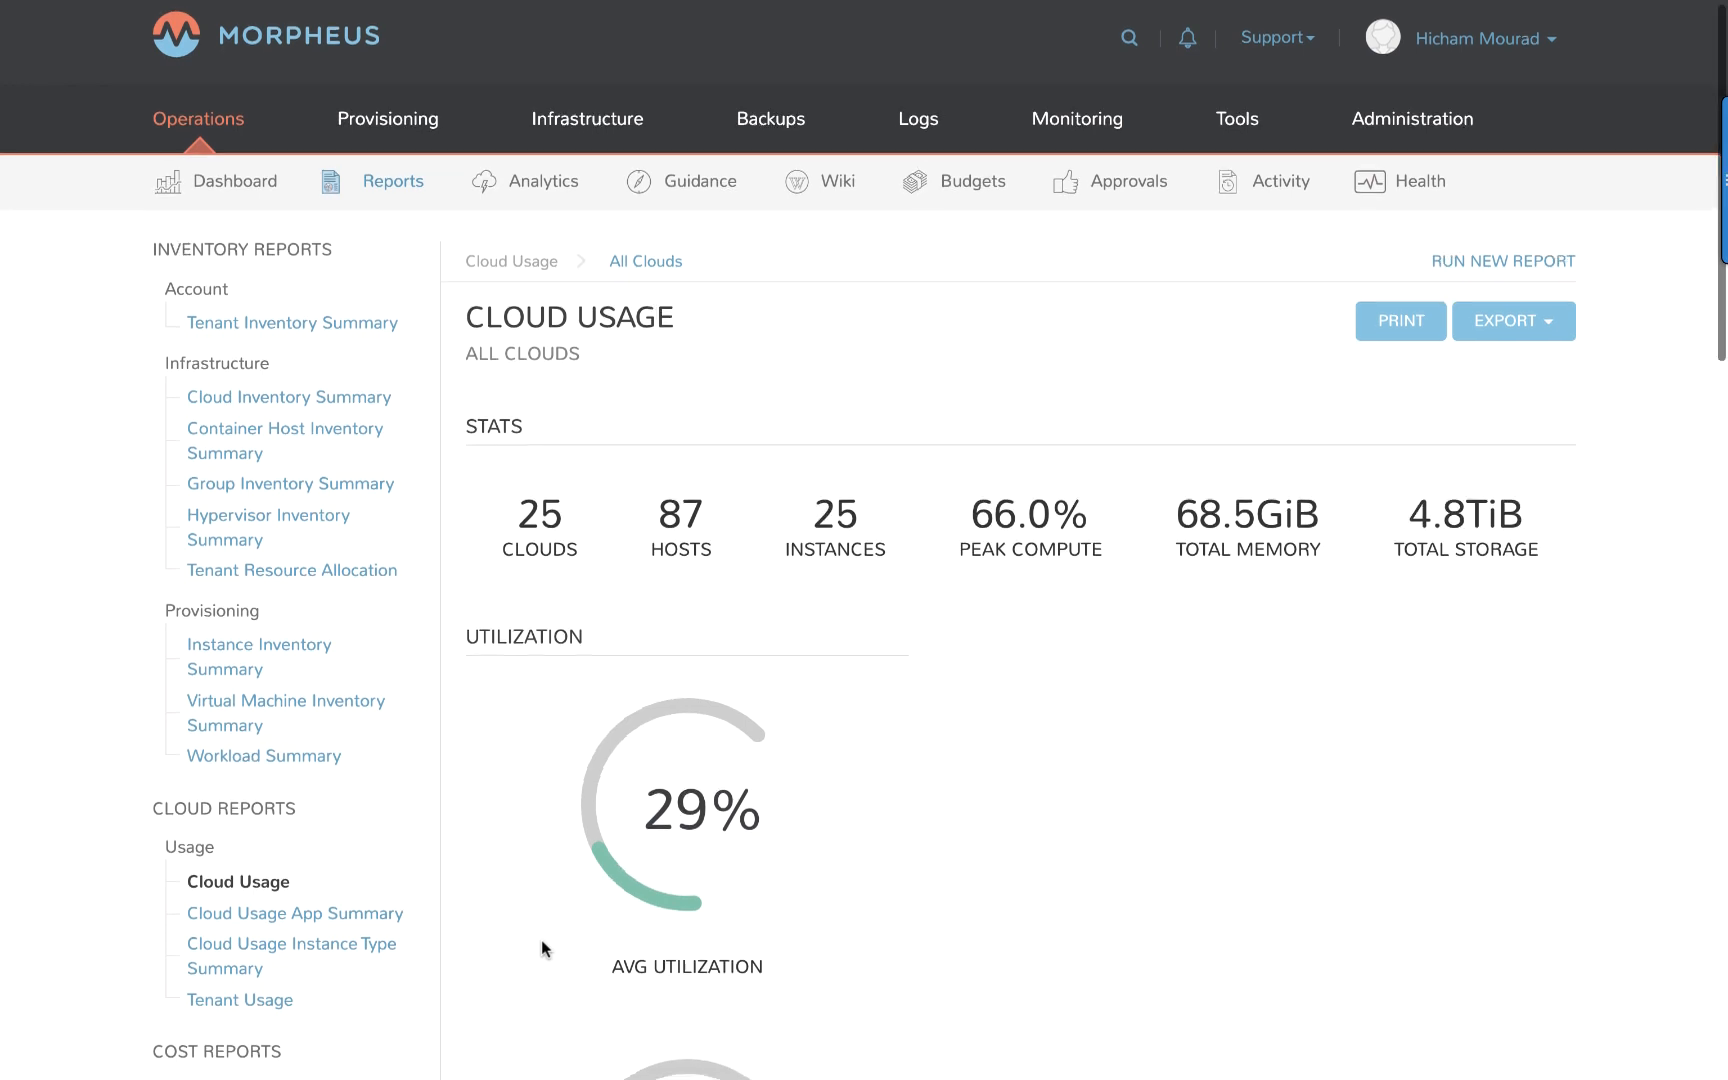
pyautogui.scroll(-3)
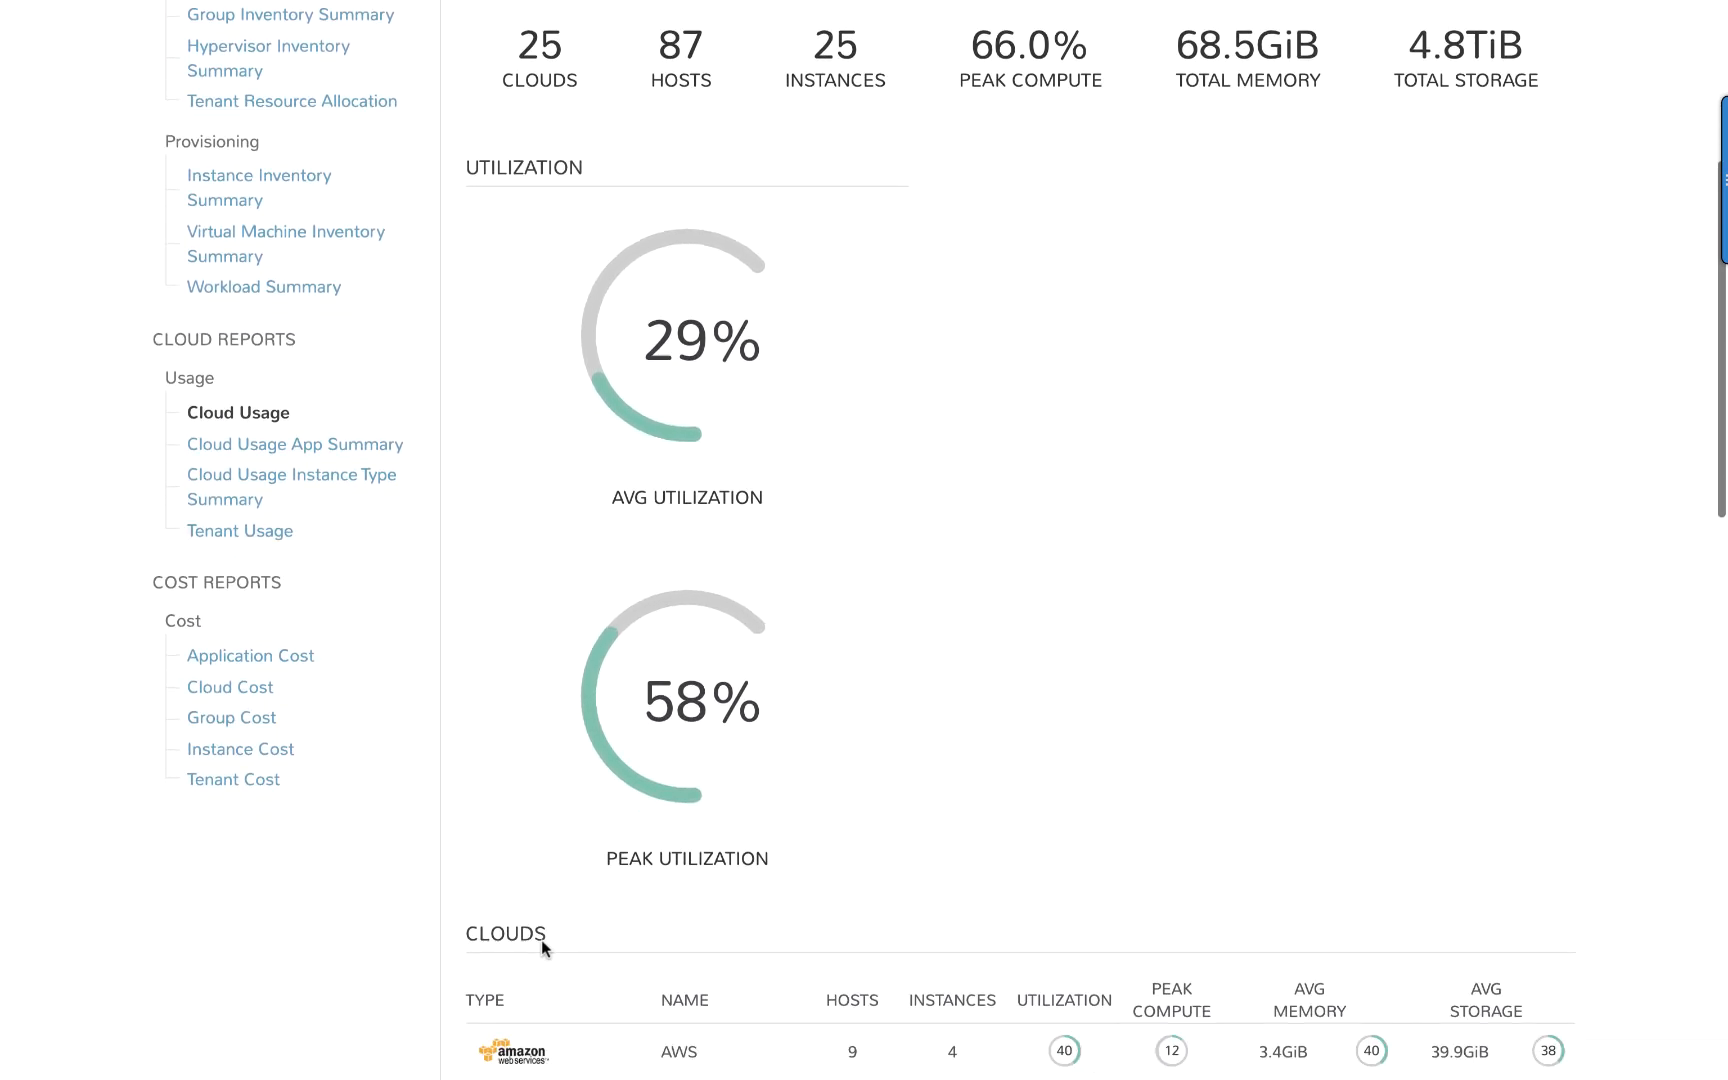
pyautogui.scroll(-3)
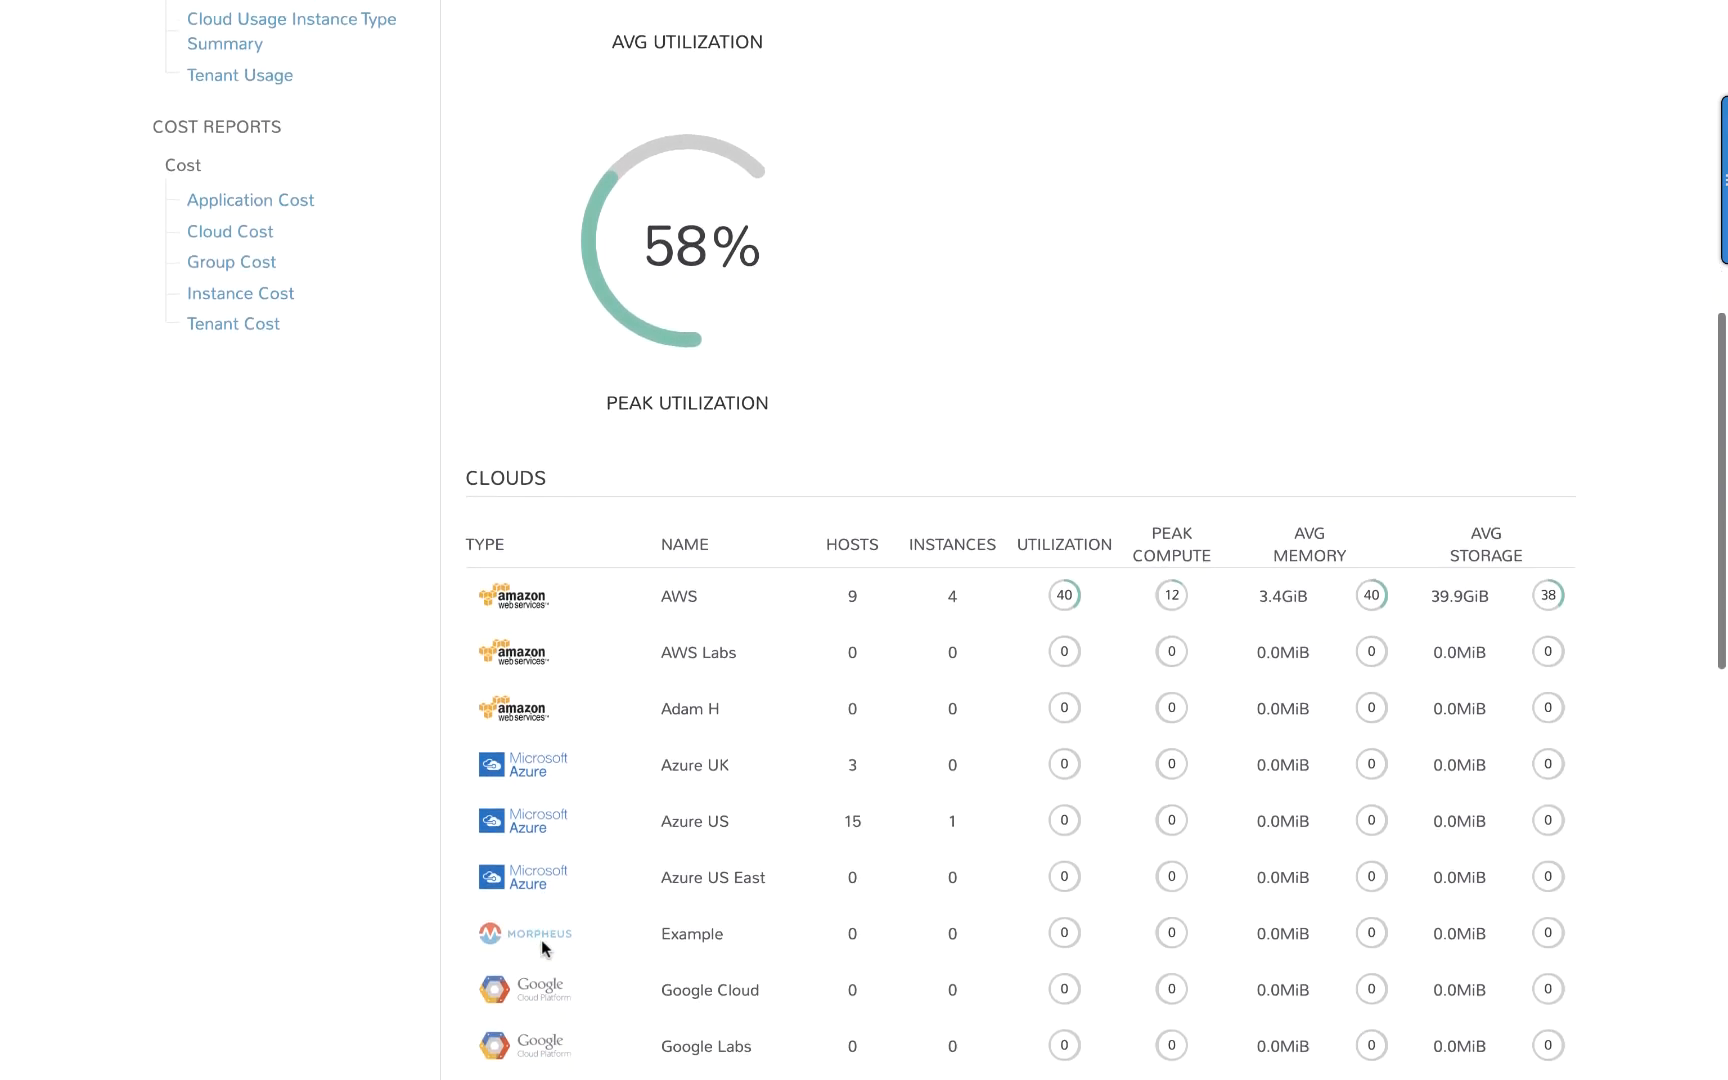
pyautogui.scroll(-3)
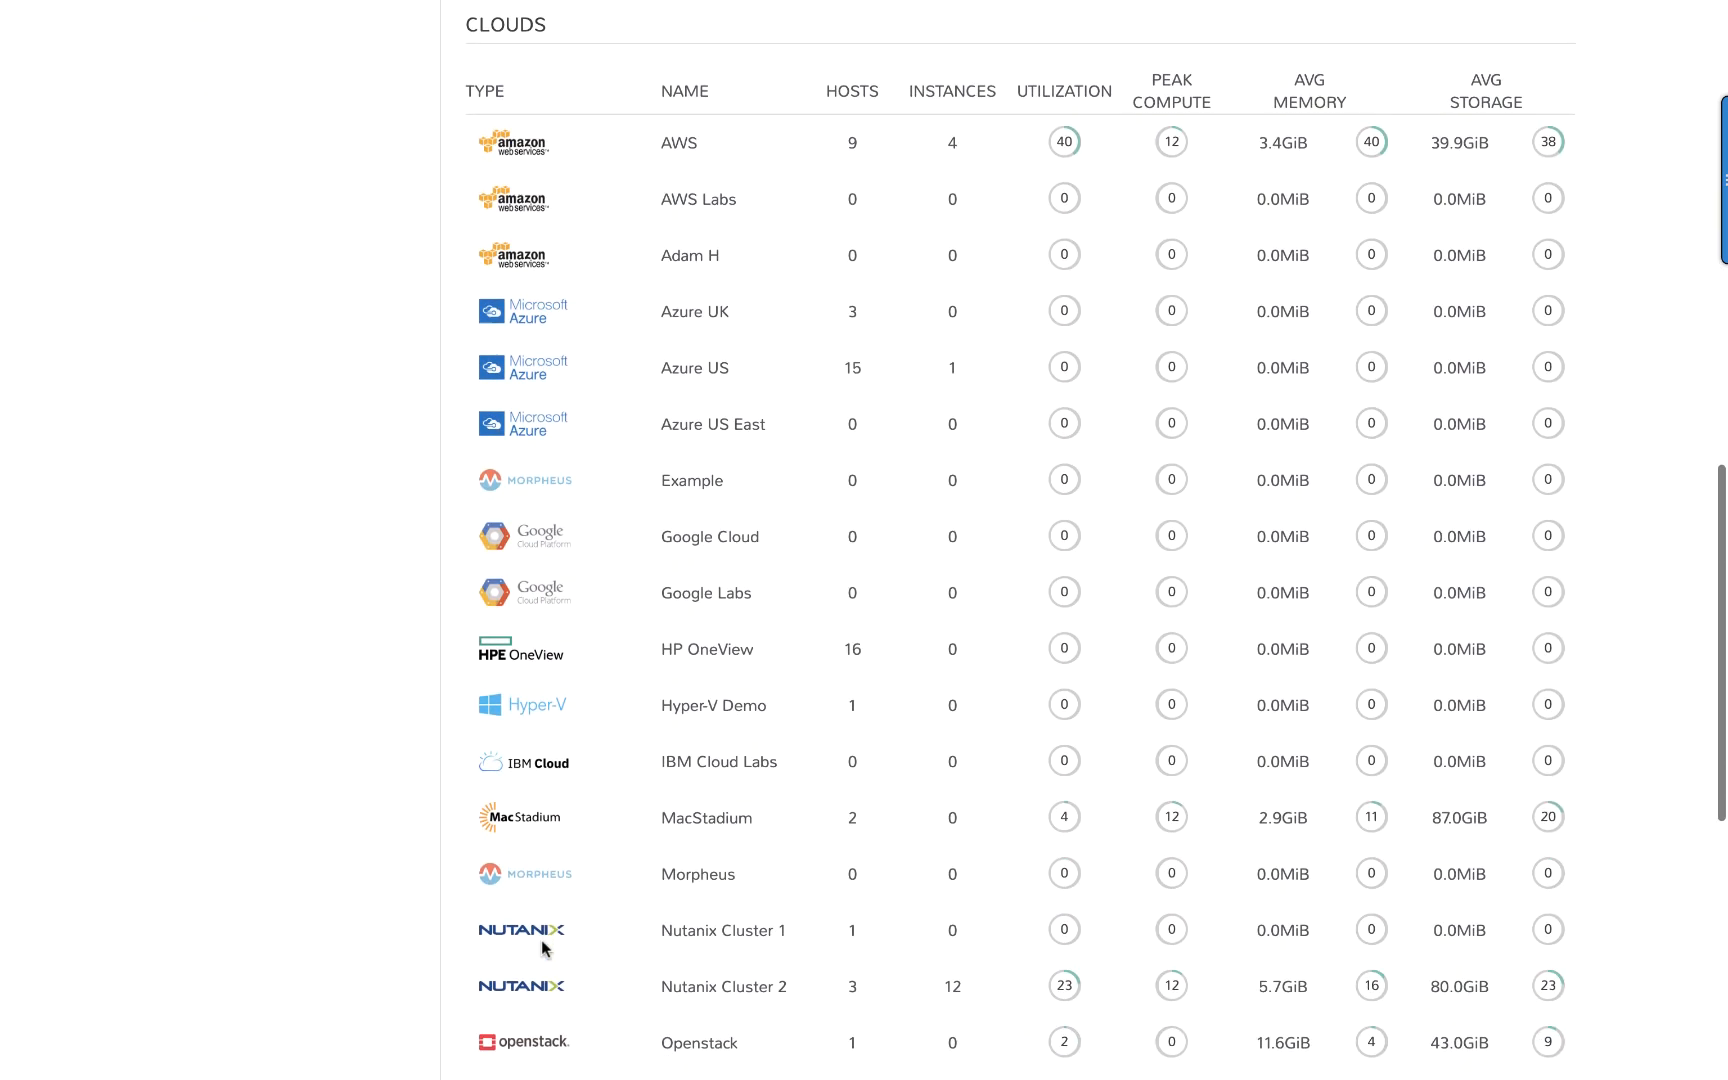
pyautogui.scroll(-3)
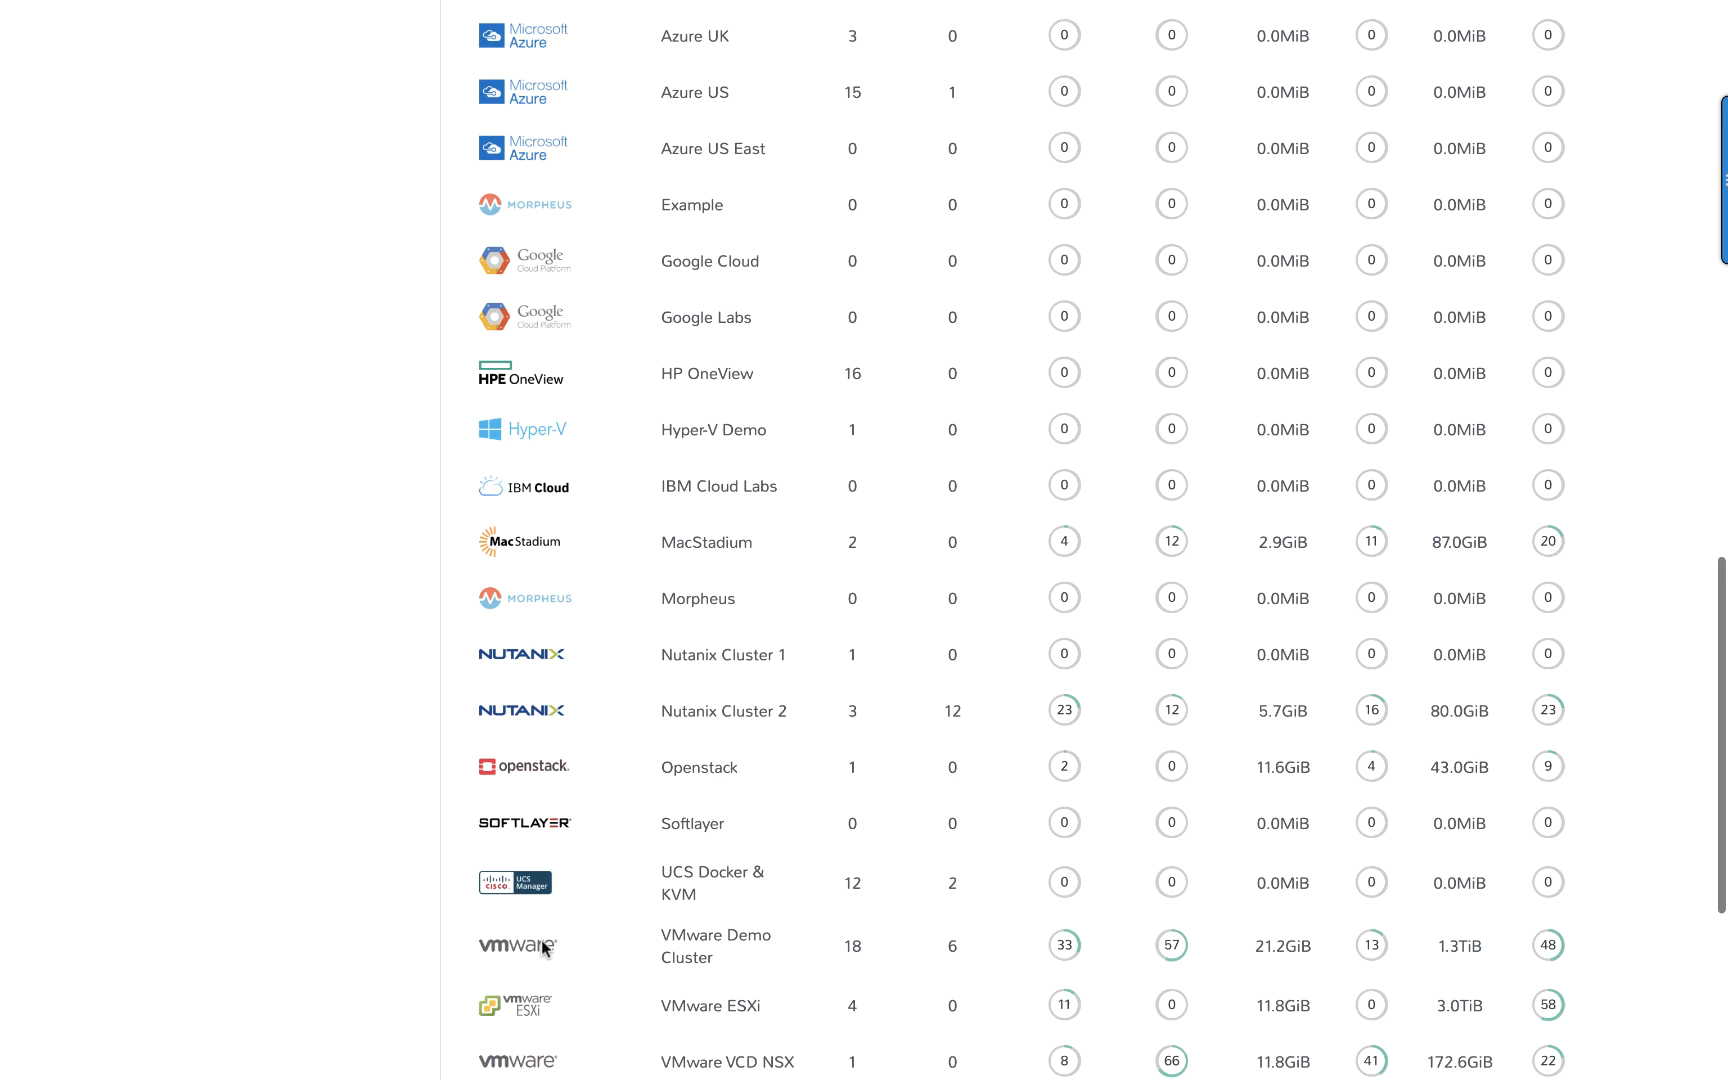
pyautogui.scroll(-3)
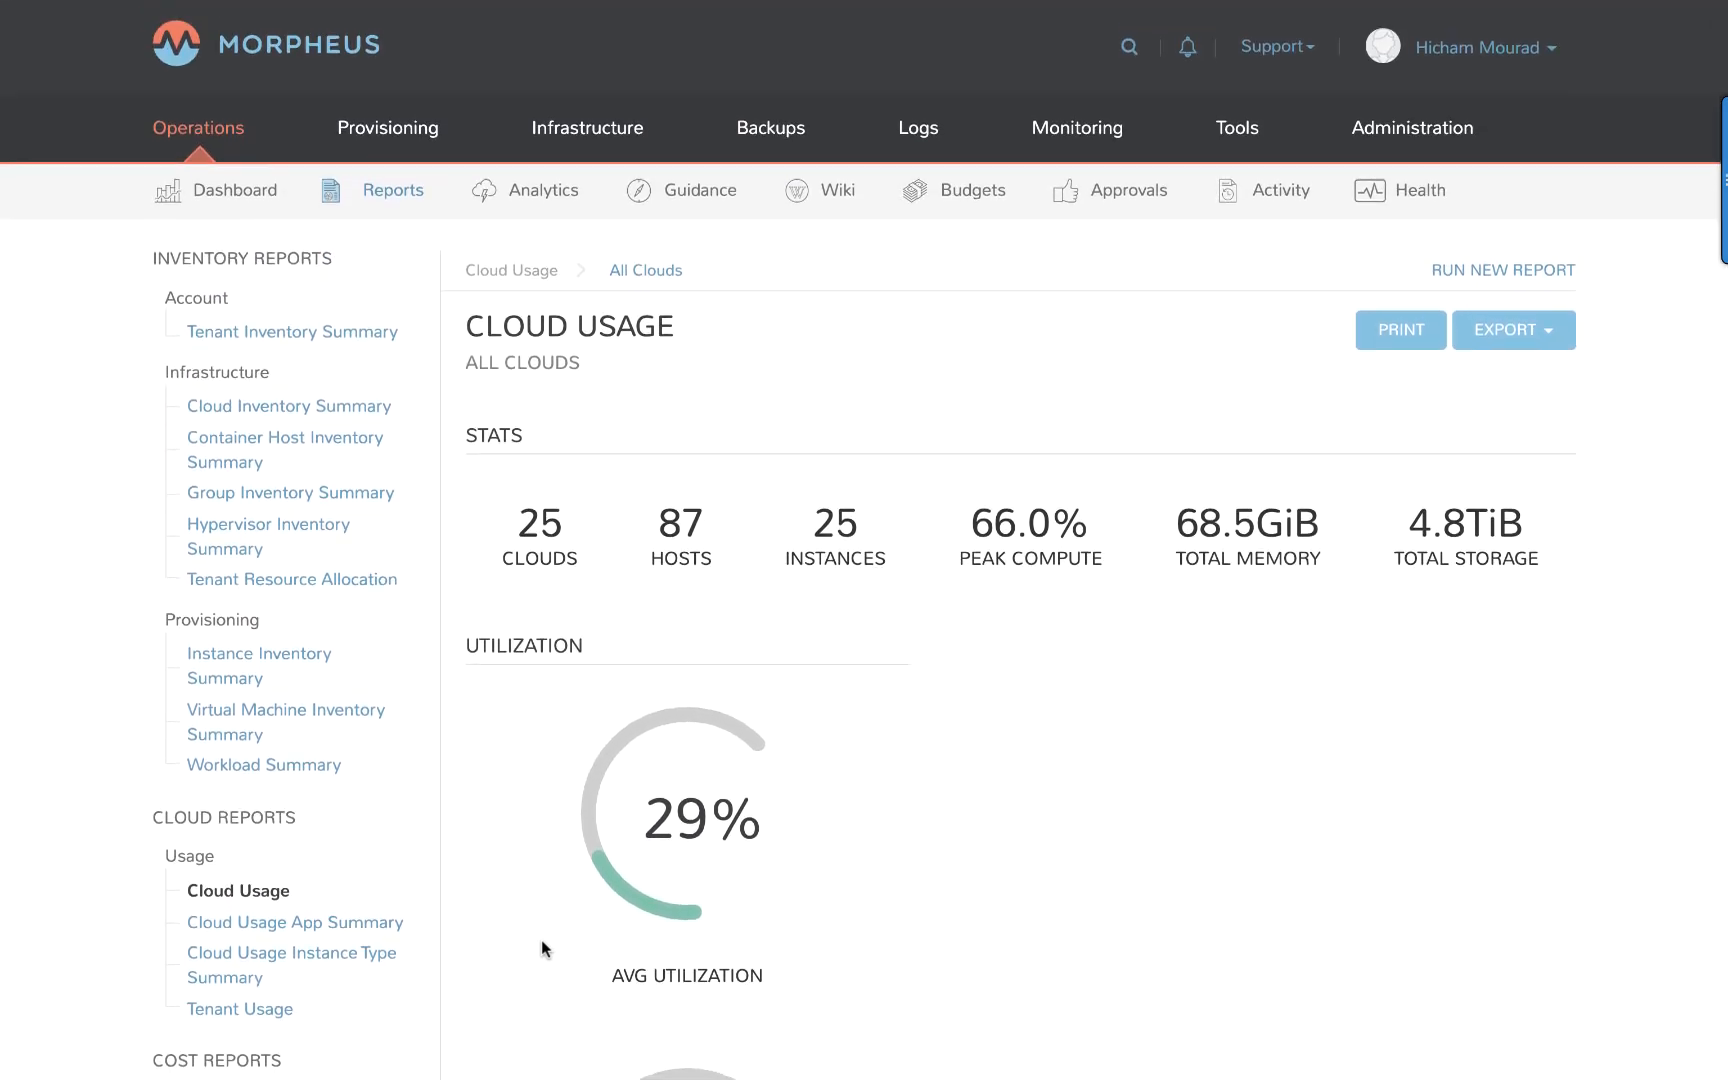
# Open Analytics > Cloud Costing and scroll through the cost charts and per-cloud cost table.
pyautogui.click(543, 190)
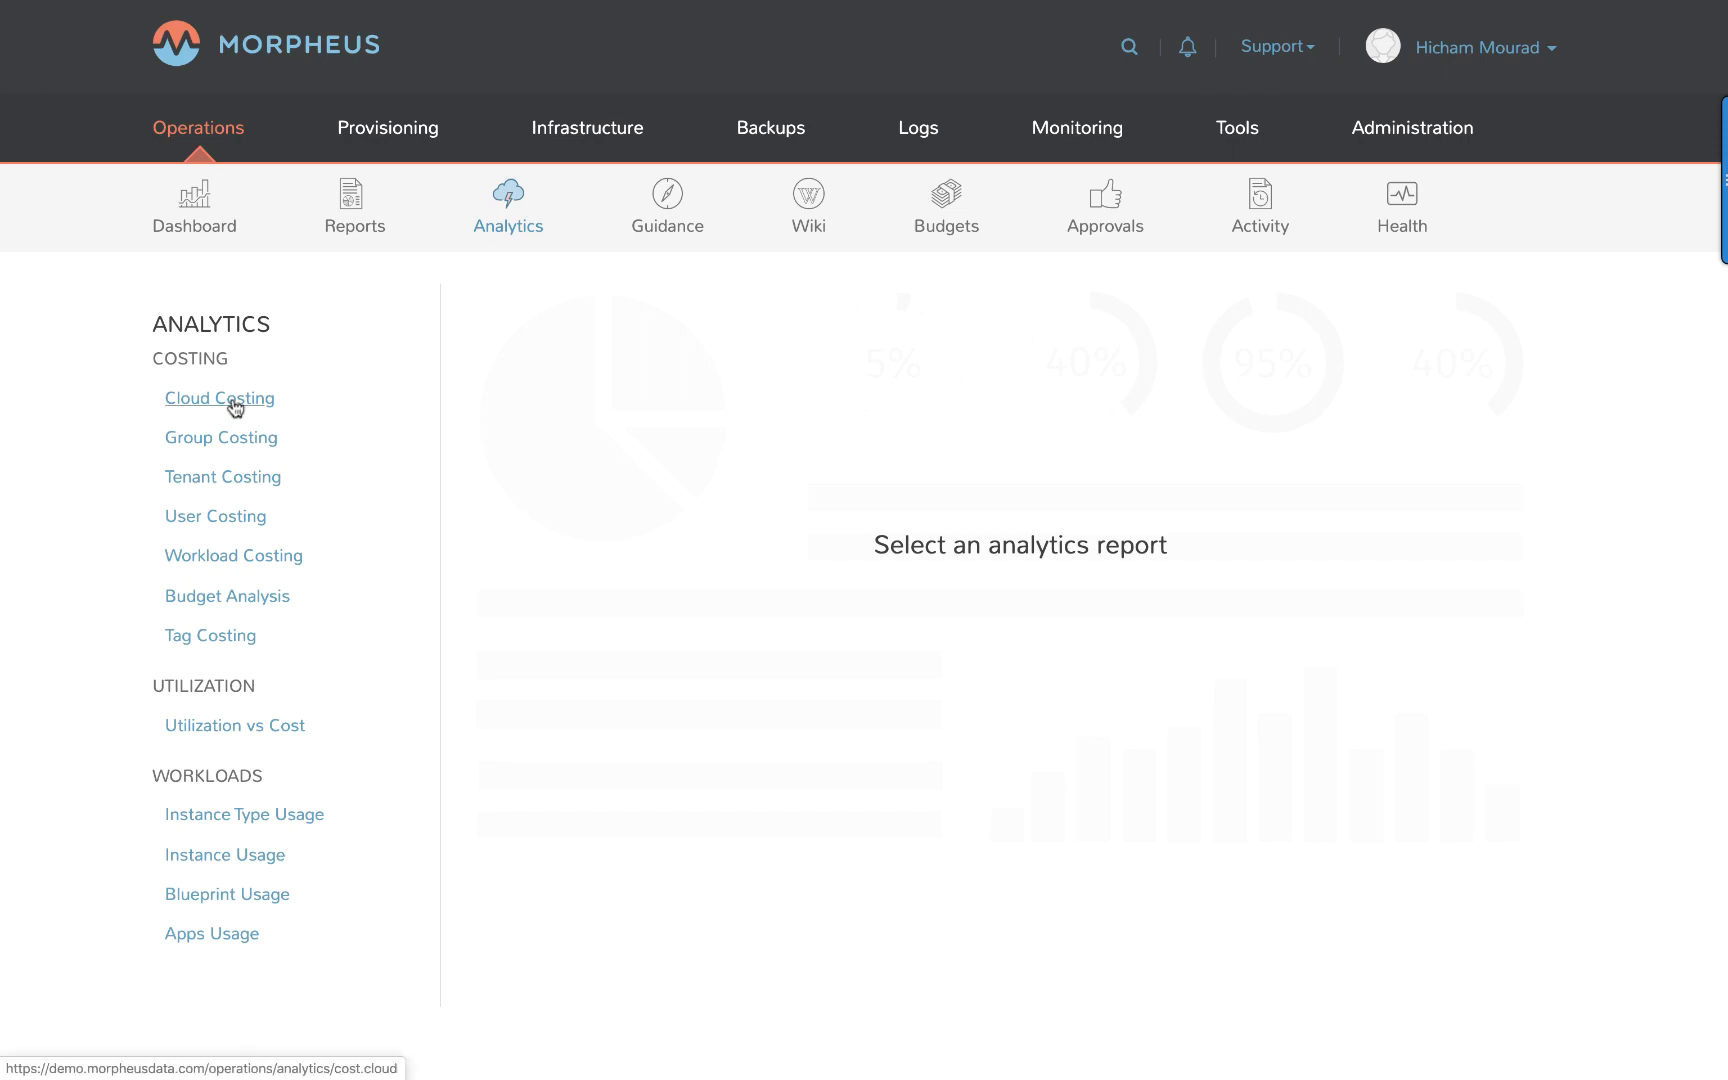
pyautogui.click(219, 398)
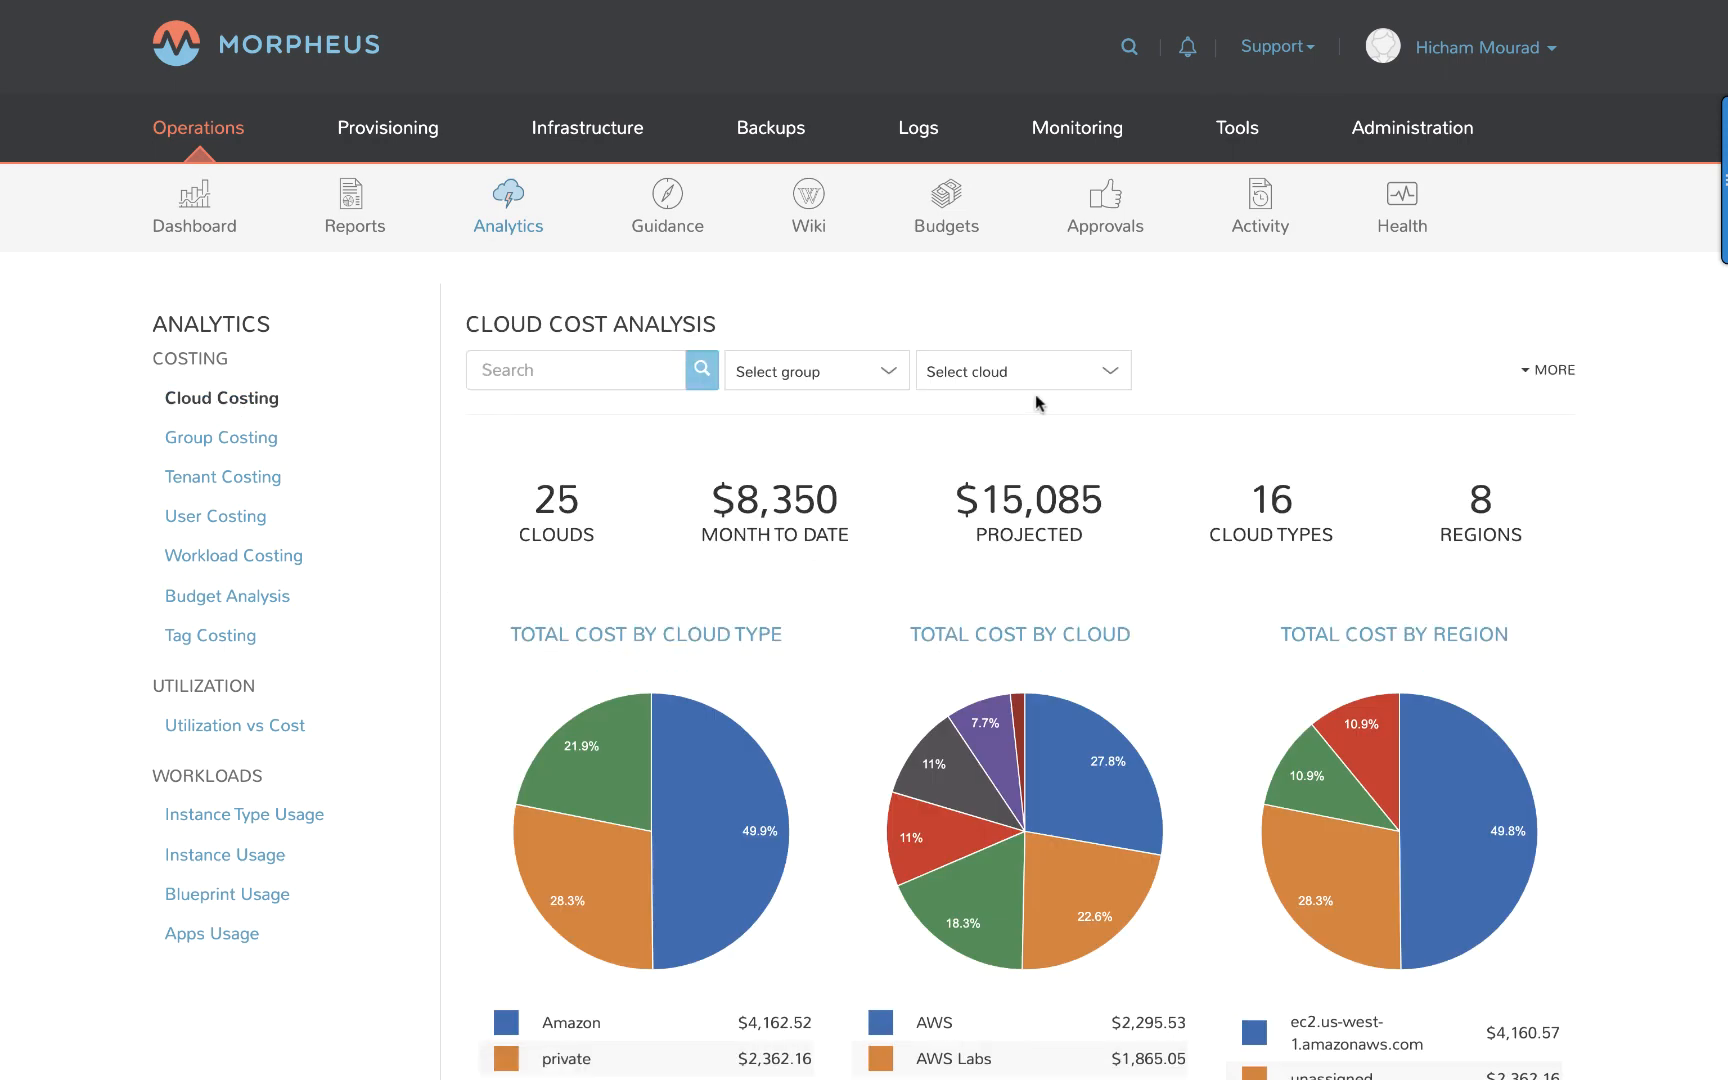
pyautogui.scroll(-3)
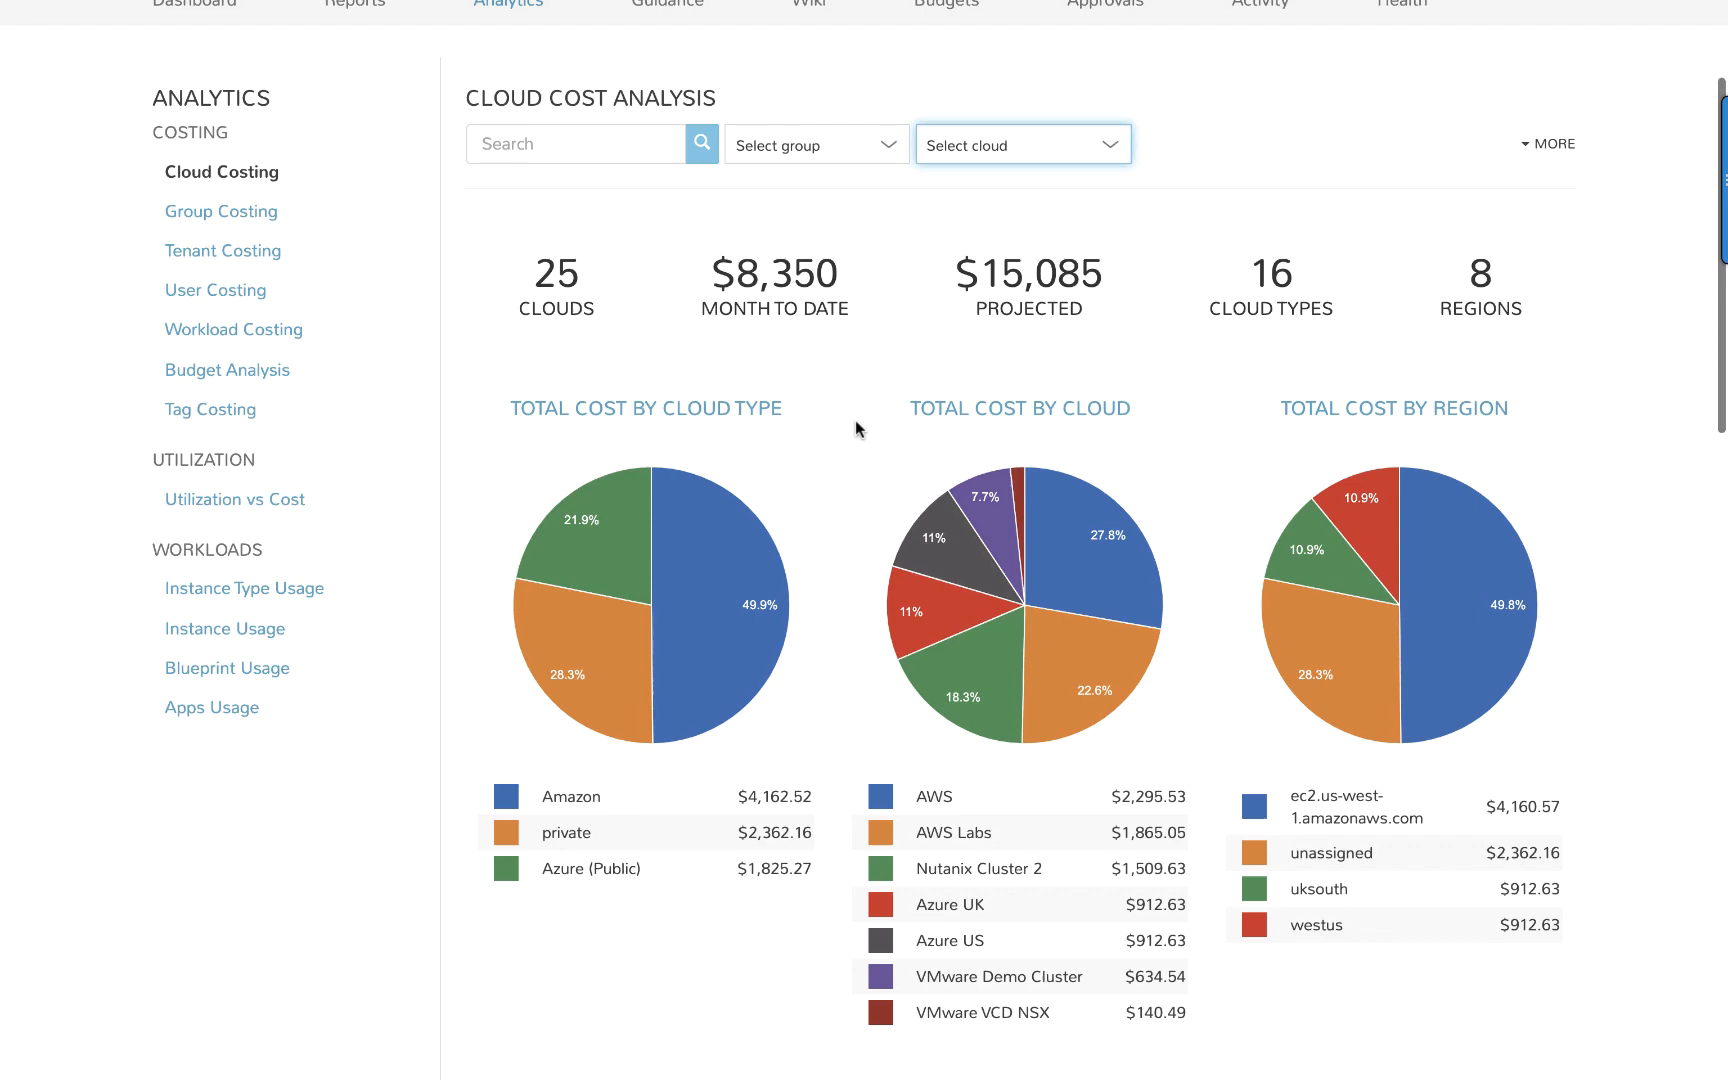
pyautogui.scroll(-3)
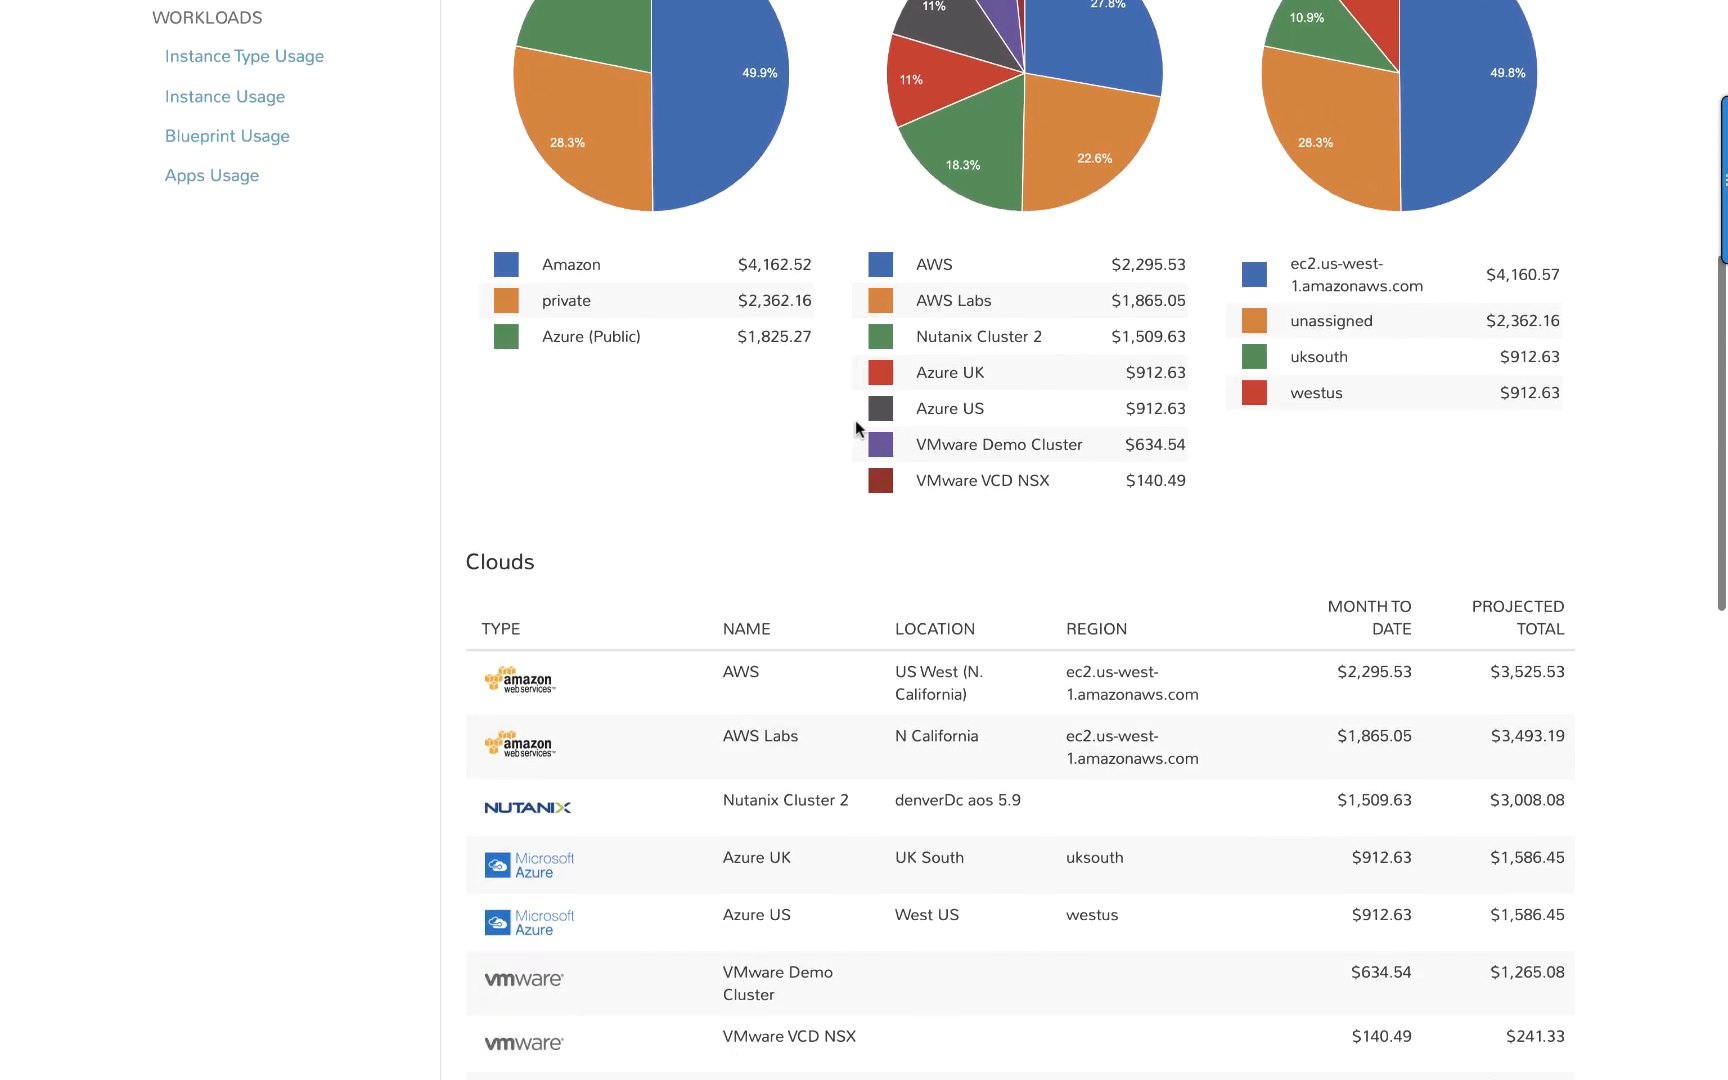
pyautogui.scroll(-3)
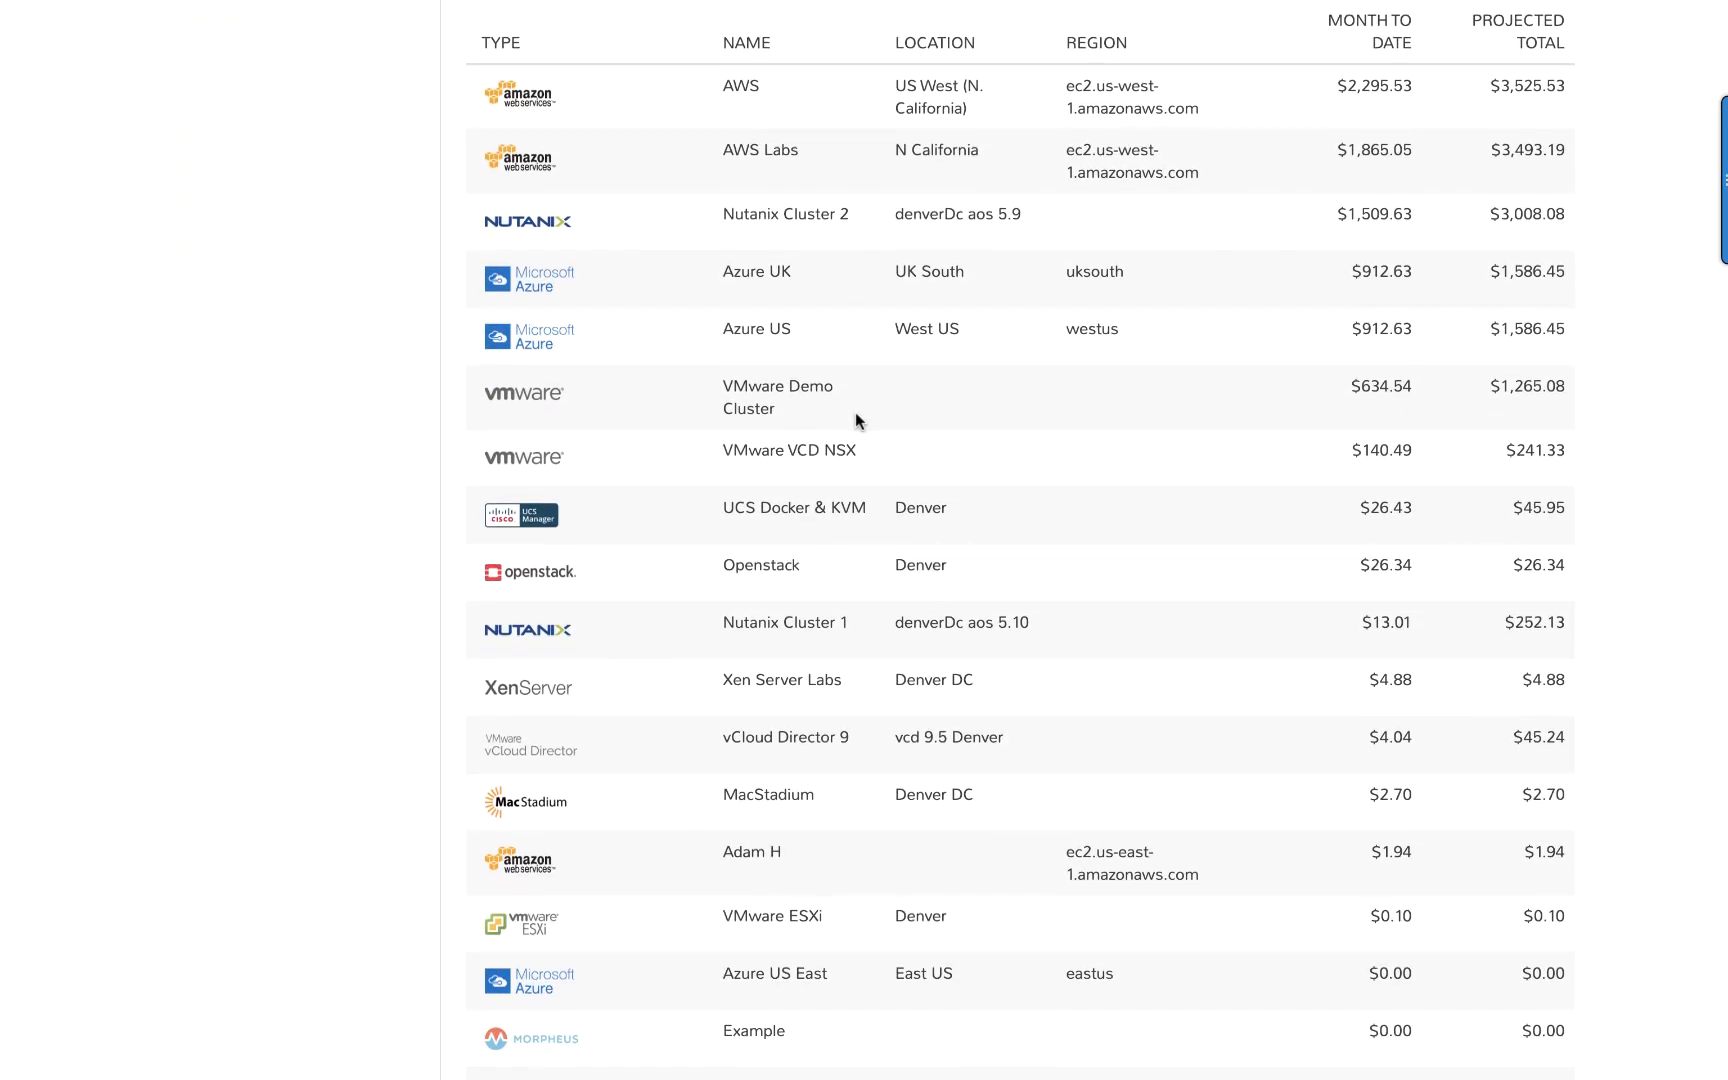
pyautogui.scroll(-3)
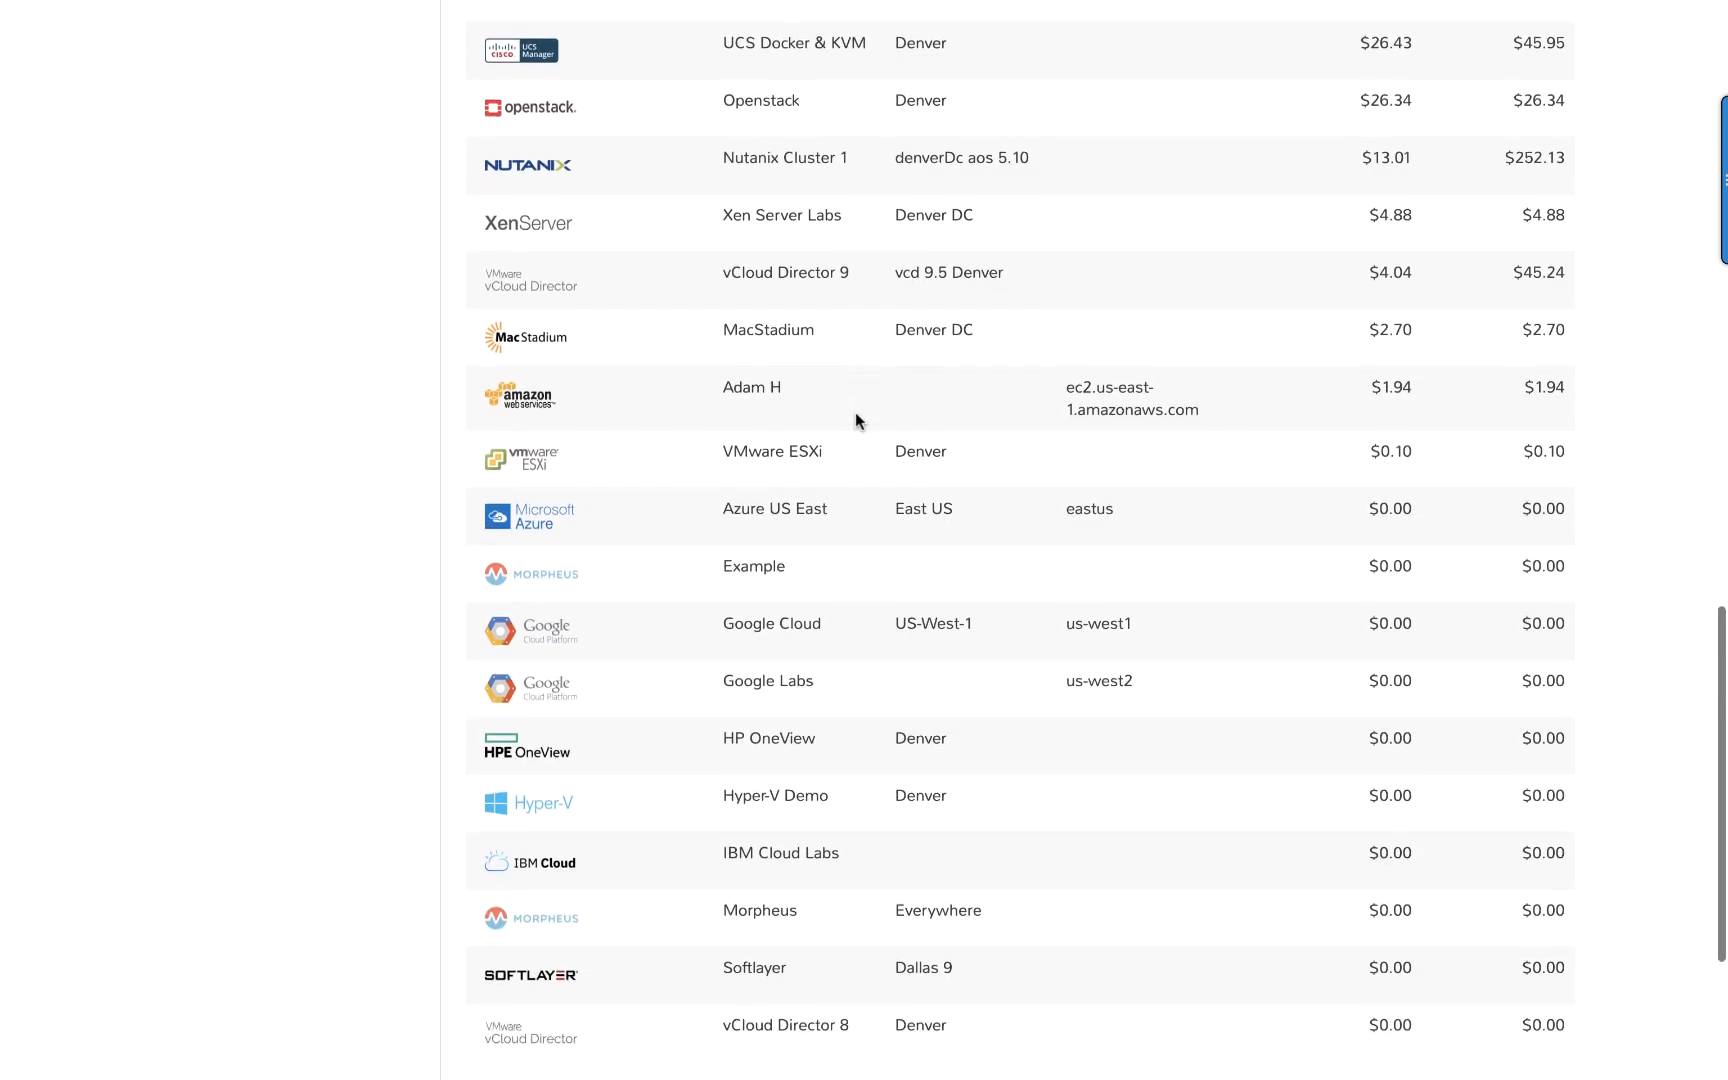
pyautogui.scroll(3)
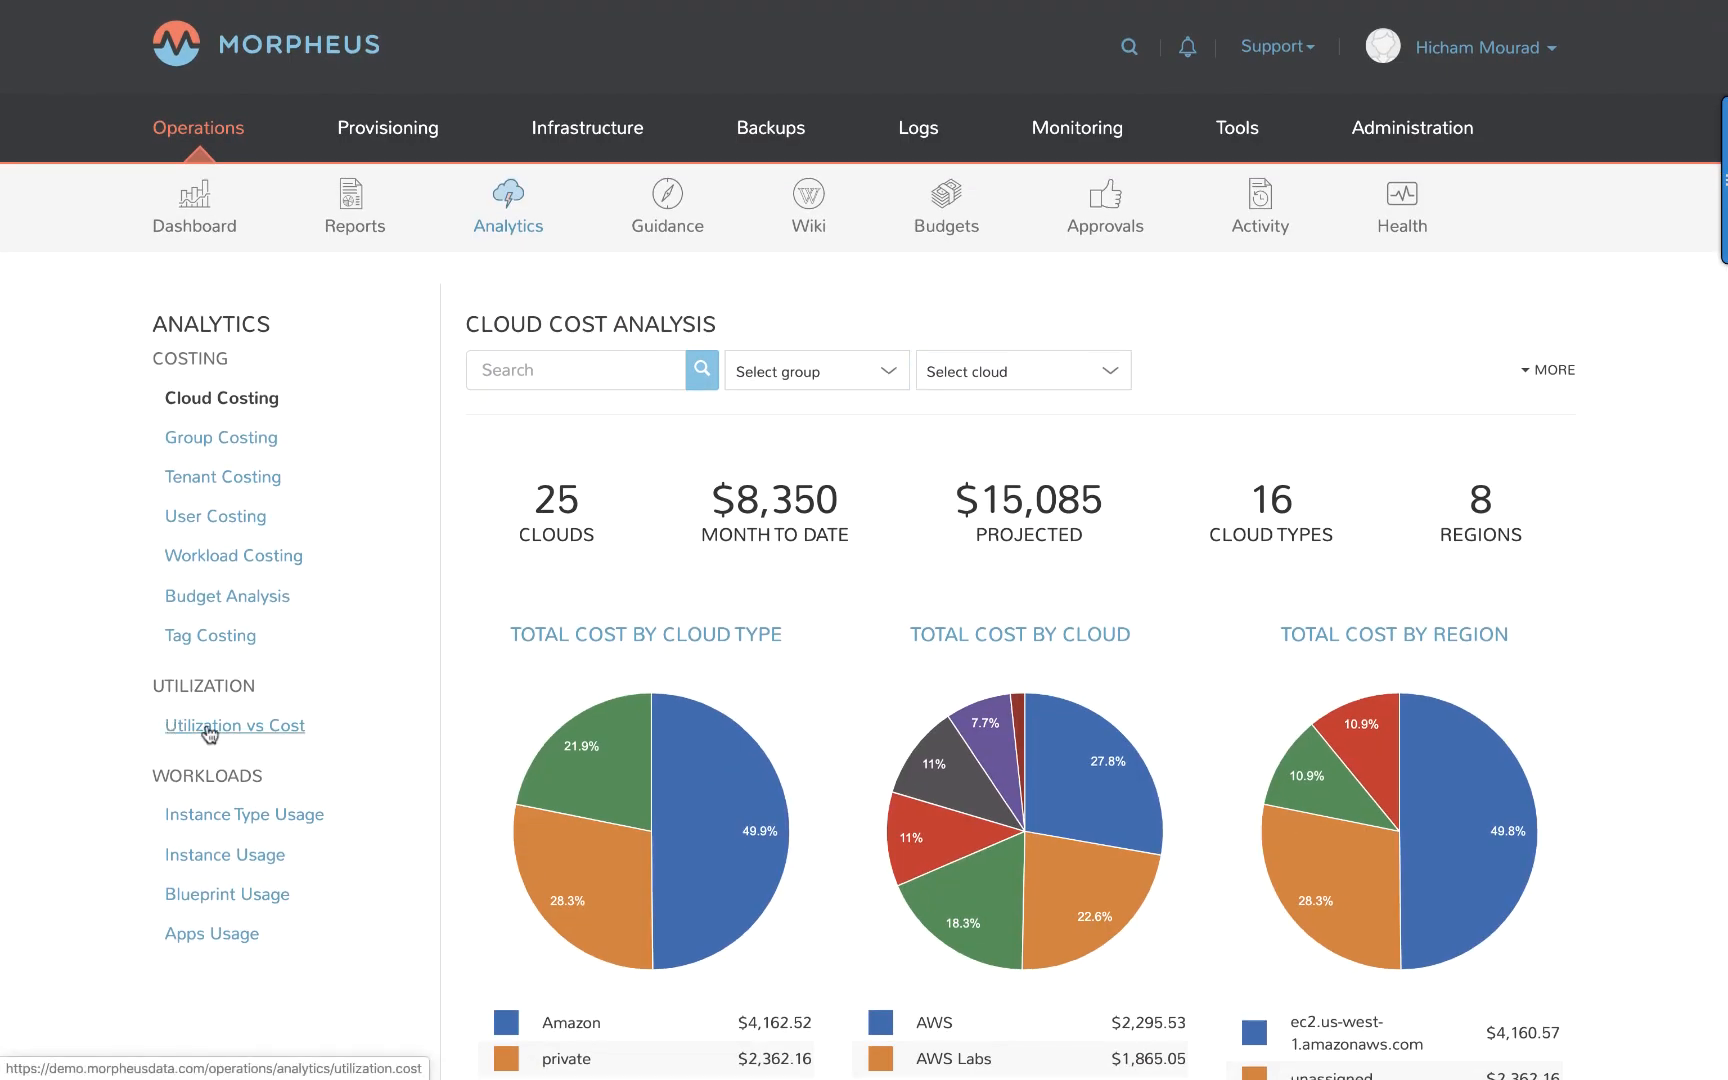
pyautogui.click(234, 725)
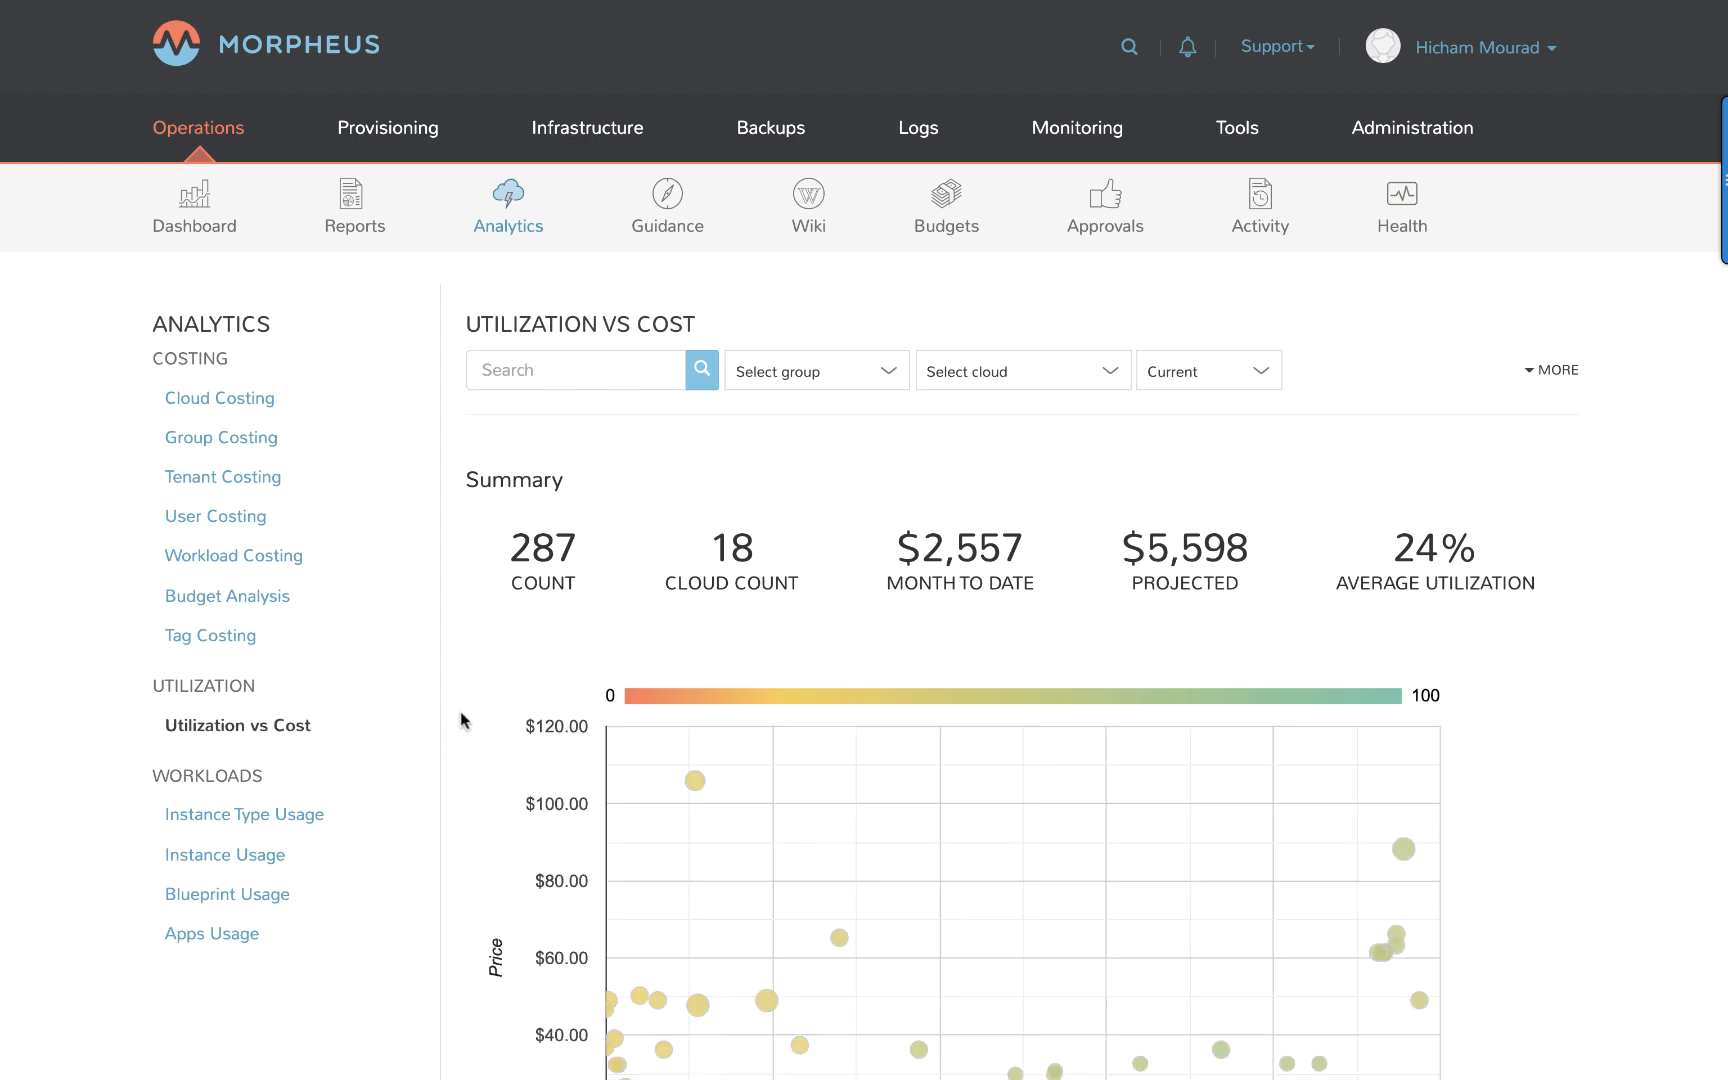
pyautogui.scroll(-3)
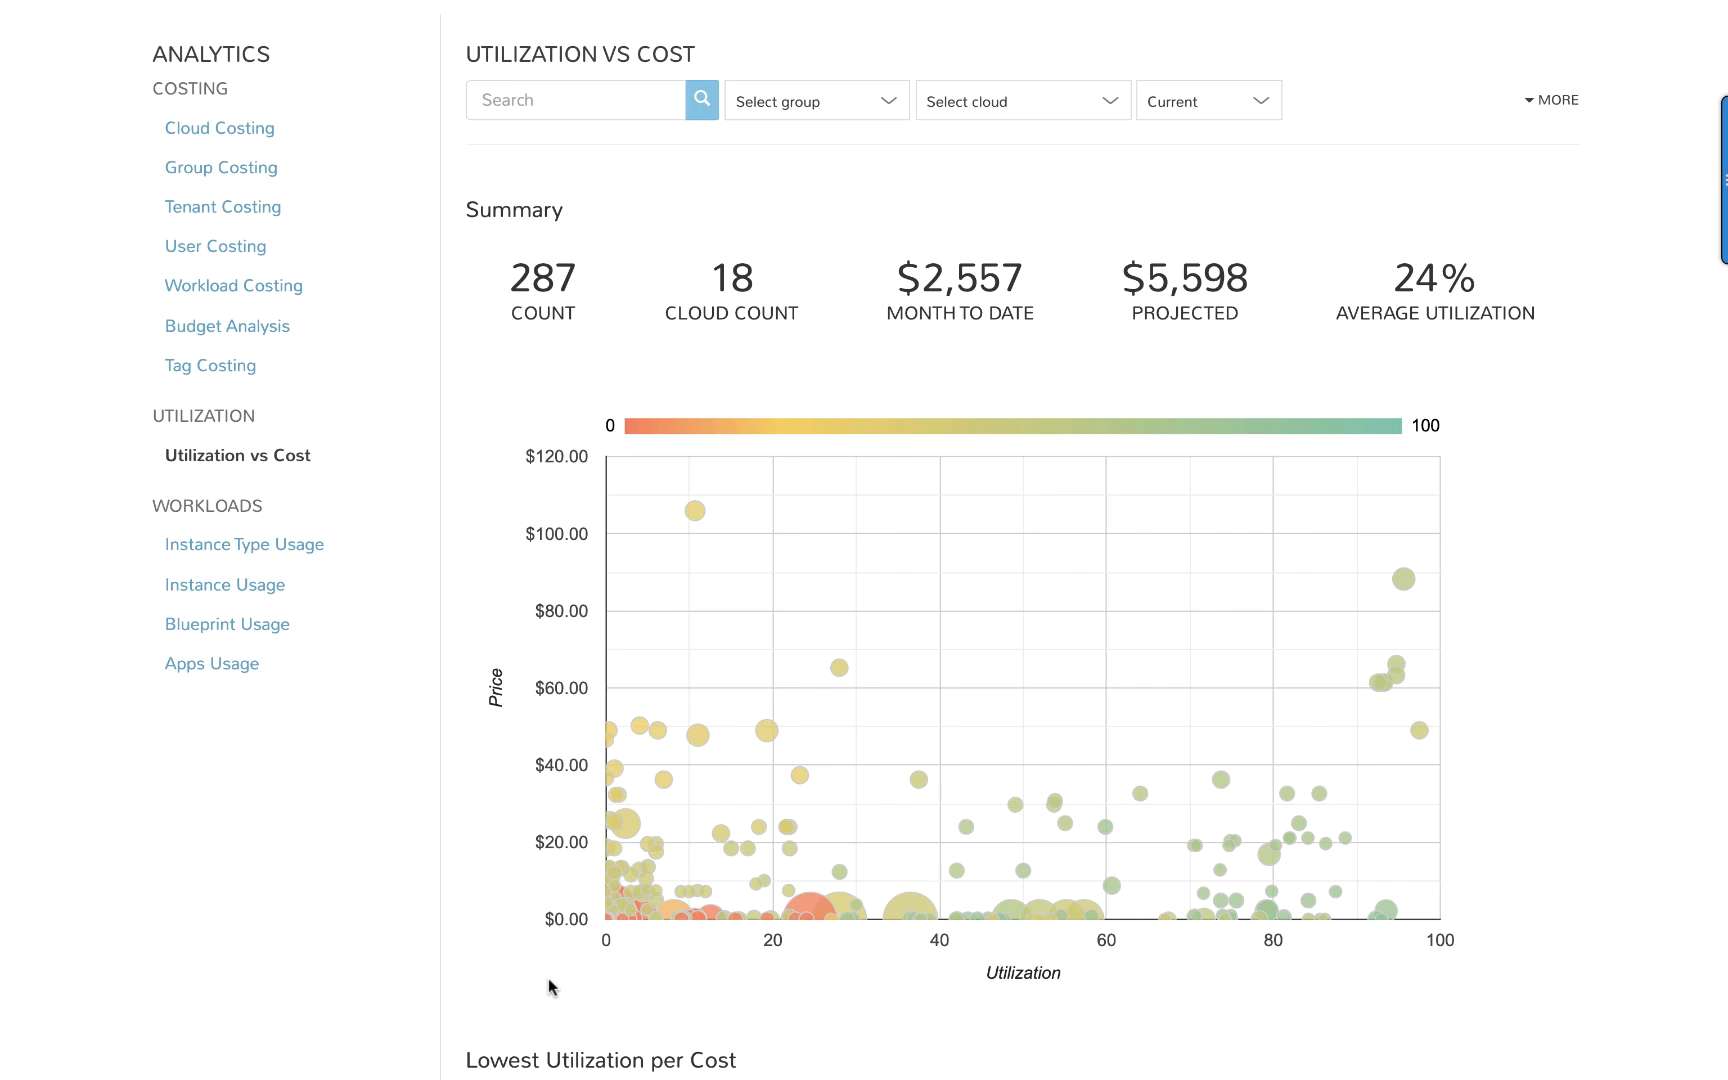
pyautogui.moveTo(1408, 582)
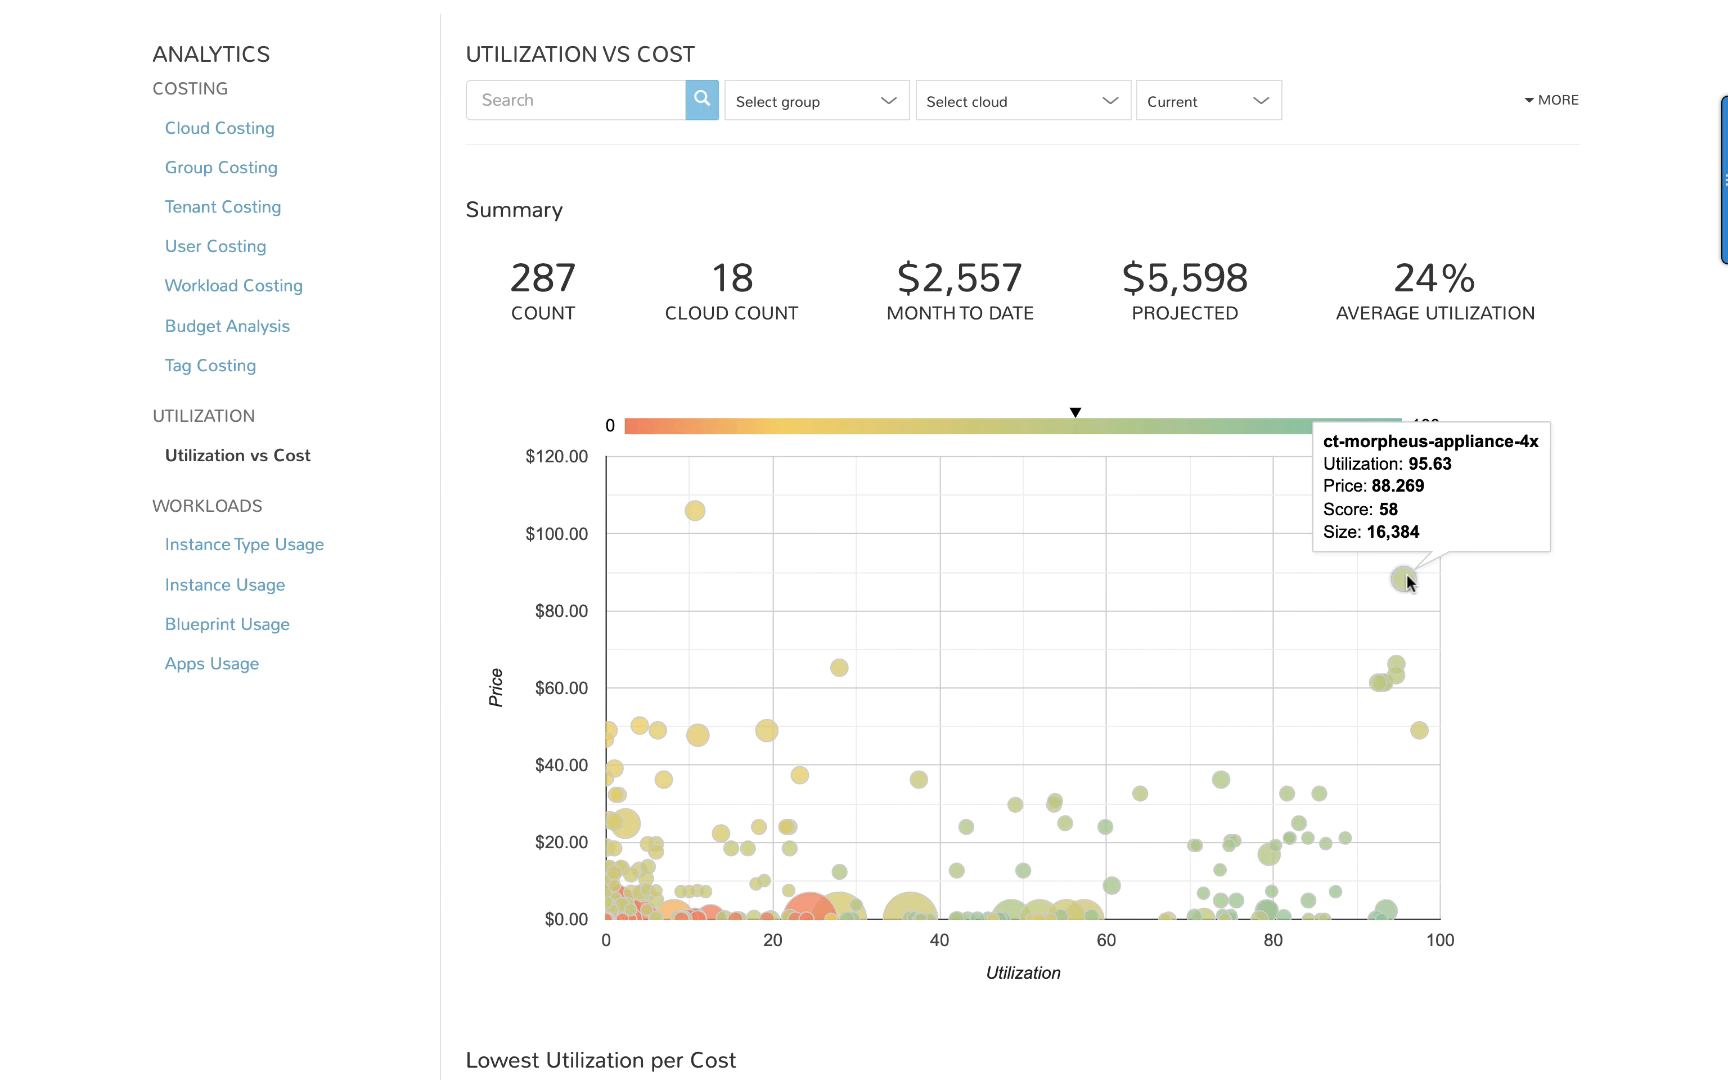
pyautogui.moveTo(1325, 569)
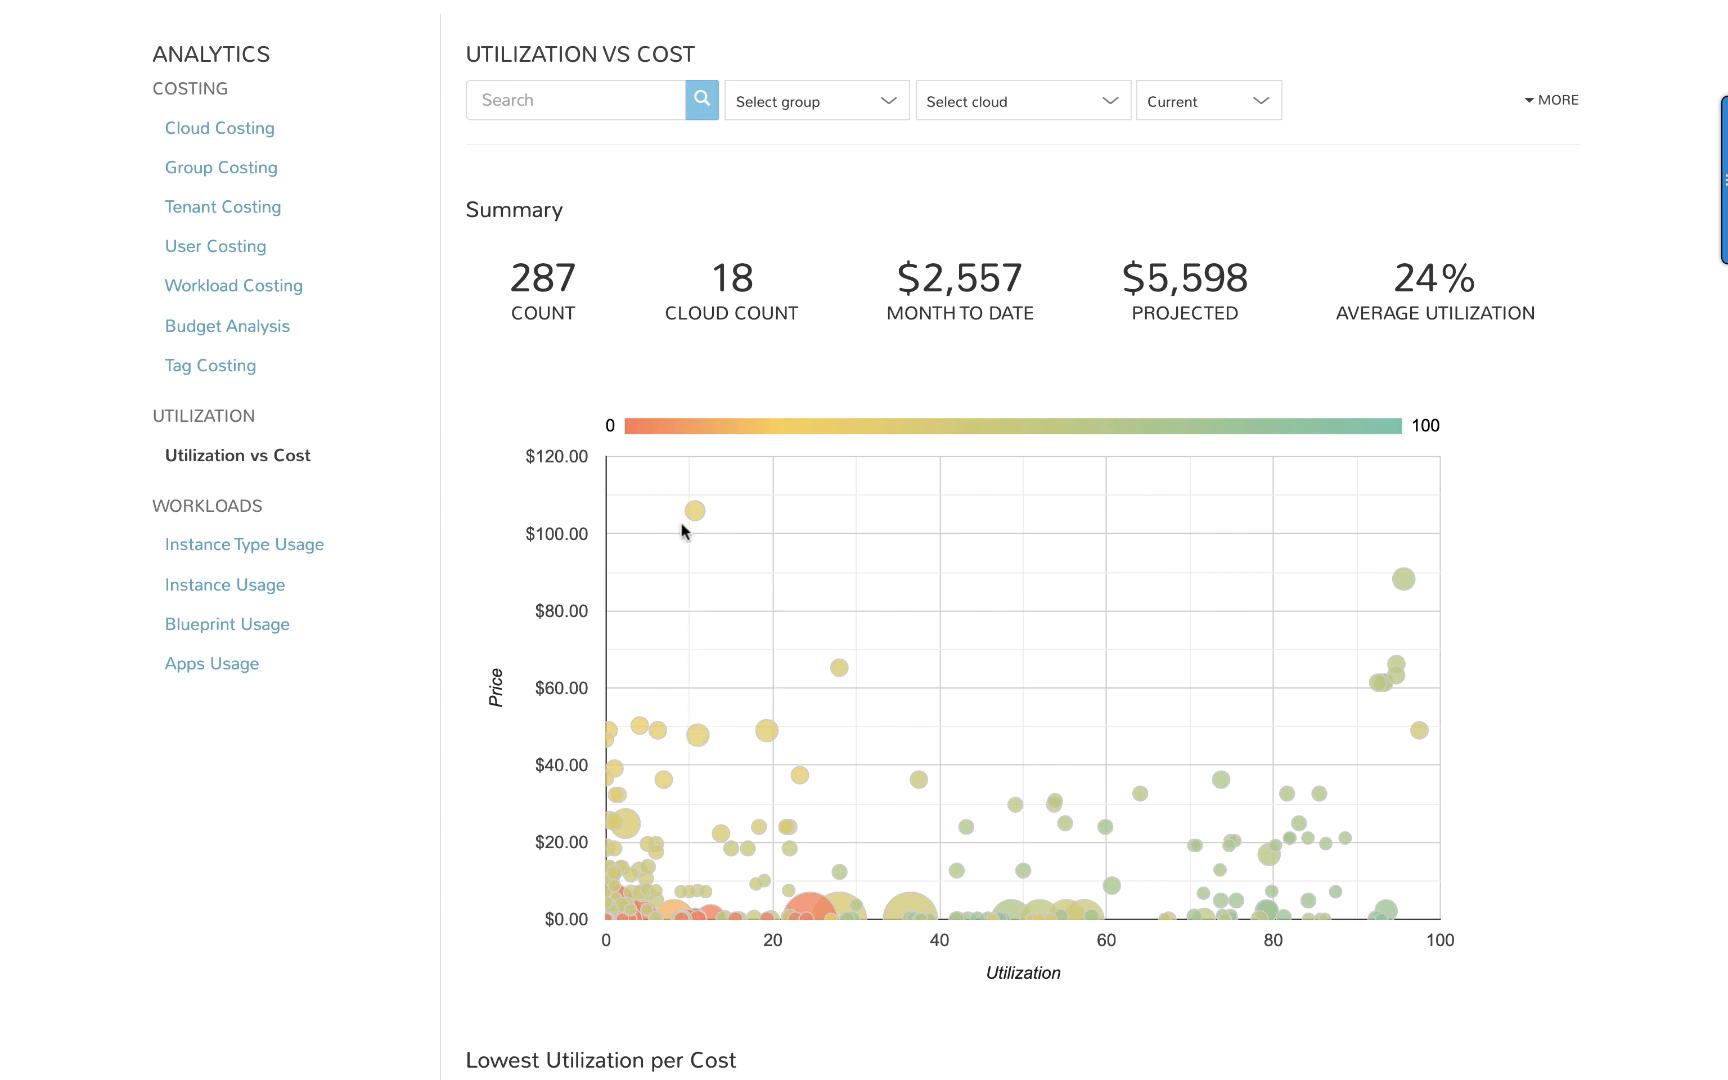
pyautogui.moveTo(695, 511)
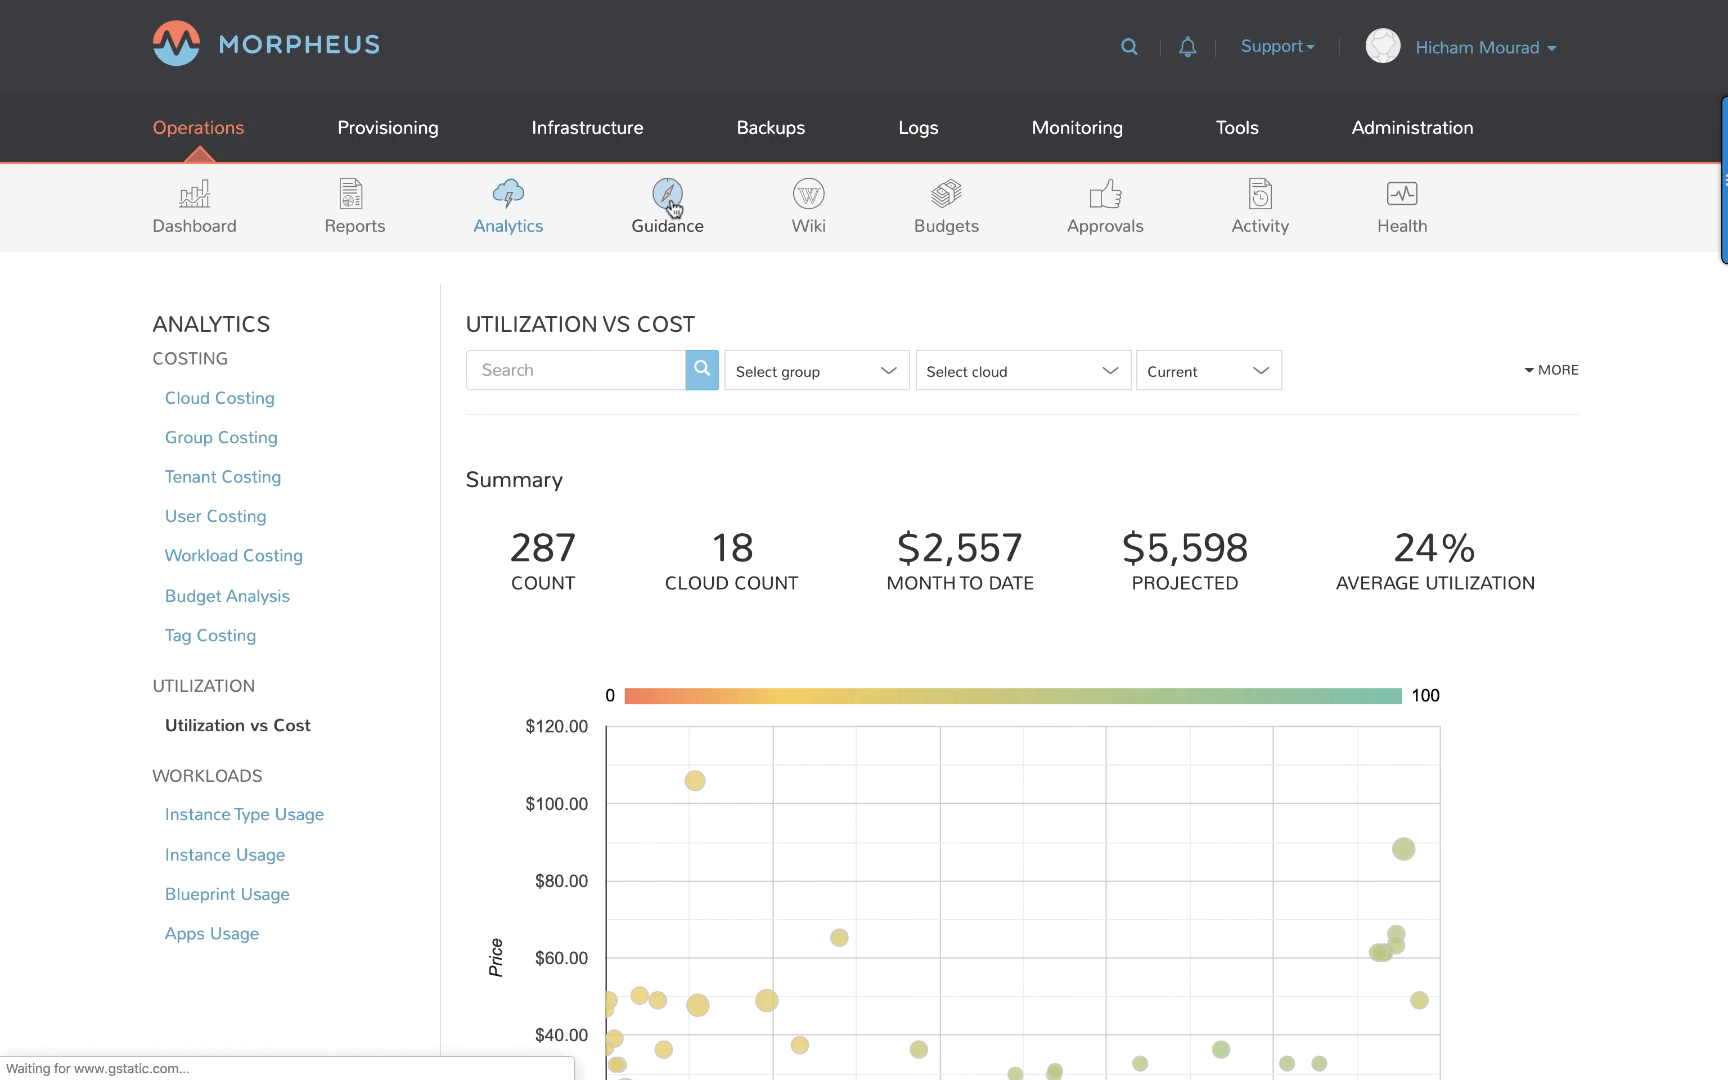
# Open Guidance, sort the Discovery list by CLOUD, and scroll to page one's end.
pyautogui.click(667, 204)
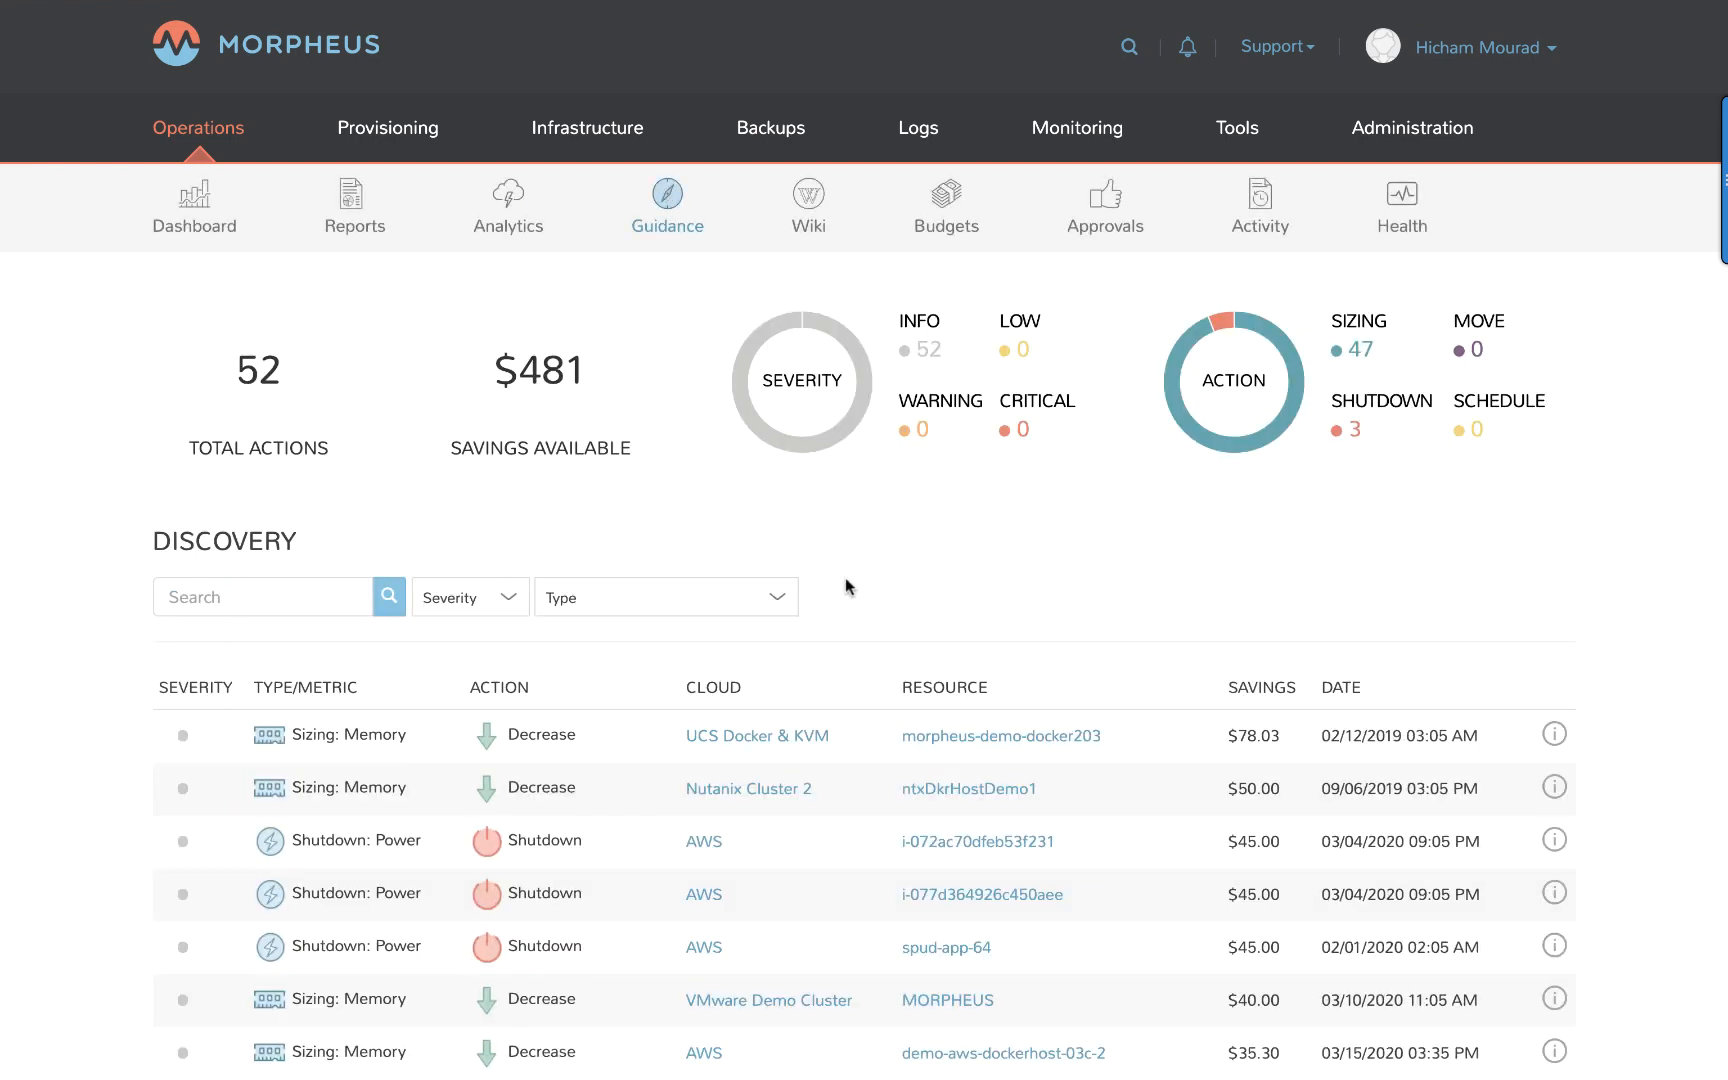
pyautogui.click(713, 687)
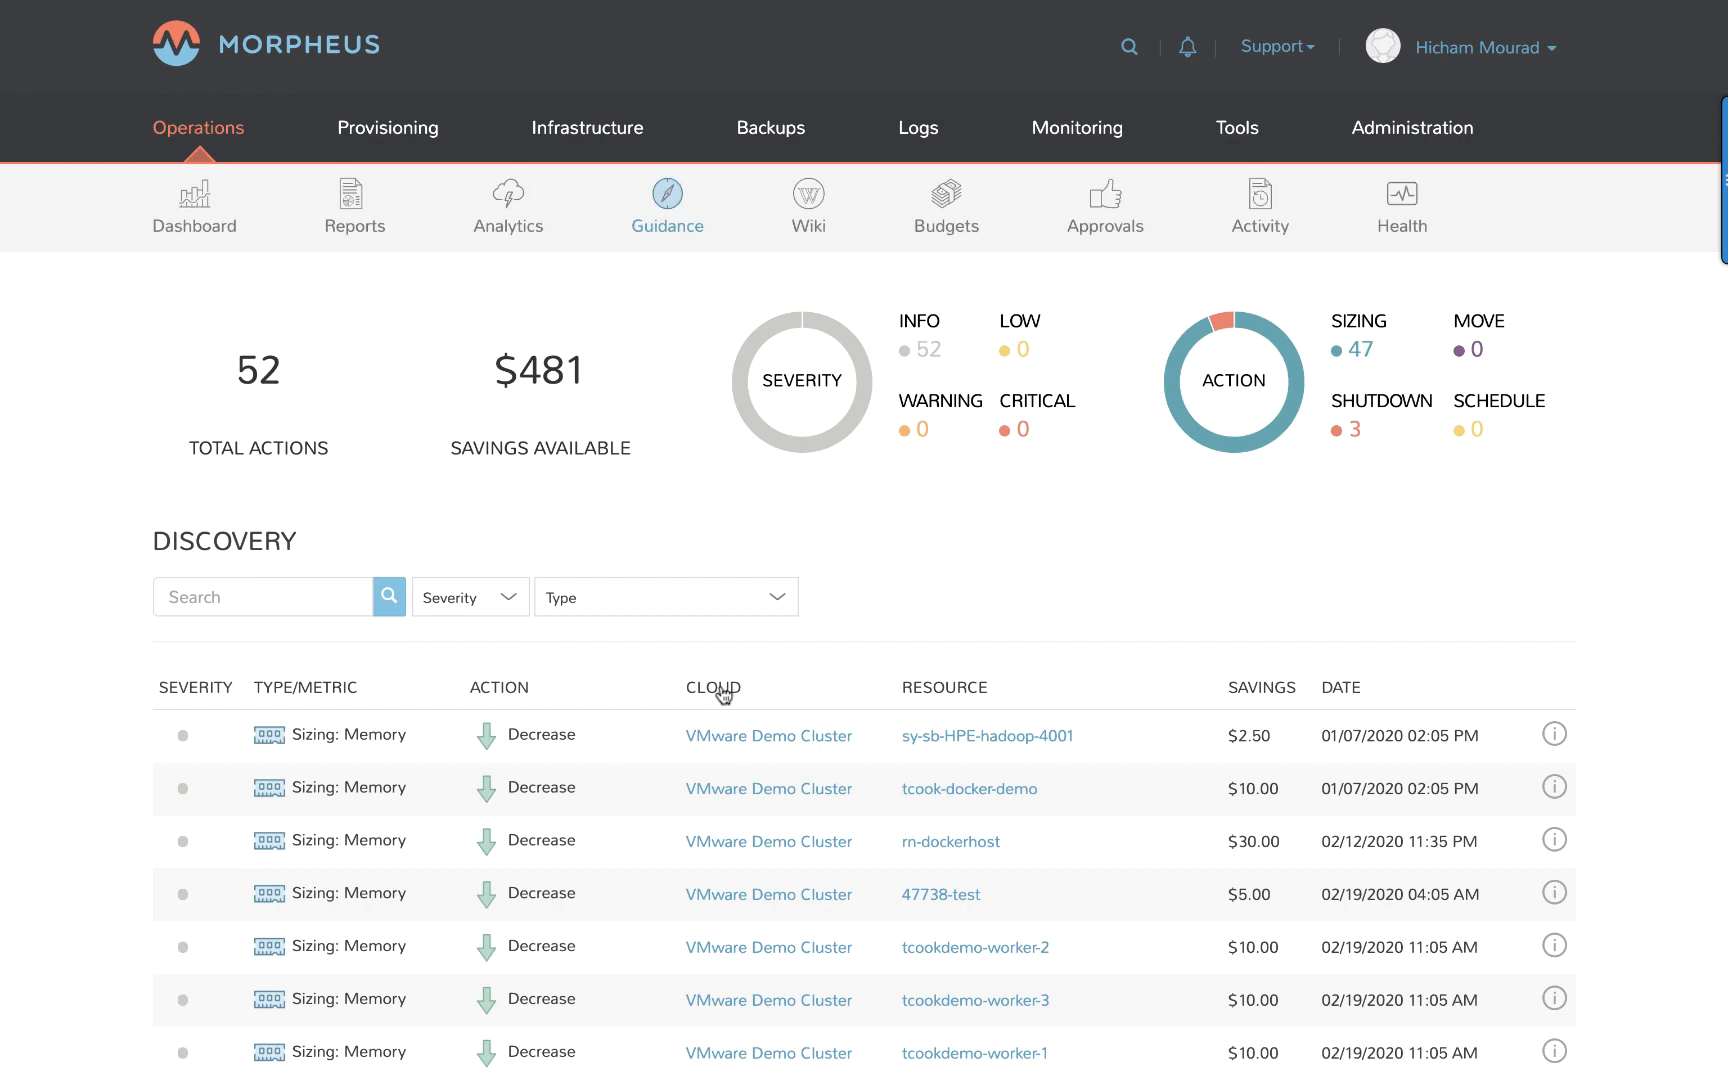
pyautogui.scroll(-3)
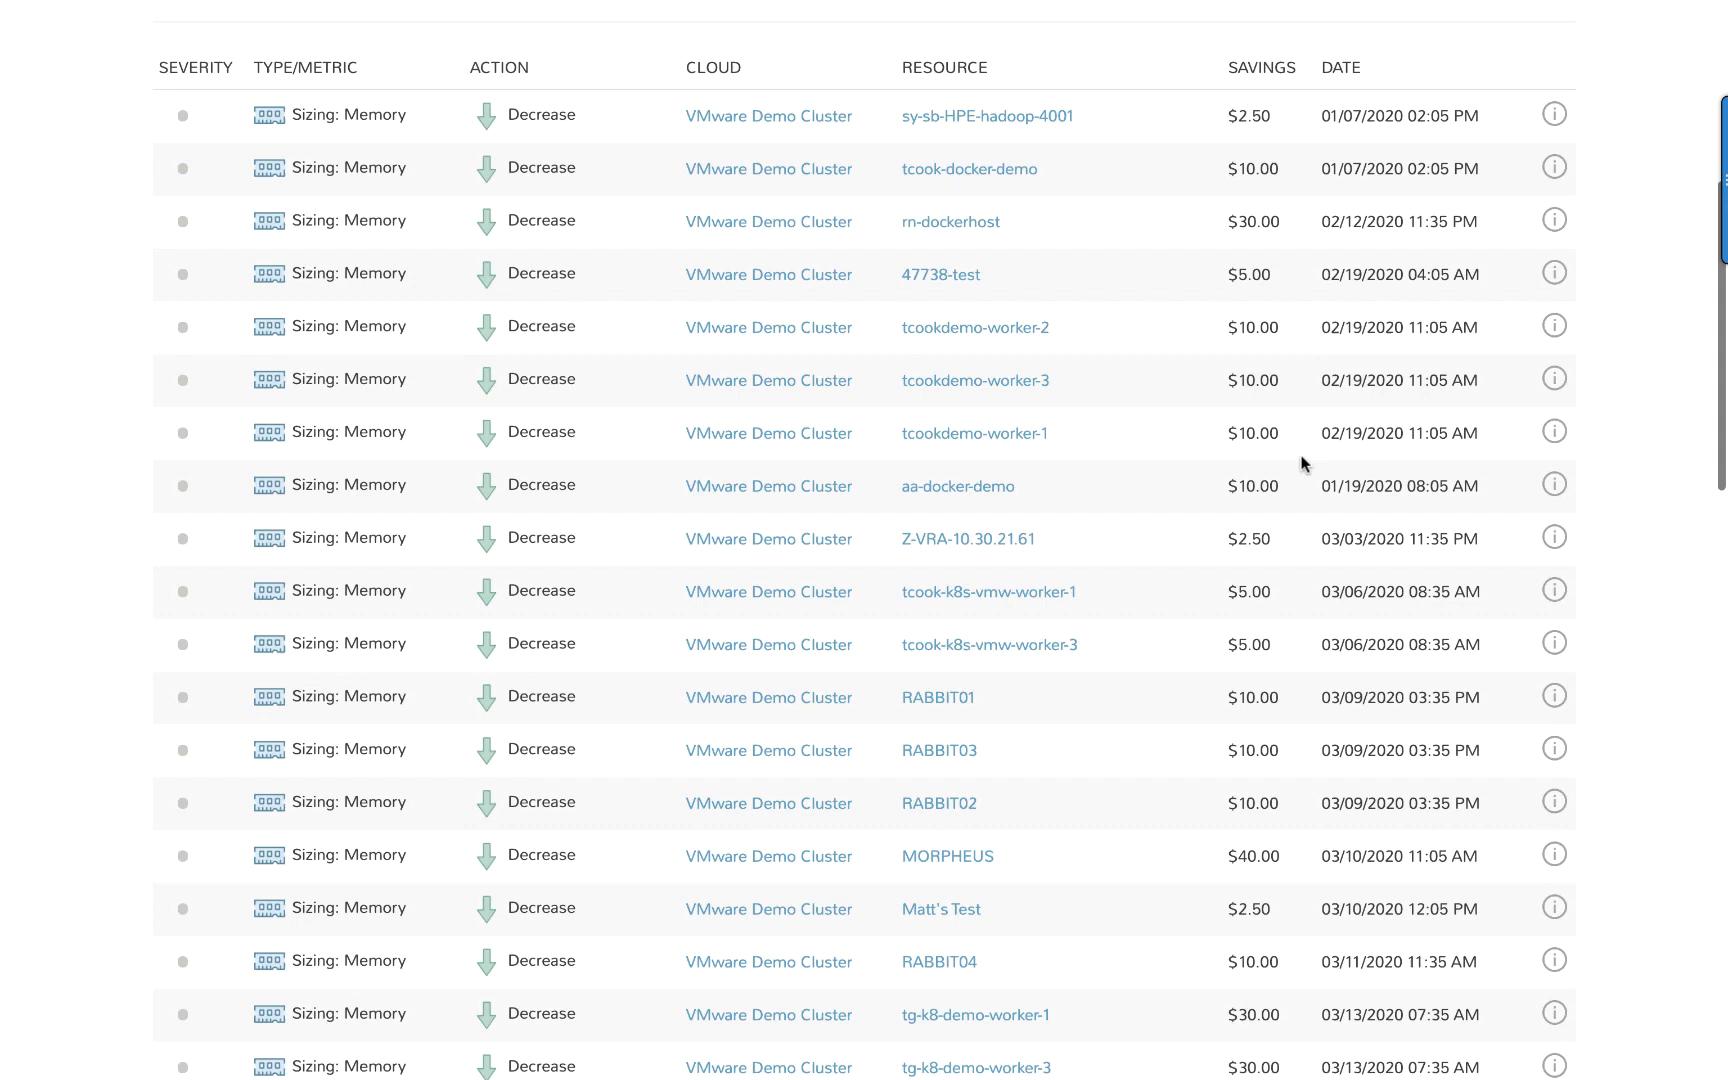
pyautogui.scroll(-3)
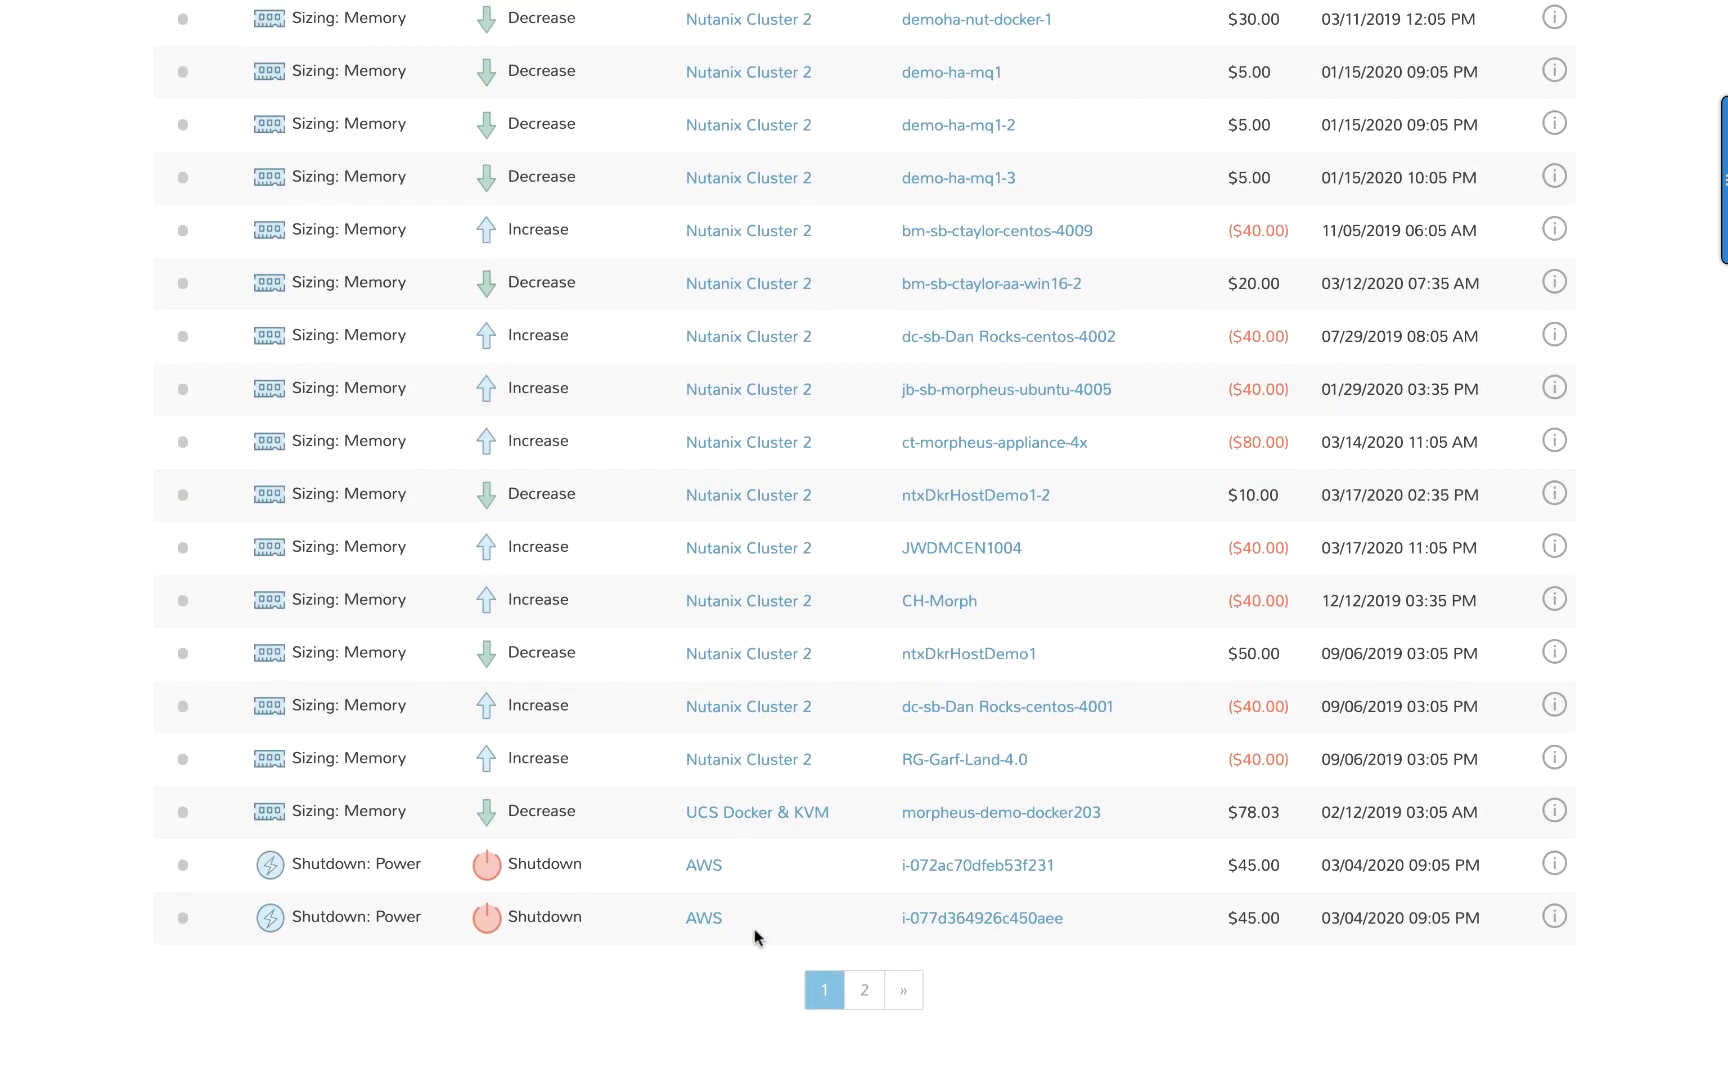
pyautogui.moveTo(1384, 909)
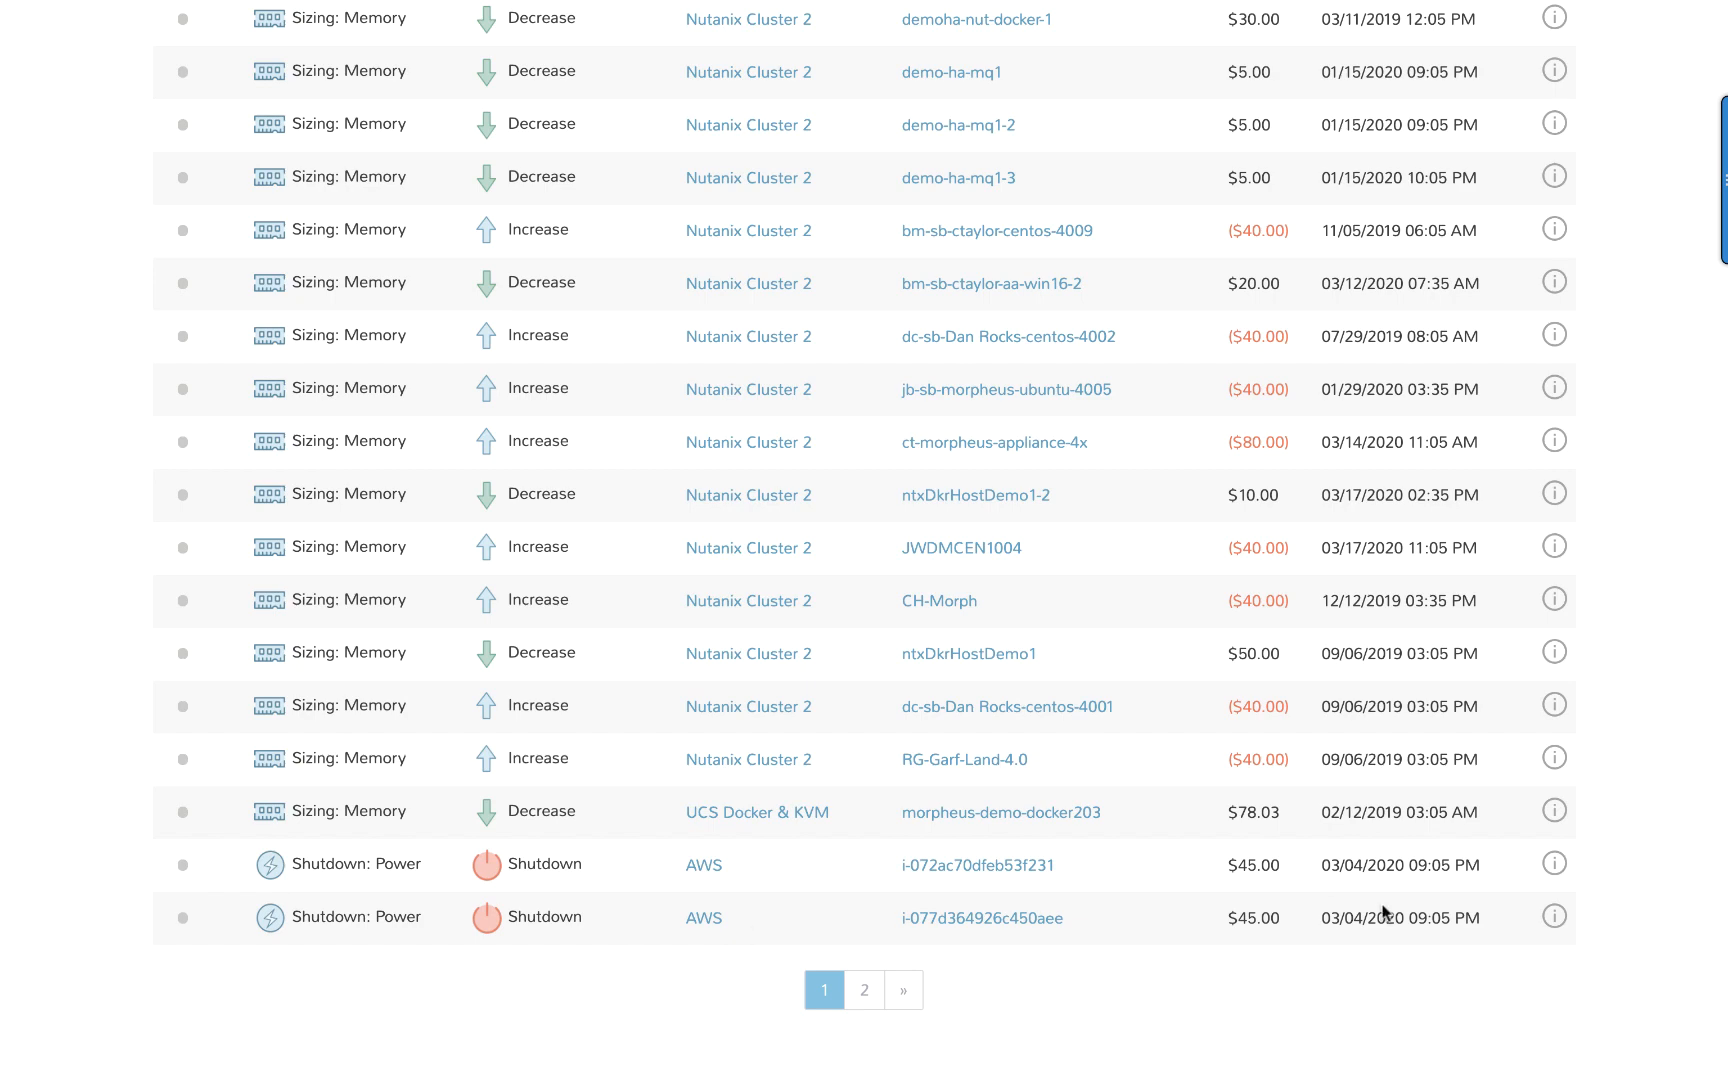
pyautogui.click(1554, 917)
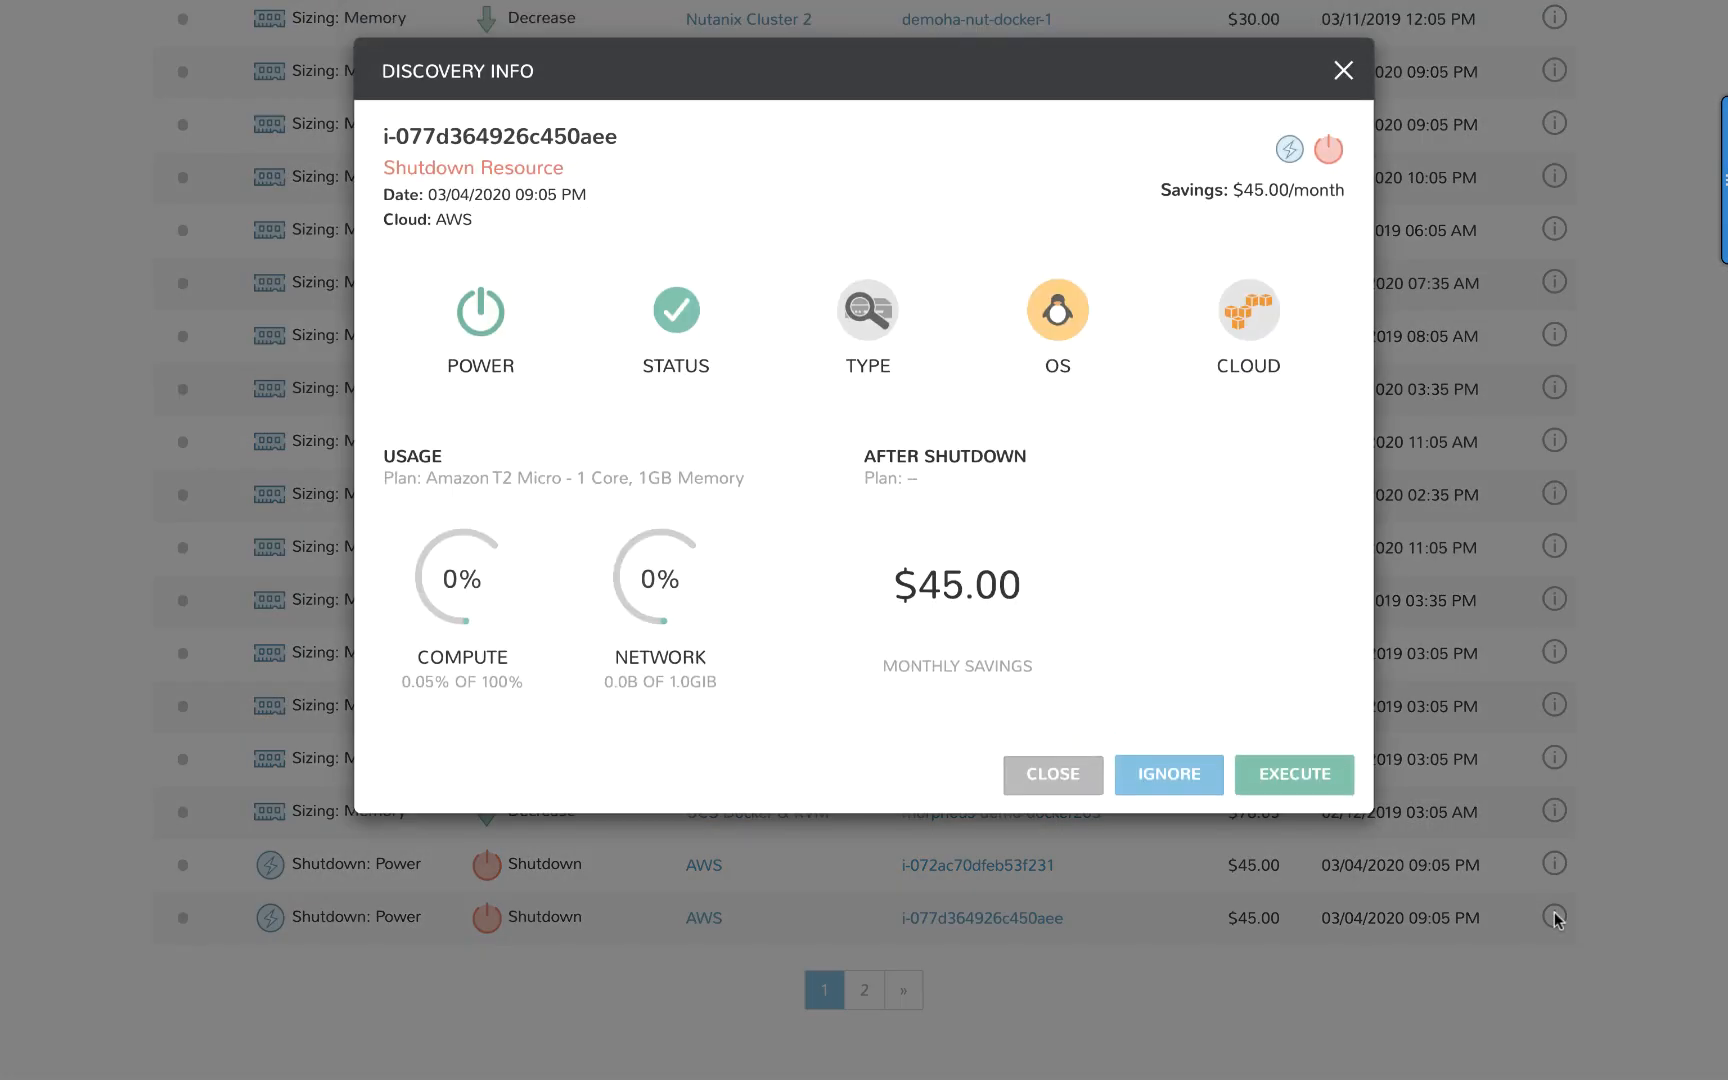
pyautogui.moveTo(1034, 514)
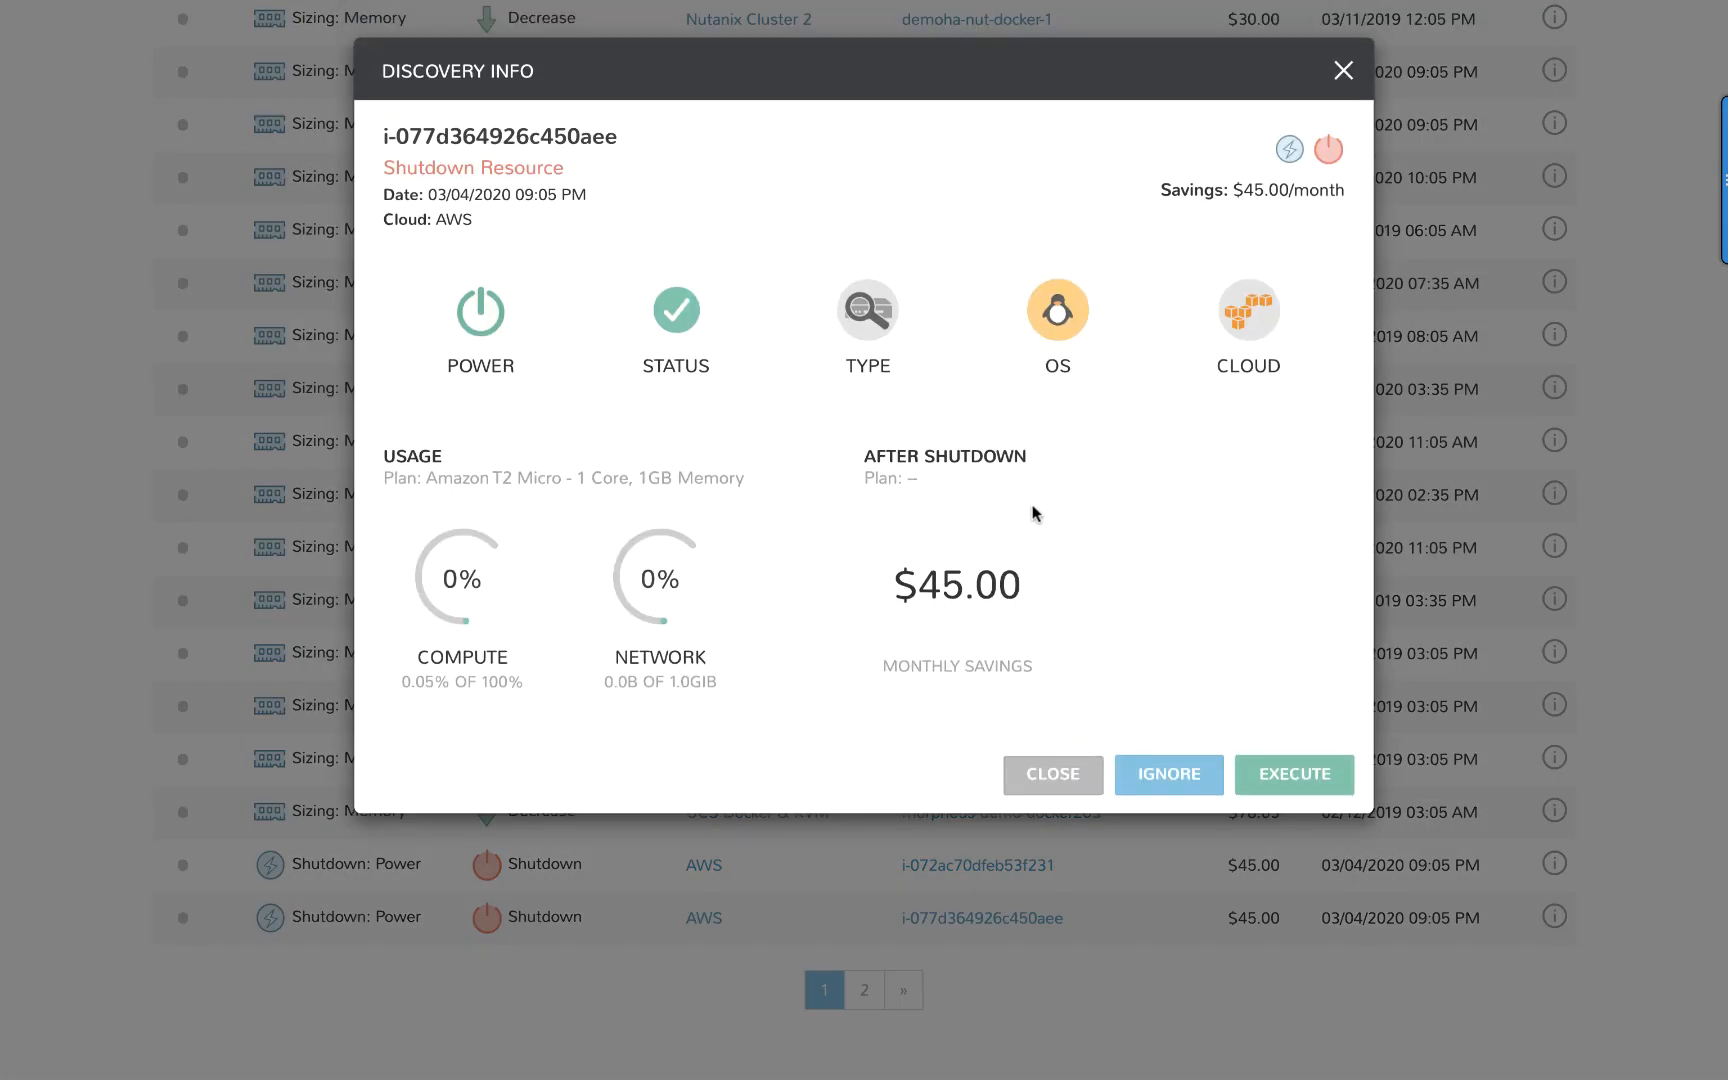
pyautogui.moveTo(406, 516)
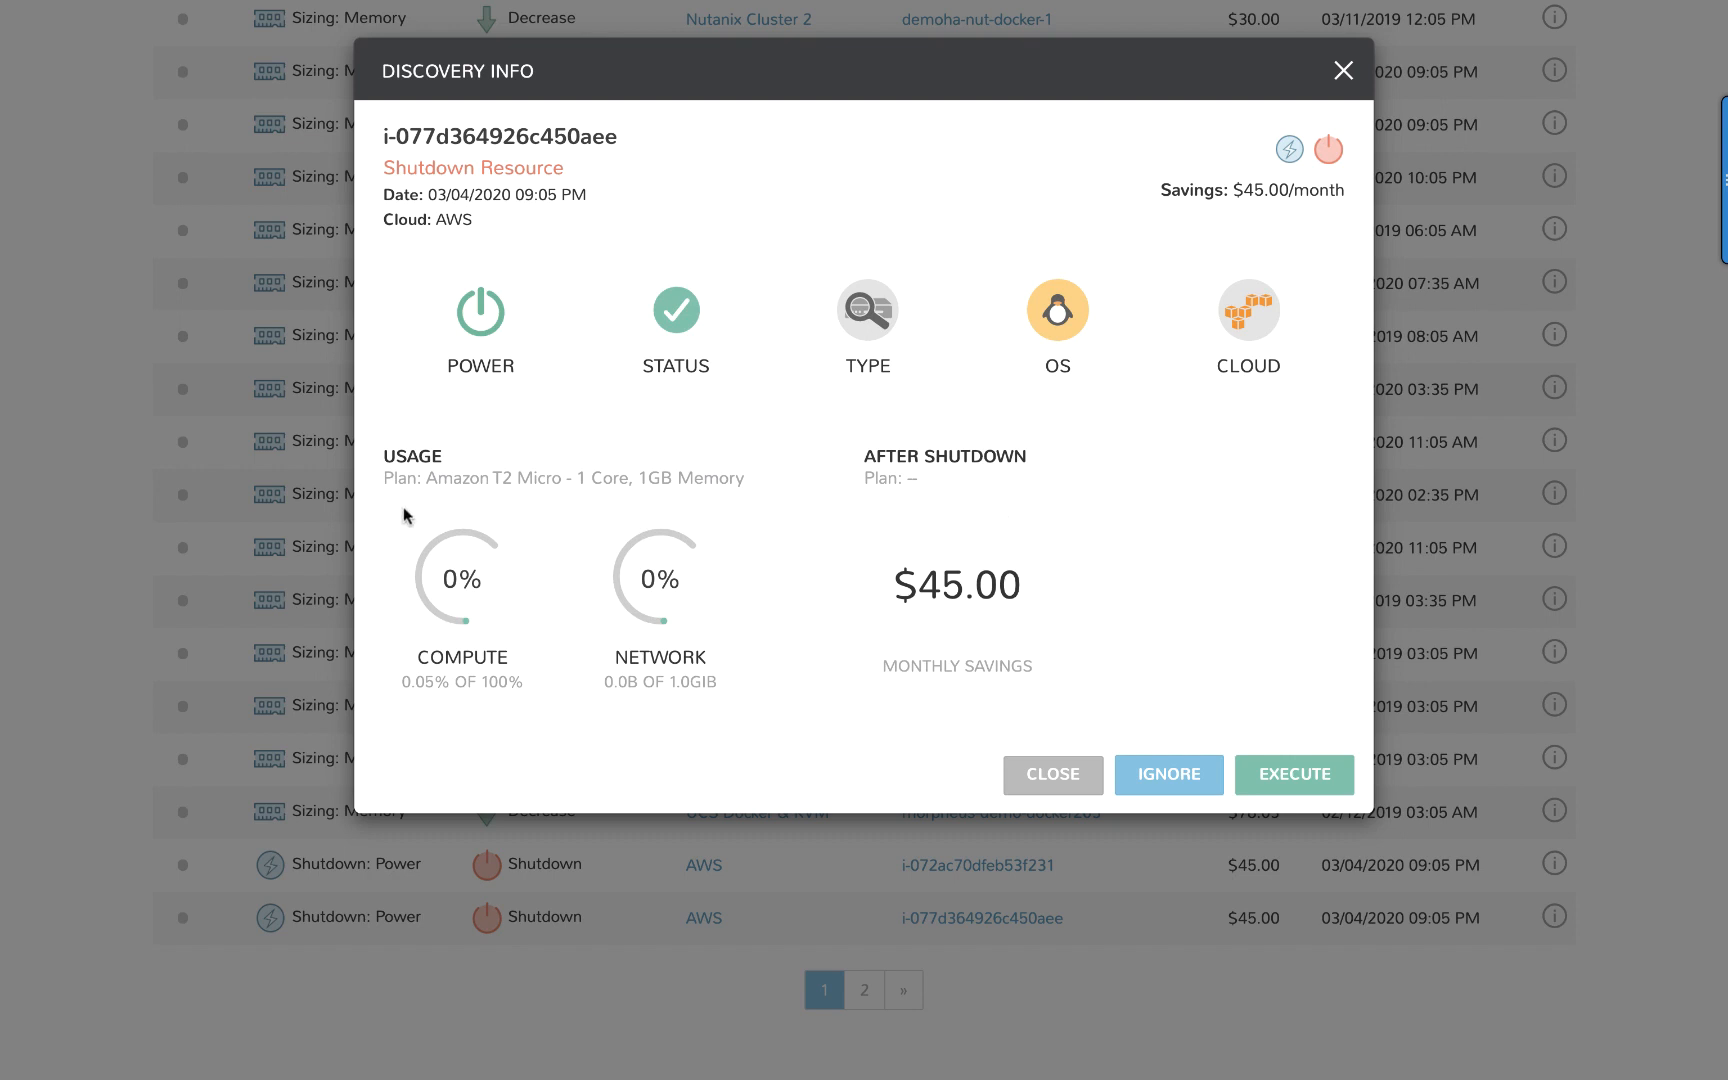
pyautogui.moveTo(944, 635)
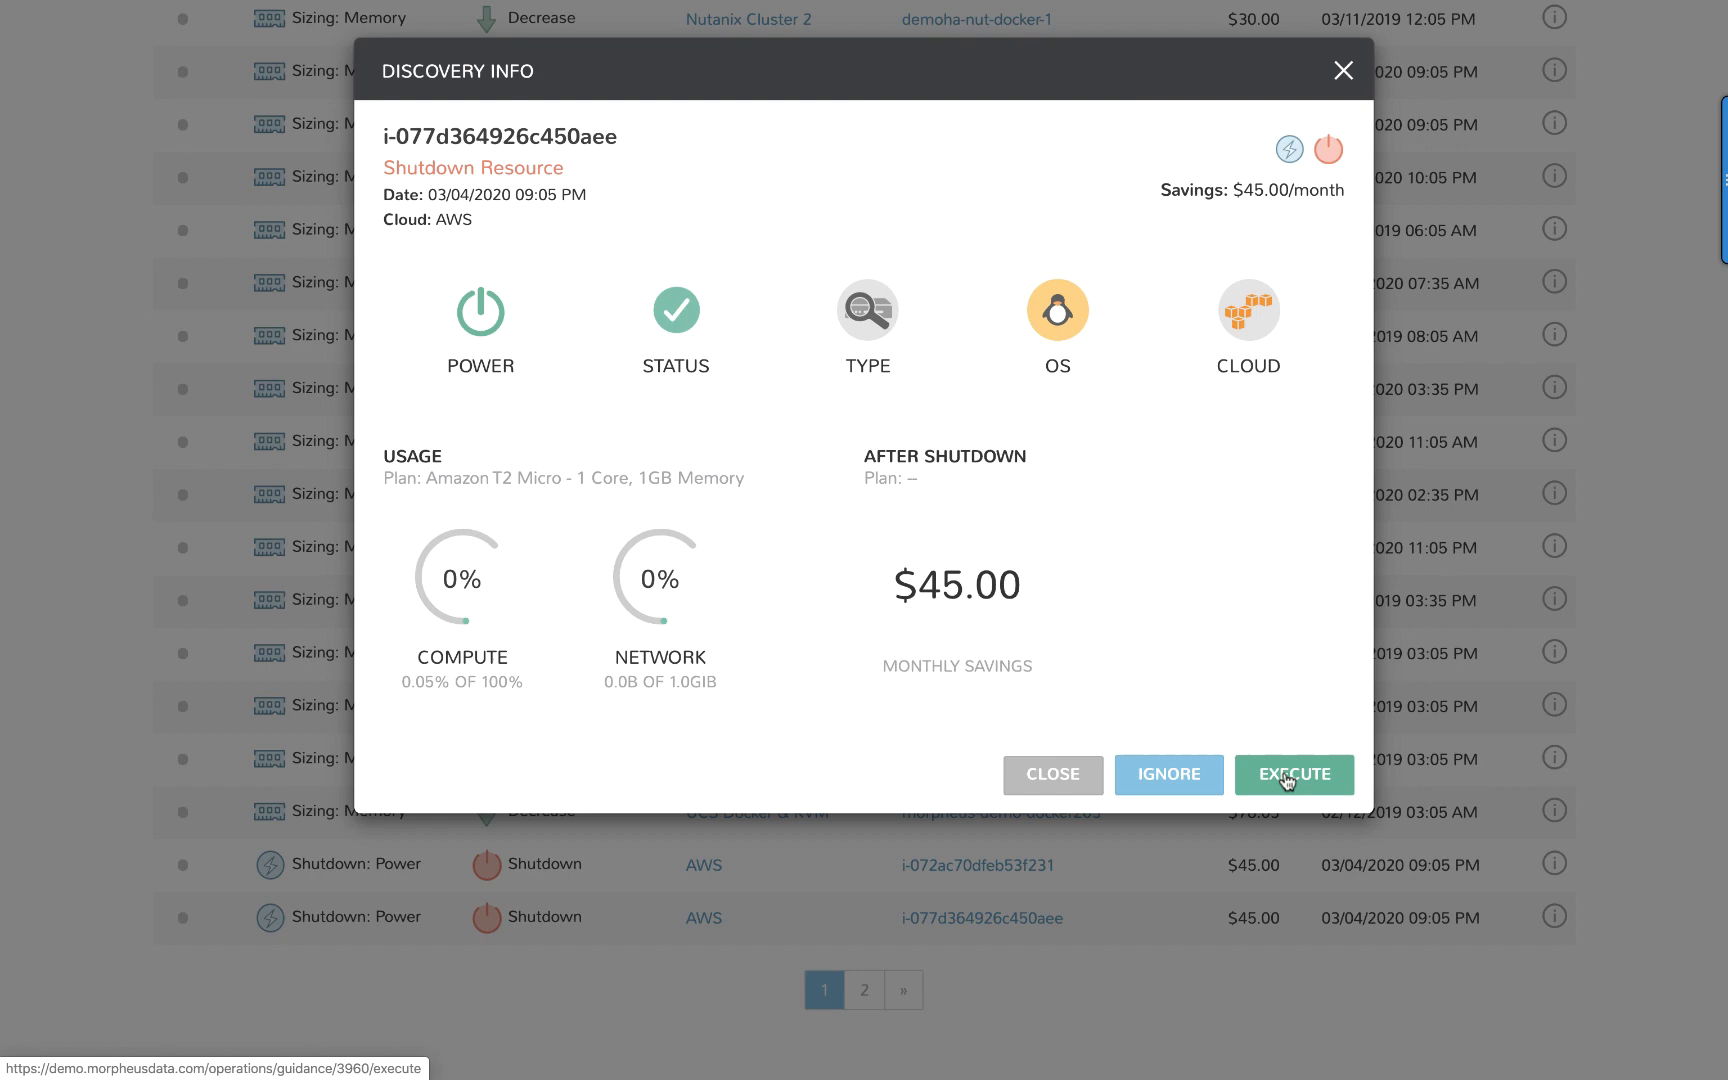
pyautogui.moveTo(1050, 774)
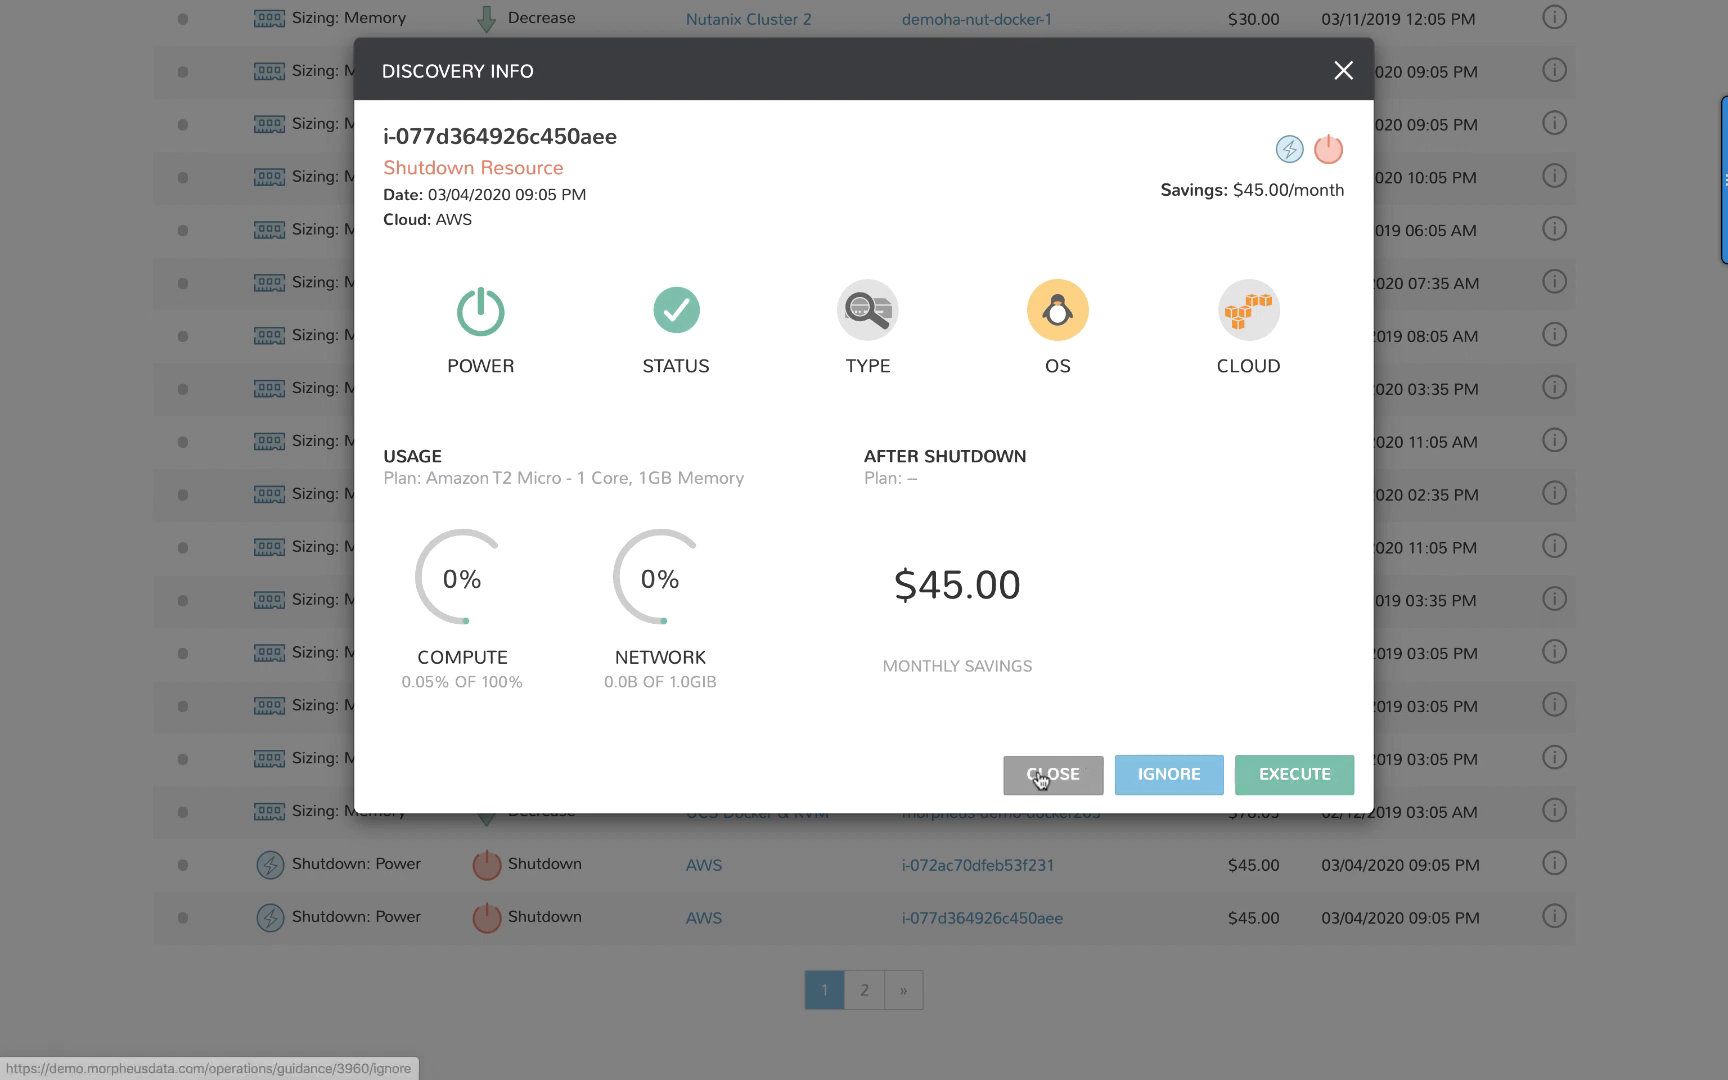
pyautogui.click(1050, 774)
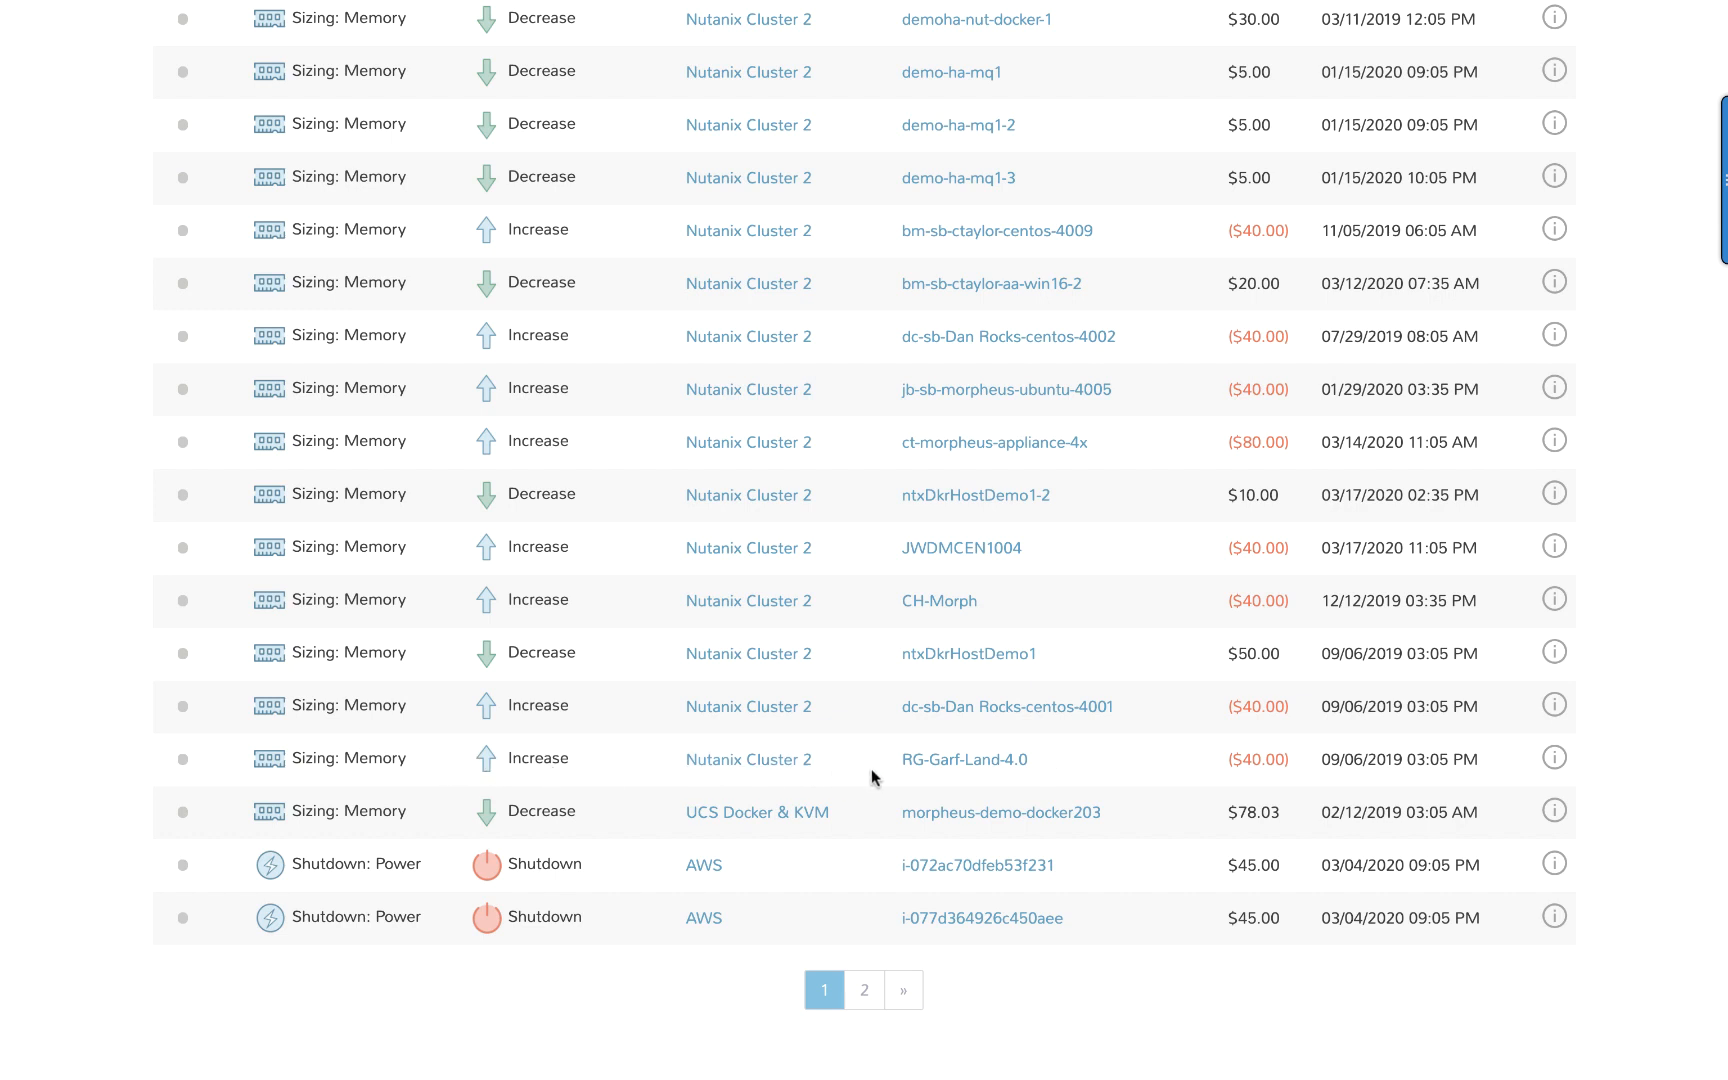
# Review RG-Garf-Land-4.0's 8 to 16 GiB memory resize and execute it.
pyautogui.click(1553, 758)
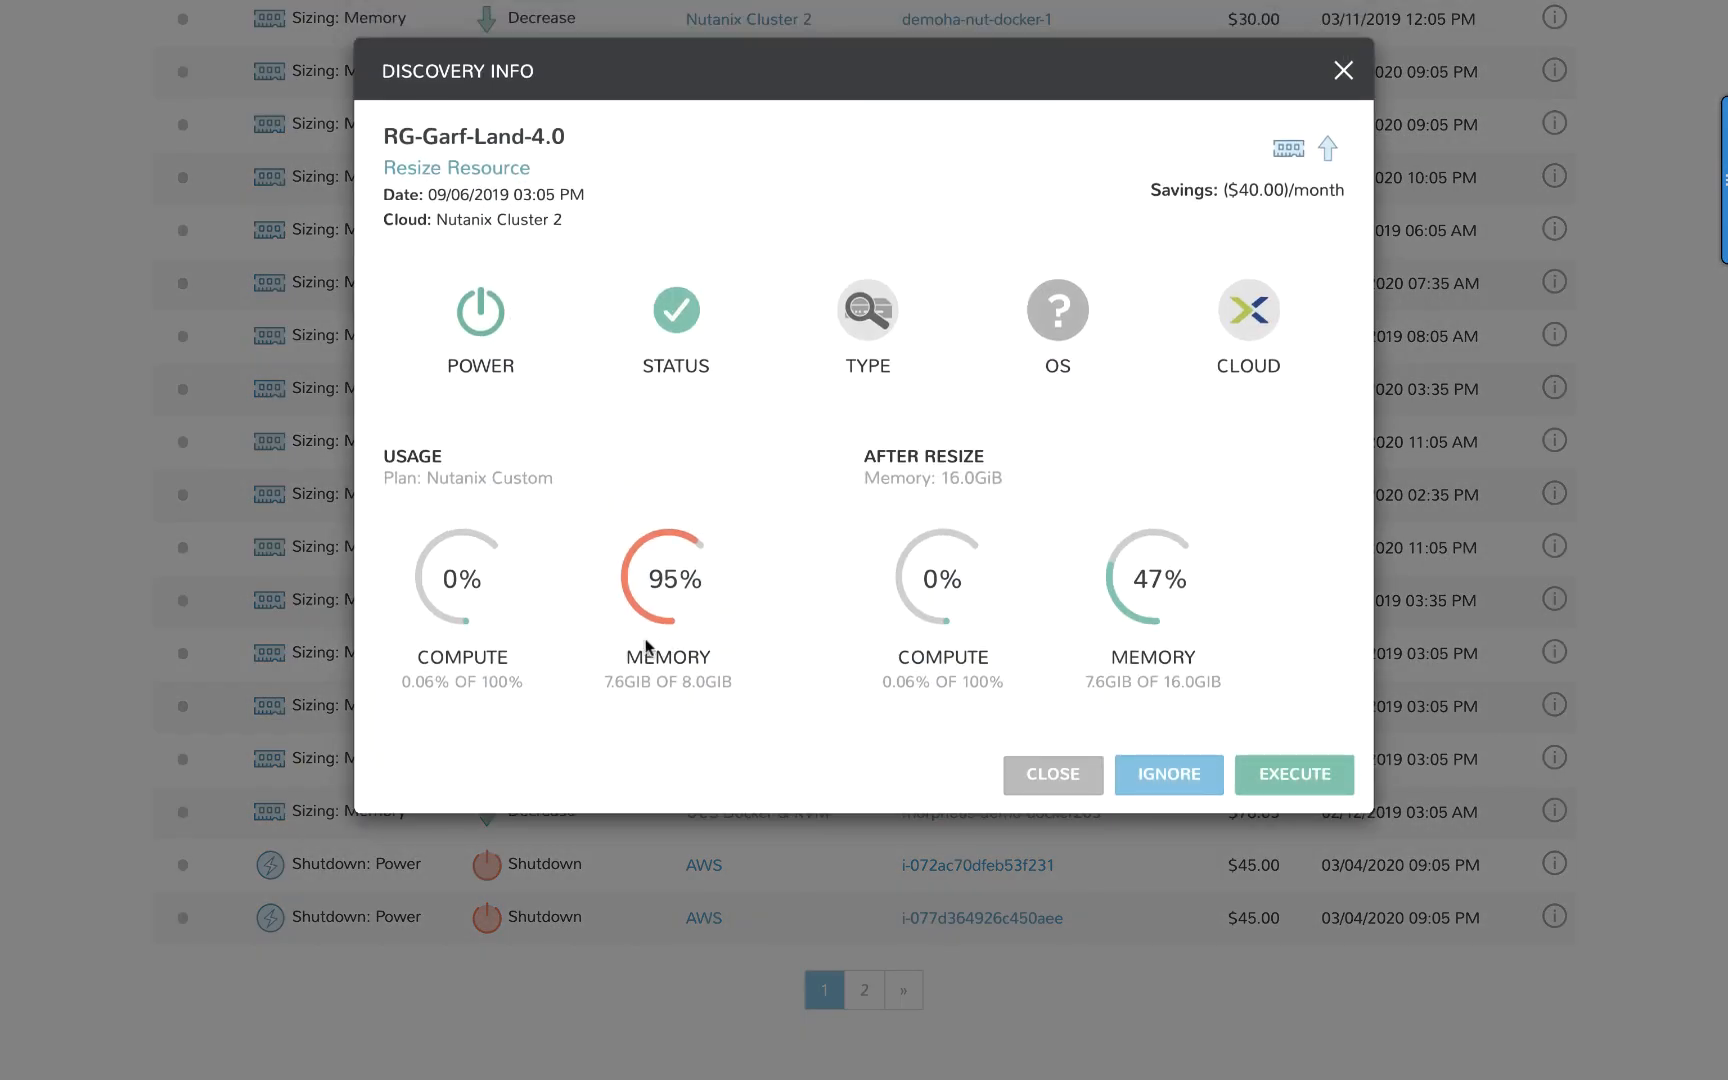
pyautogui.moveTo(668, 577)
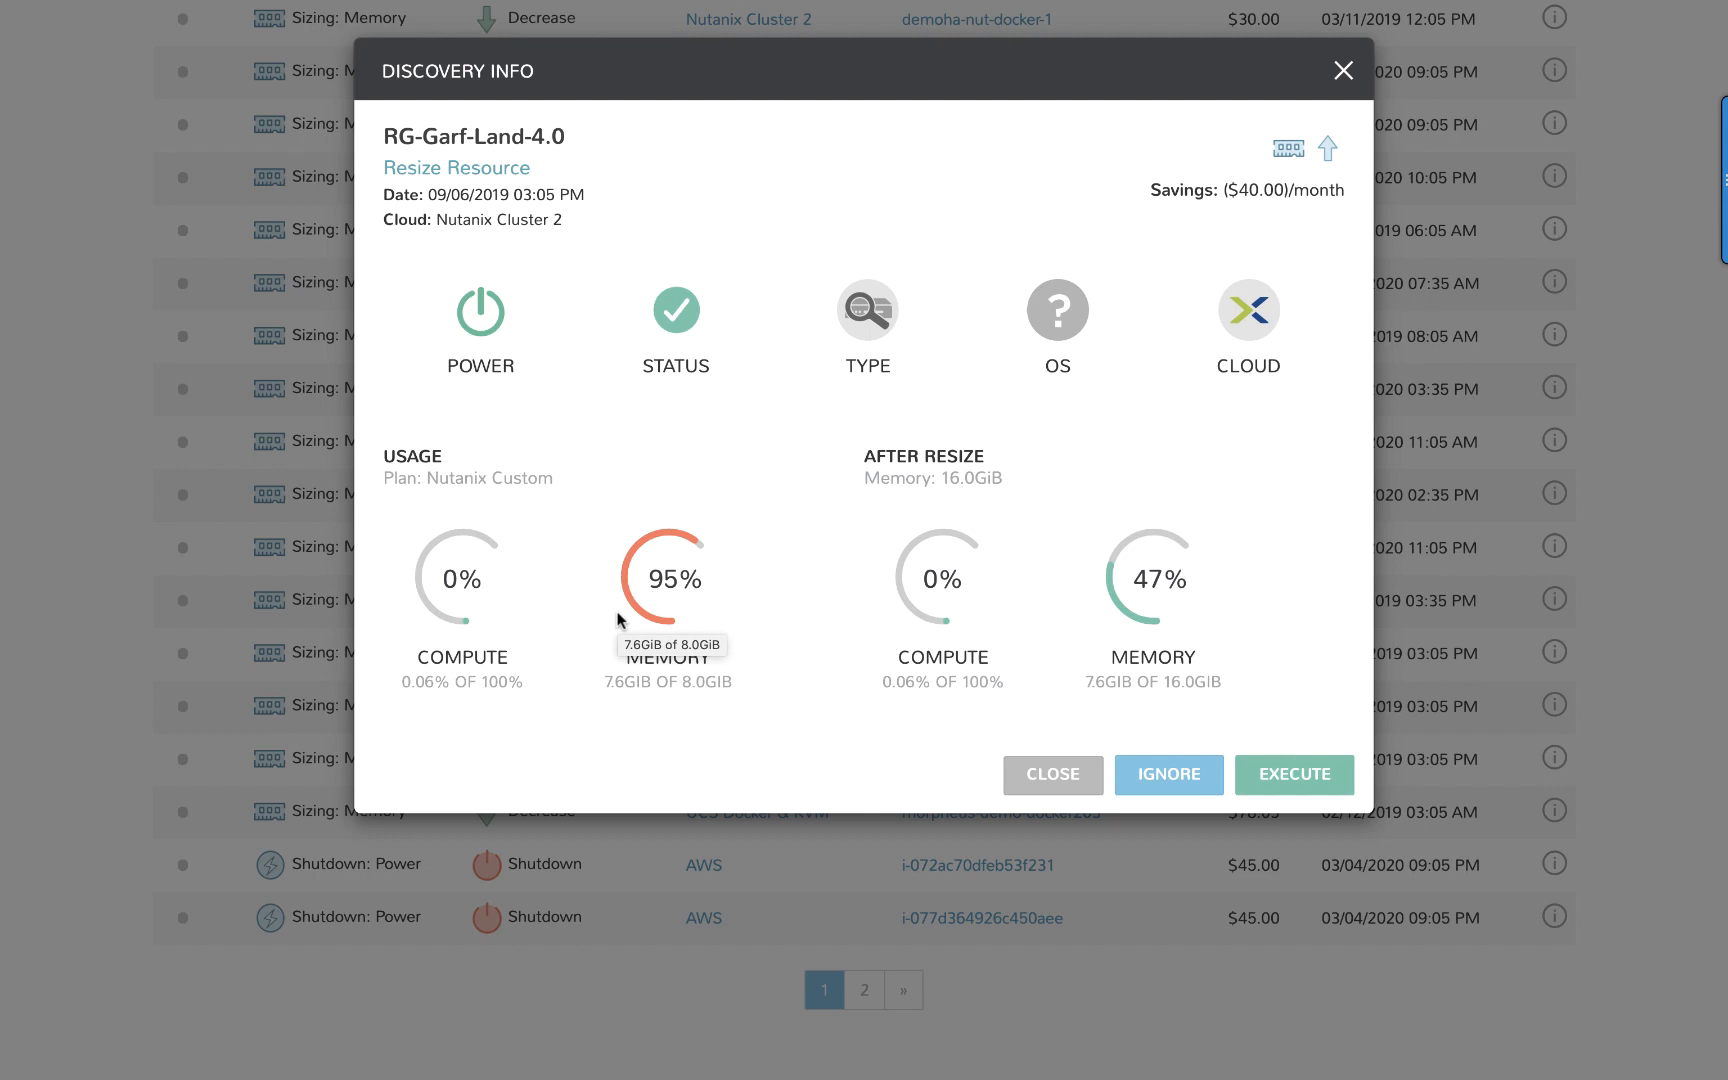
pyautogui.moveTo(1057, 647)
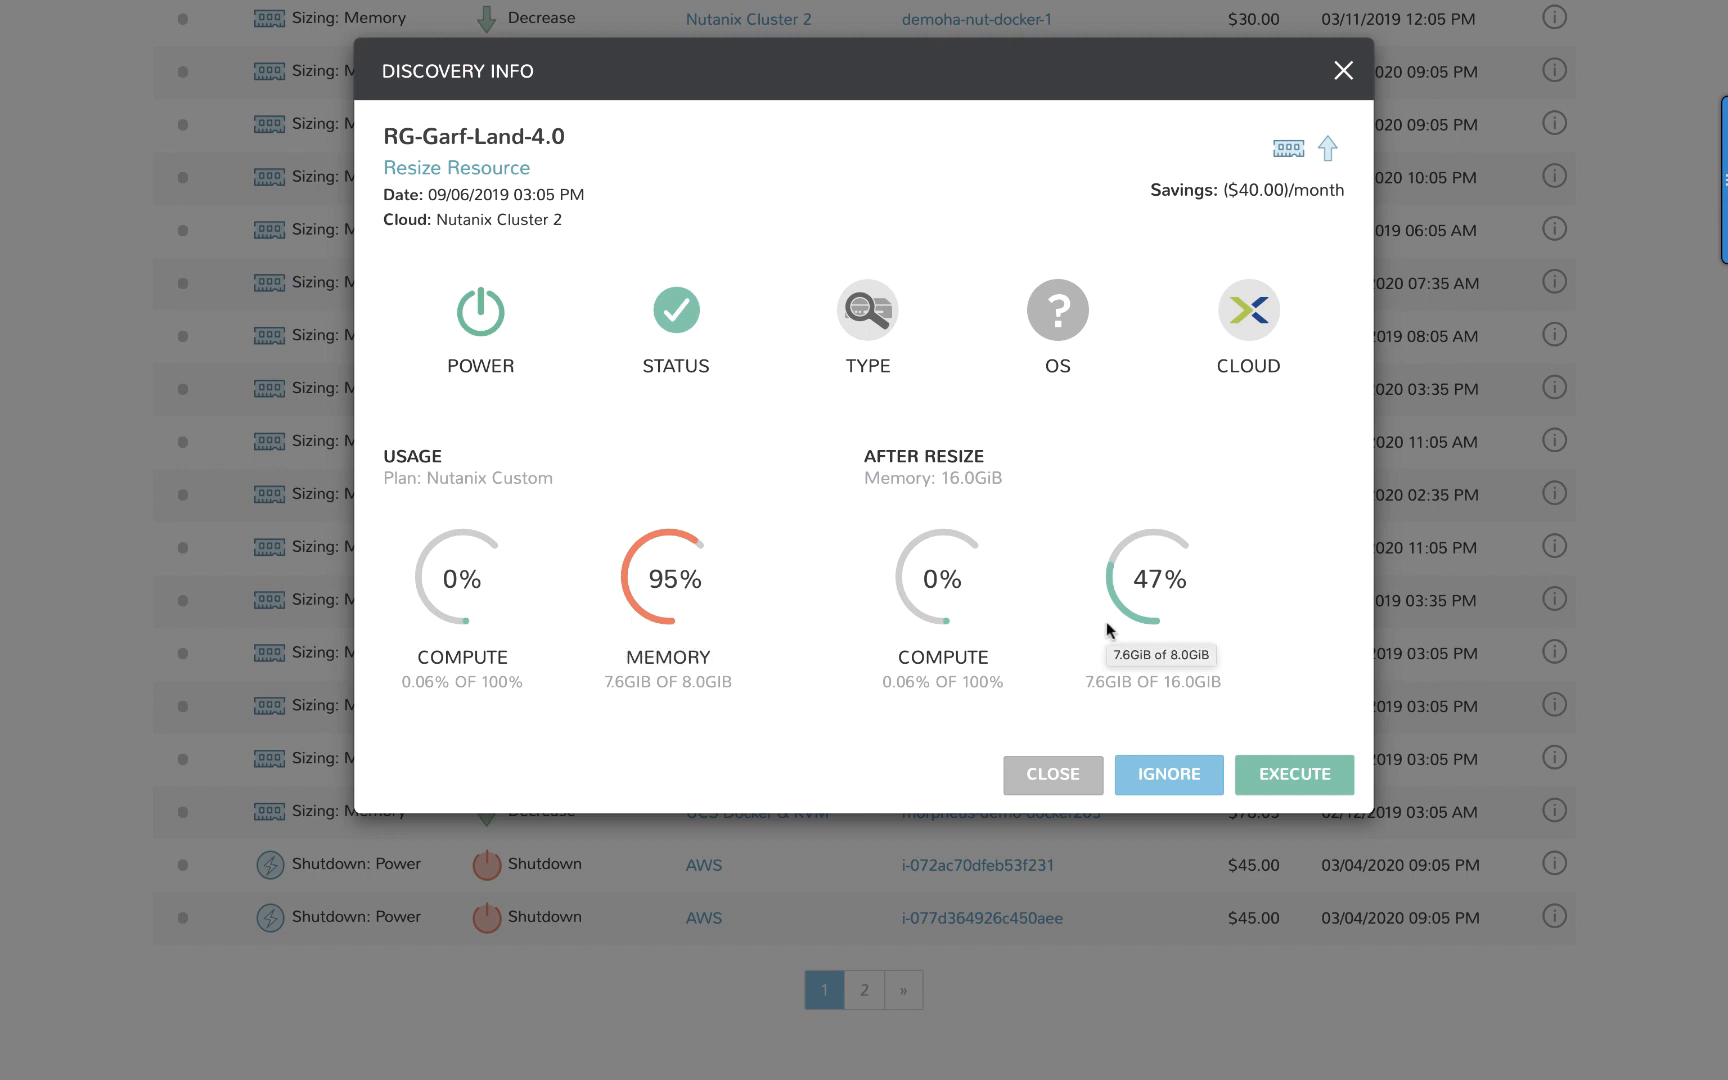
pyautogui.moveTo(1104, 617)
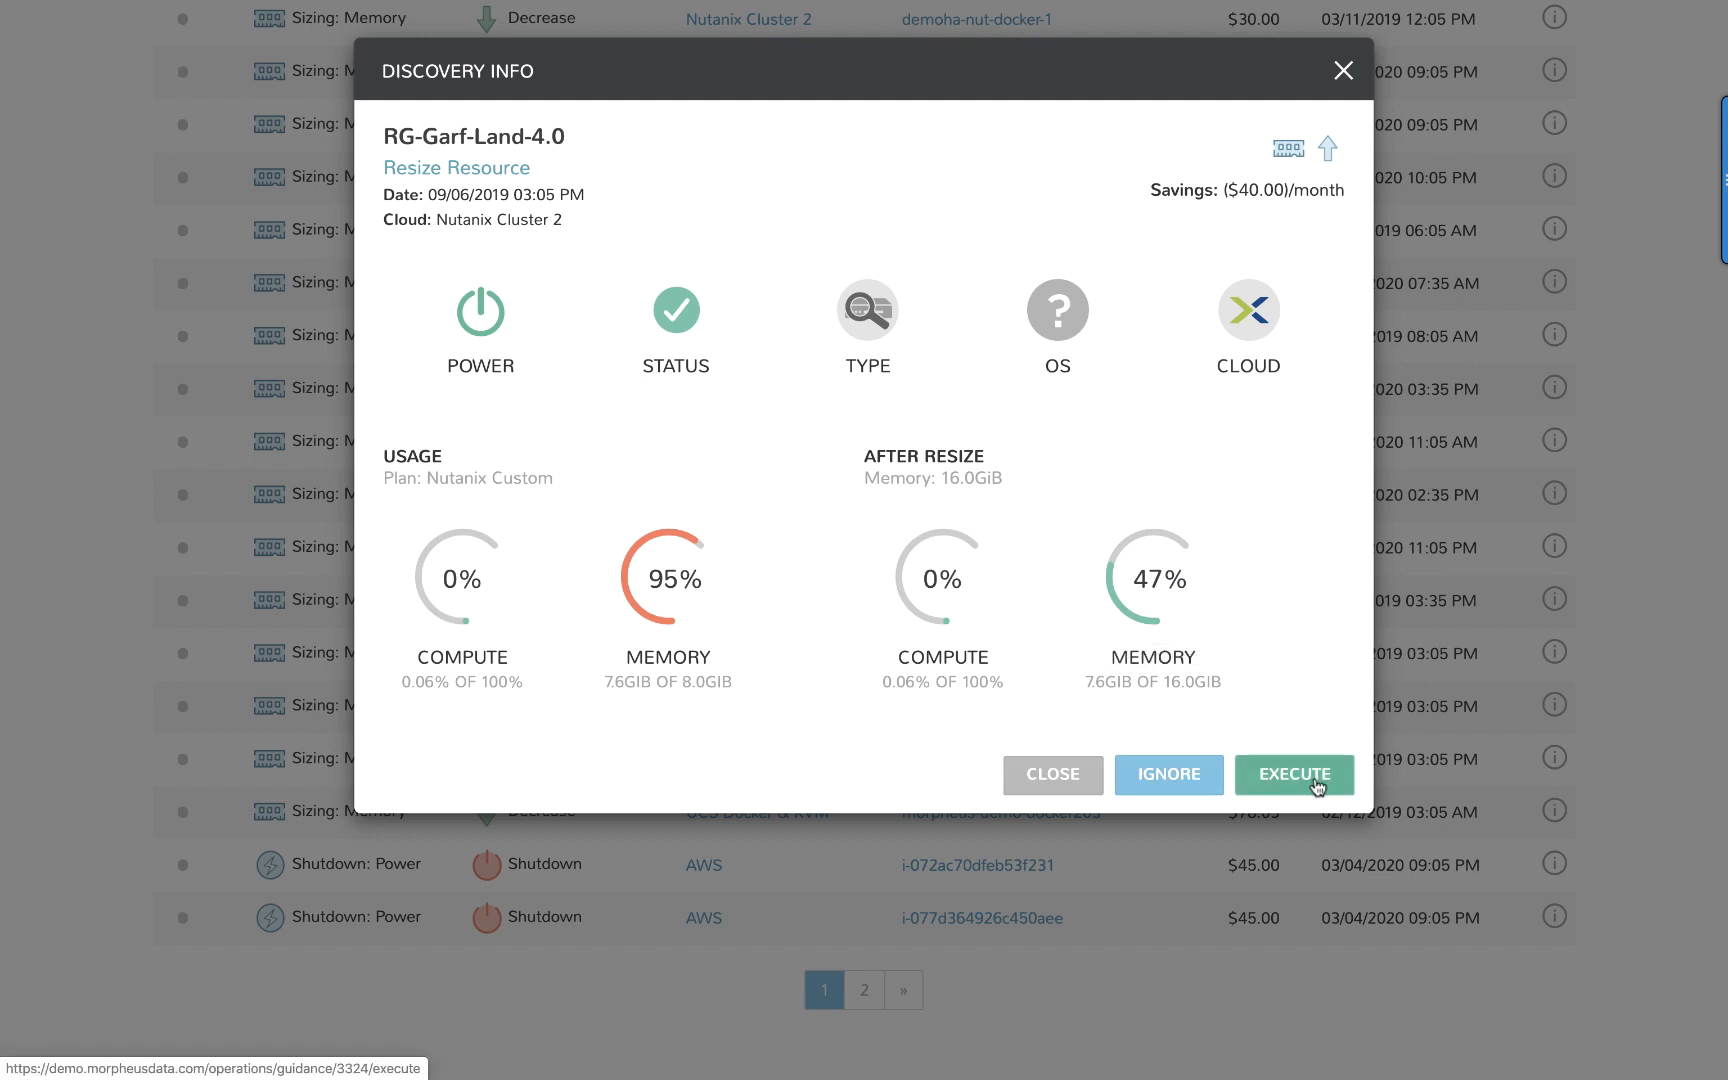
pyautogui.click(1294, 774)
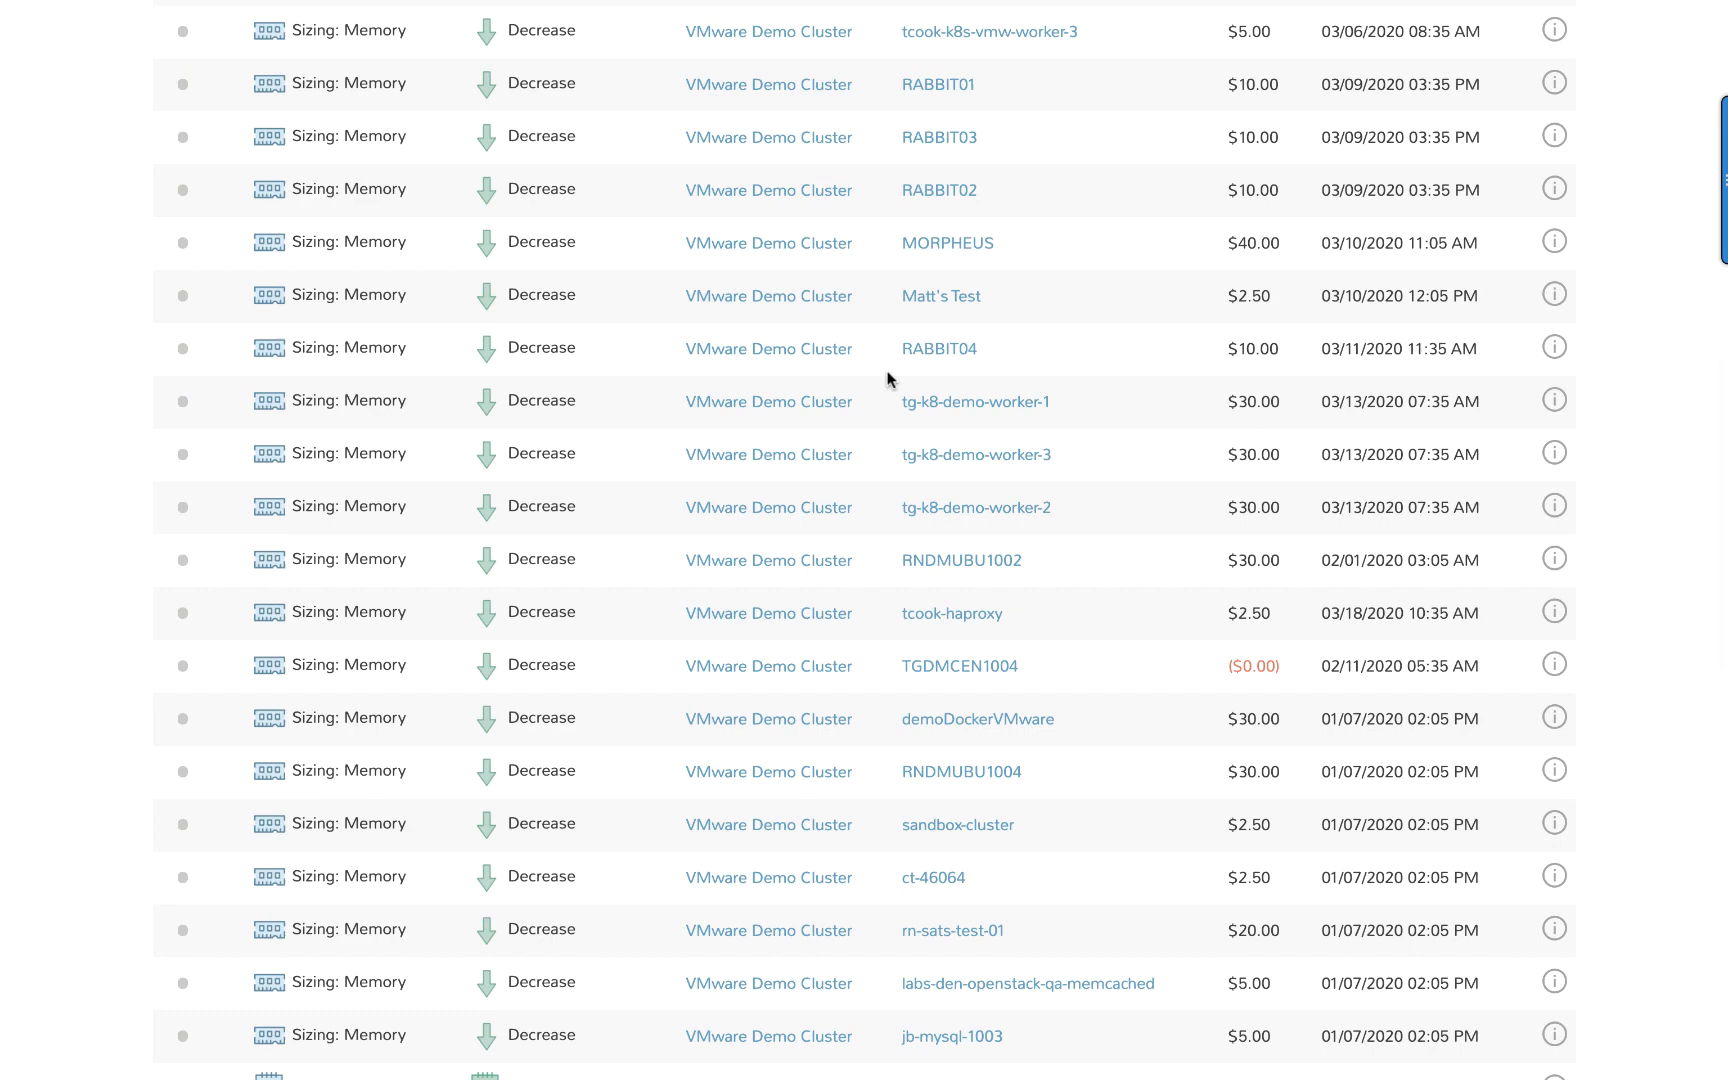
pyautogui.moveTo(1003, 305)
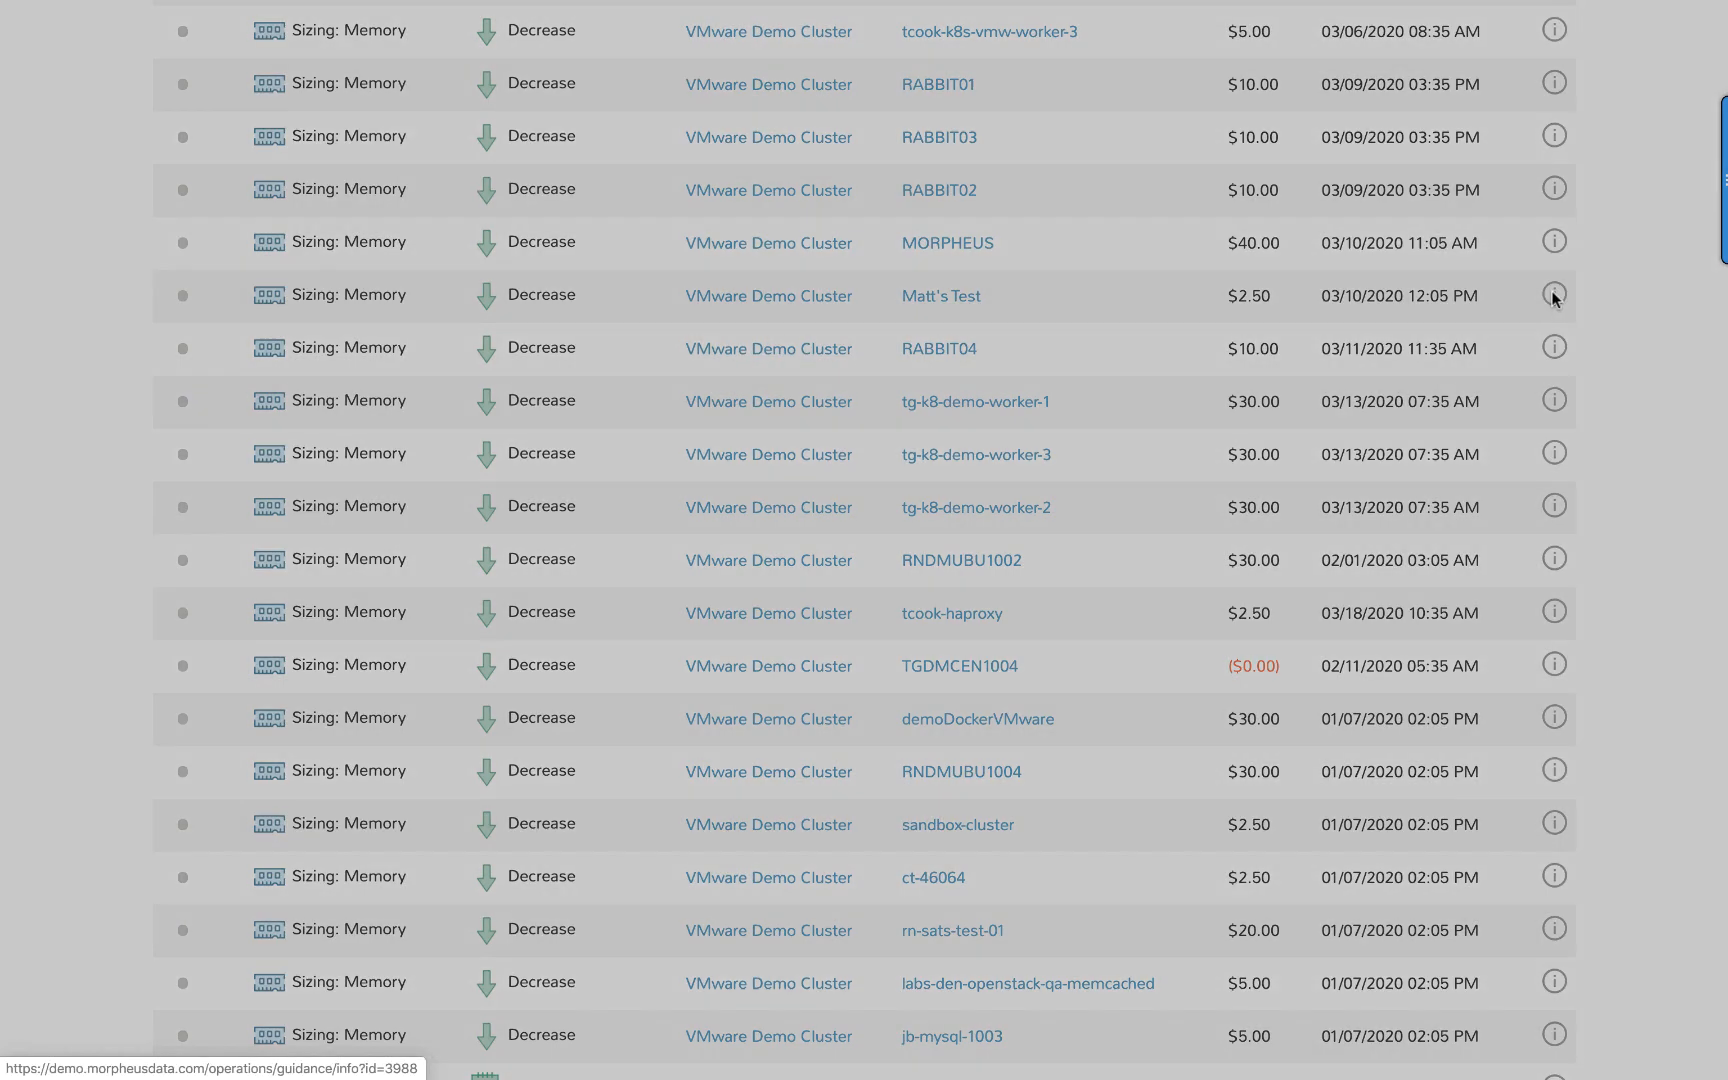
# Execute and confirm the Guidance recommendation shrinking Matt's Test memory from 1 GB to 512 MB.
pyautogui.click(1554, 295)
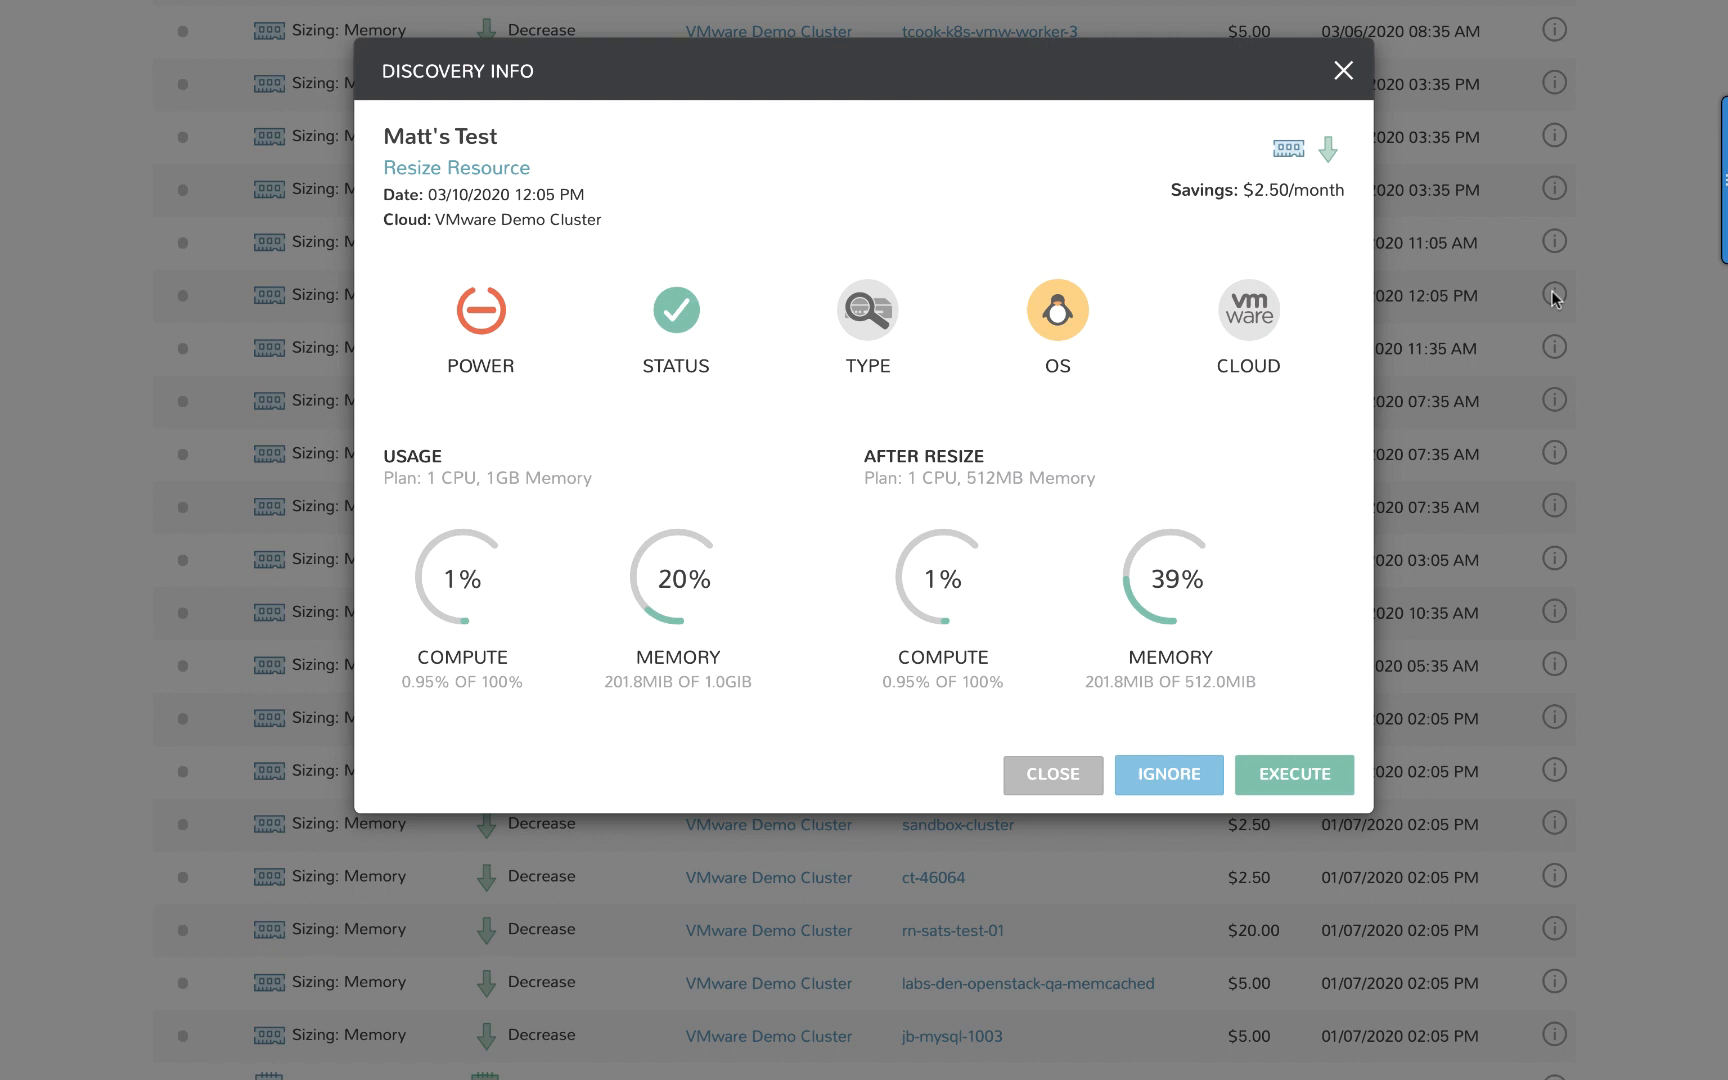
pyautogui.moveTo(797, 417)
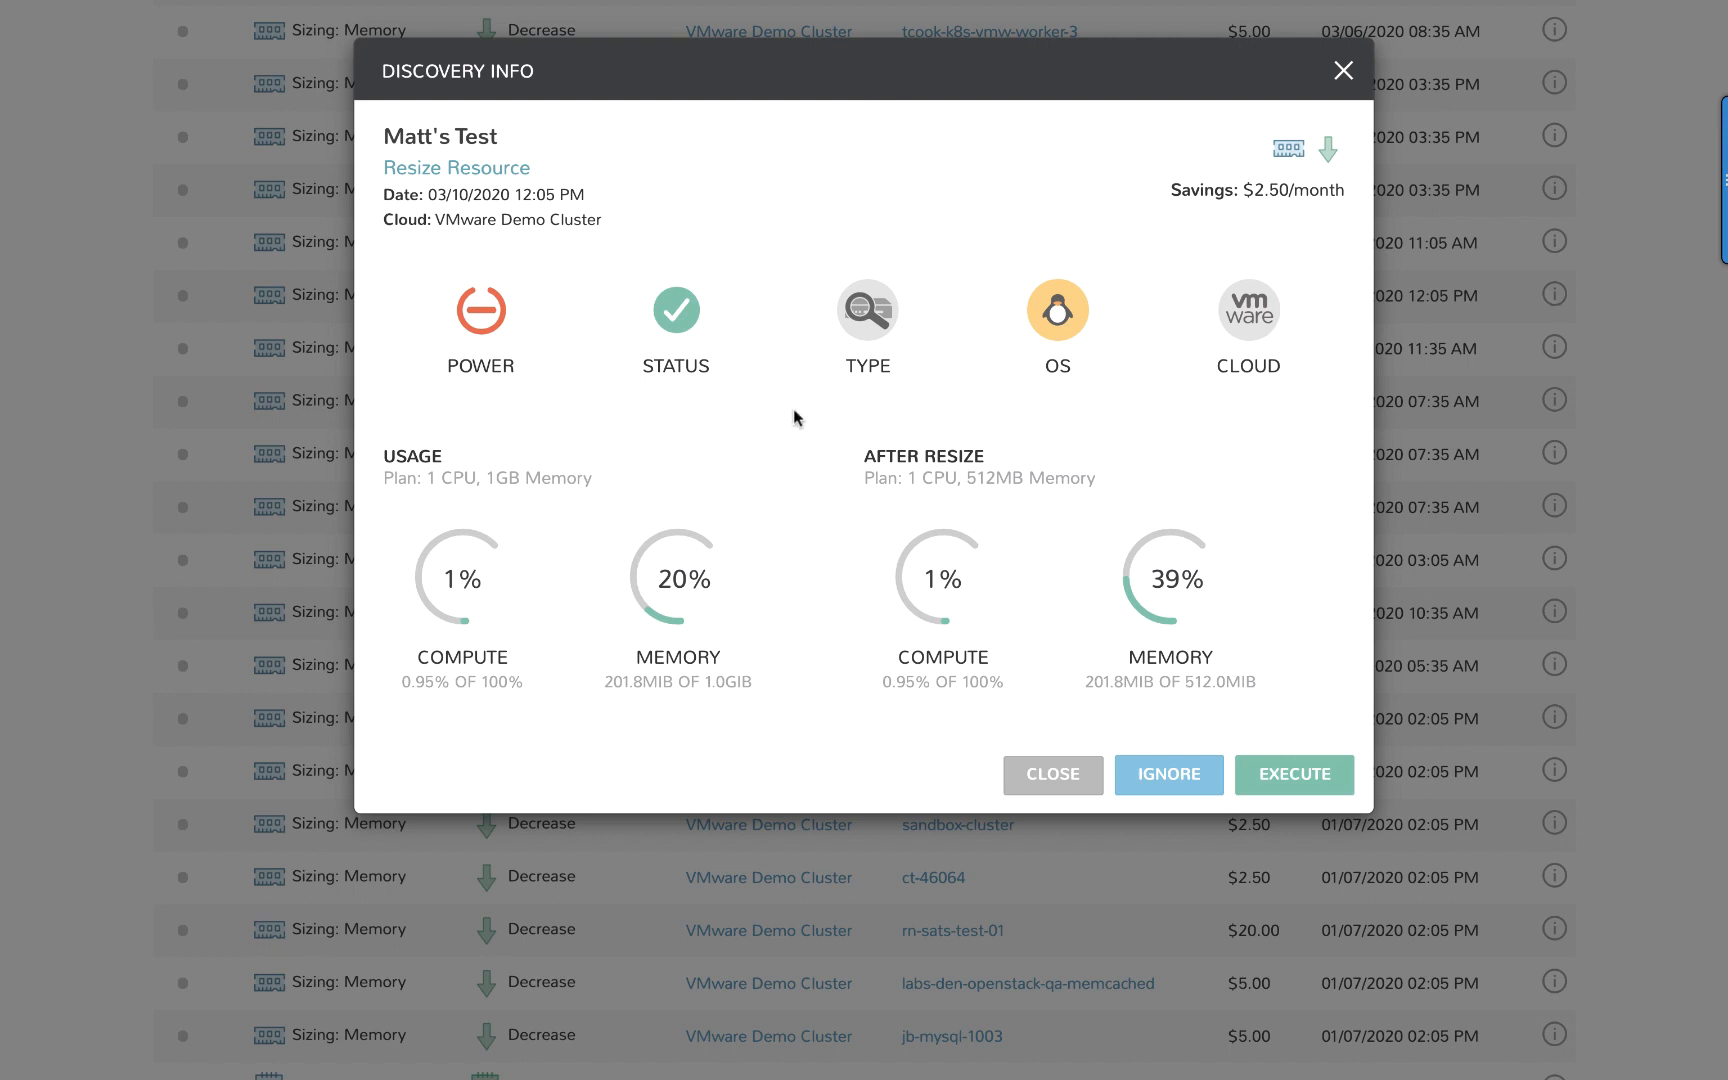
pyautogui.moveTo(520, 516)
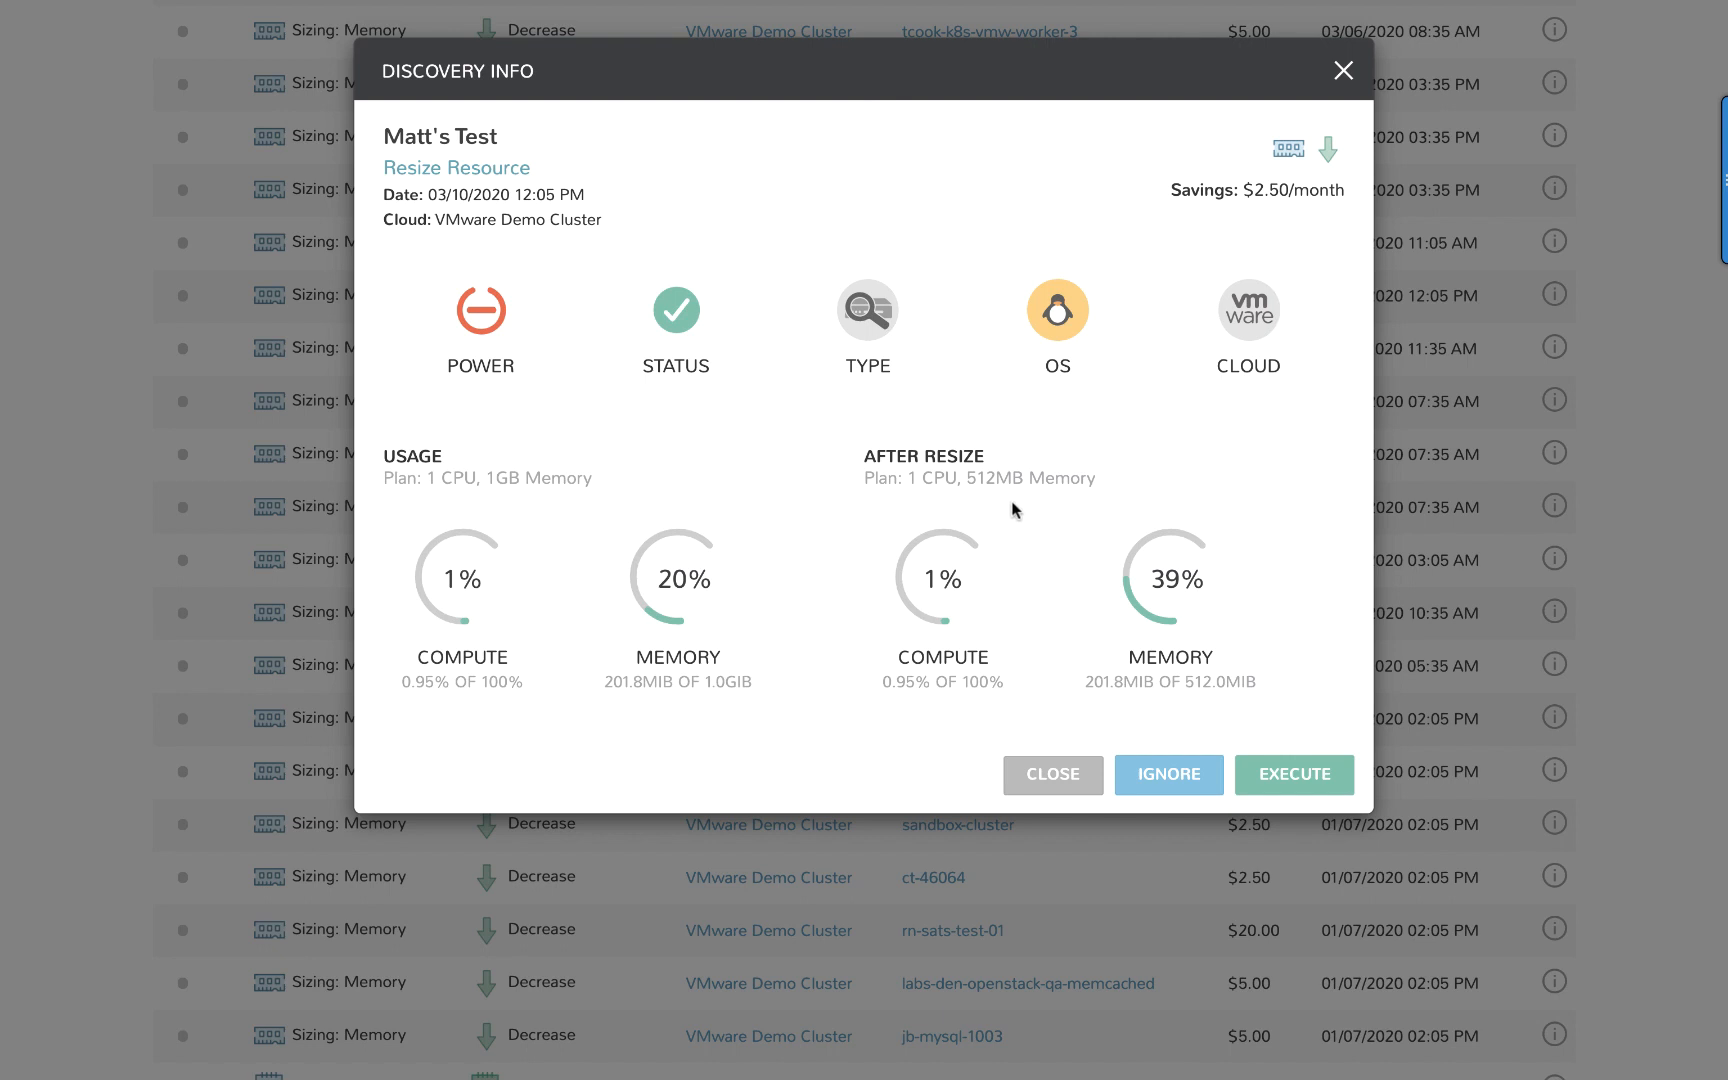
pyautogui.moveTo(1097, 584)
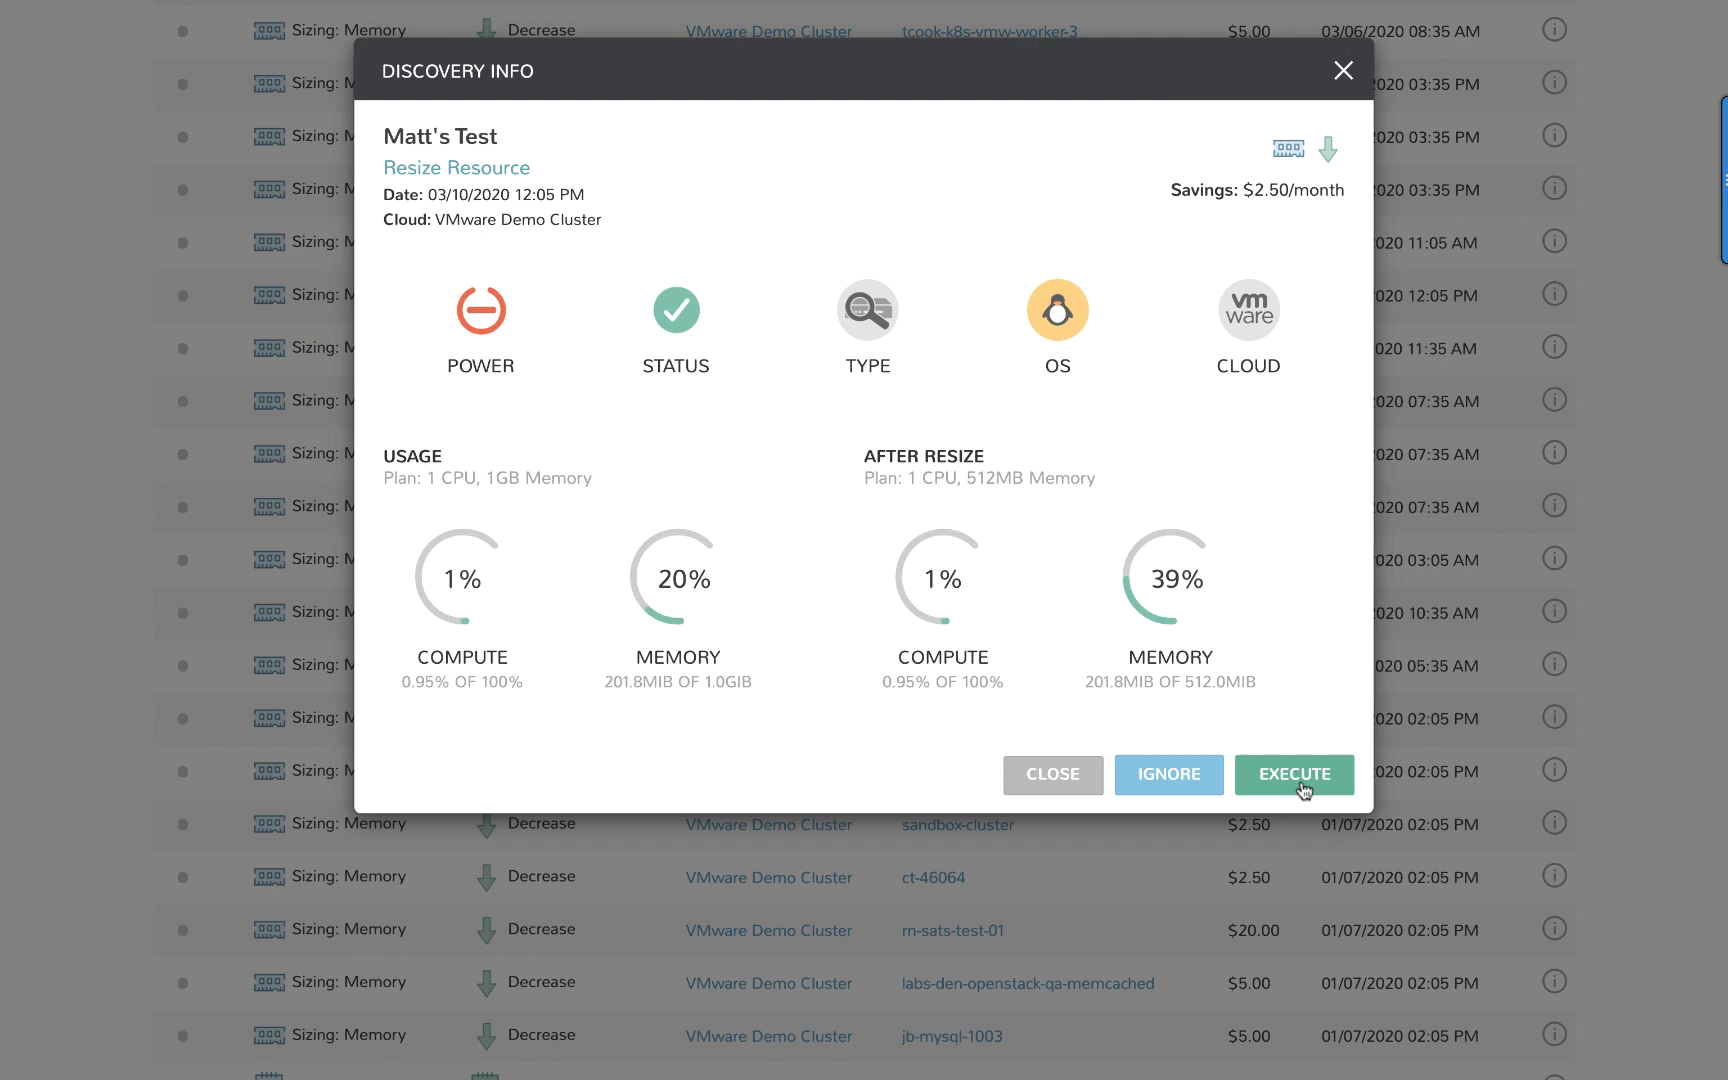
pyautogui.click(1294, 774)
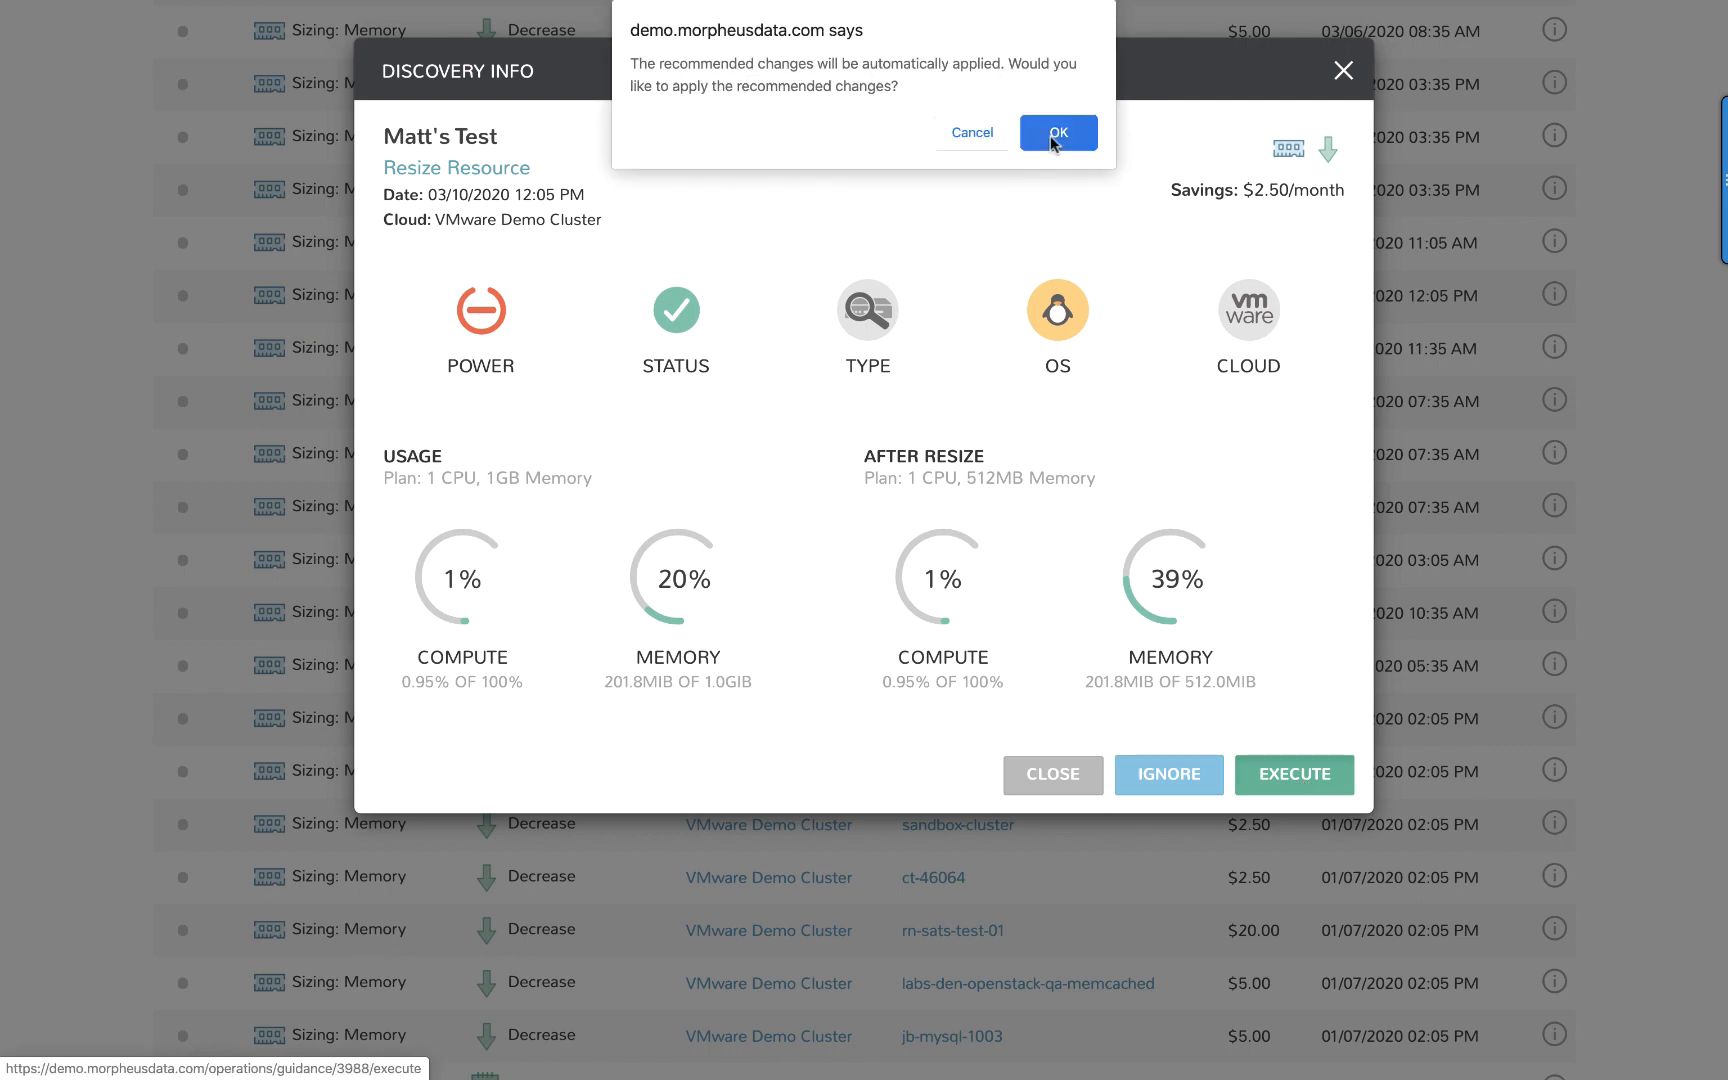
pyautogui.click(1057, 132)
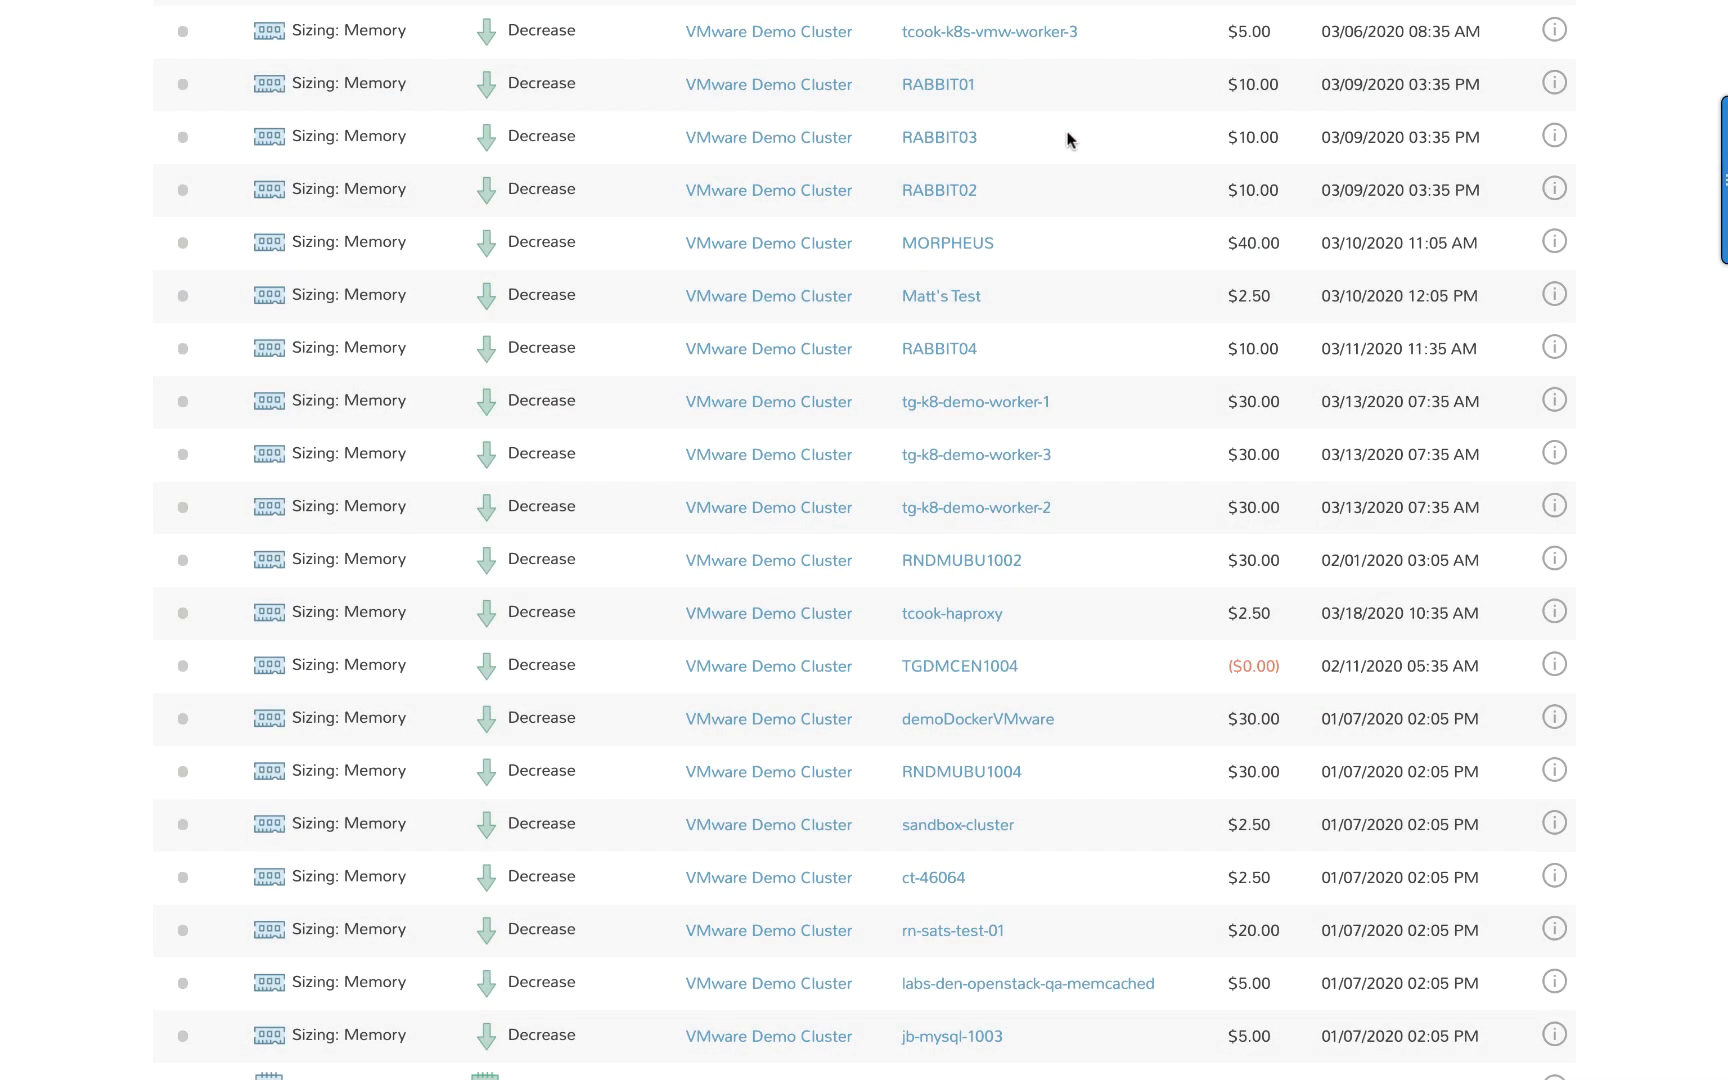